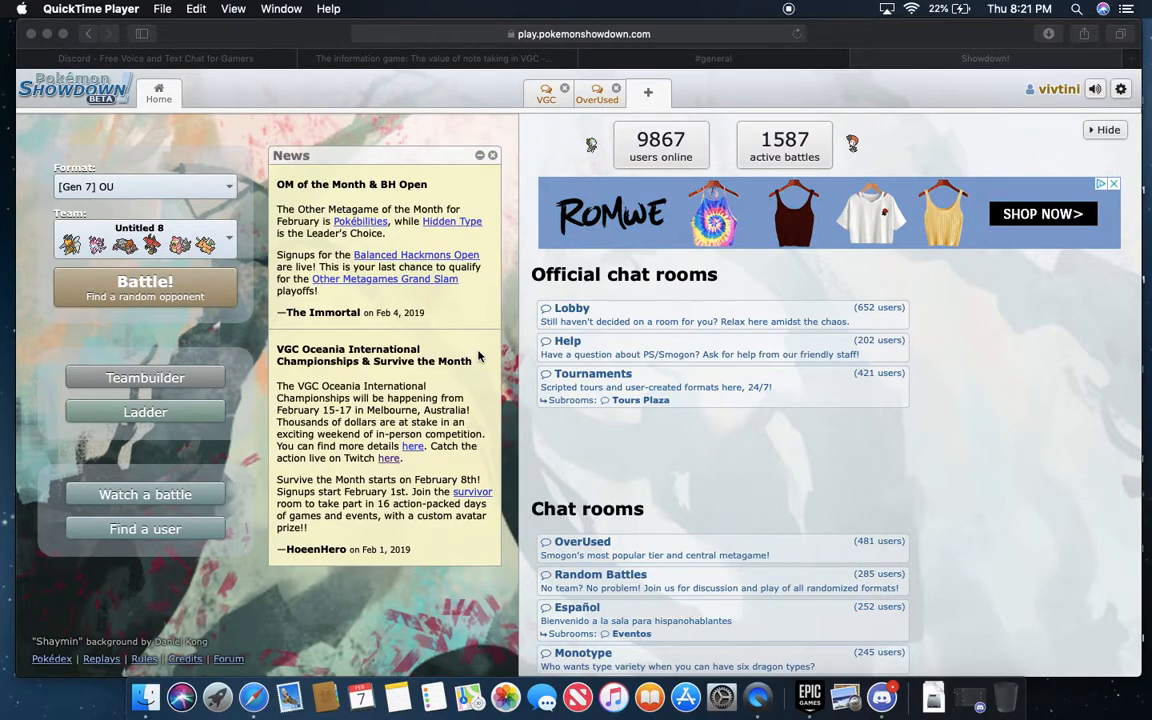
mouse_move(224, 390)
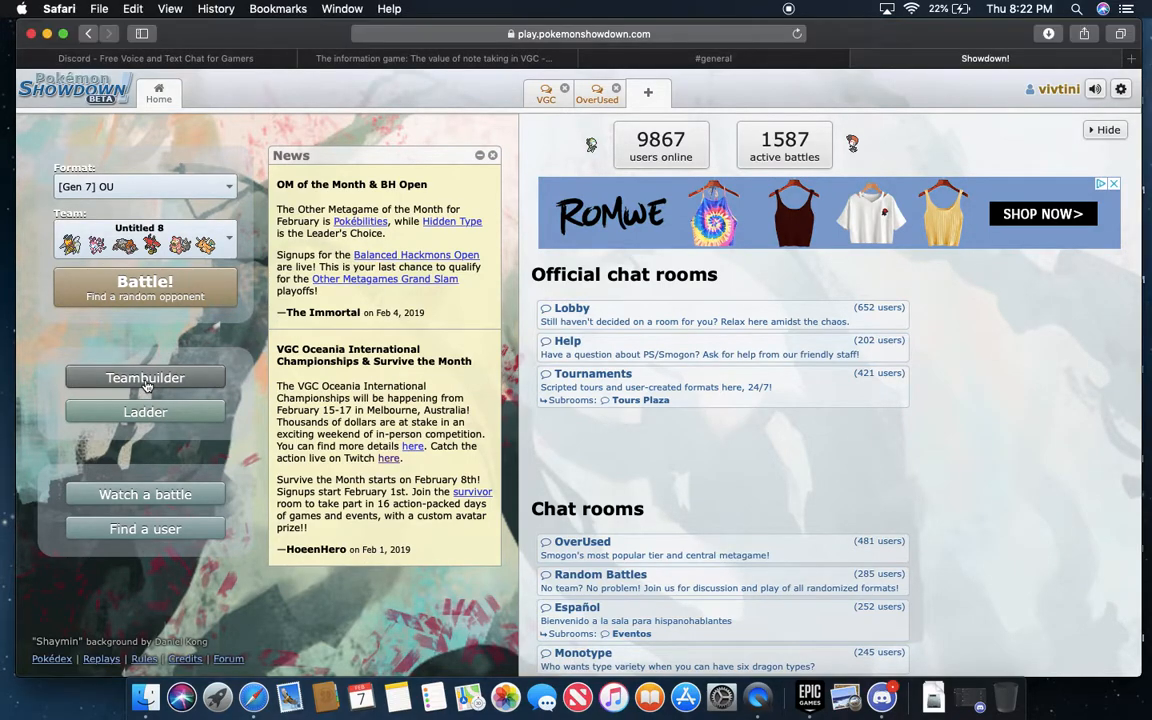
- Open team Untitled 8 from the saved-teams list in Teambuilder and scroll through all six members
click(138, 238)
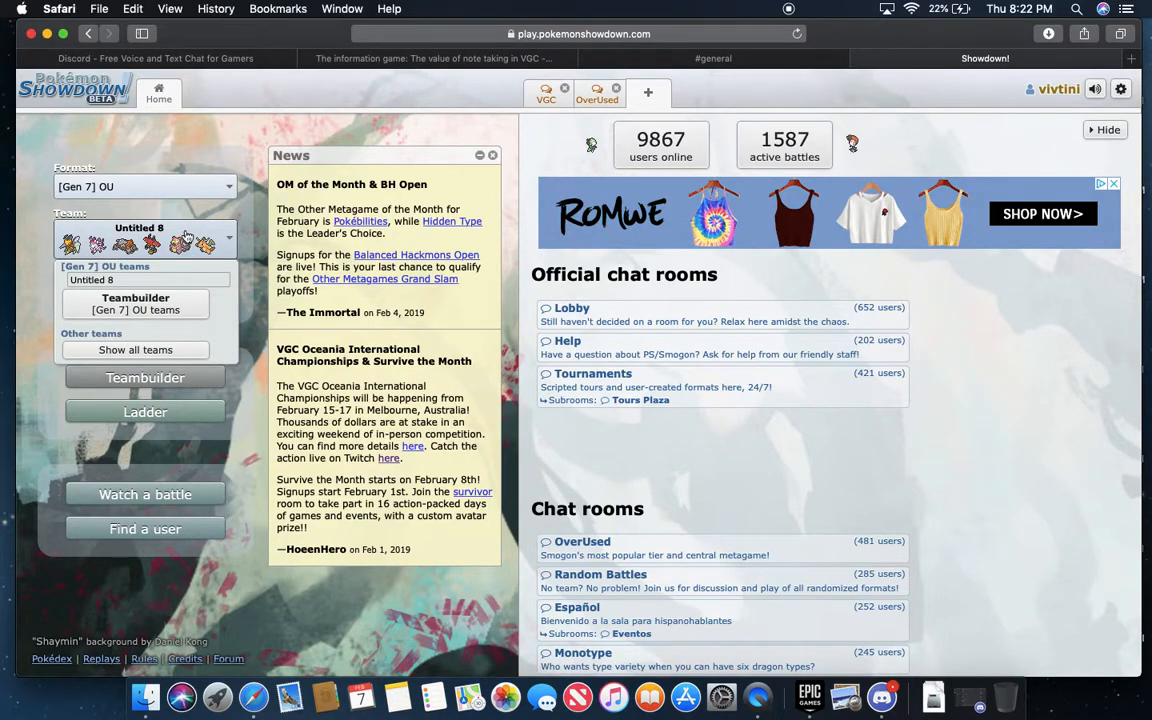
click(144, 378)
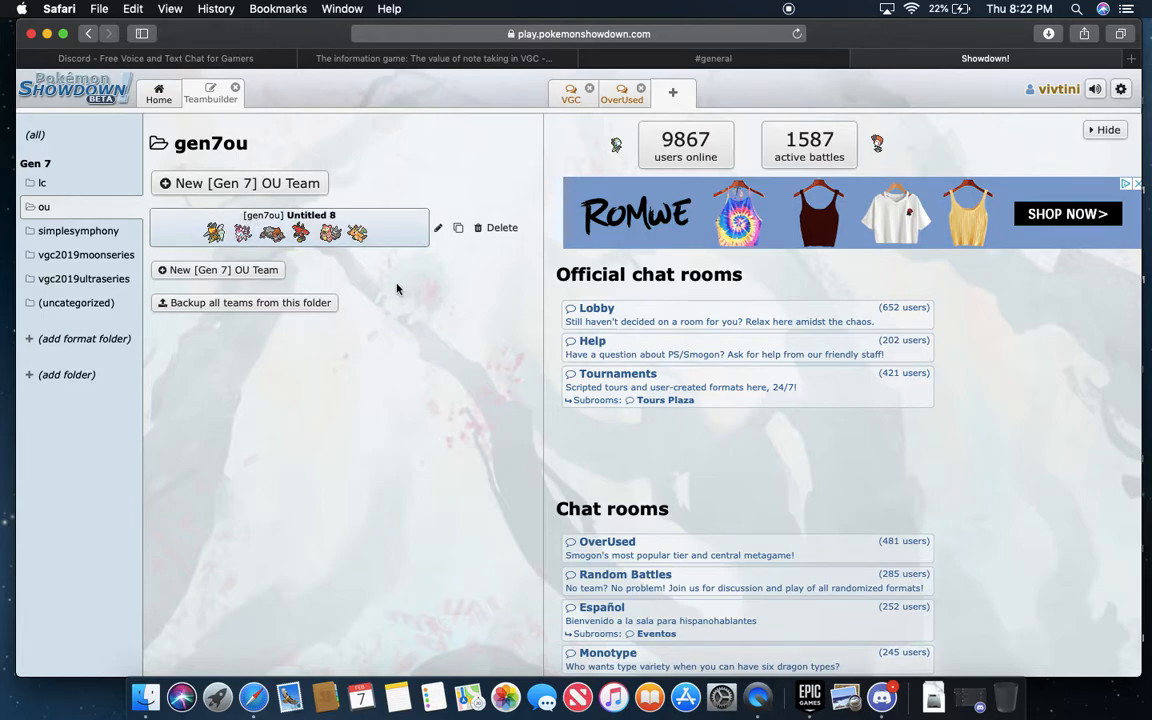
click(288, 228)
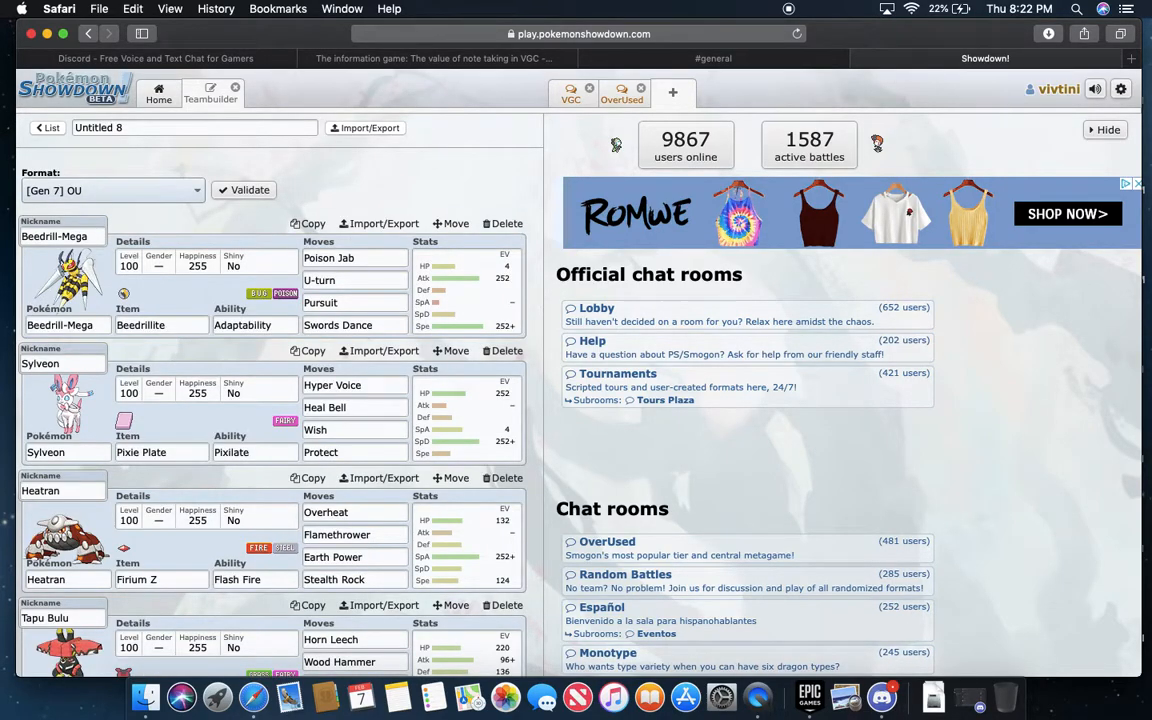
scroll(down, 3)
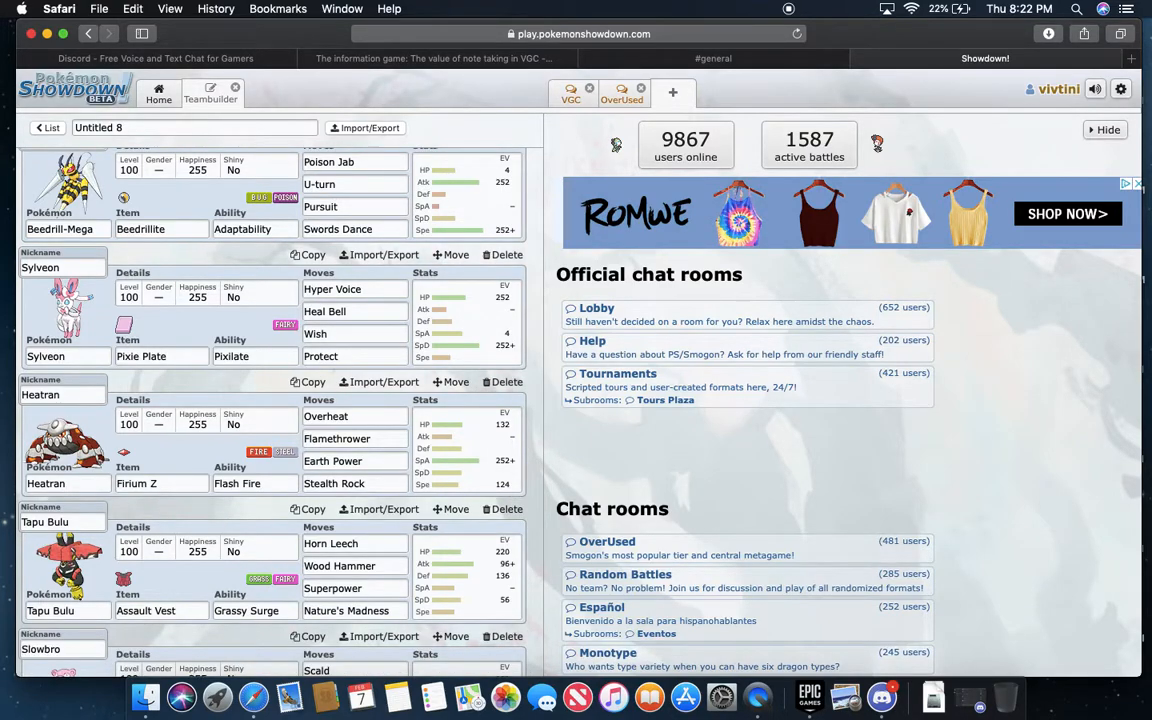
scroll(down, 3)
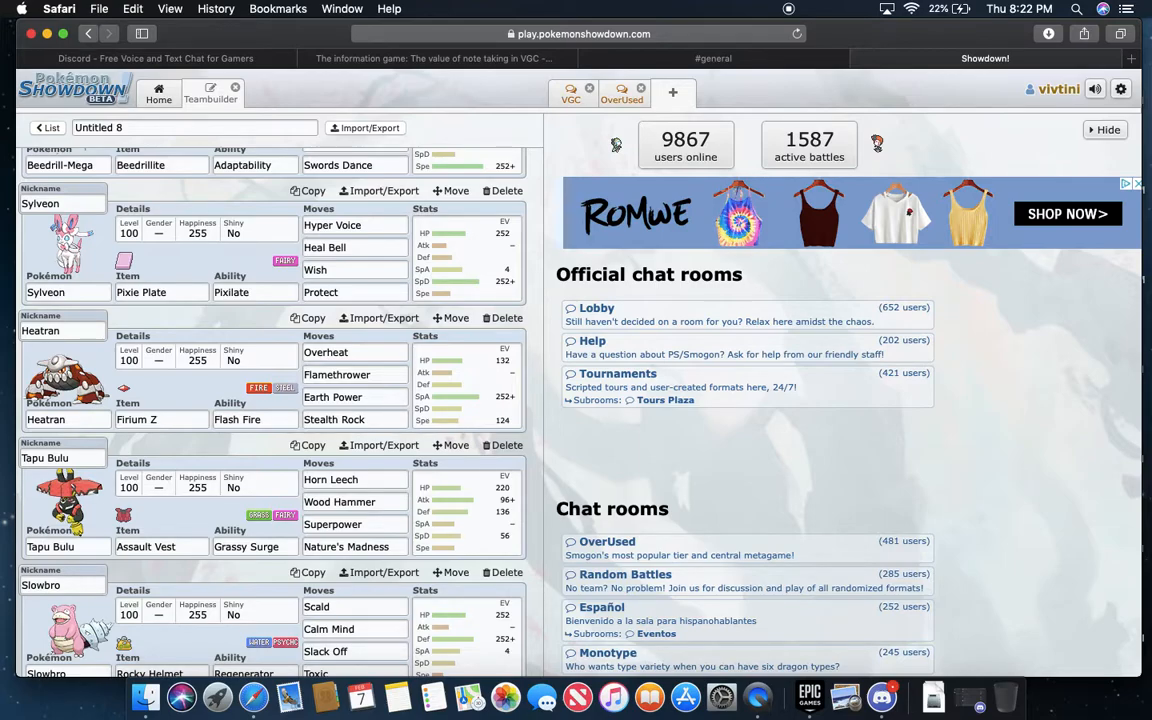
scroll(down, 3)
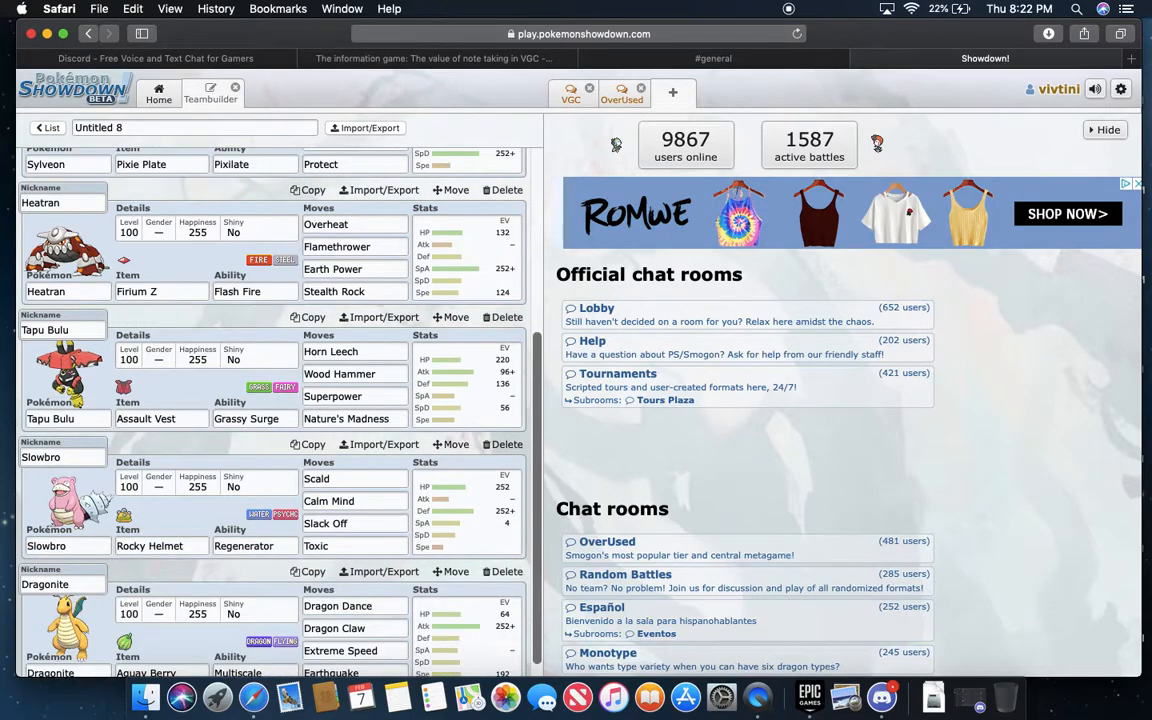
scroll(up, 3)
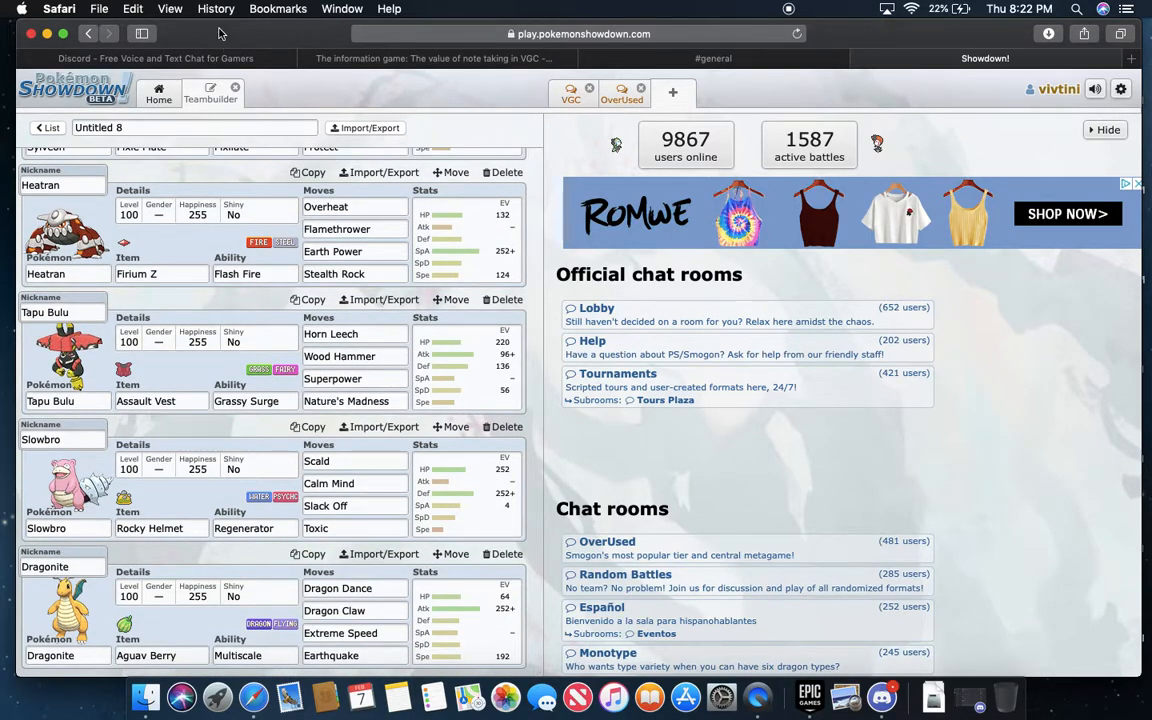
mouse_move(236, 88)
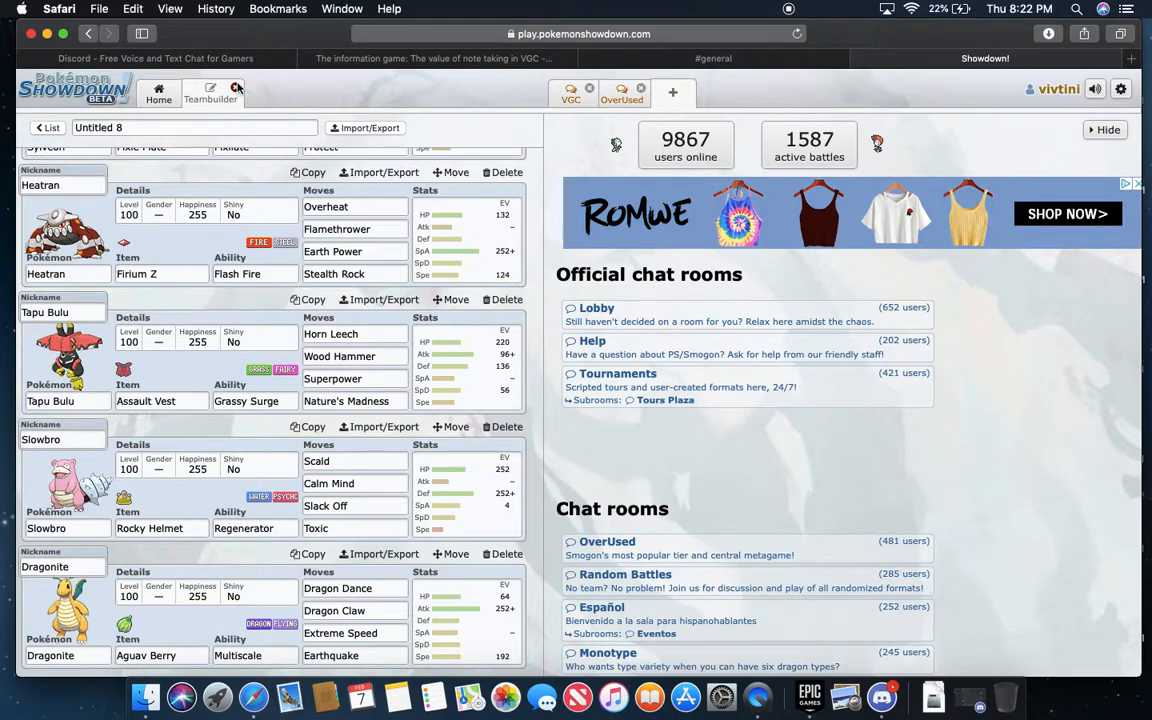
- Start a rated Gen 7 OU battle search, dismiss the username prompt, and reply 'you to' in battle chat
click(158, 94)
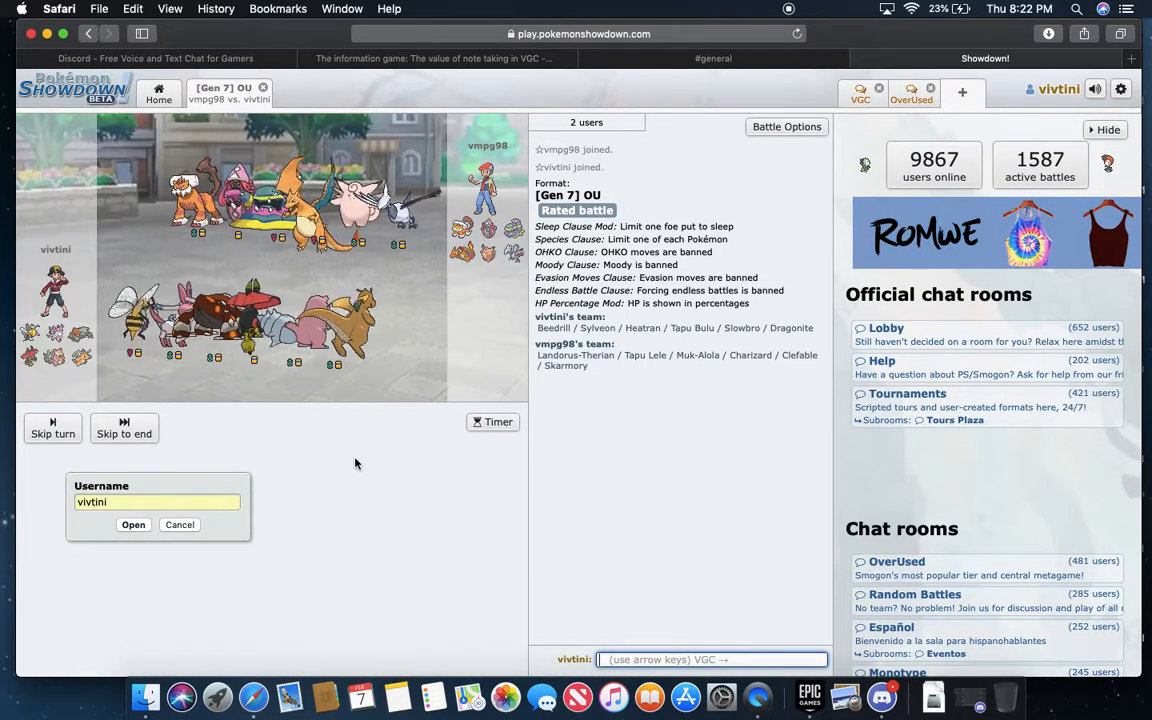
click(132, 524)
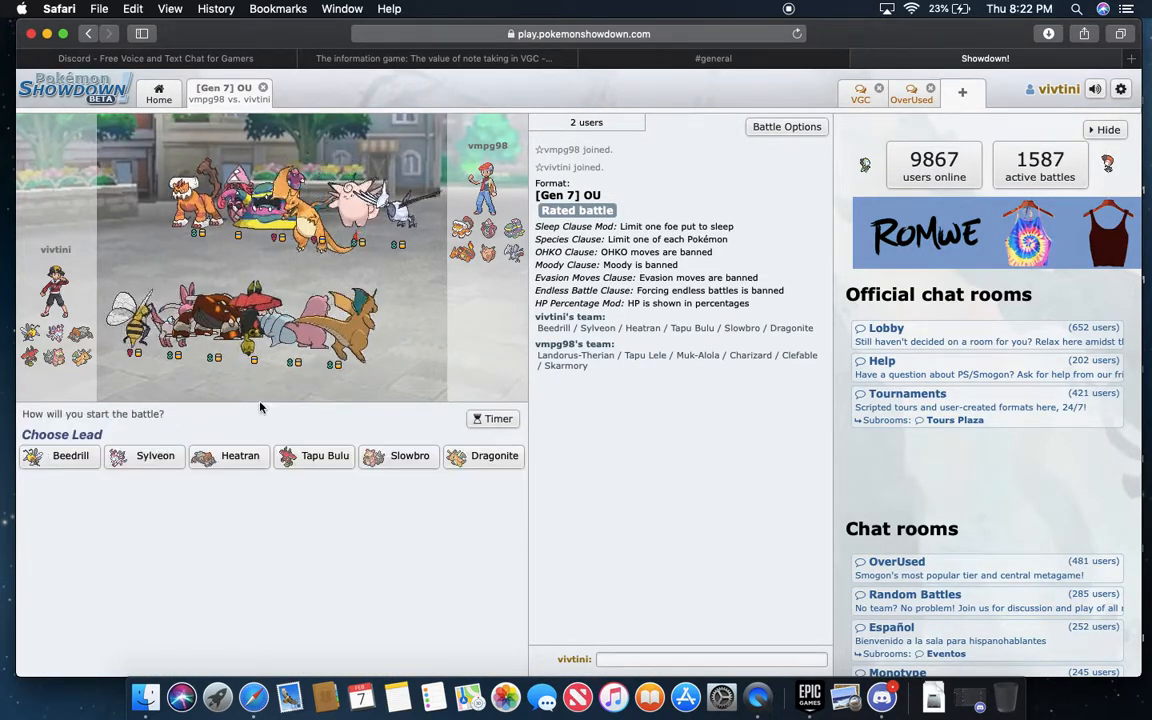
click(1094, 88)
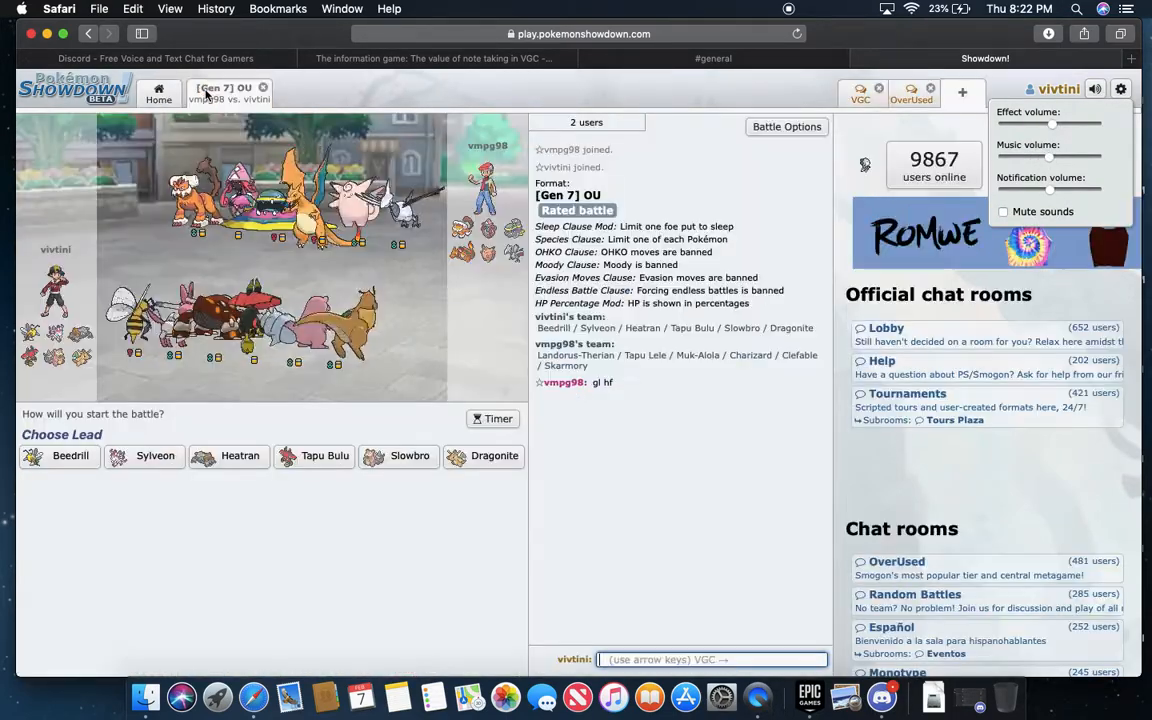
text(you to)
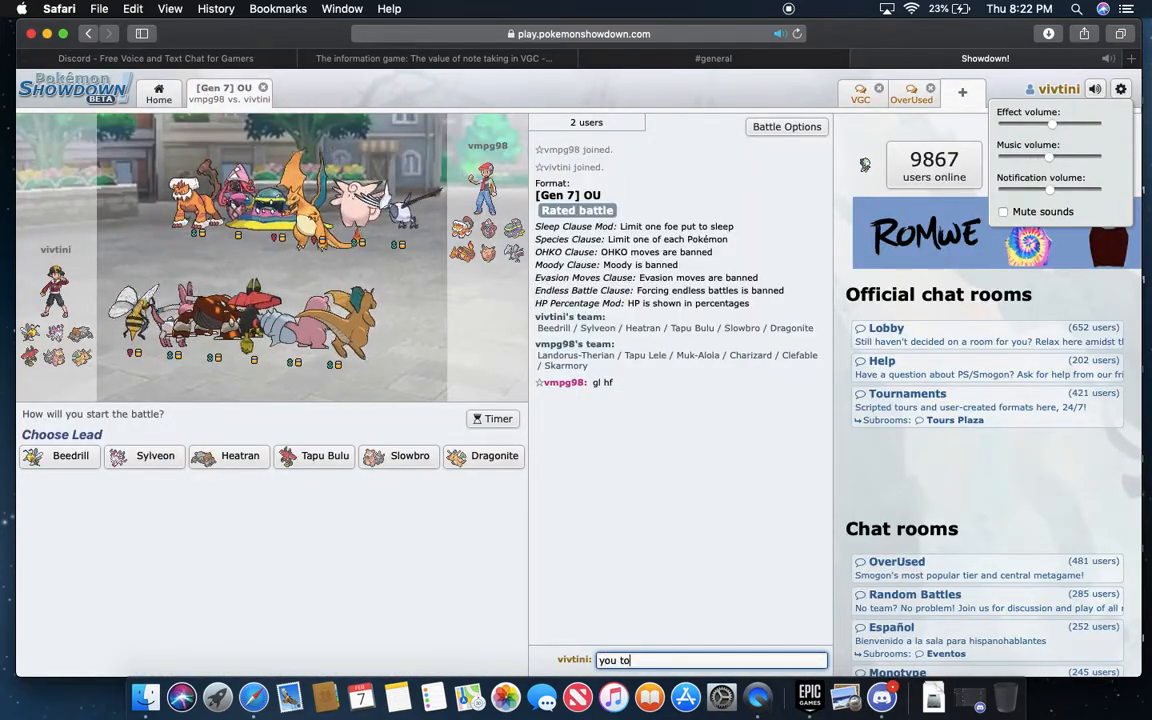
key(Return)
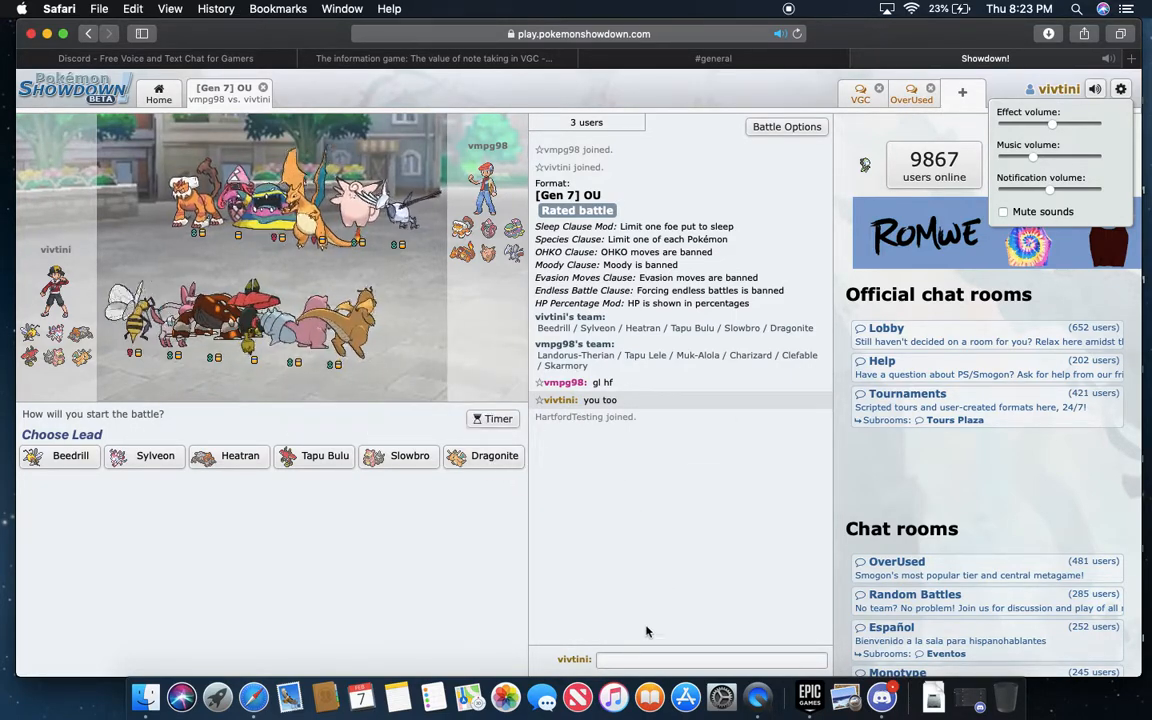
- Send a hello greeting addressed to Hartford Testing in the battle chat
text(hello HA)
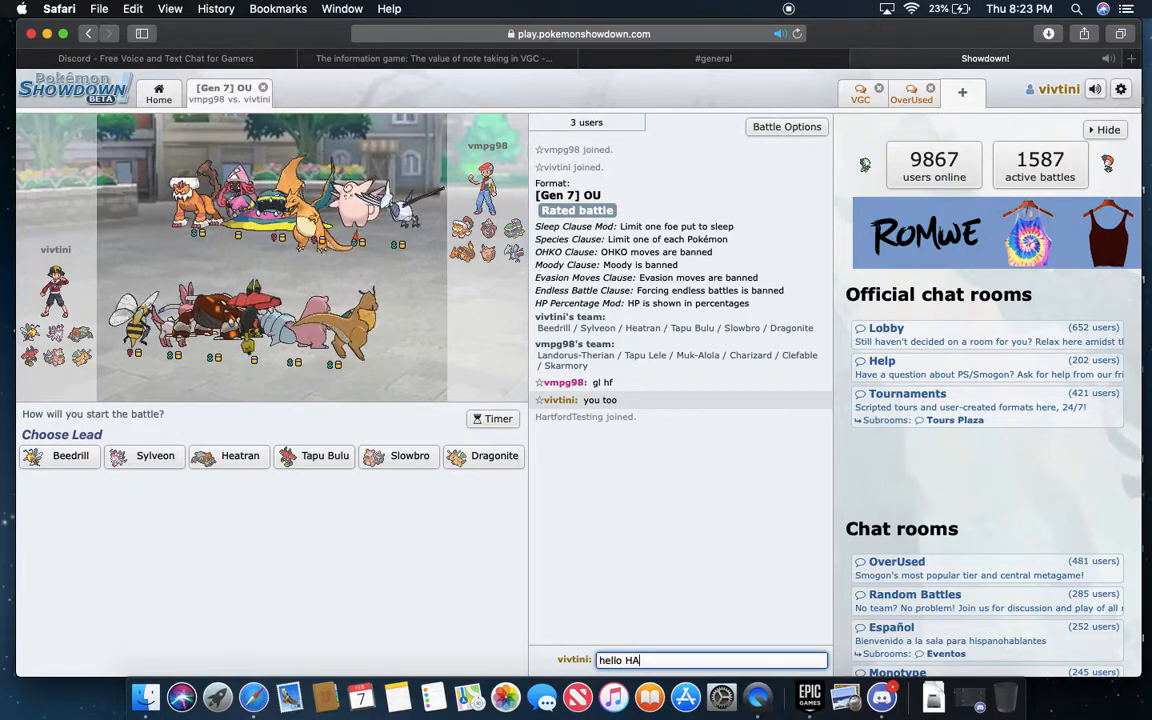
text(rt)
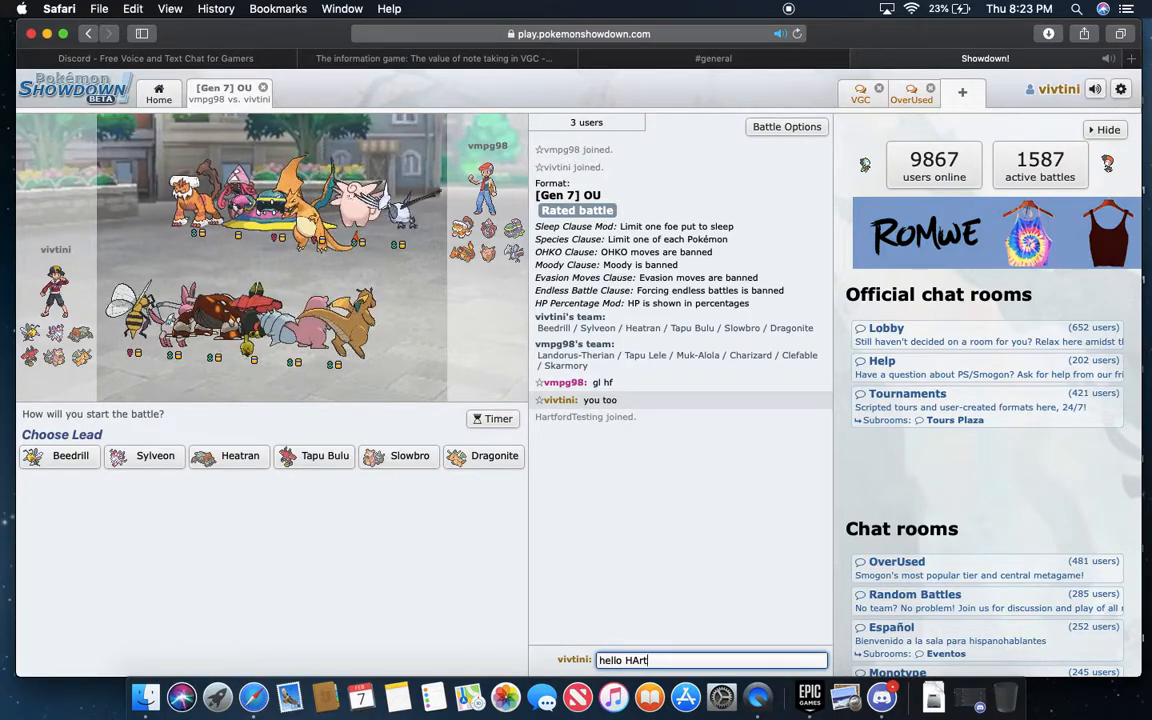
text(Hartford Testing)
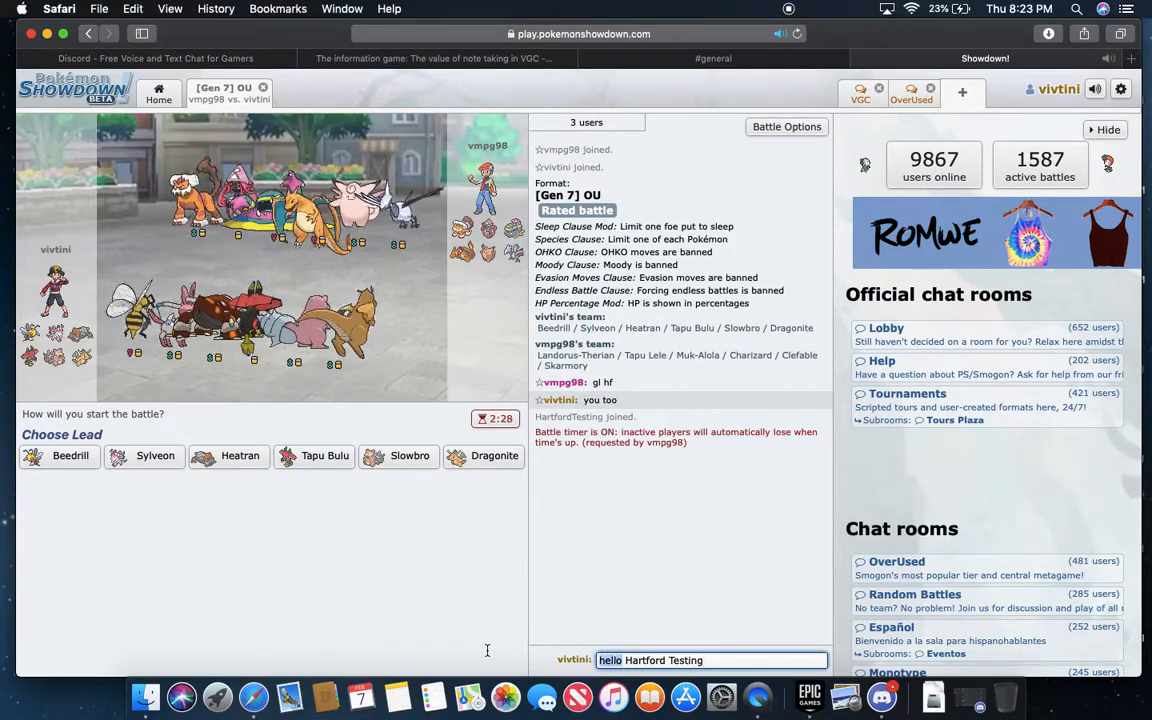
text(i)
key(Return)
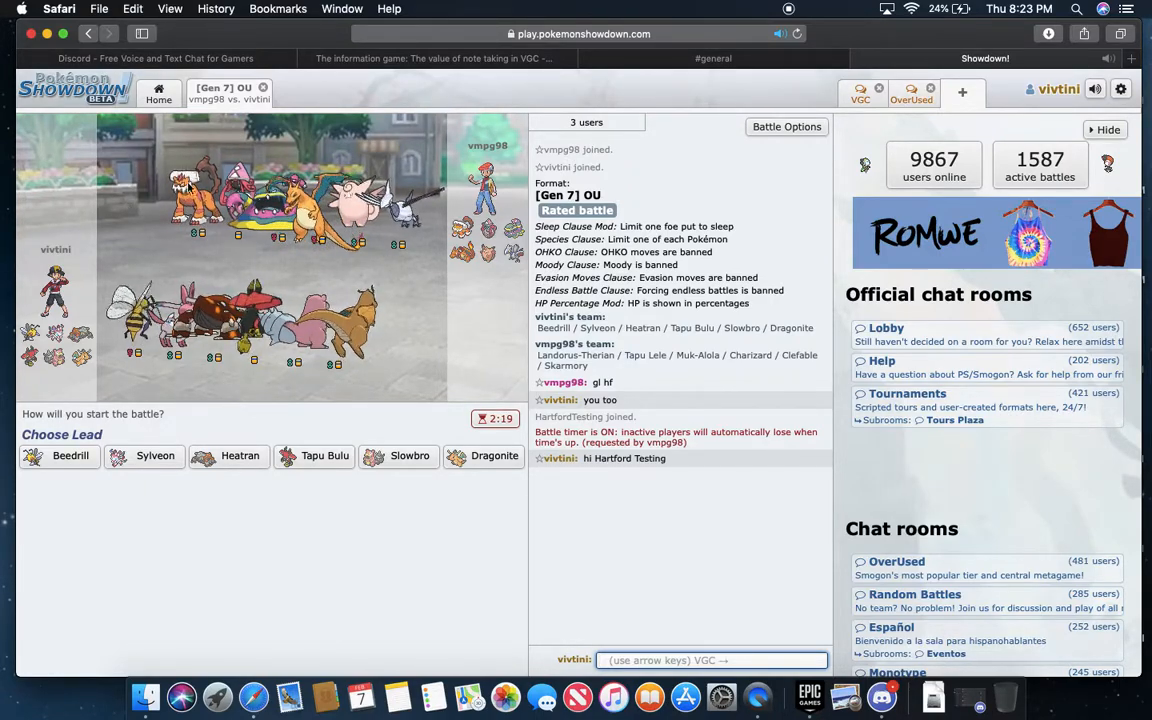
mouse_move(240, 456)
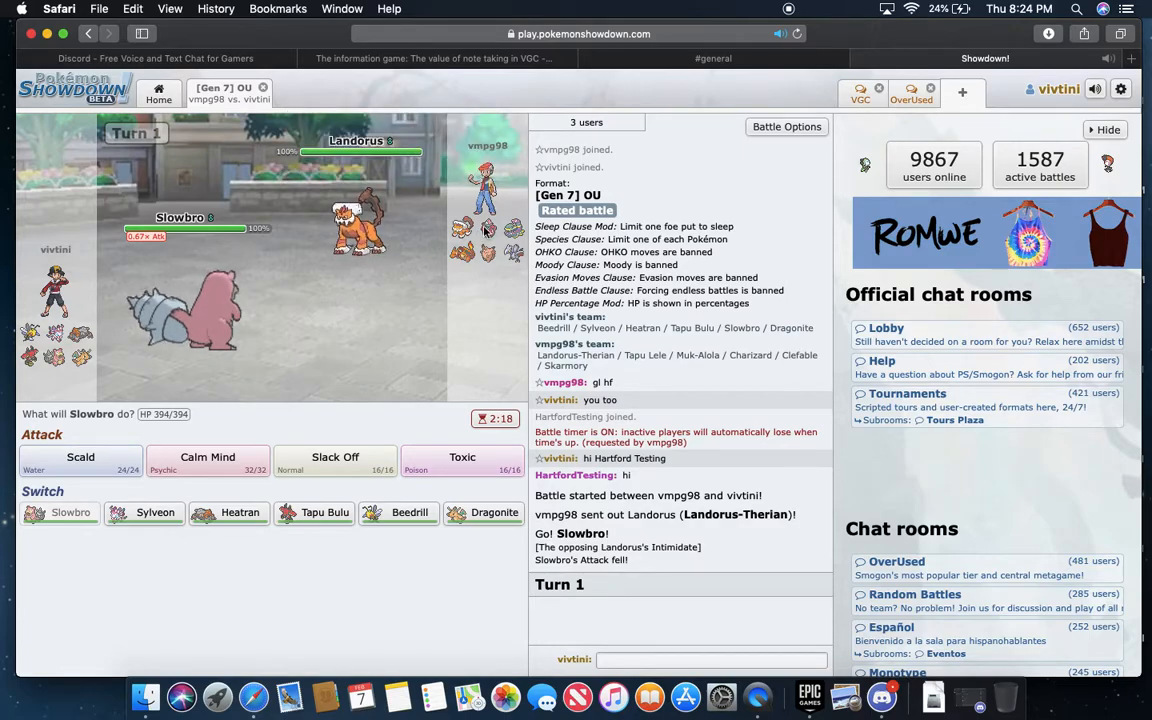
mouse_move(514, 252)
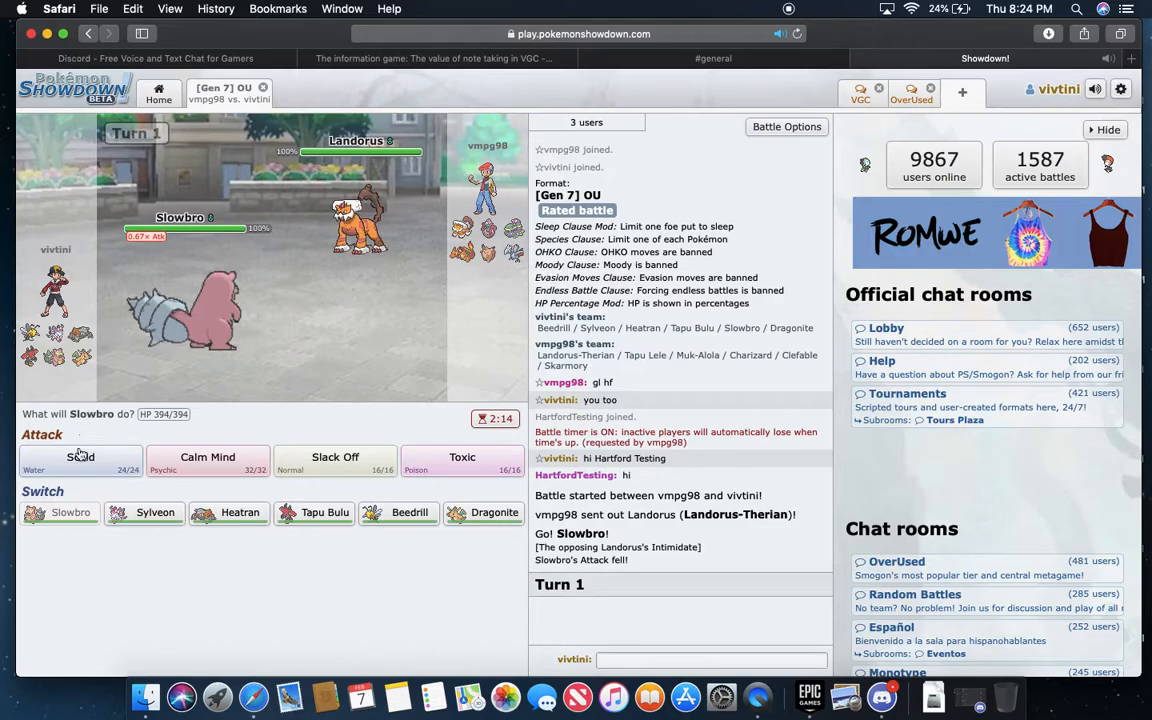
- Have the leading Slowbro use Scald on turn 1, burning the incoming Skarmory
click(80, 462)
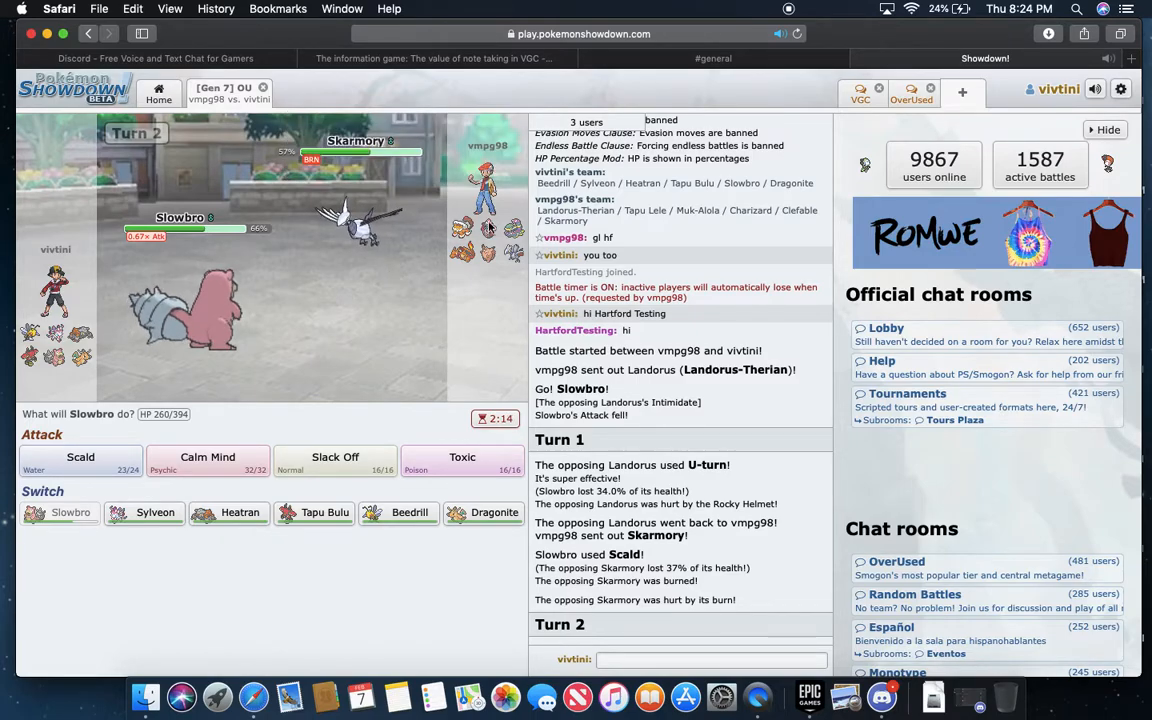
mouse_move(488, 252)
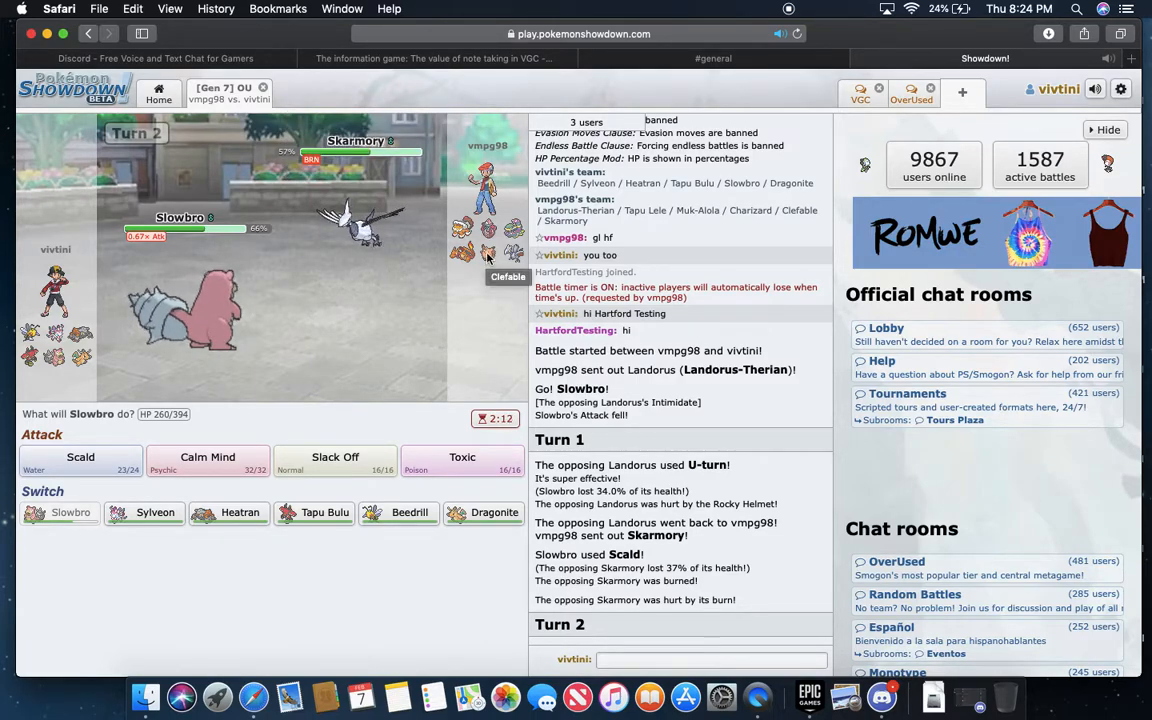
- Switch Slowbro out for Dragonite, use Dragon Claw, then have Beedrill mega evolve and U-turn
click(492, 512)
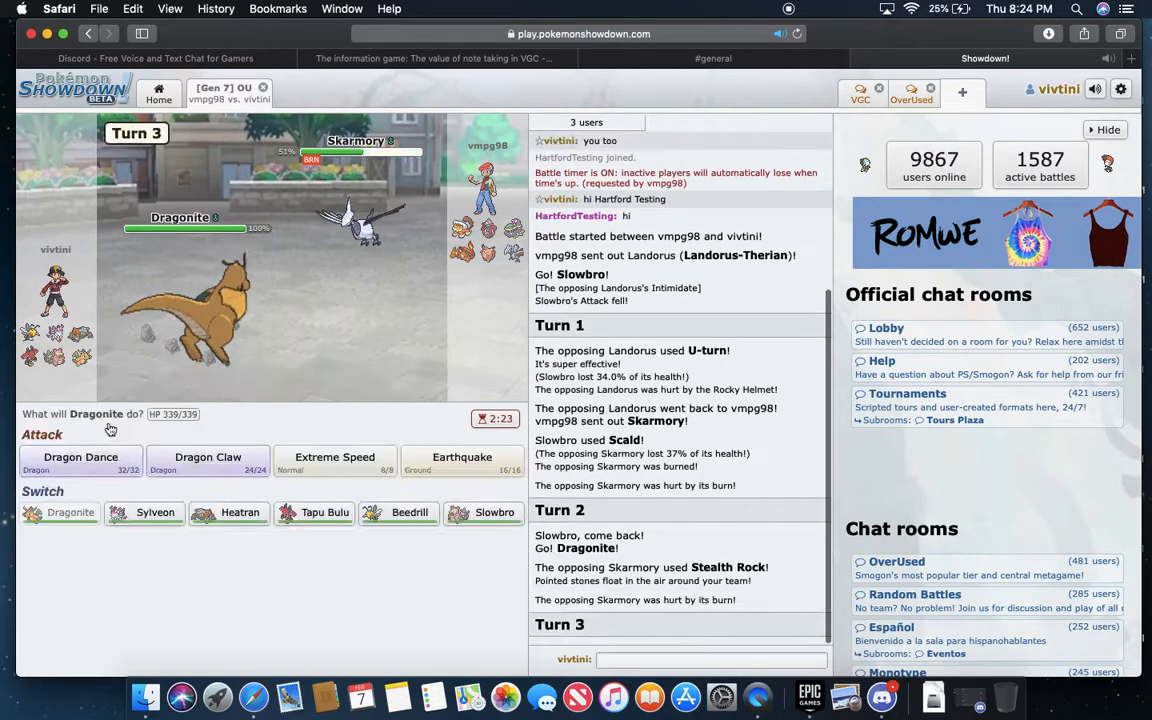
click(80, 462)
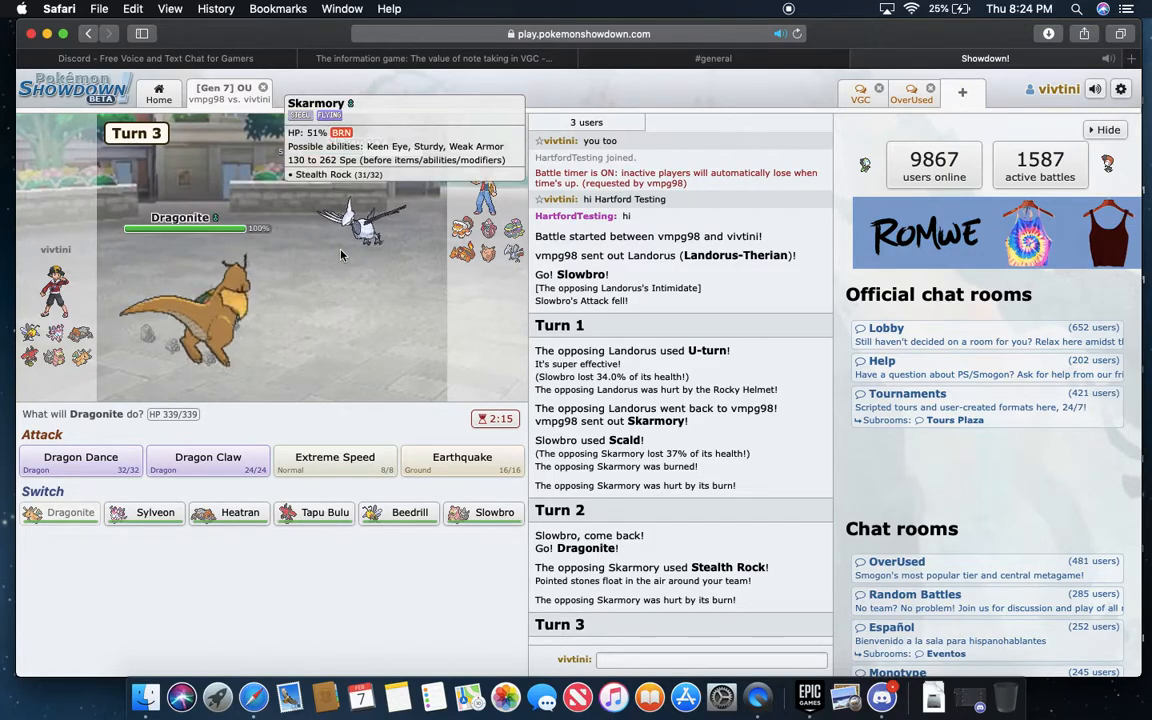
click(208, 462)
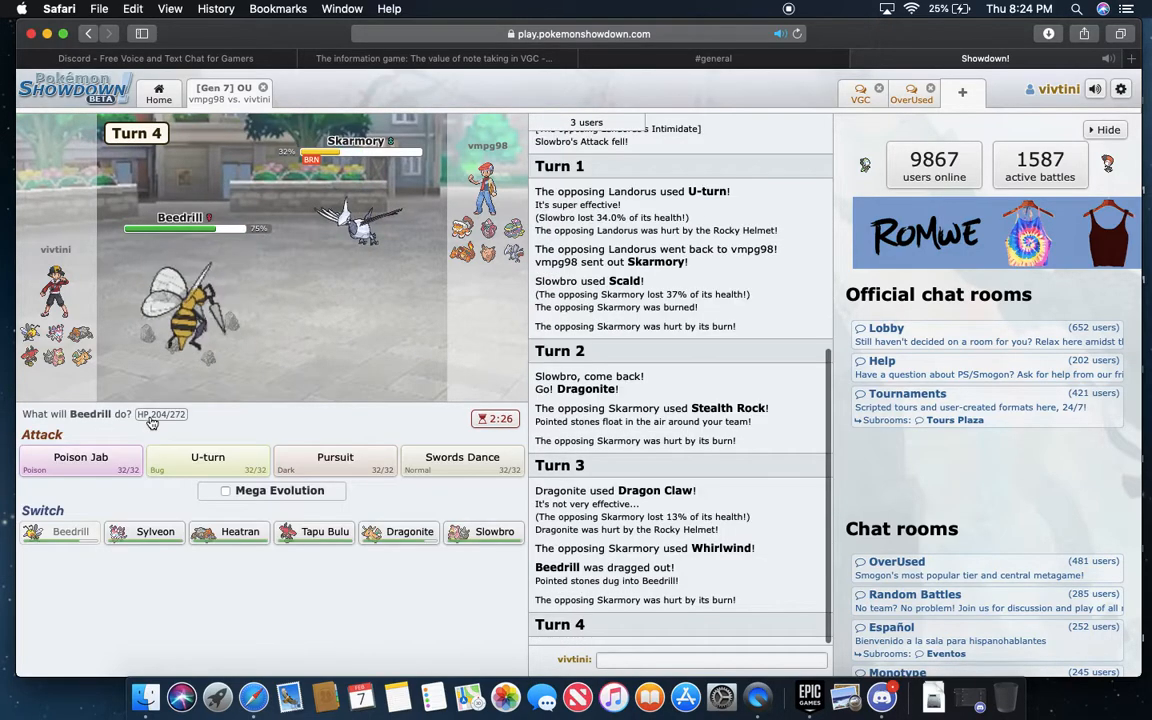
mouse_move(320, 414)
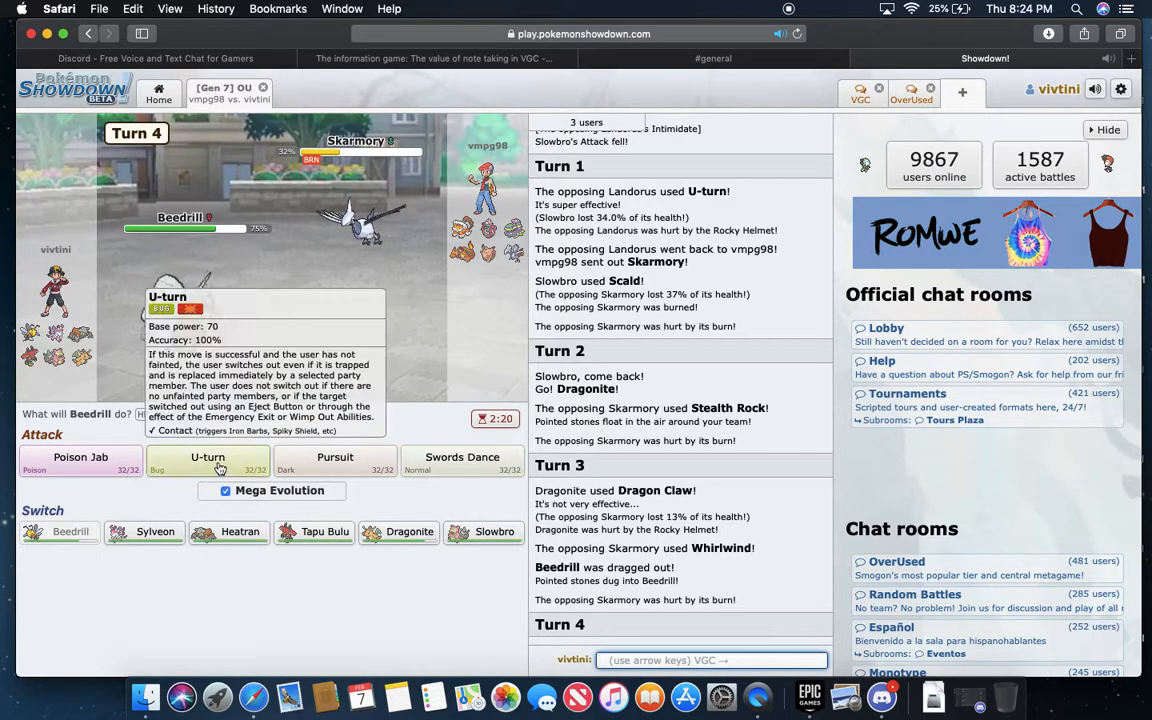
click(208, 456)
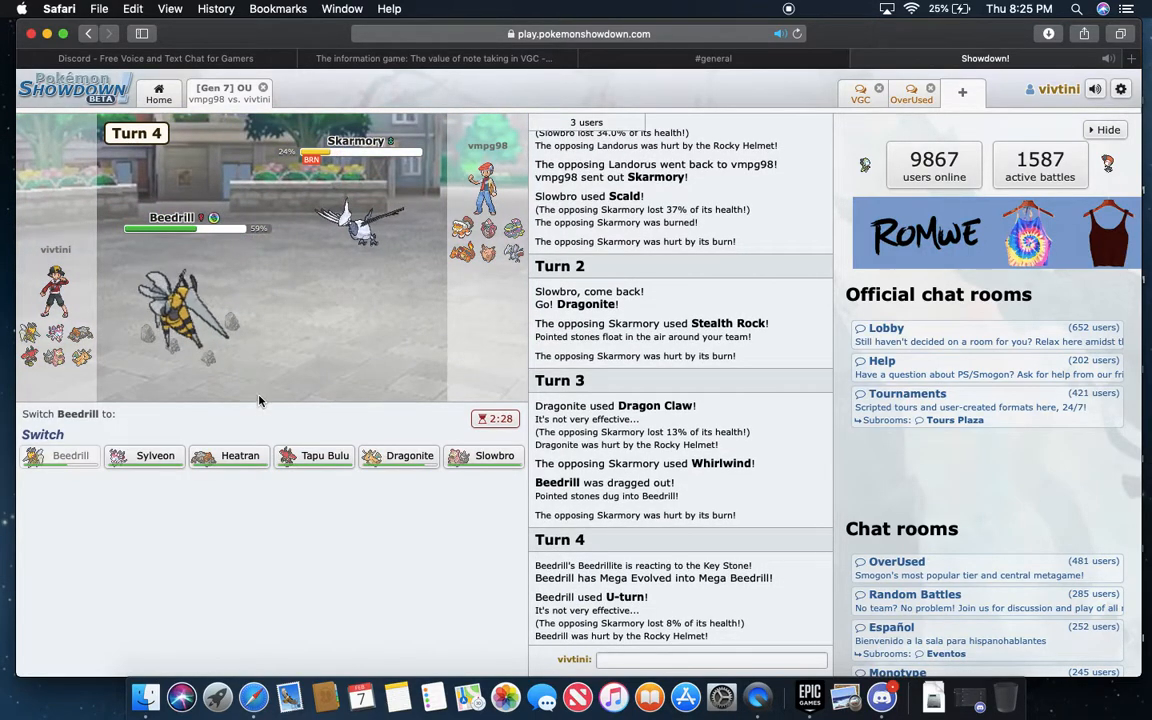
mouse_move(228, 456)
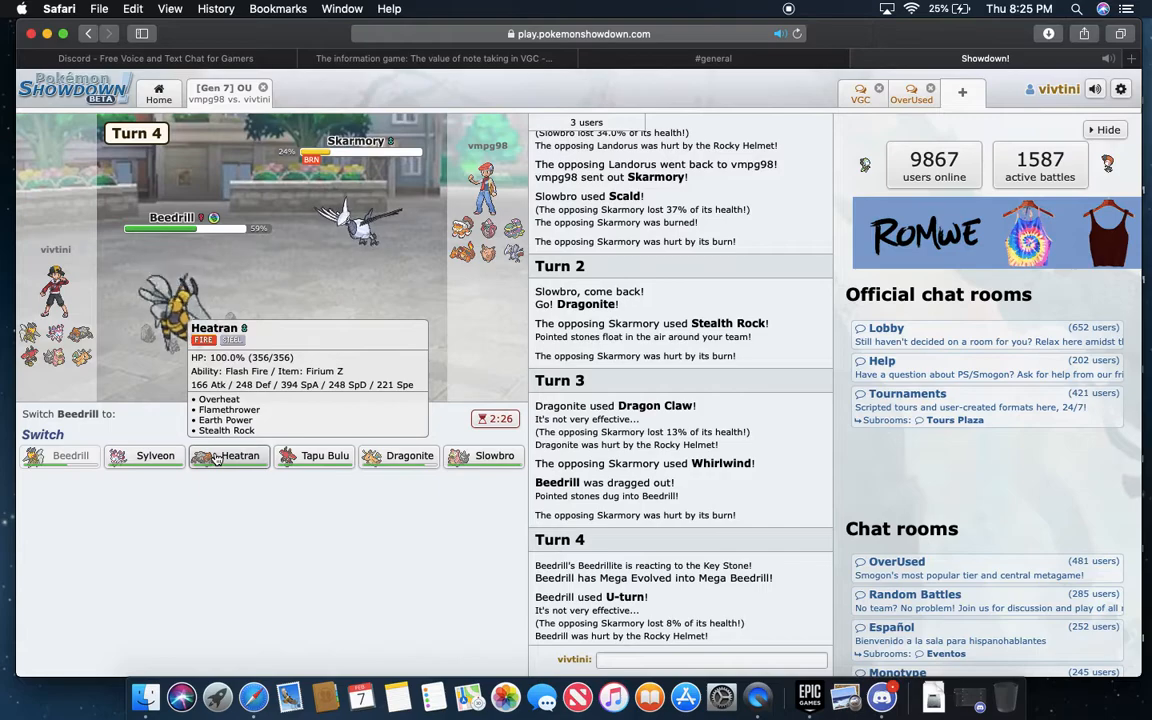
- Bring Heatran in after U-turn, cancelling and re-committing the switch from Mega Beedrill
click(228, 456)
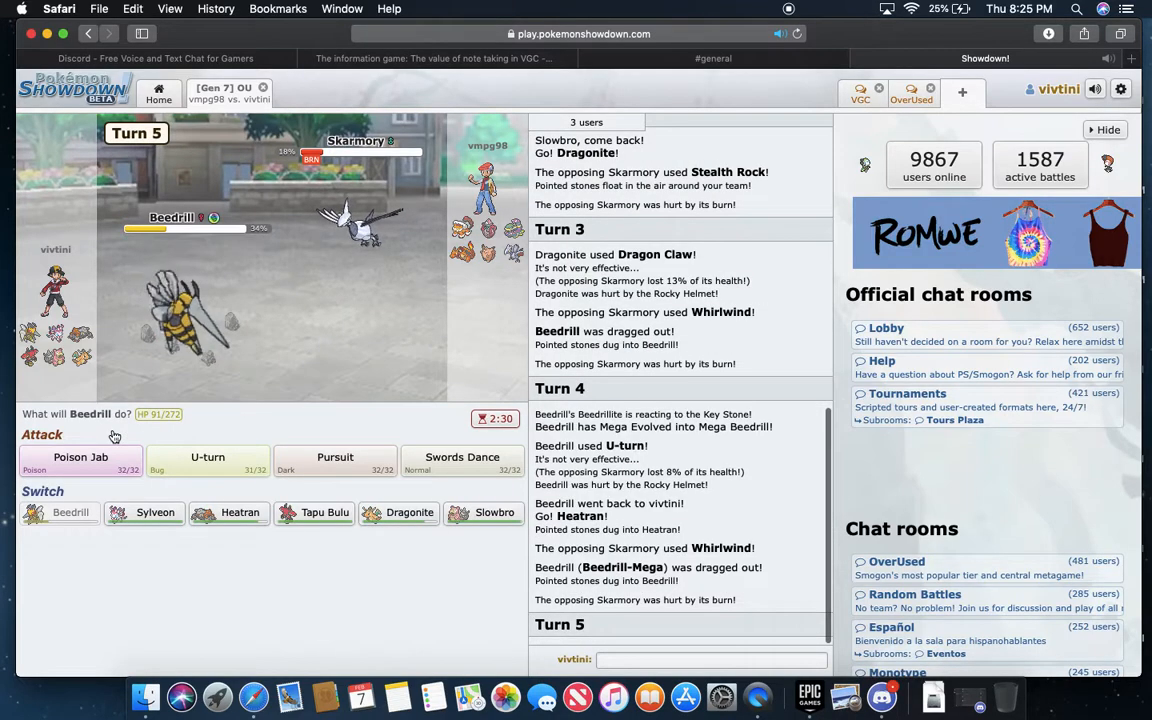
mouse_move(228, 512)
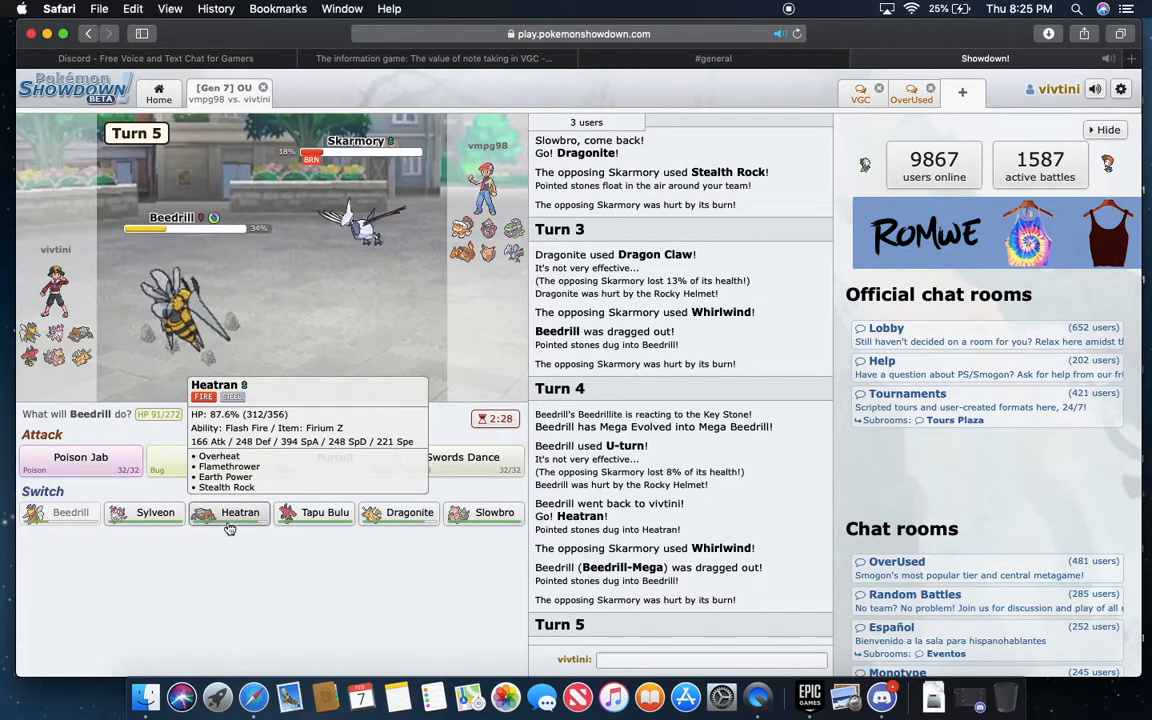
click(240, 512)
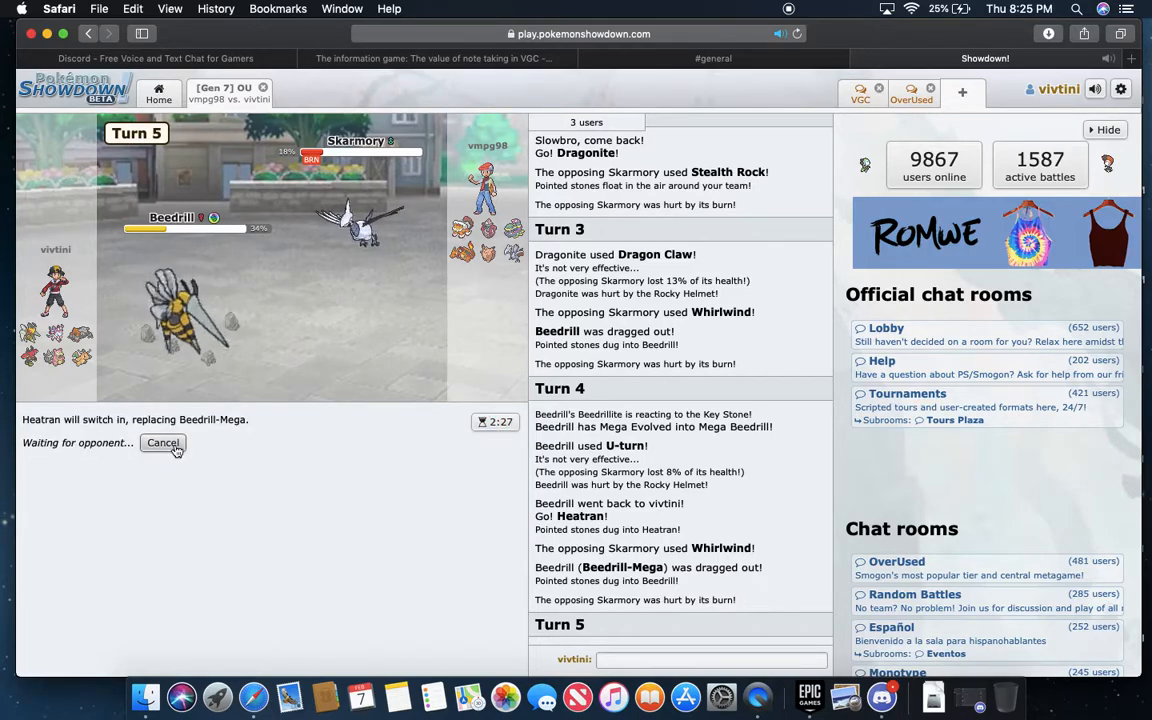
click(162, 442)
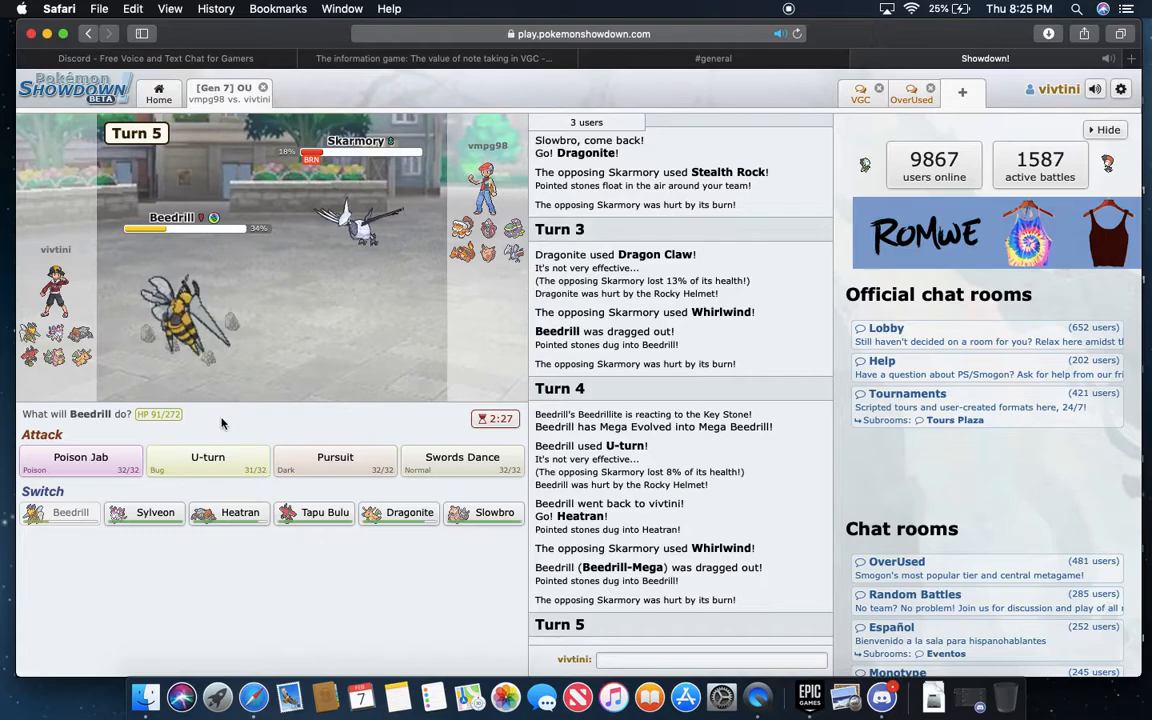
mouse_move(532, 296)
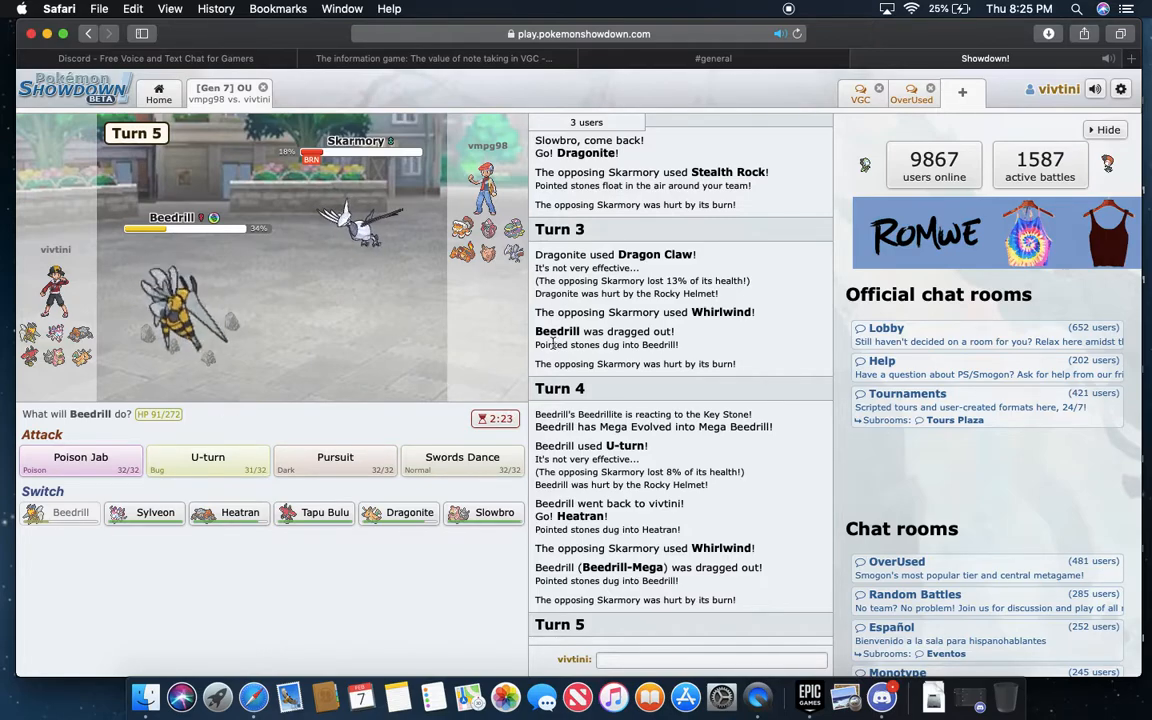
click(228, 512)
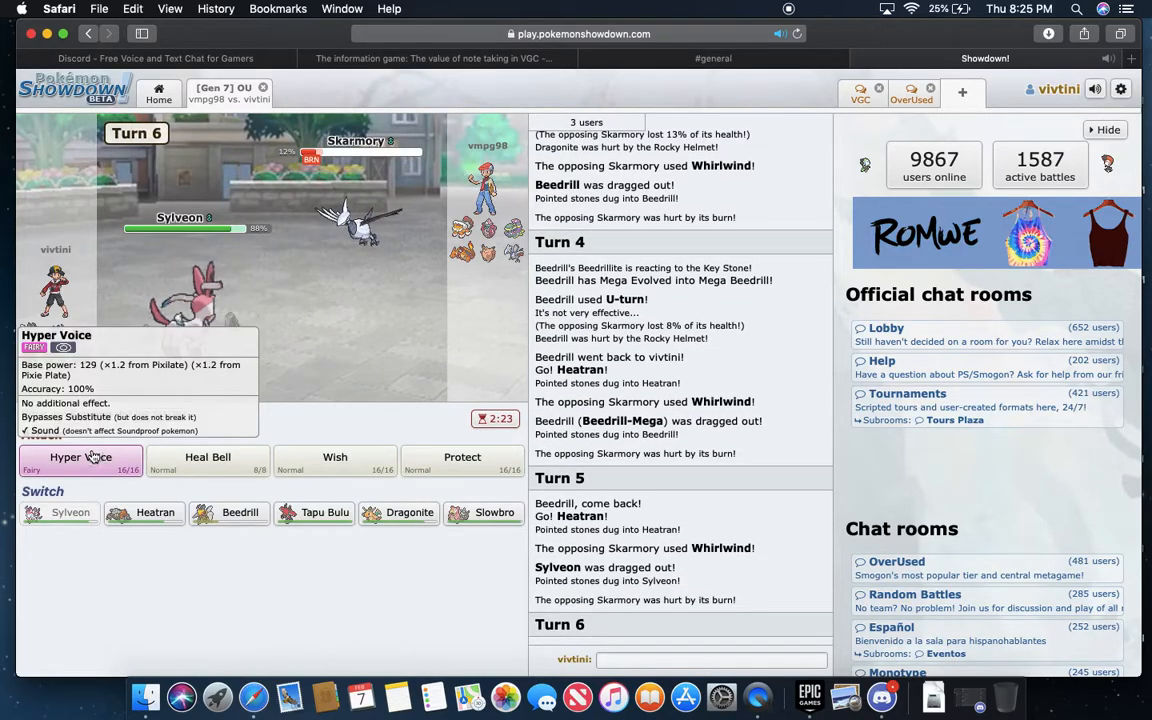
- Attack twice with Sylveon's Hyper Voice, then switch Sylveon out for Heatran
click(80, 456)
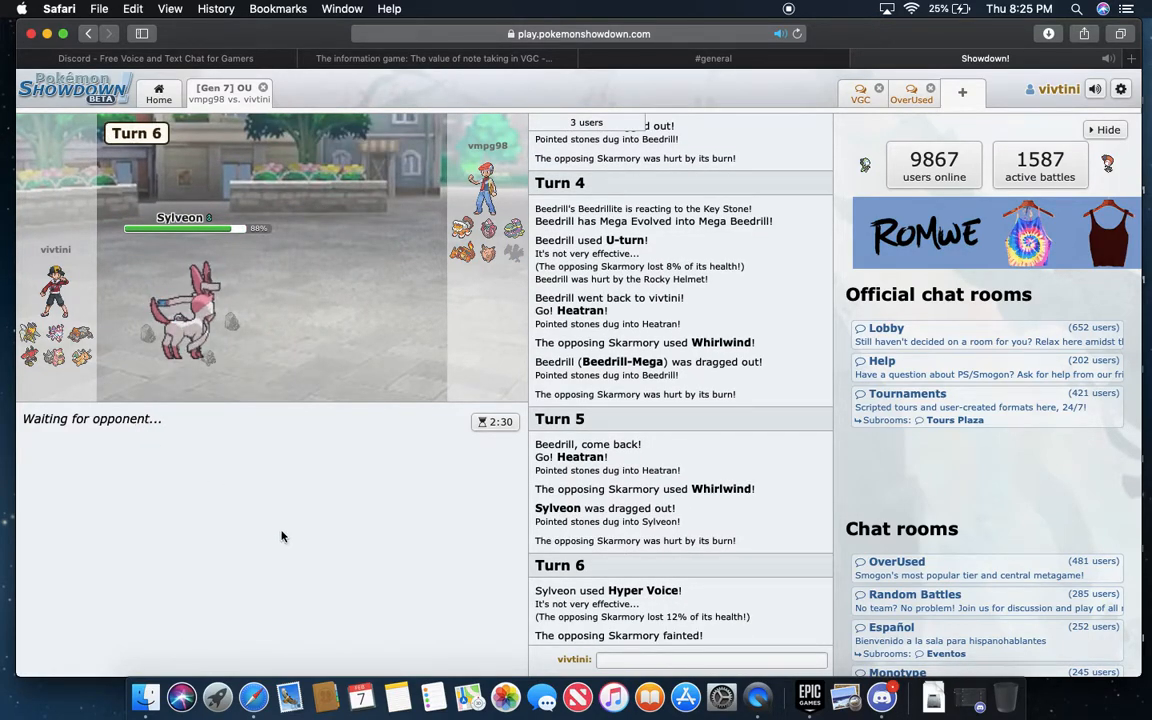
mouse_move(324, 480)
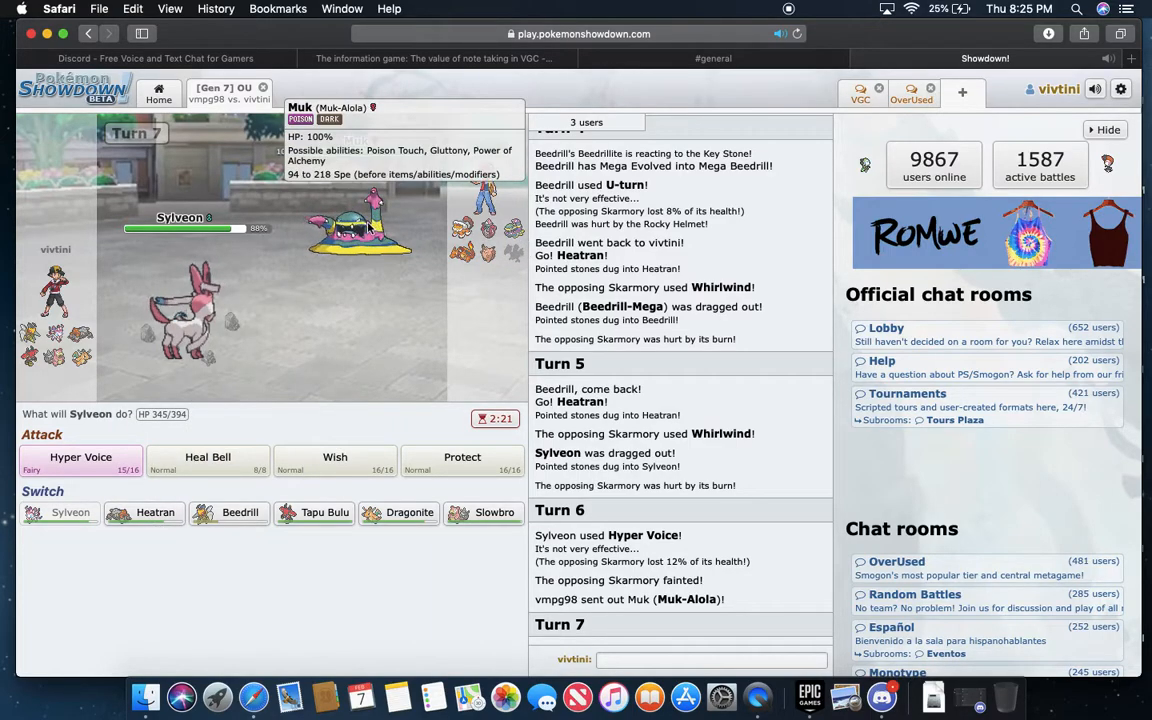
mouse_move(398, 512)
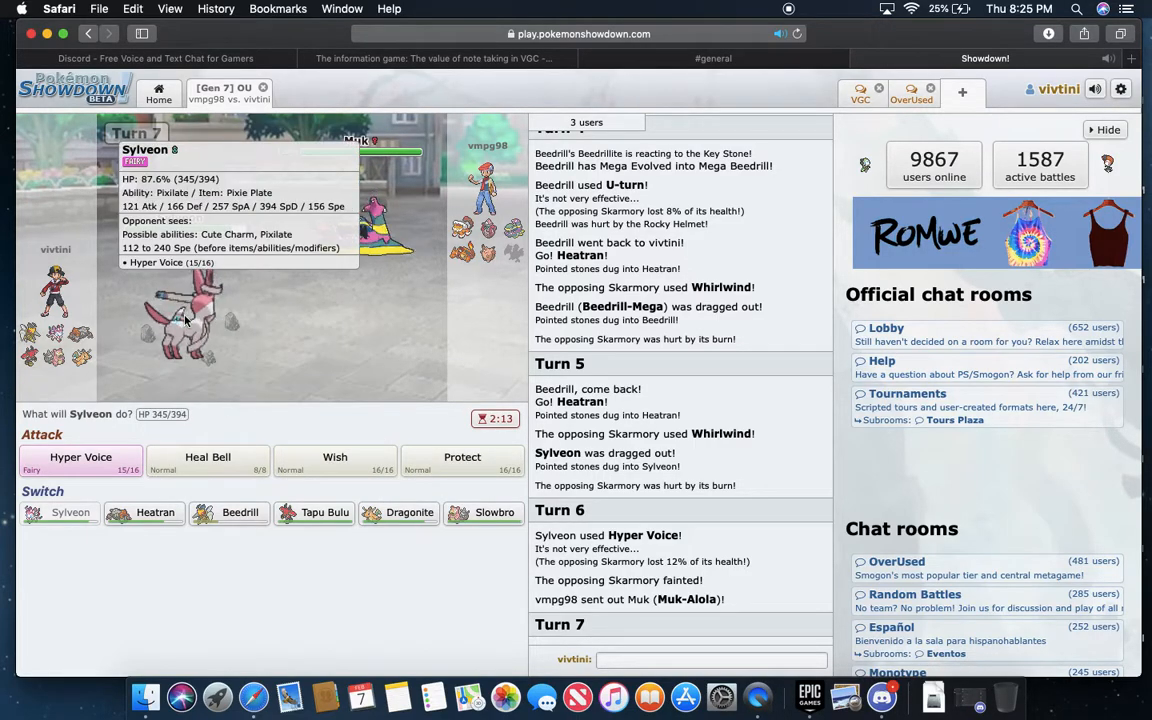
click(80, 456)
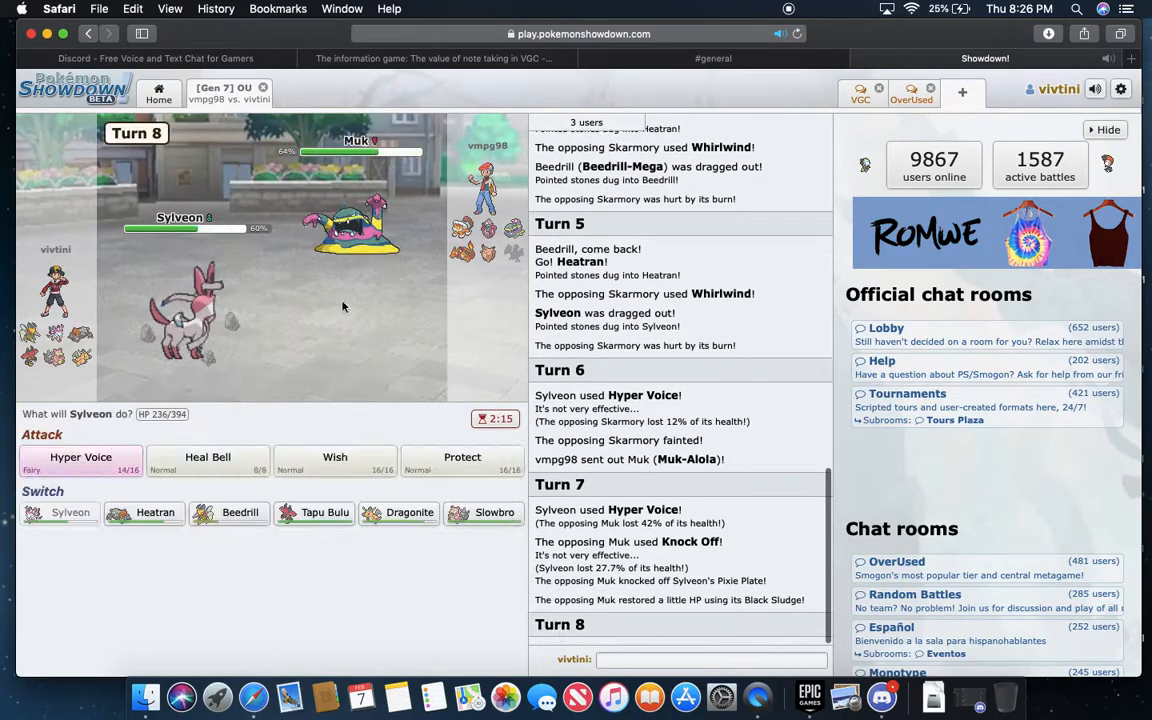
click(144, 512)
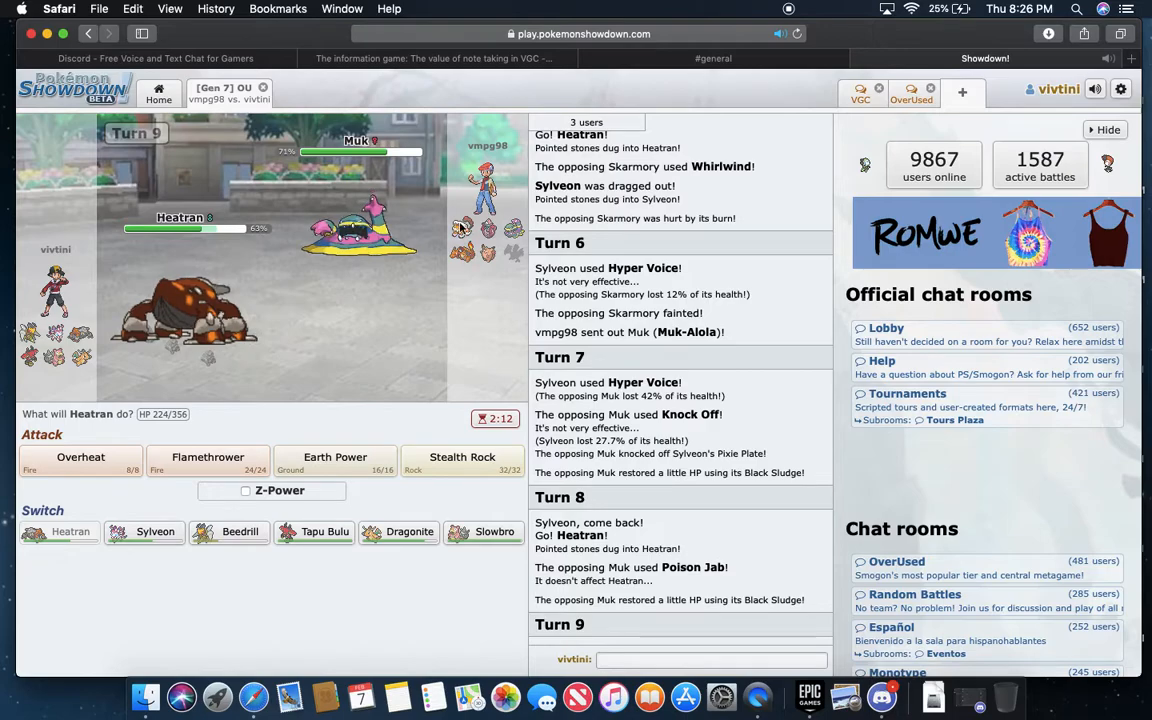
mouse_move(168, 304)
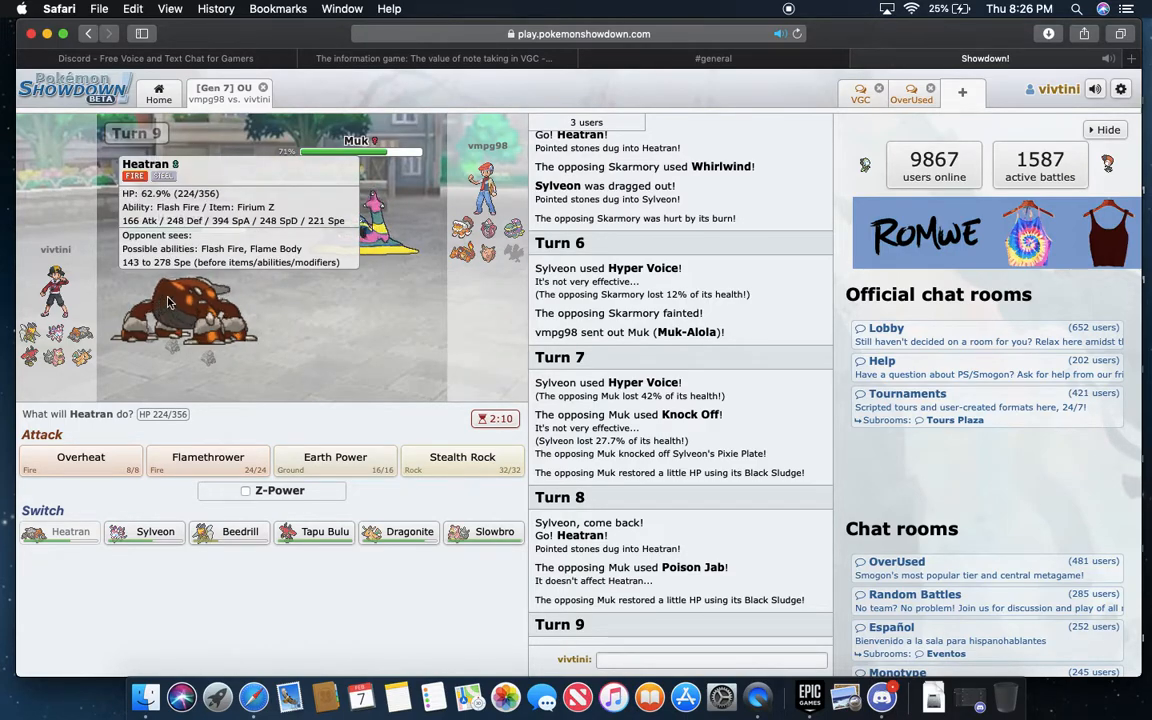
mouse_move(510, 236)
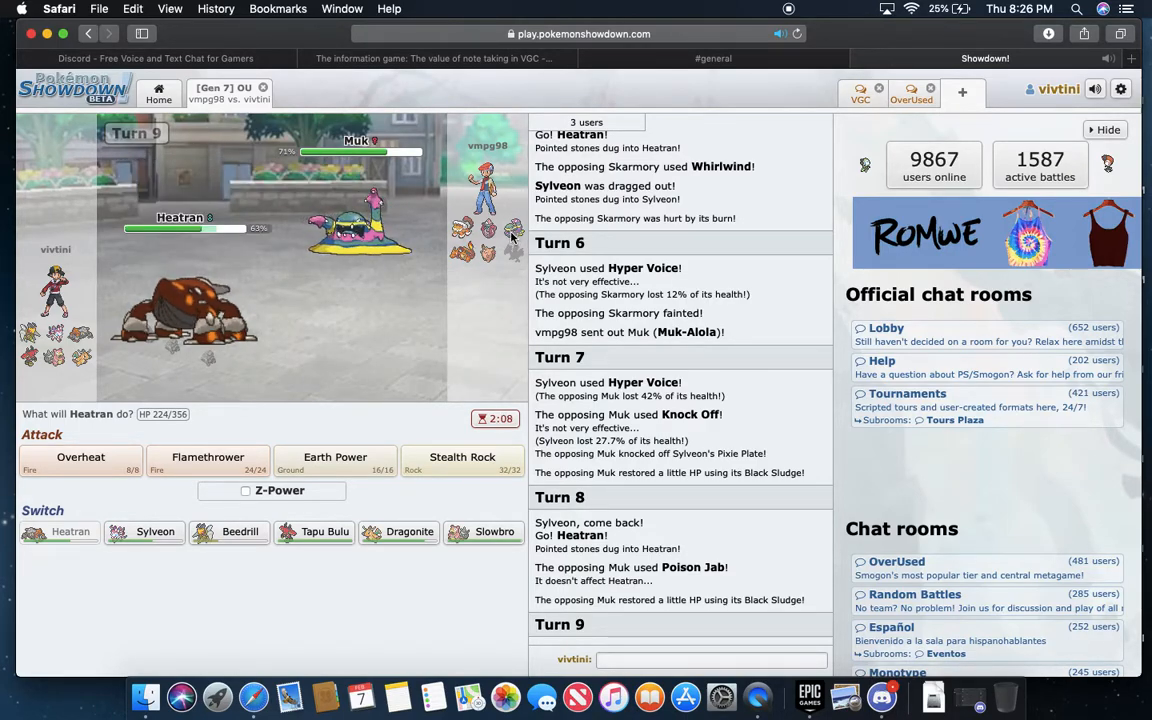
mouse_move(464, 256)
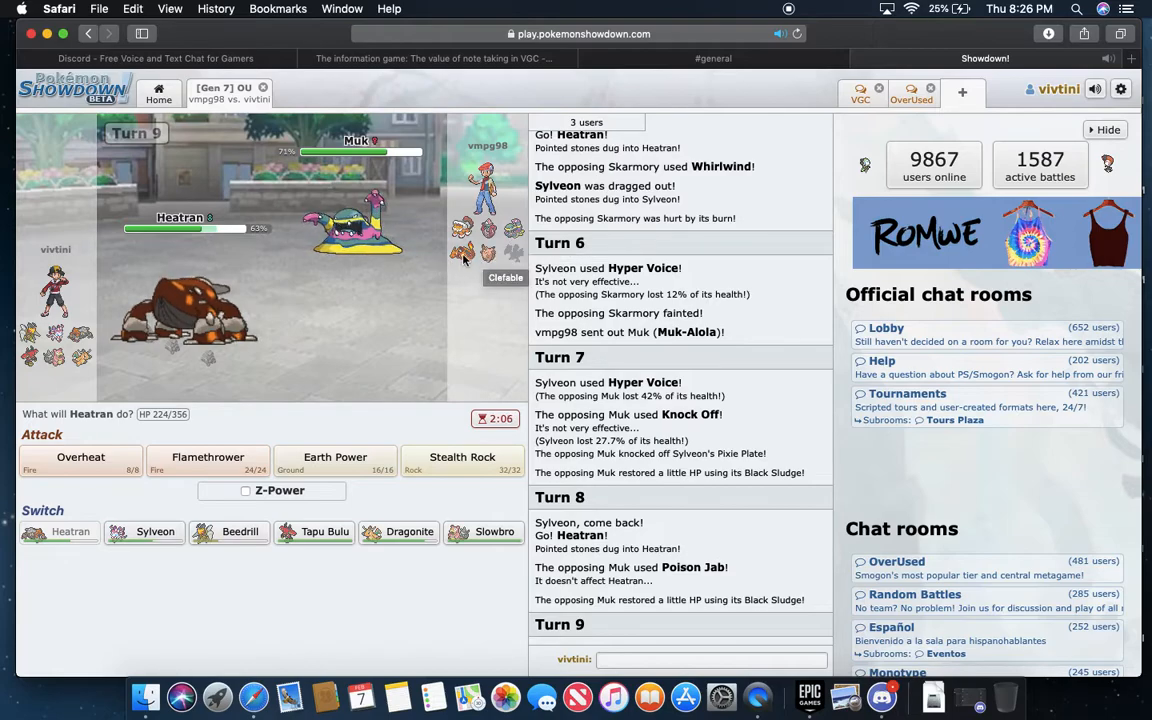
mouse_move(462, 252)
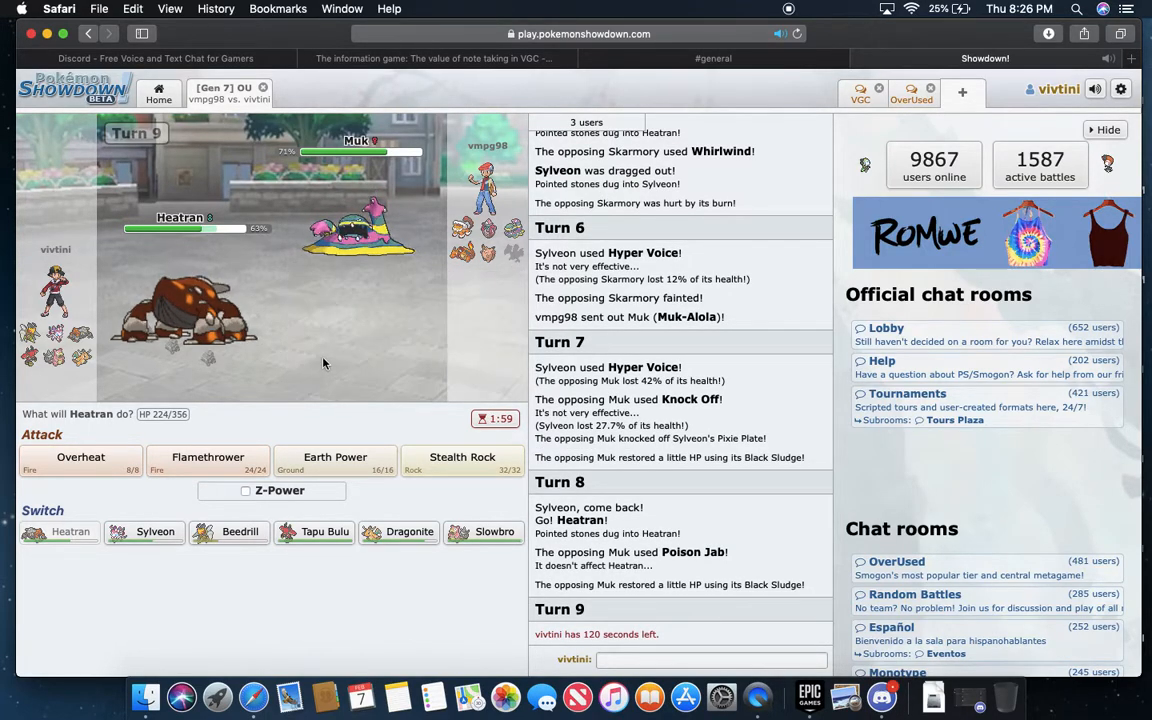
mouse_move(462, 462)
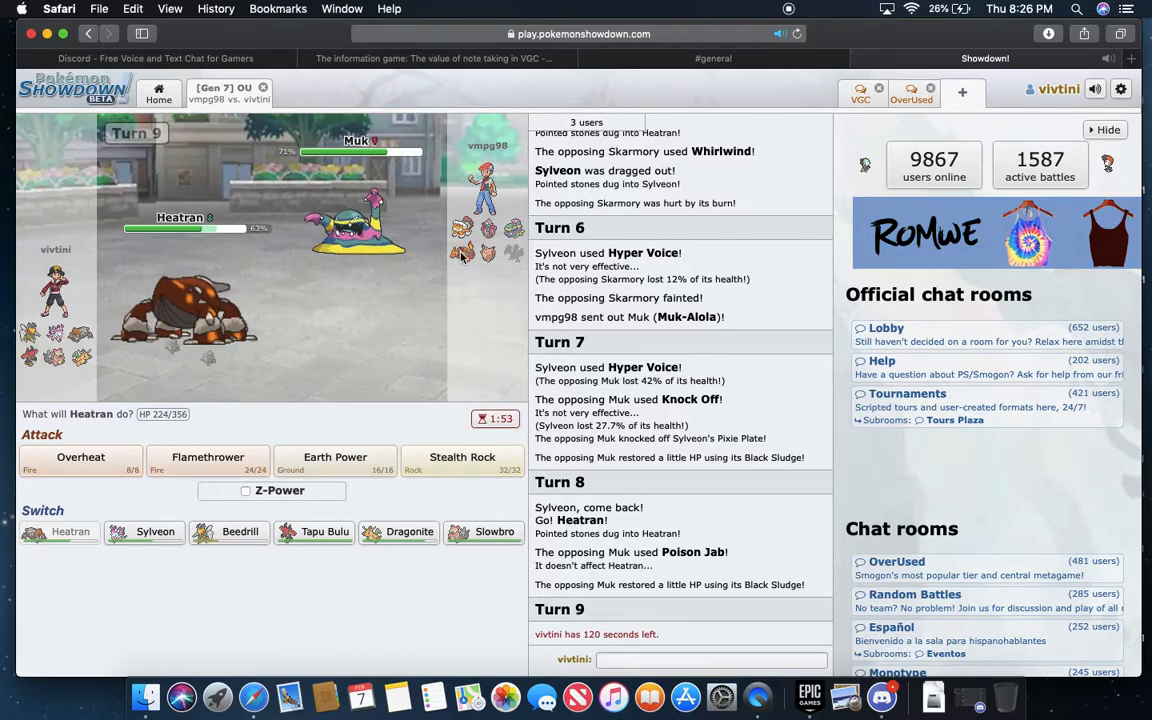
mouse_move(356, 230)
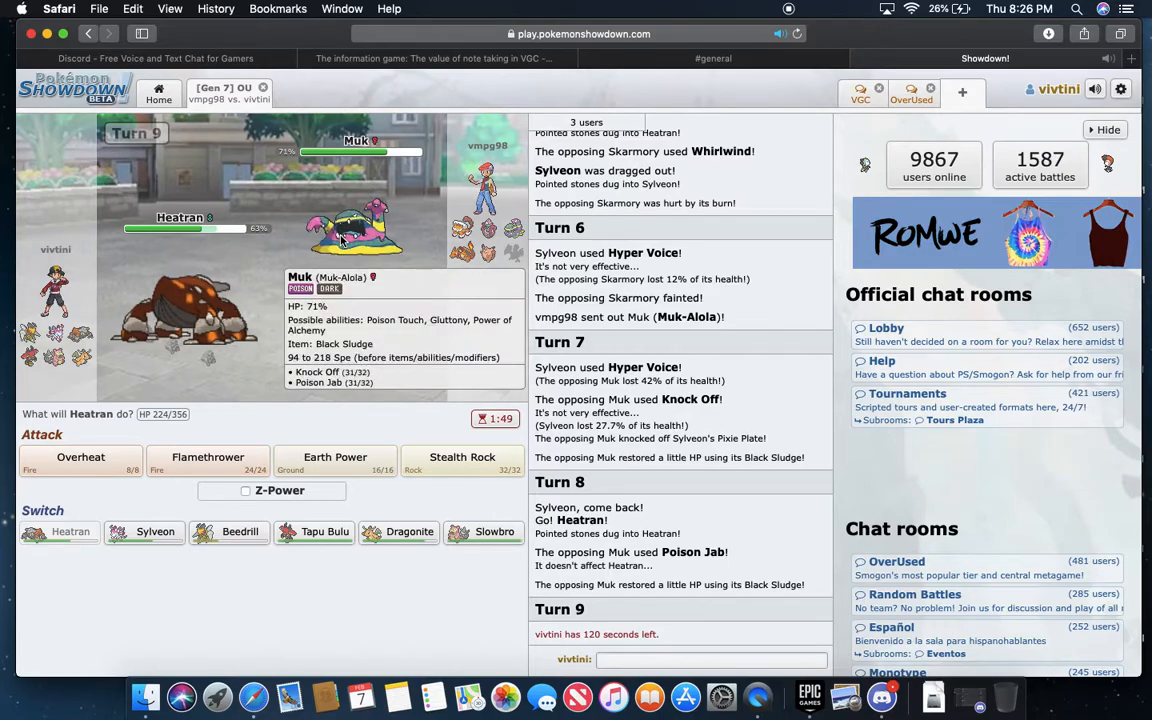
mouse_move(360, 340)
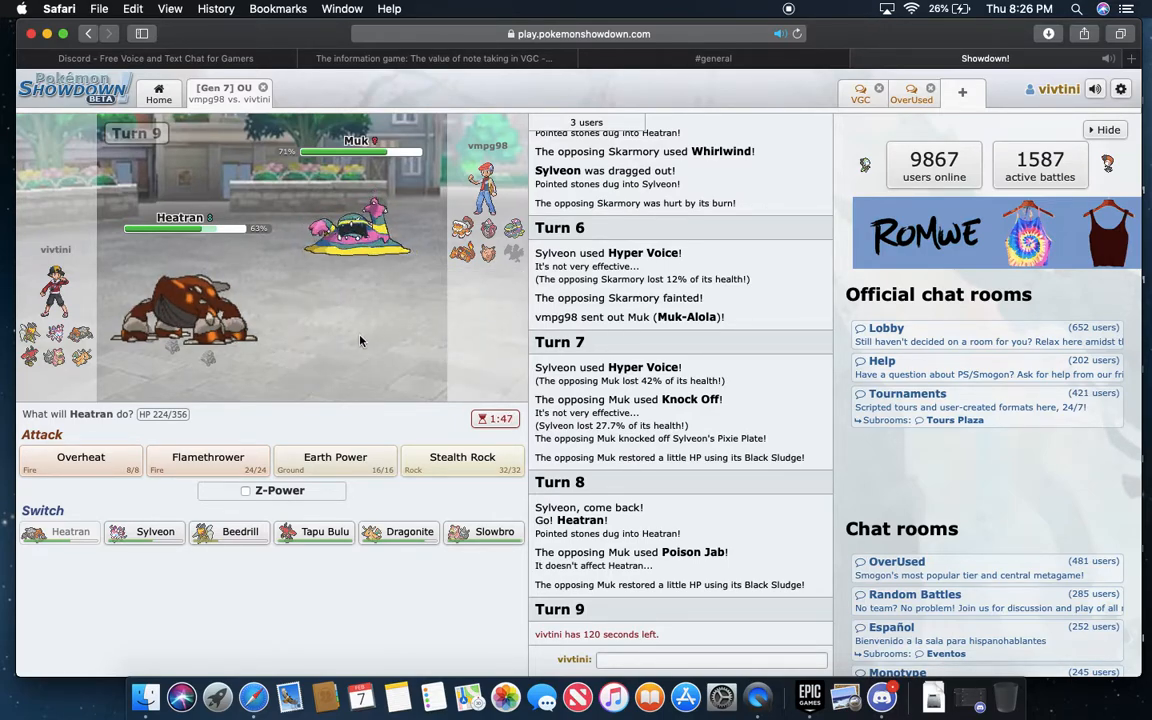
mouse_move(424, 432)
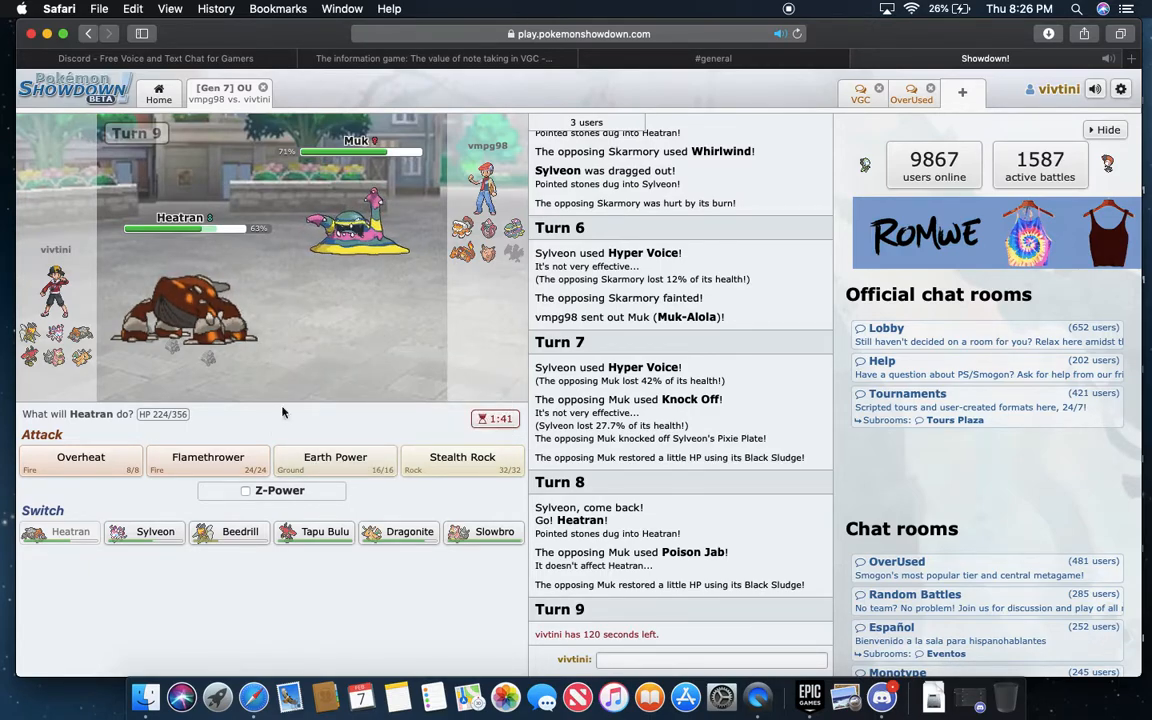
- Launch Heatran's Inferno Overdrive Z-move at Landorus, then switch Heatran out for Slowbro
click(244, 490)
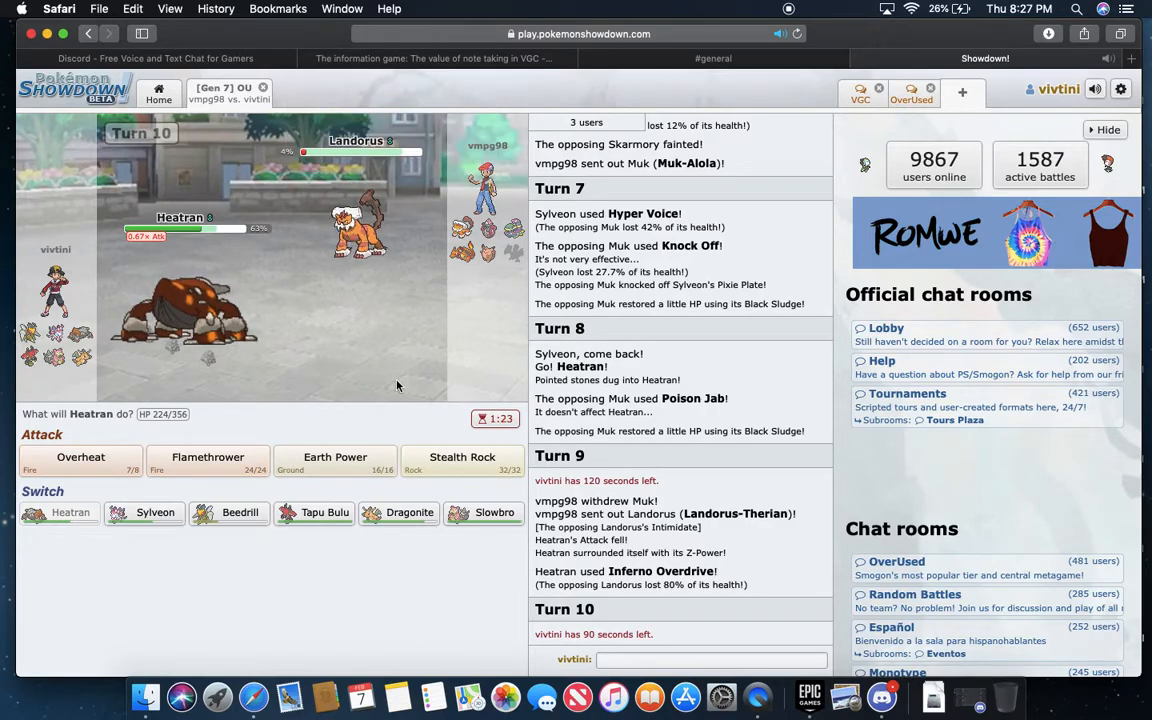
mouse_move(488, 520)
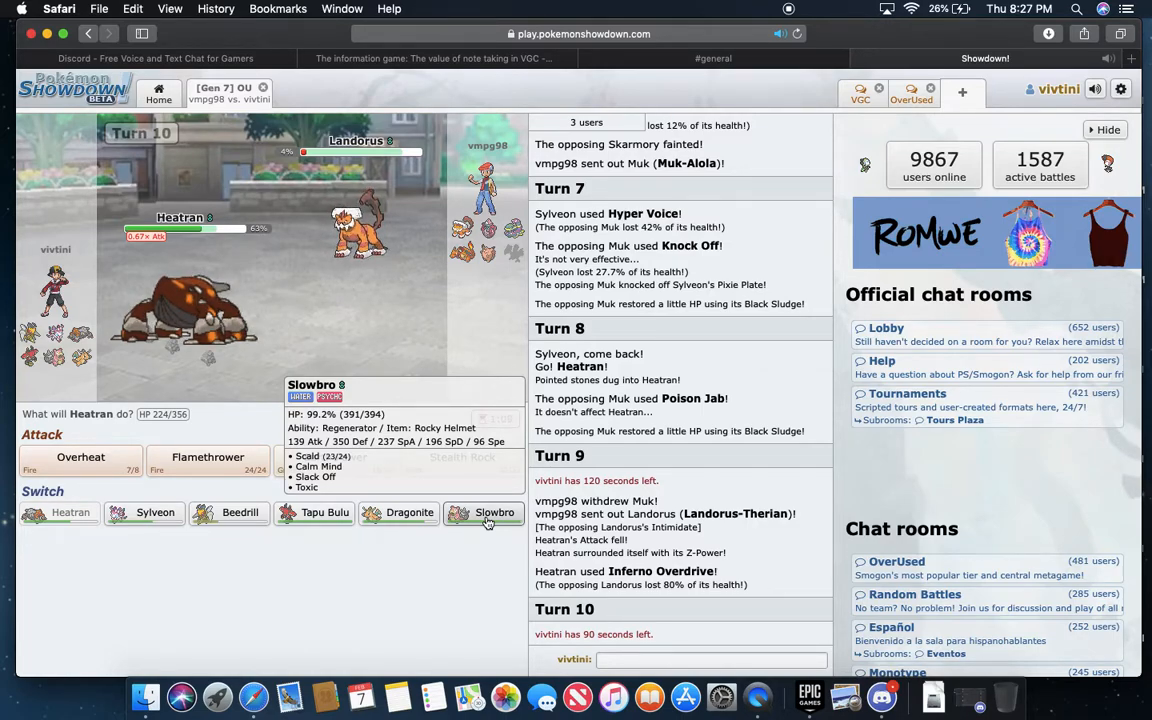
click(484, 512)
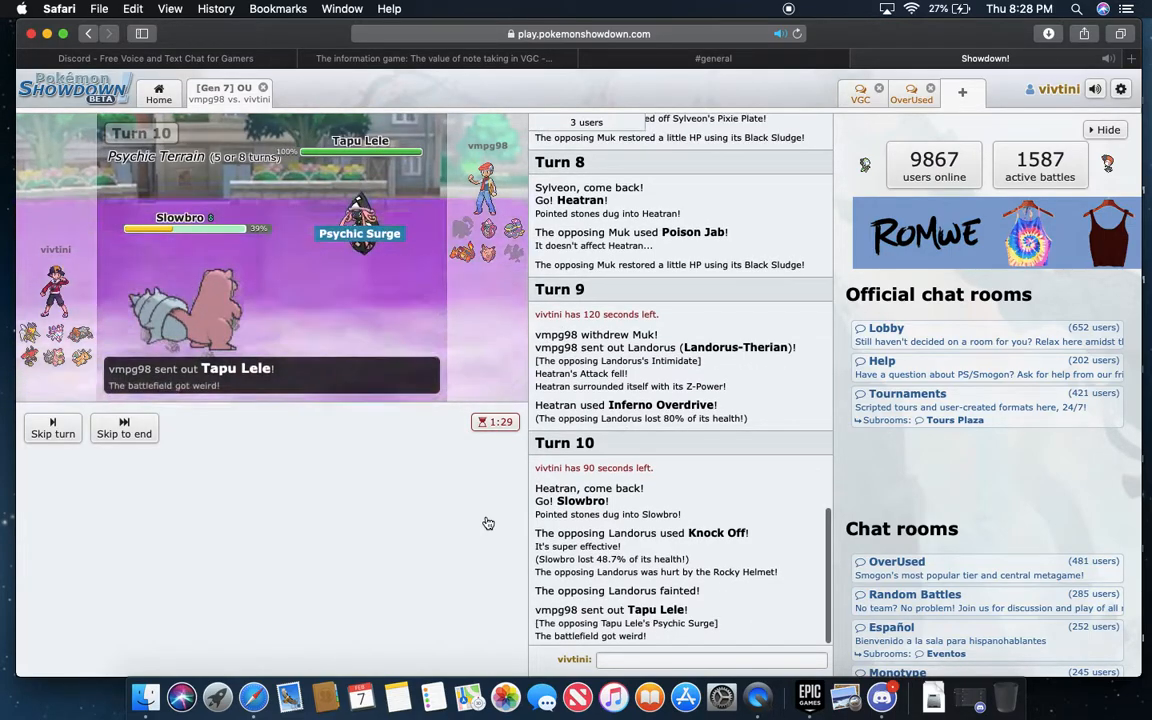
- Skip the turn playback and send Tapu Bulu in to replace the fainted Slowbro
click(52, 428)
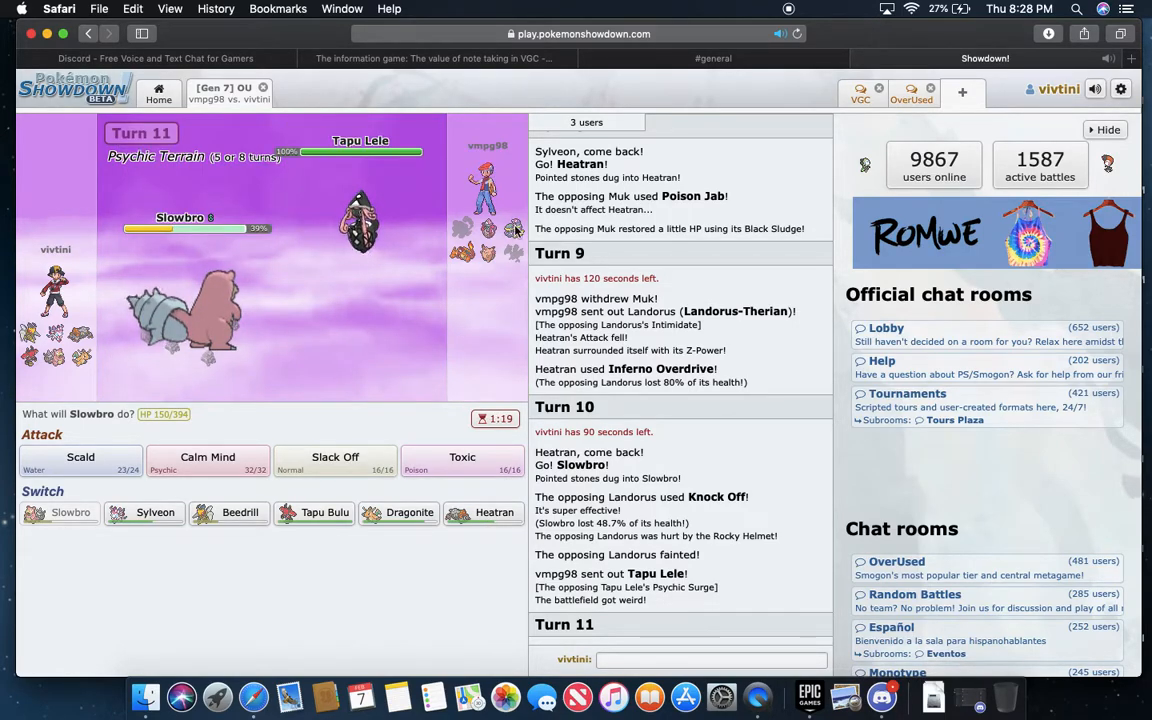
mouse_move(462, 252)
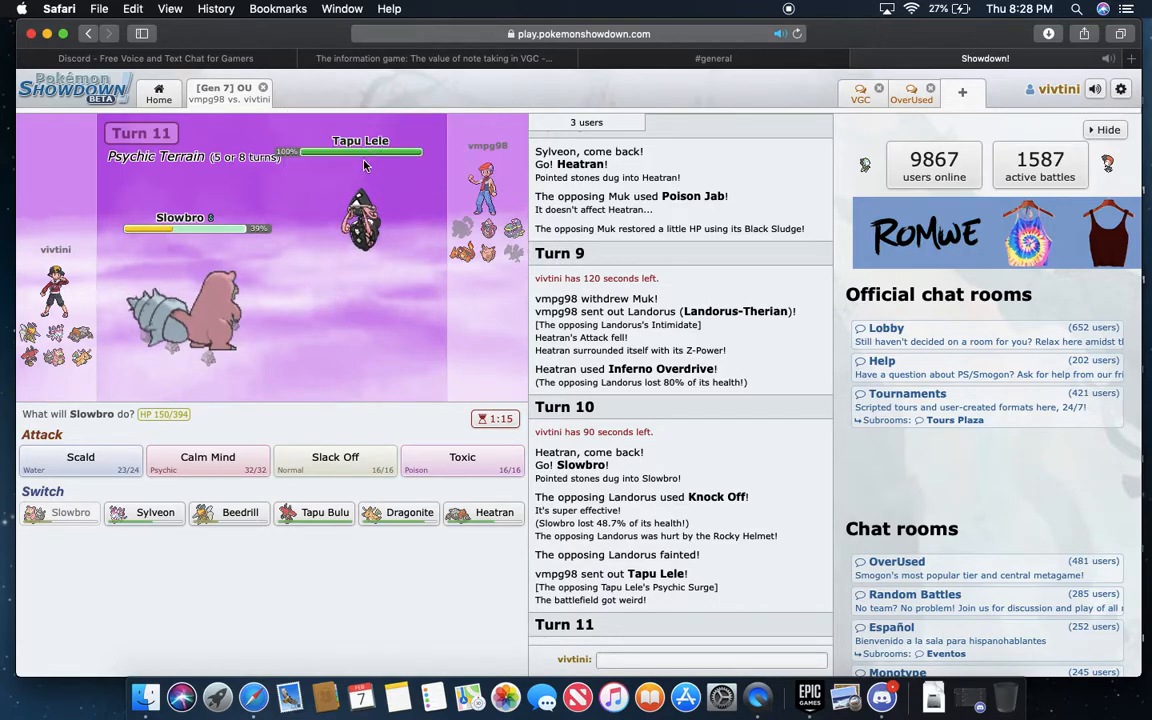
mouse_move(360, 220)
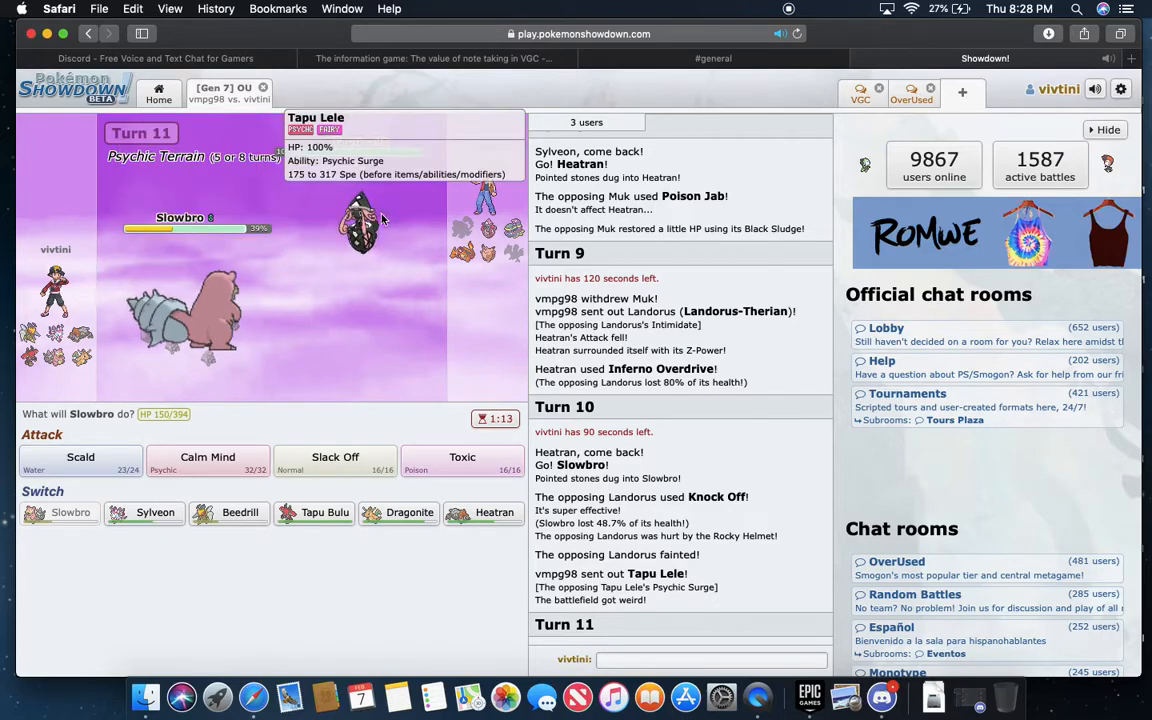
mouse_move(336, 456)
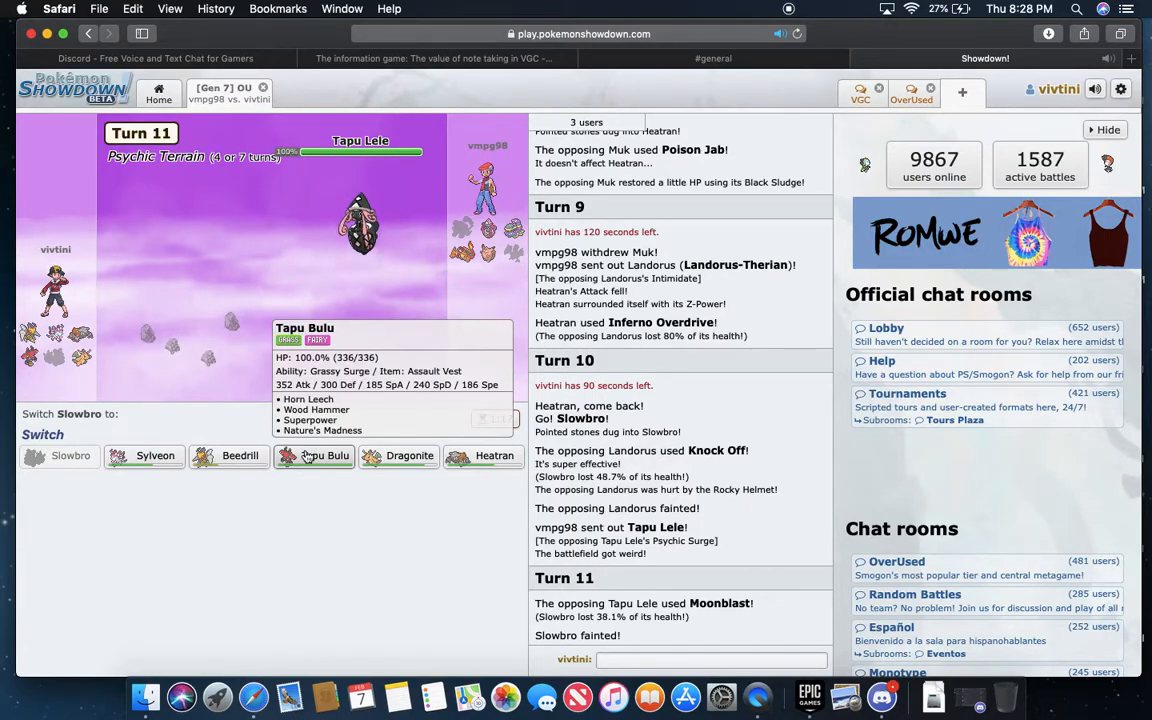
click(314, 456)
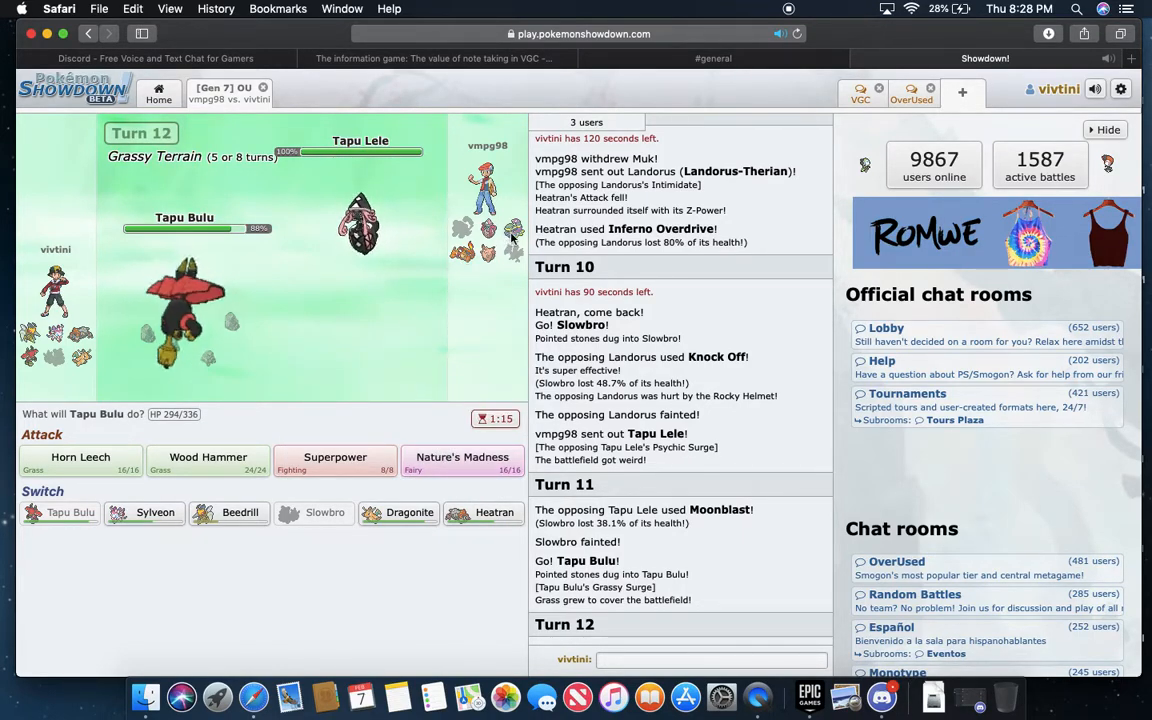
mouse_move(462, 252)
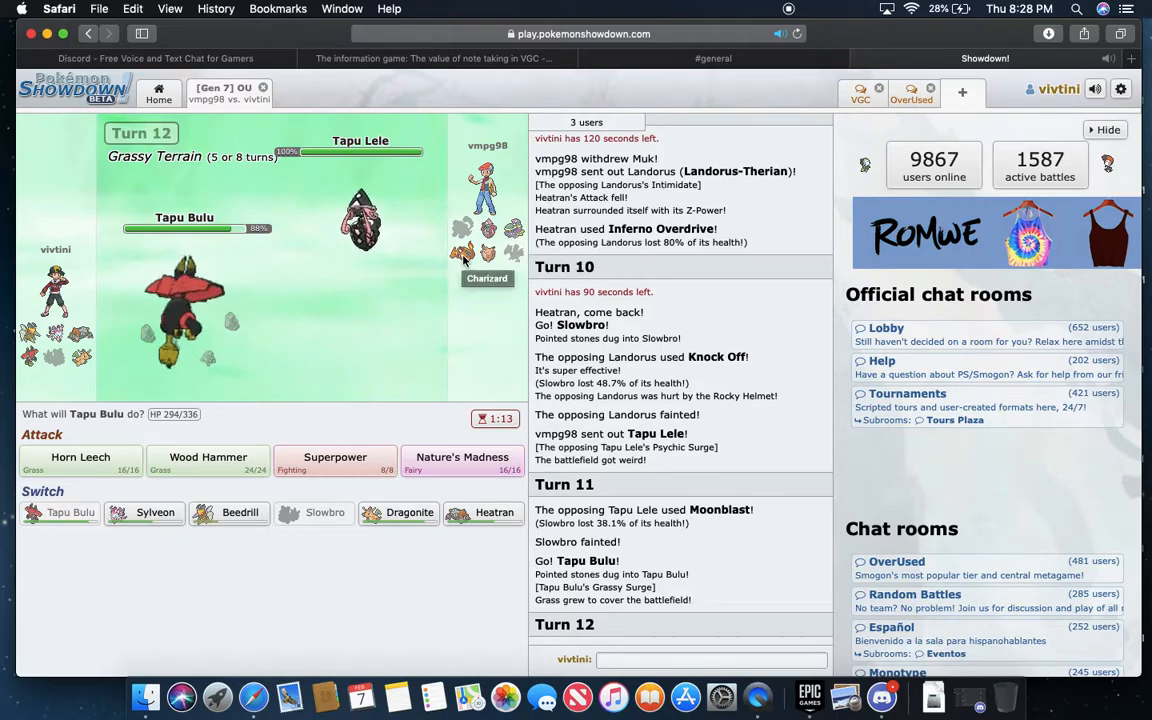
mouse_move(460, 462)
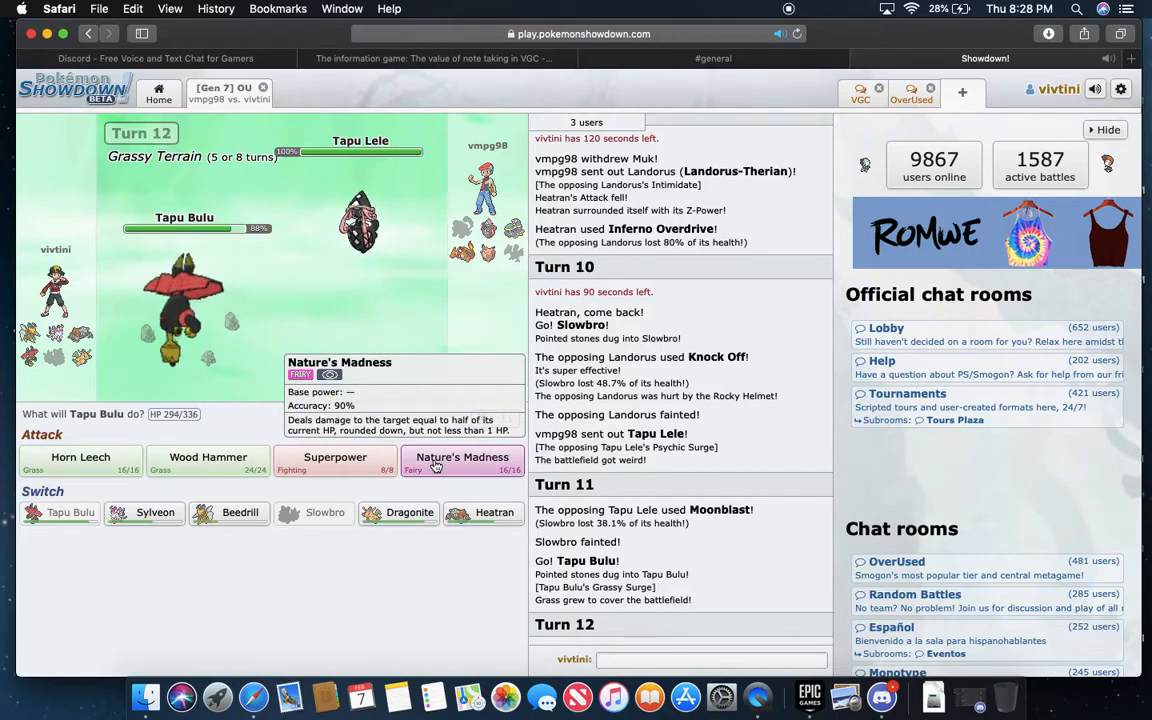
mouse_move(156, 512)
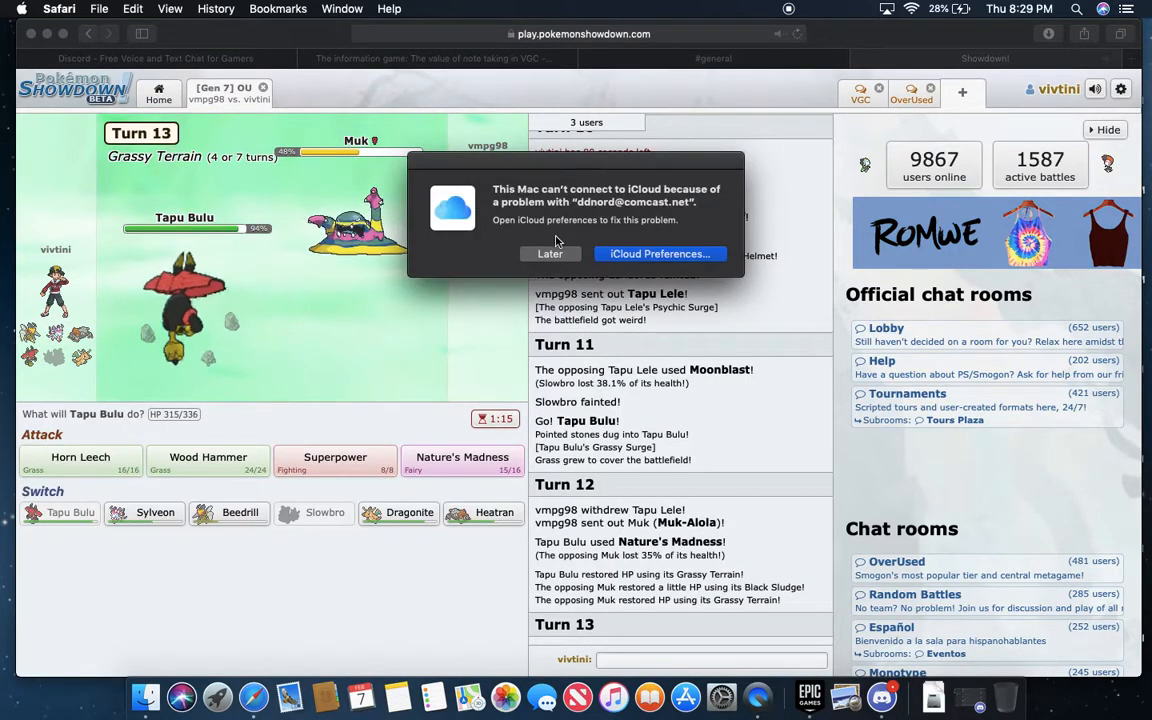
- Dismiss the iCloud warning, switch Tapu Bulu out for Heatran, and set Stealth Rock on the opponent's side
click(548, 252)
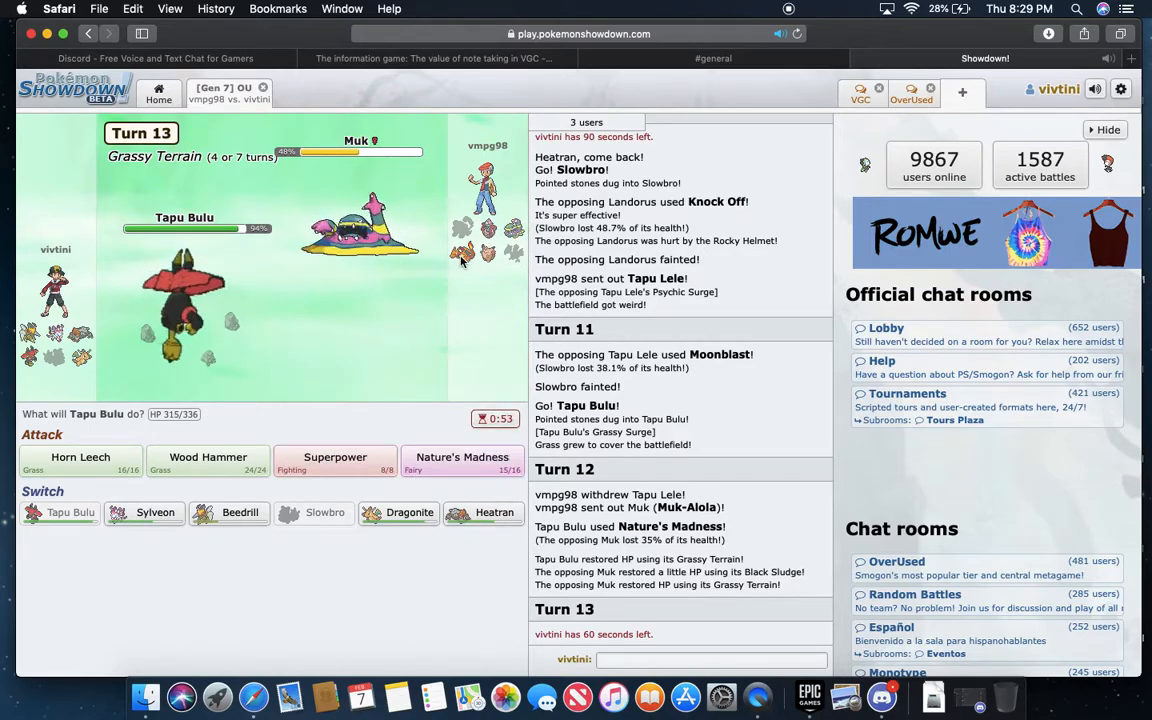
mouse_move(462, 256)
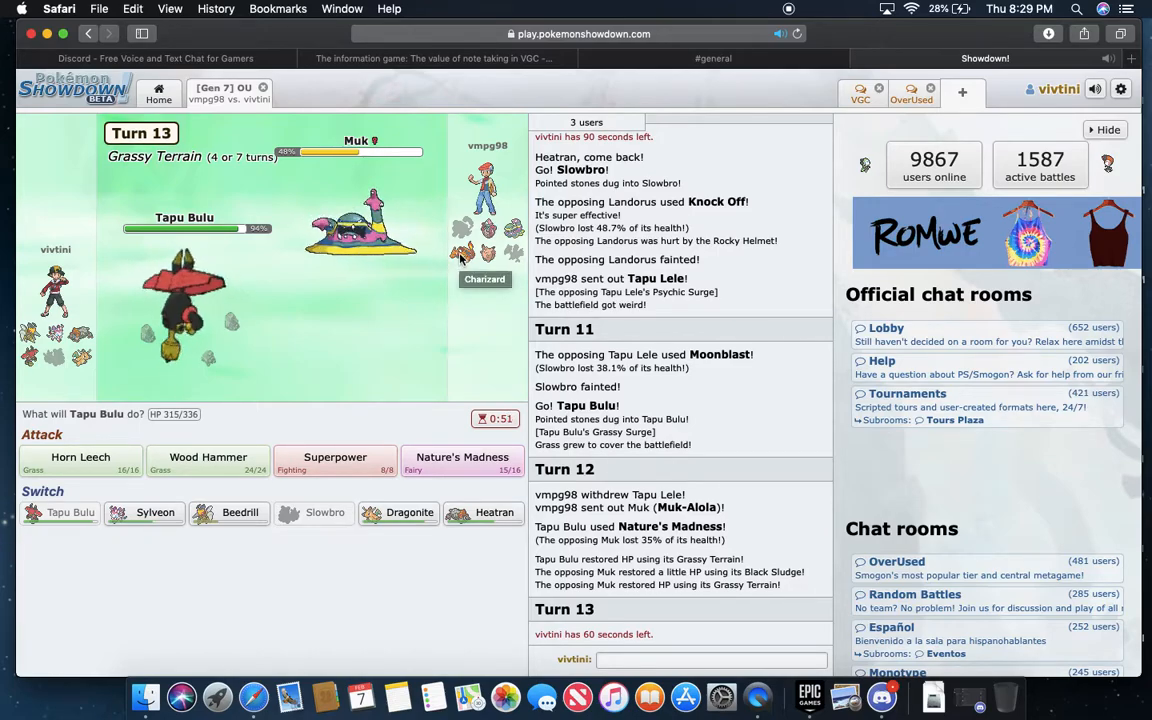
mouse_move(464, 264)
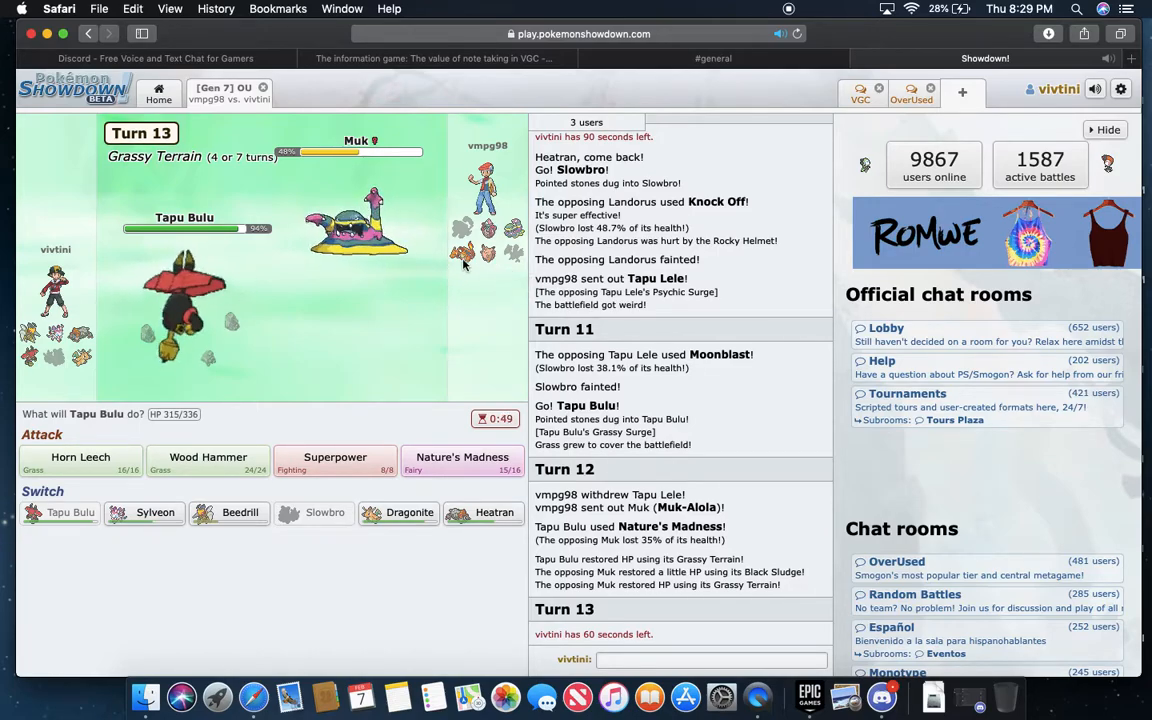
mouse_move(484, 512)
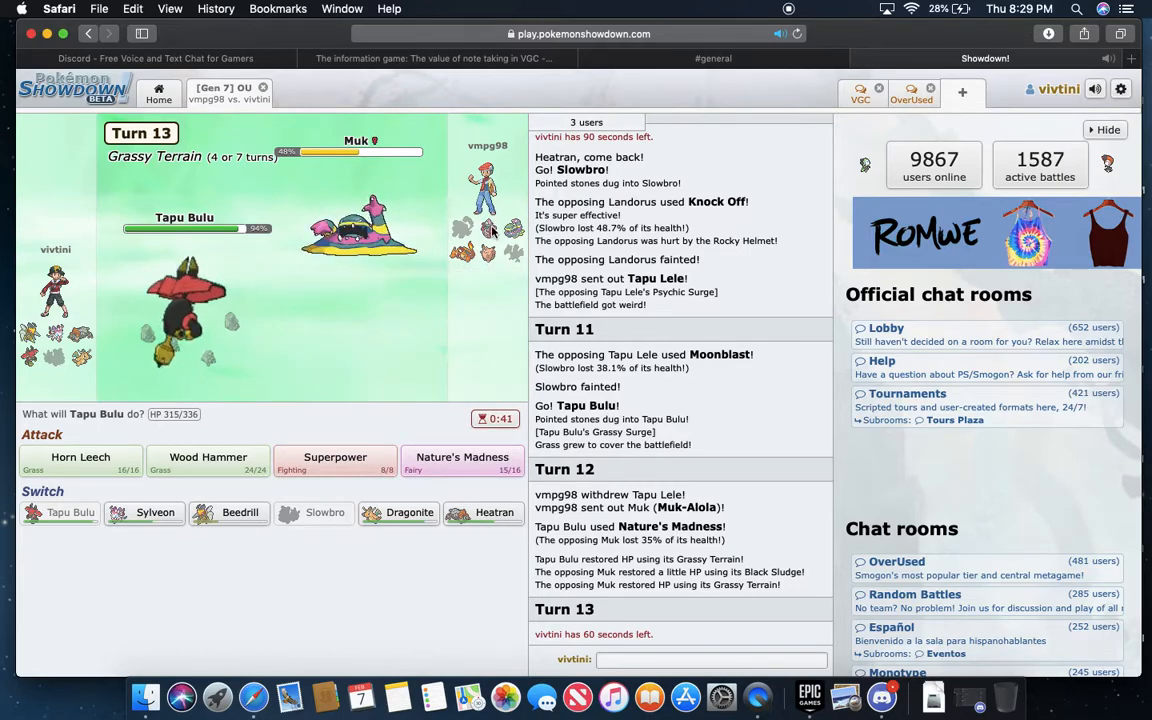
mouse_move(464, 256)
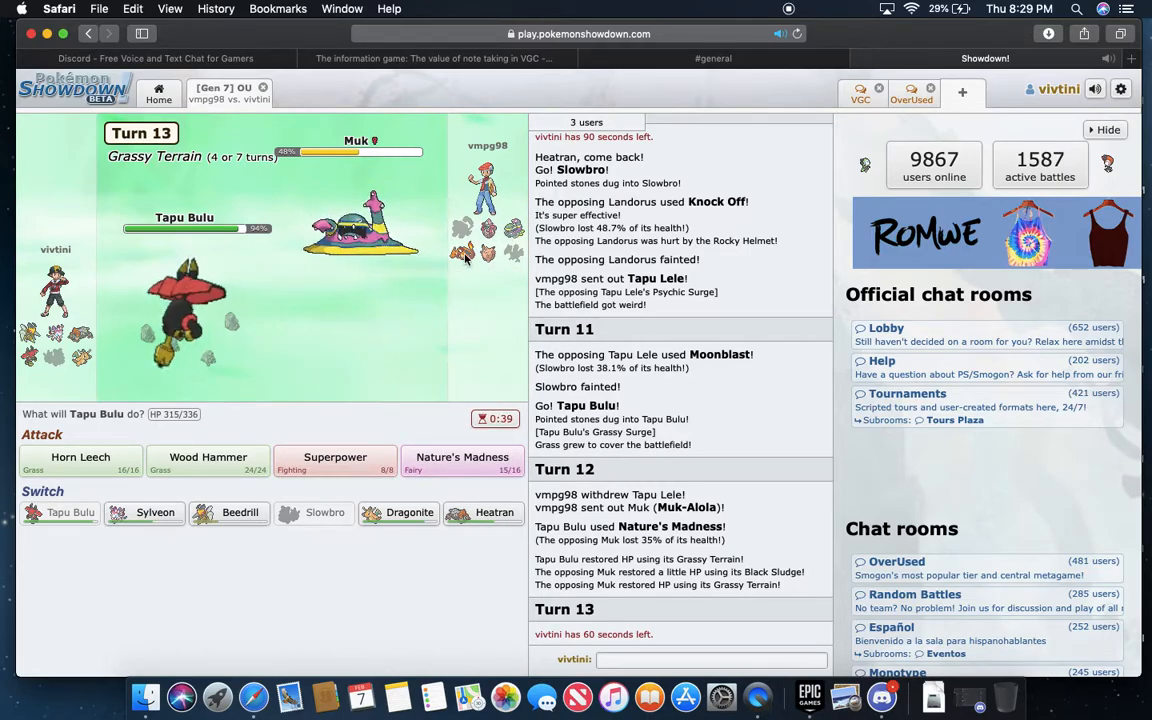
mouse_move(482, 512)
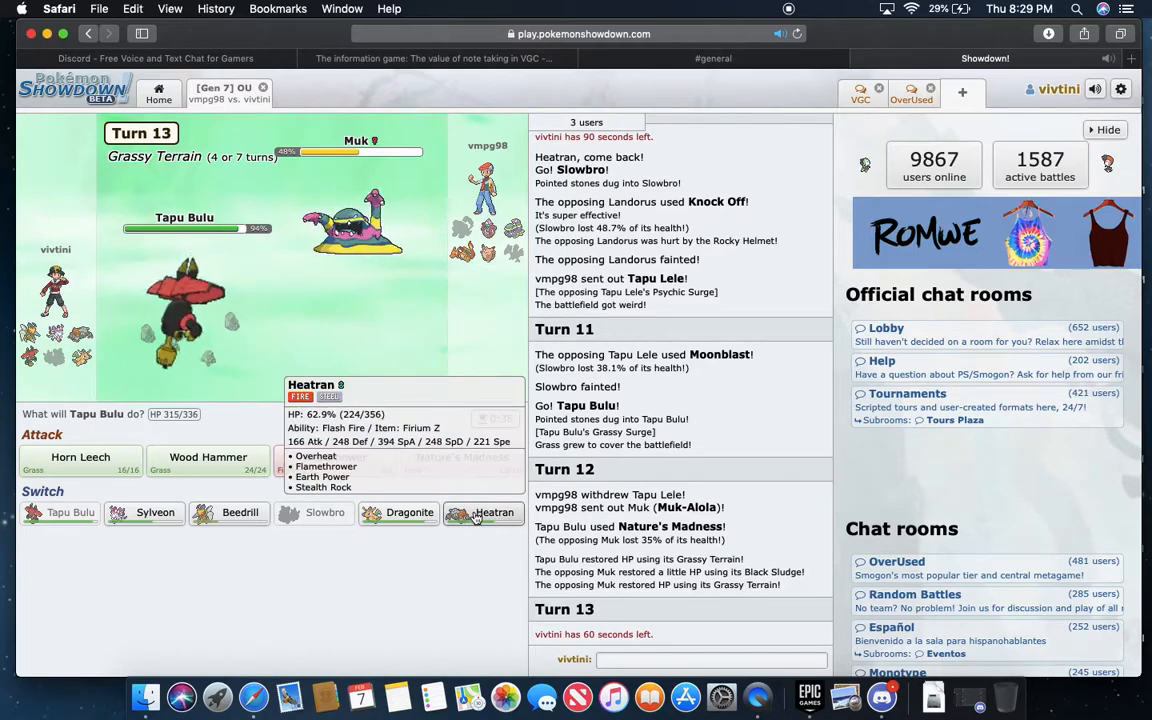
click(484, 512)
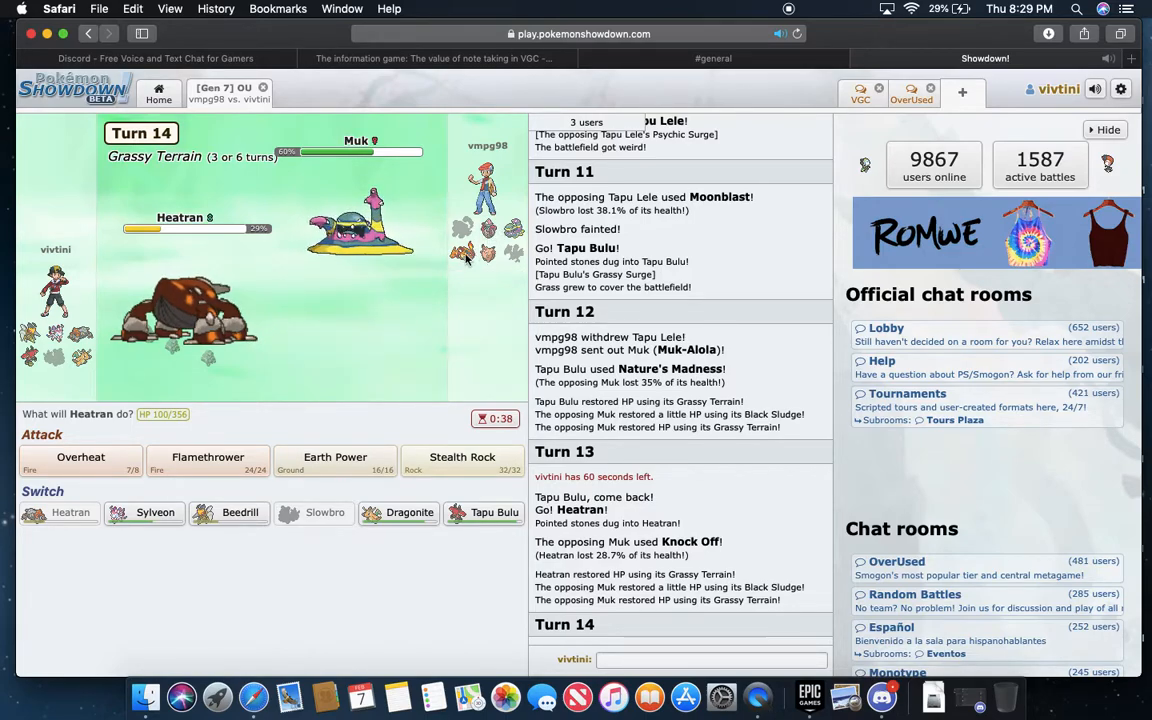
mouse_move(464, 258)
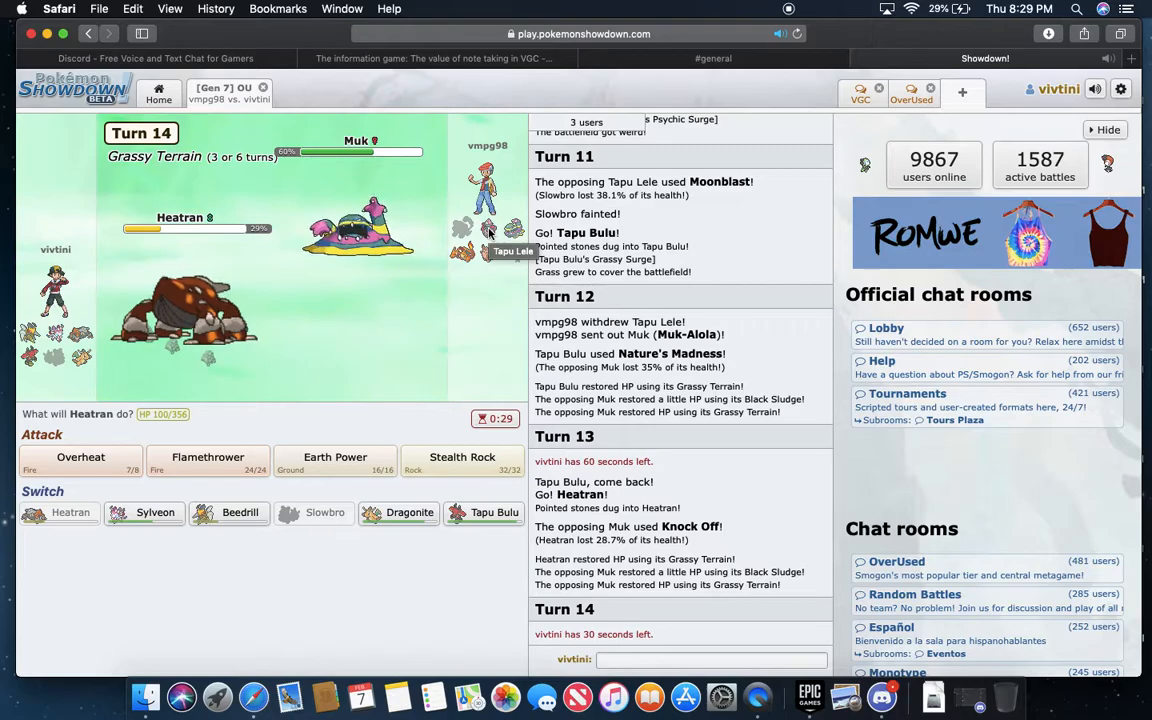
mouse_move(462, 456)
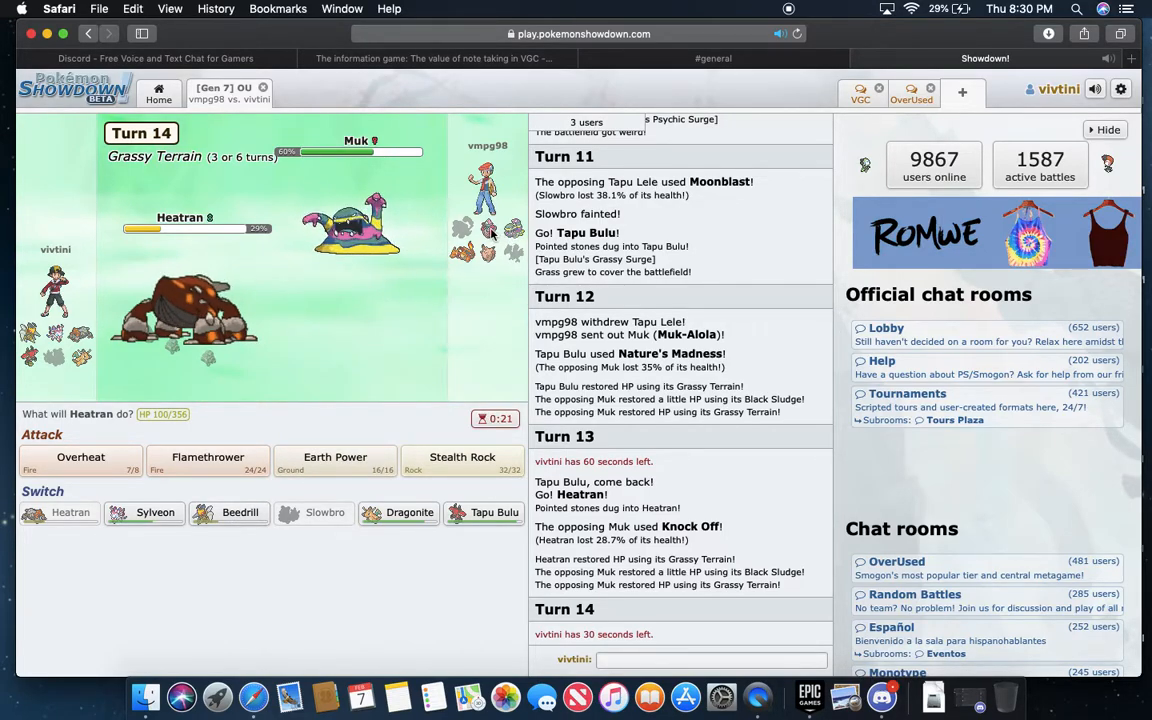
click(462, 464)
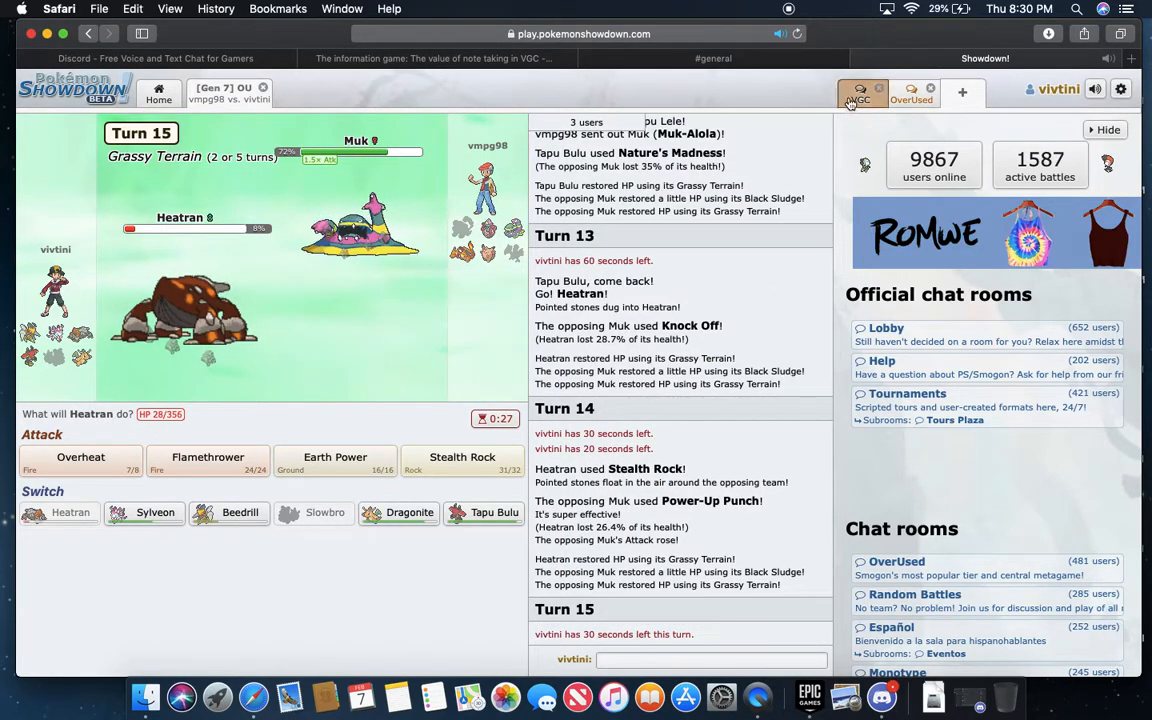
- Open the VGC chat room, hit Muk with Earth Power, and send Dragonite in after Heatran faints
click(860, 90)
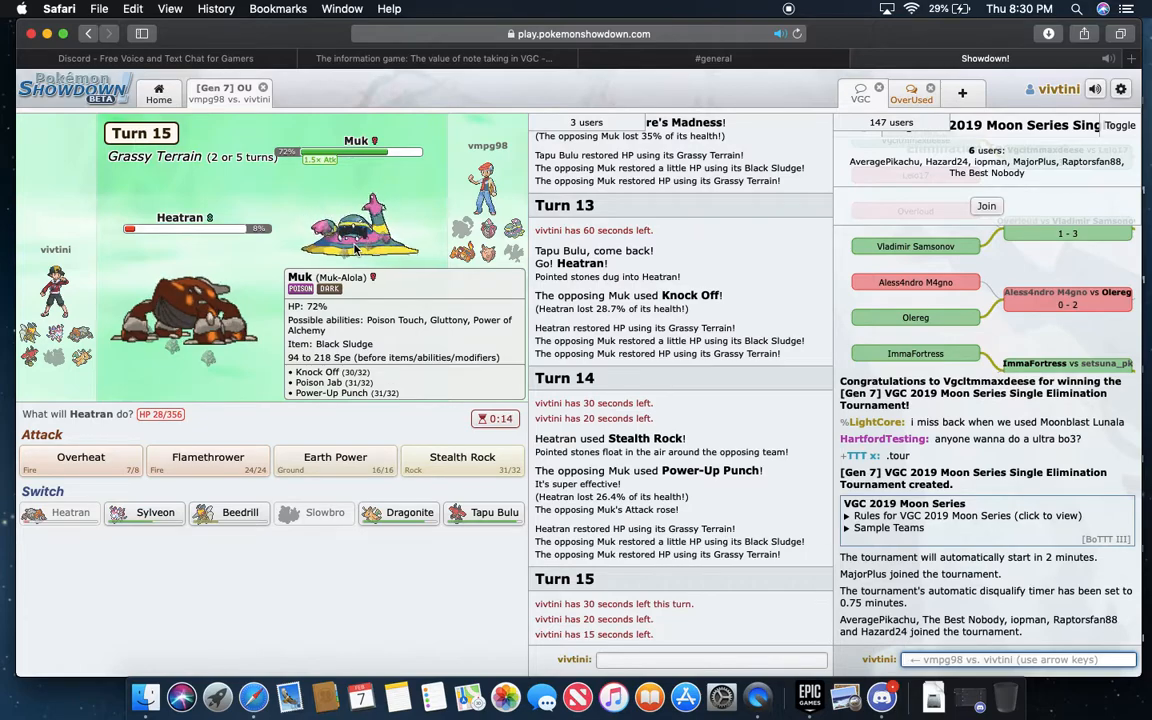
mouse_move(334, 456)
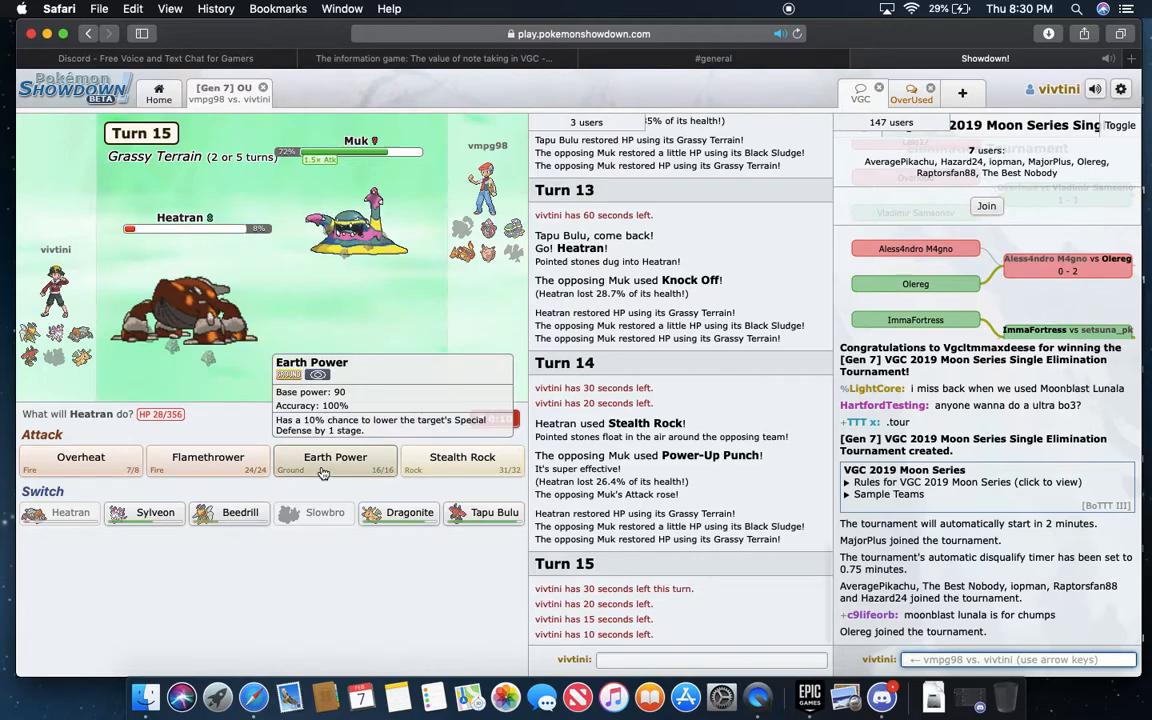
click(336, 456)
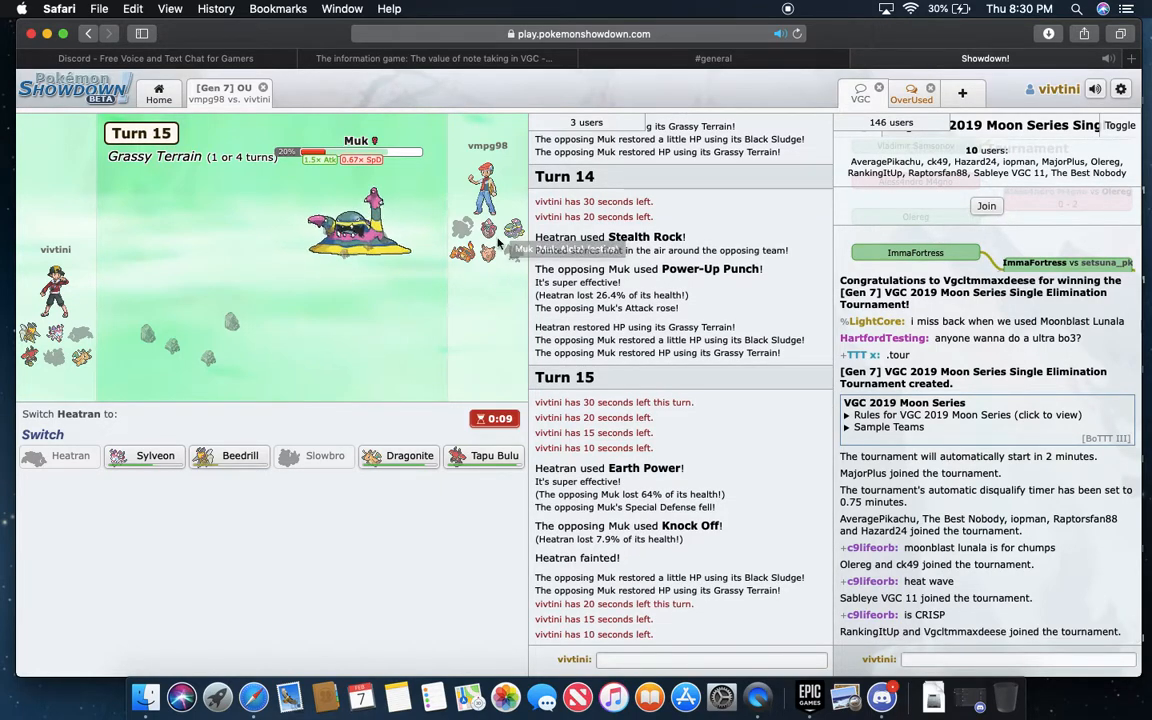
mouse_move(240, 456)
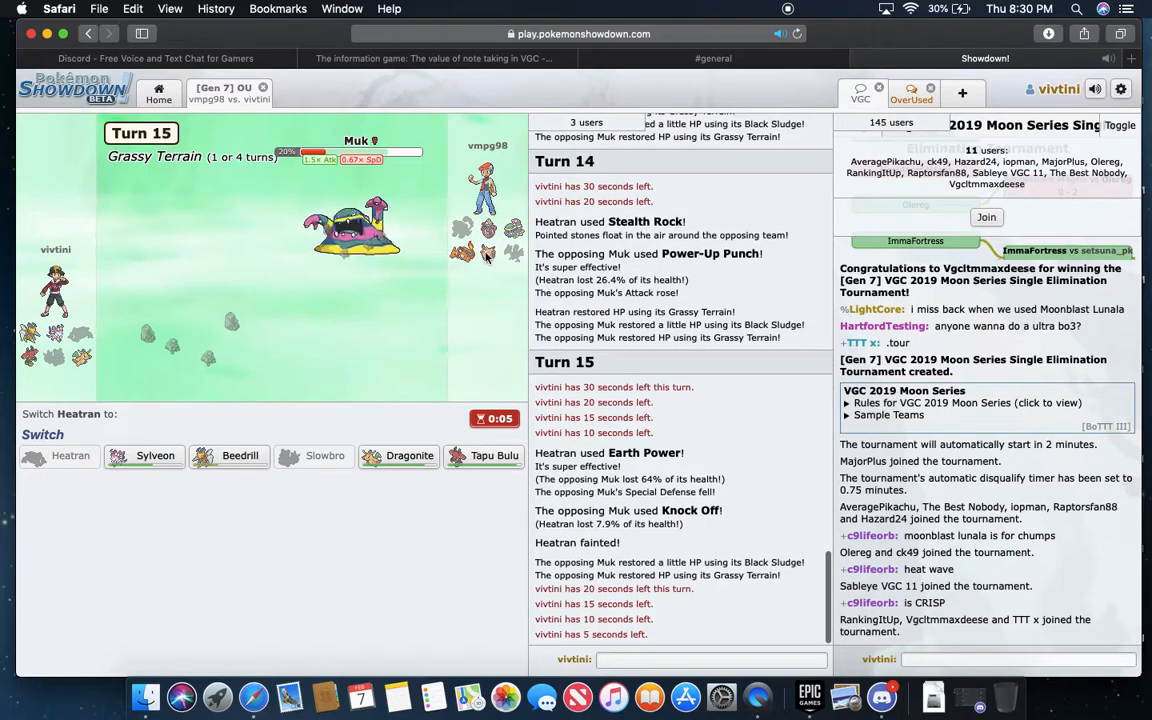
mouse_move(408, 456)
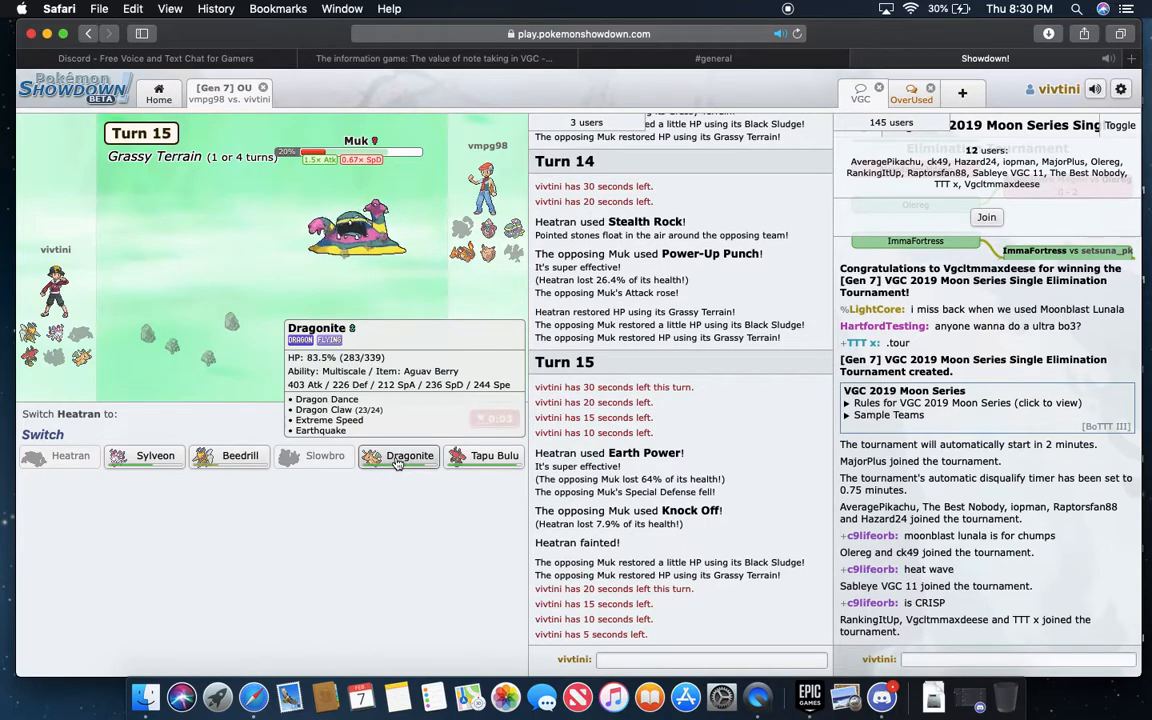
click(398, 456)
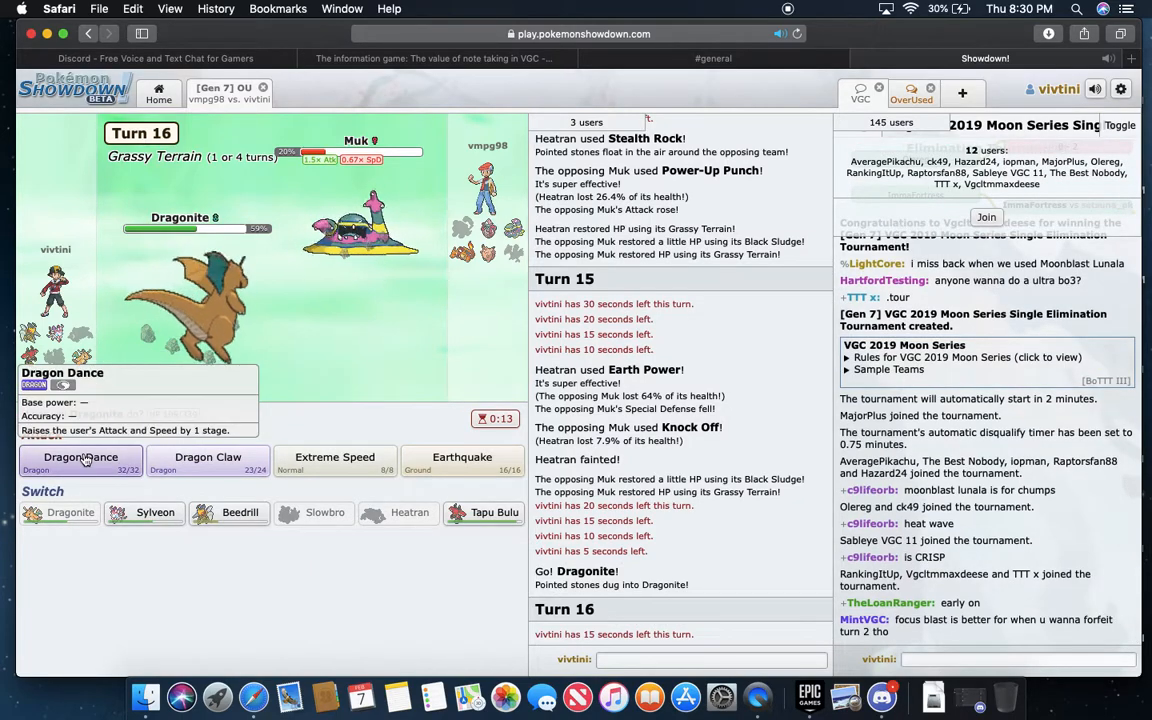
- Boost Dragonite with Dragon Dance, then send Sylveon in after Dragonite faints
click(80, 462)
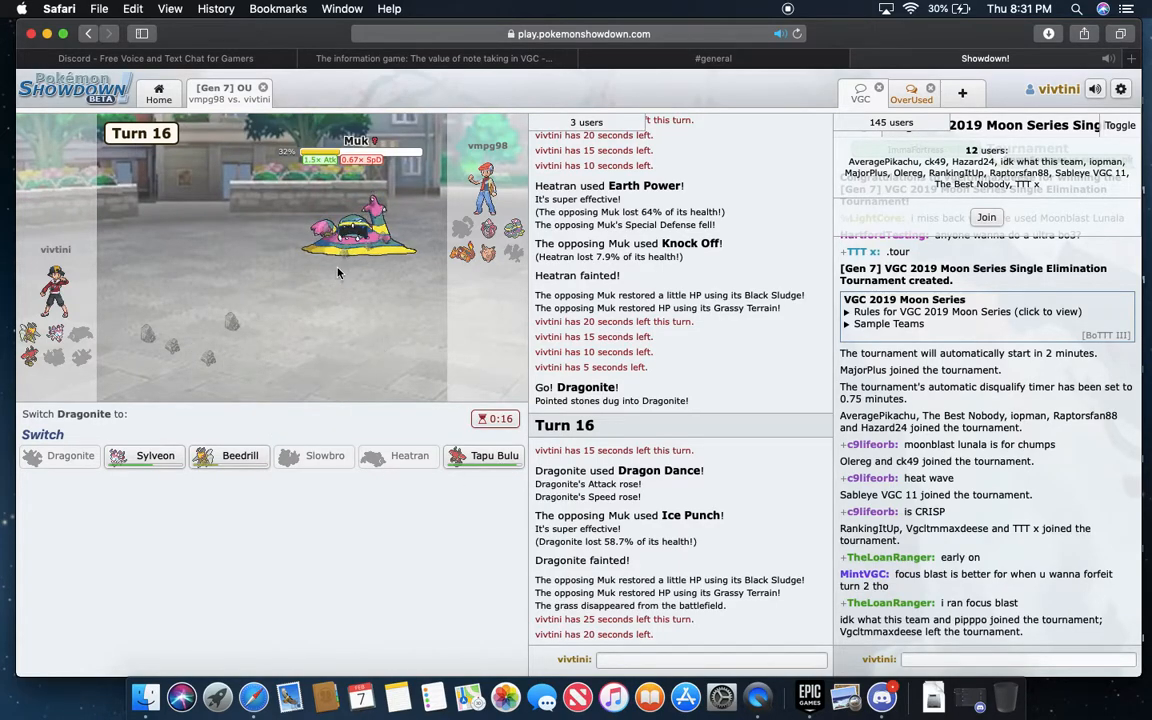
click(156, 456)
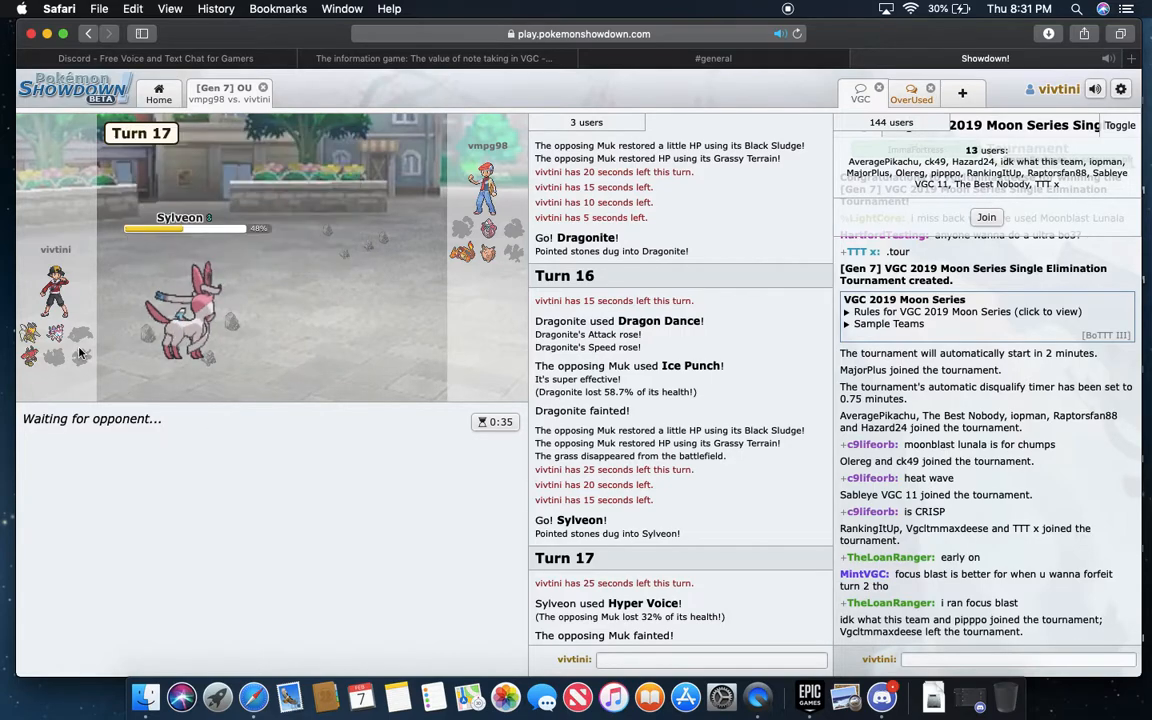
mouse_move(344, 246)
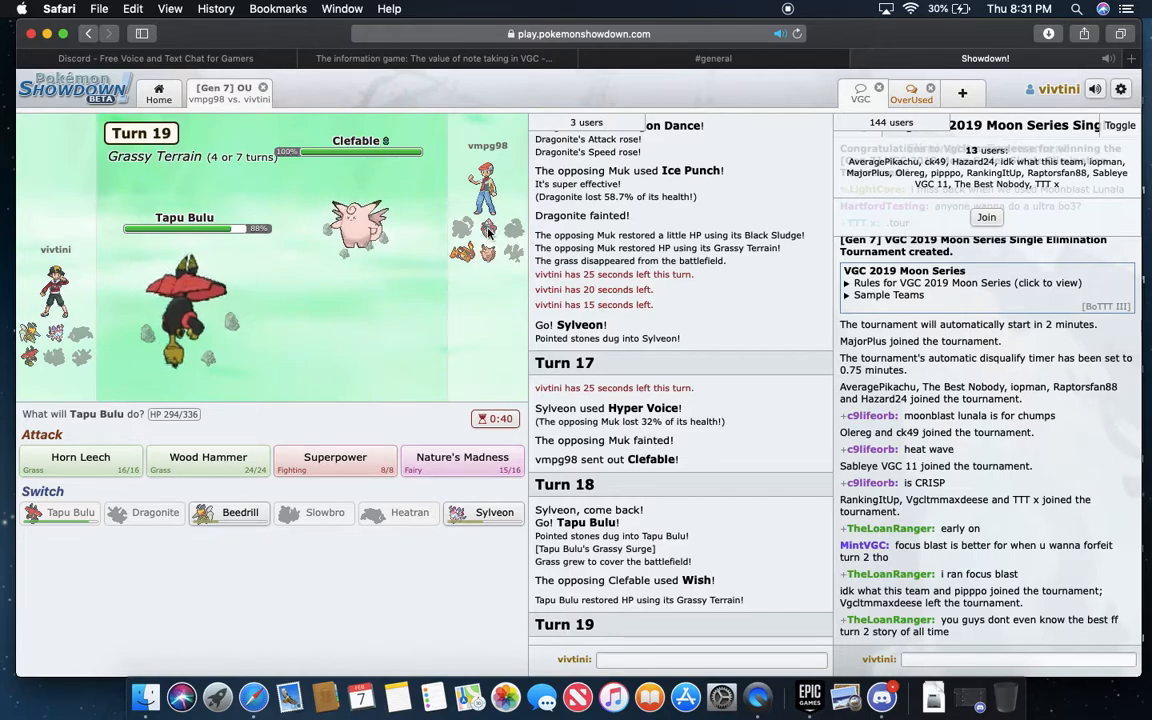
mouse_move(488, 252)
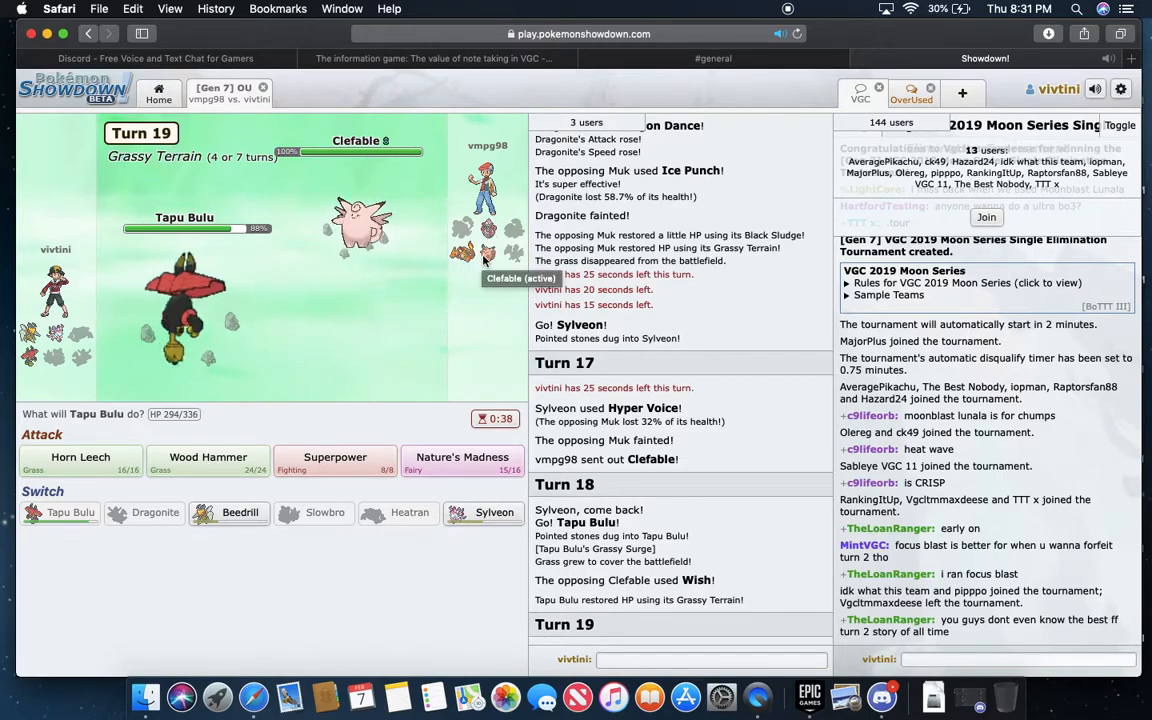
mouse_move(208, 456)
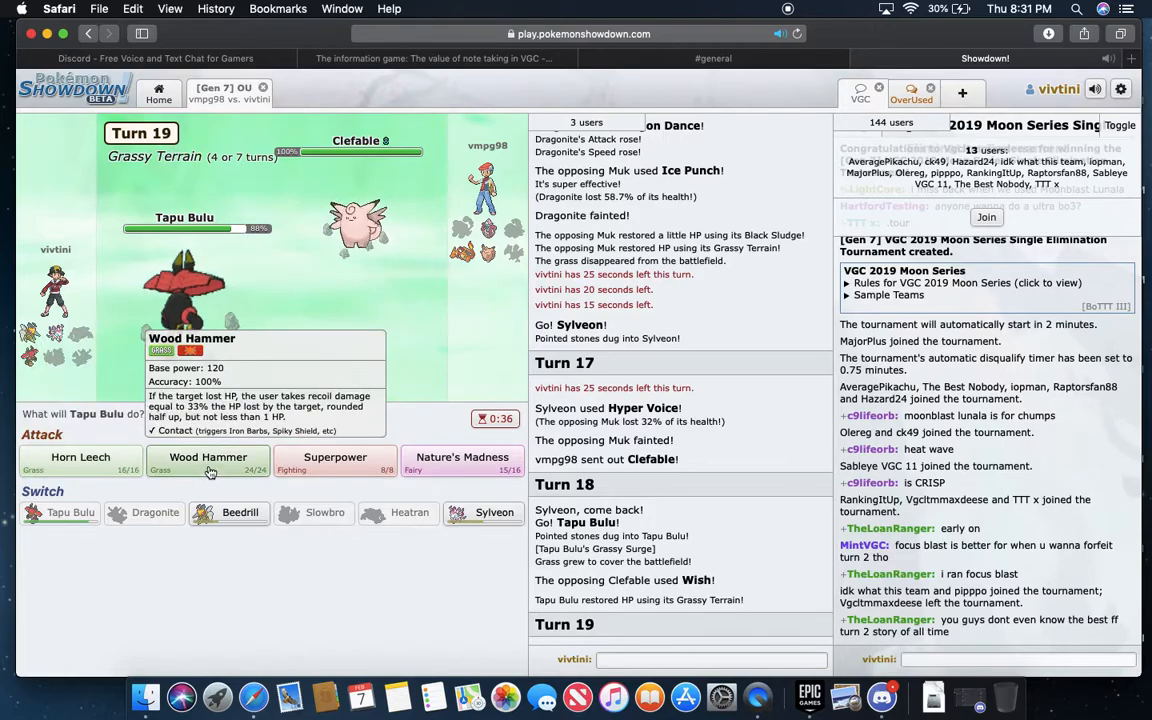
- Attack with Tapu Bulu's Wood Hammer, swap to Sylveon, and hit Mega Charizard with Hyper Voice
click(208, 462)
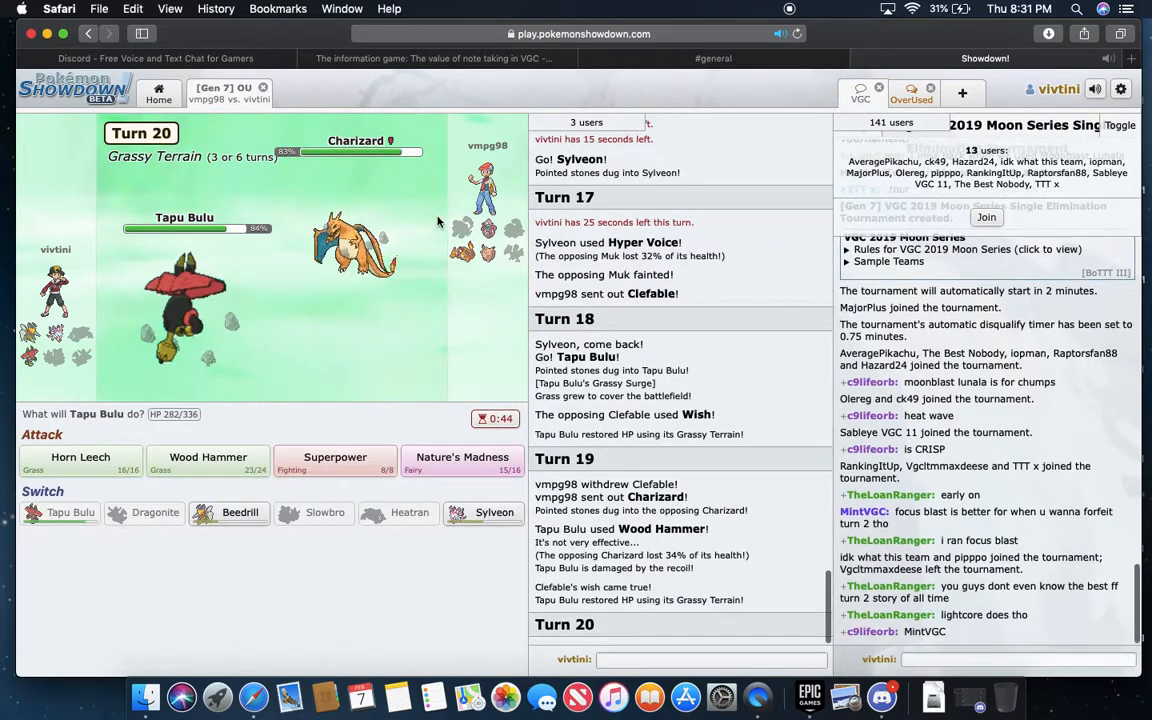
mouse_move(494, 512)
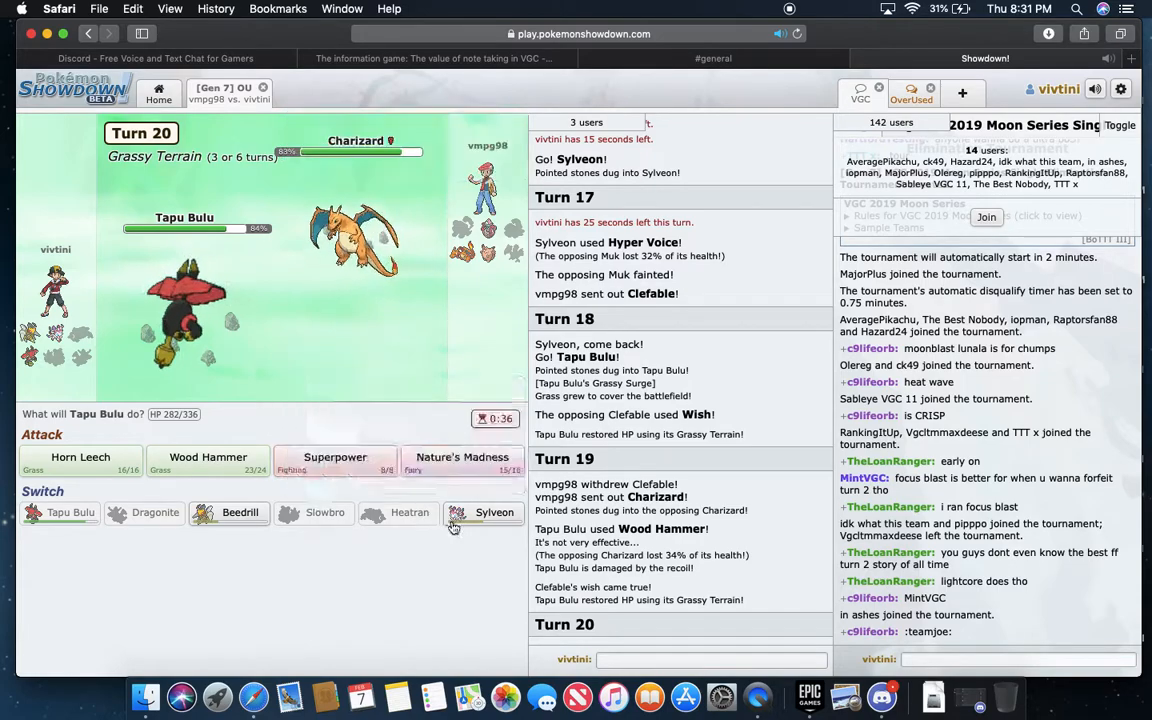
mouse_move(494, 512)
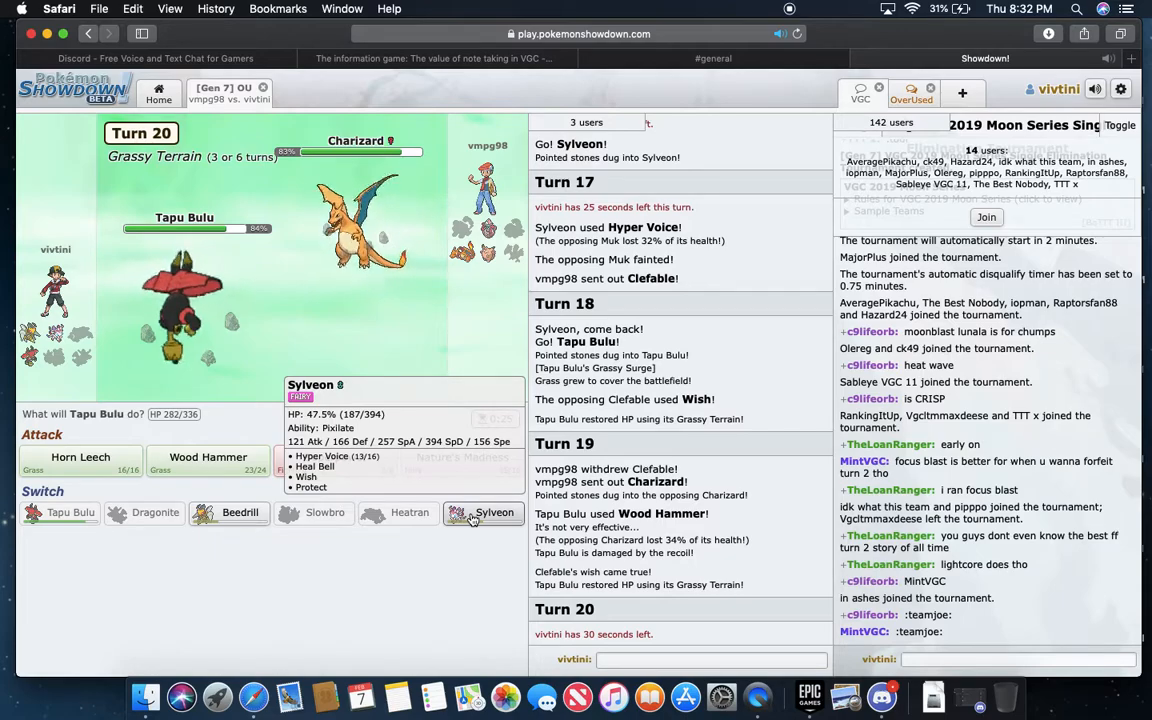
click(484, 512)
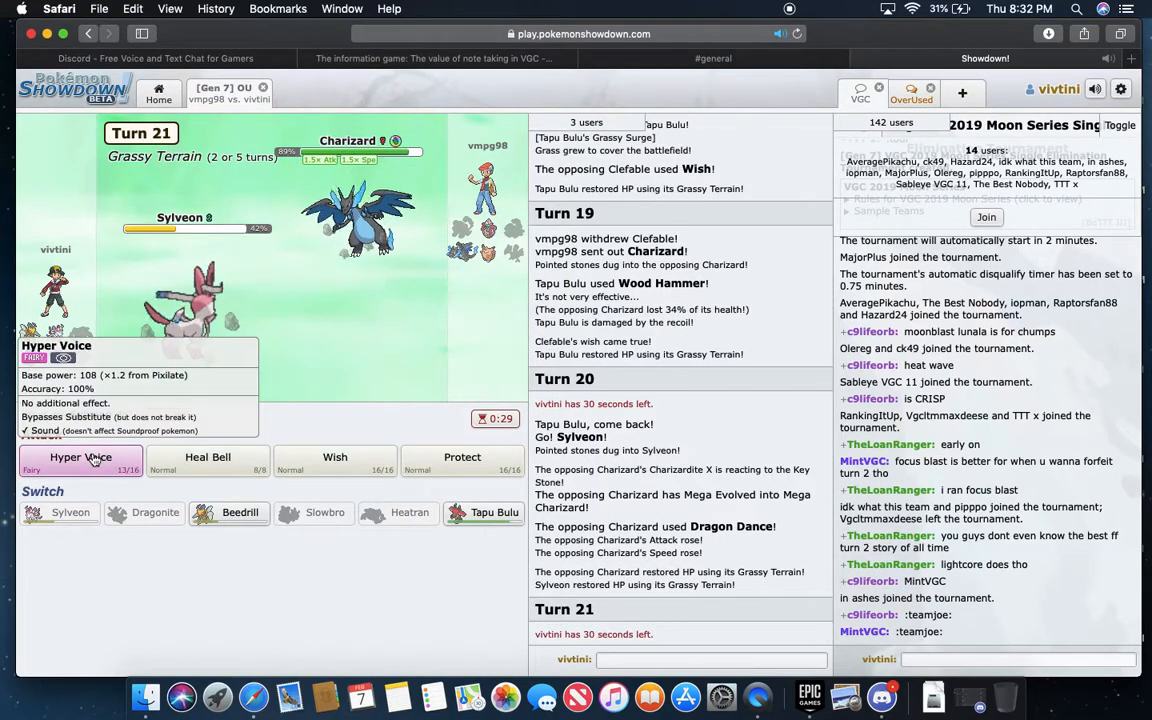
click(80, 456)
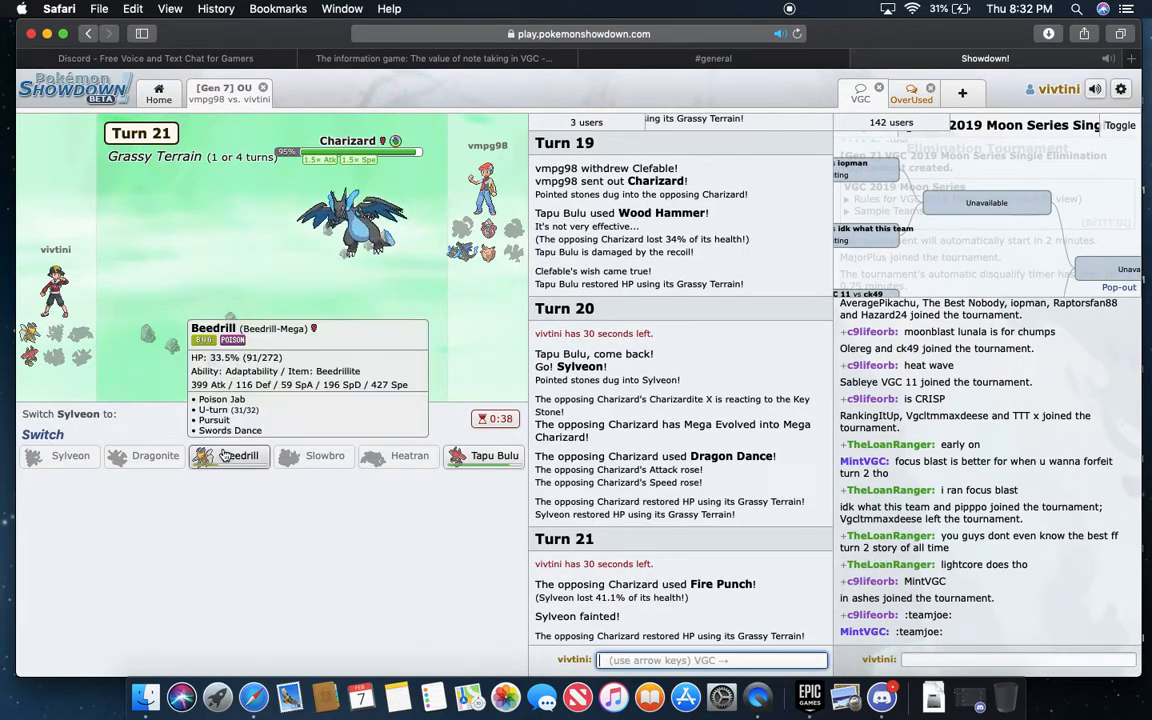
- Send Mega Beedrill in after Sylveon faints and attack Charizard with Superpower
click(240, 456)
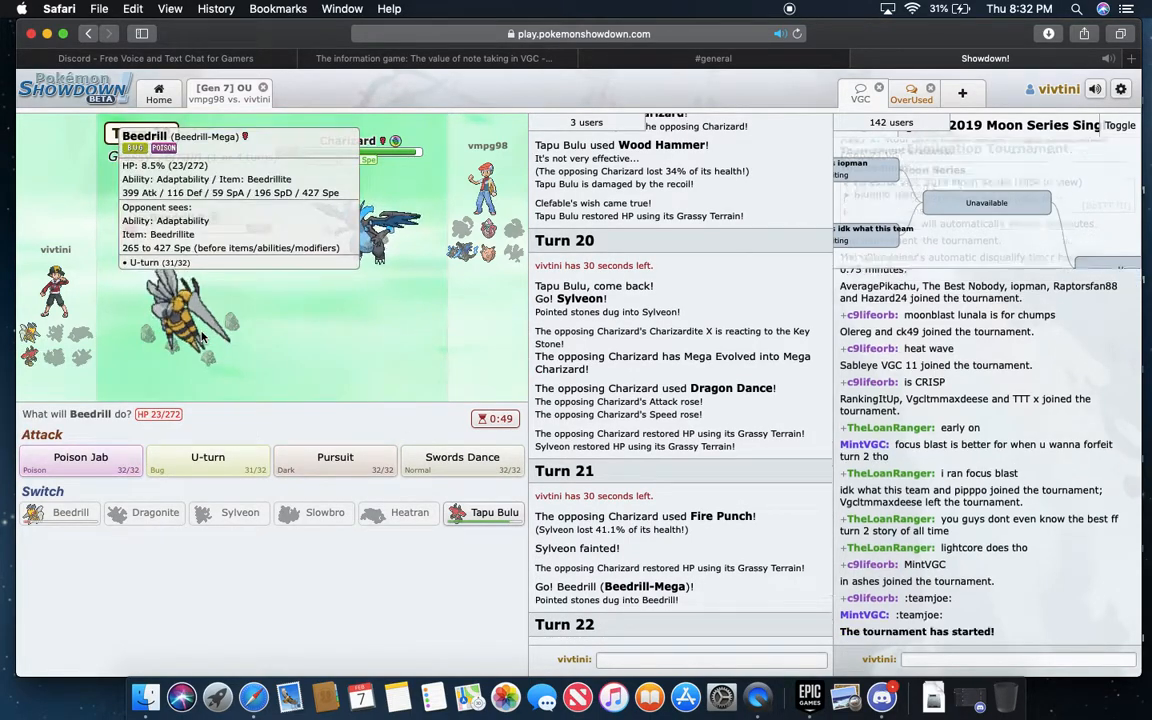
click(80, 456)
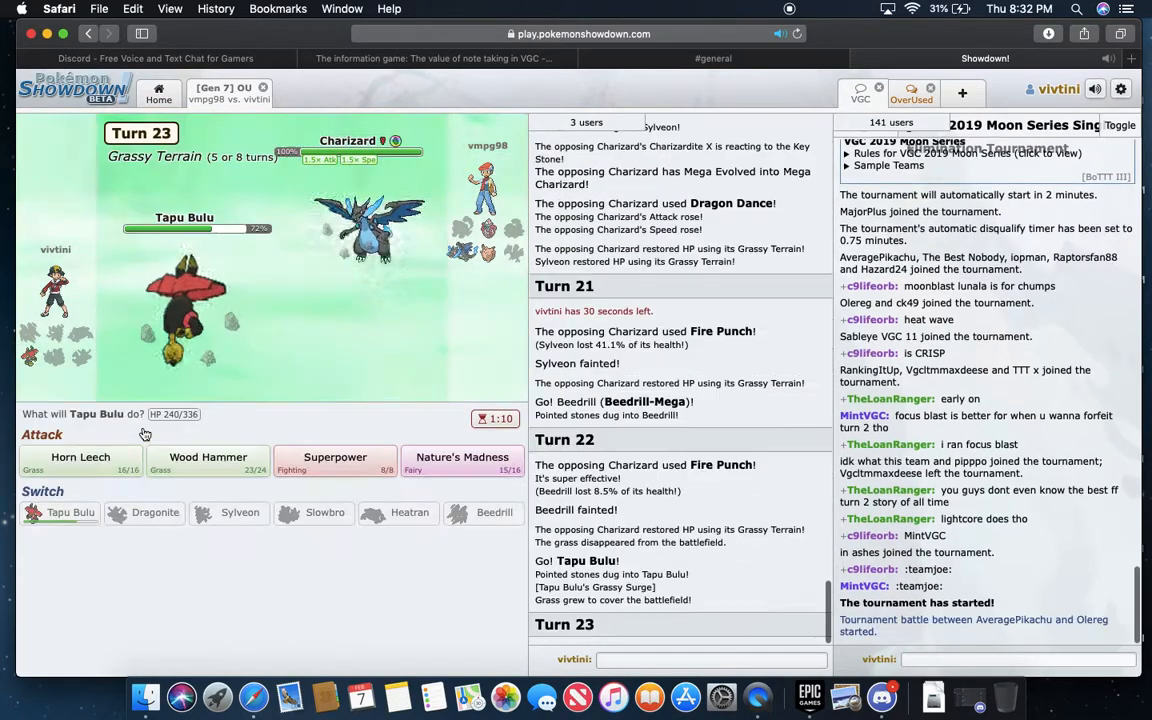
mouse_move(336, 456)
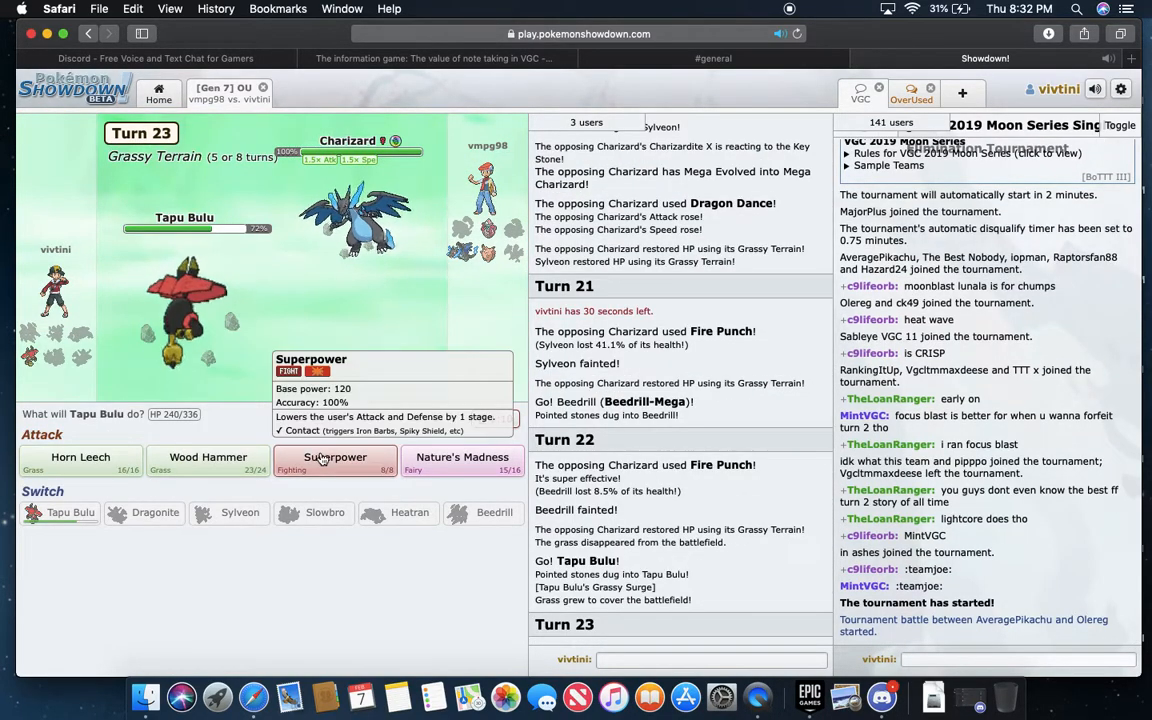
click(336, 456)
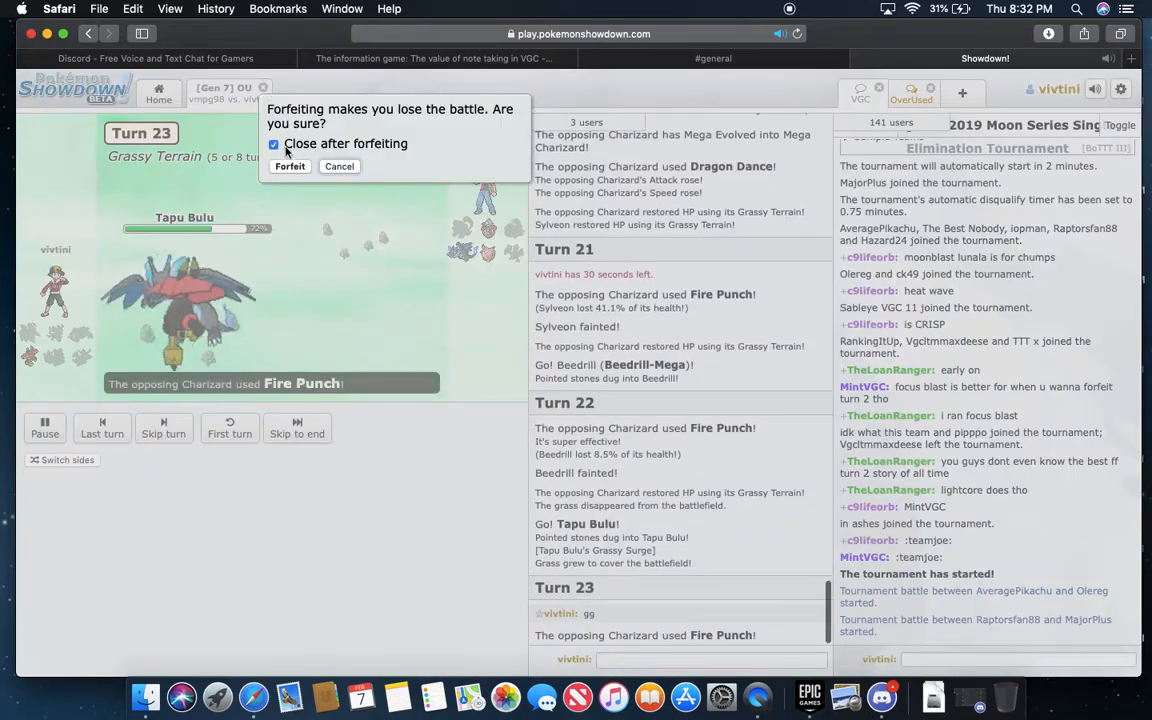
- Forfeit the old battle and lead the new Gen 7 OU game with Heatran
click(290, 166)
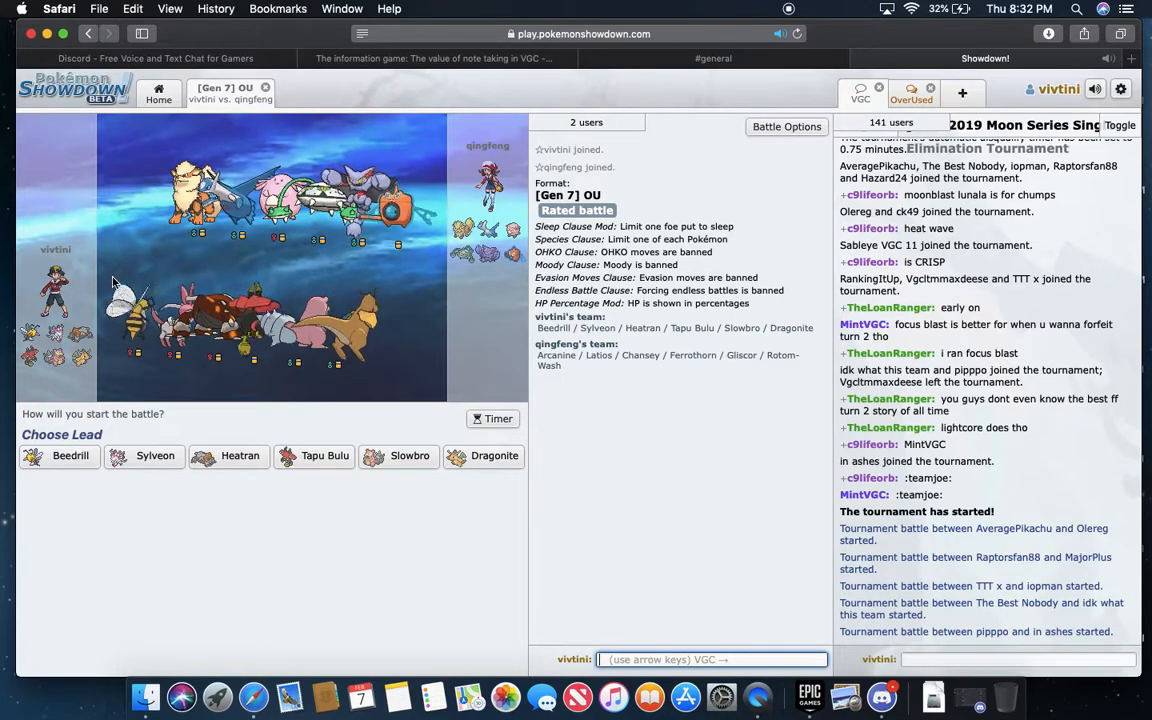
mouse_move(228, 456)
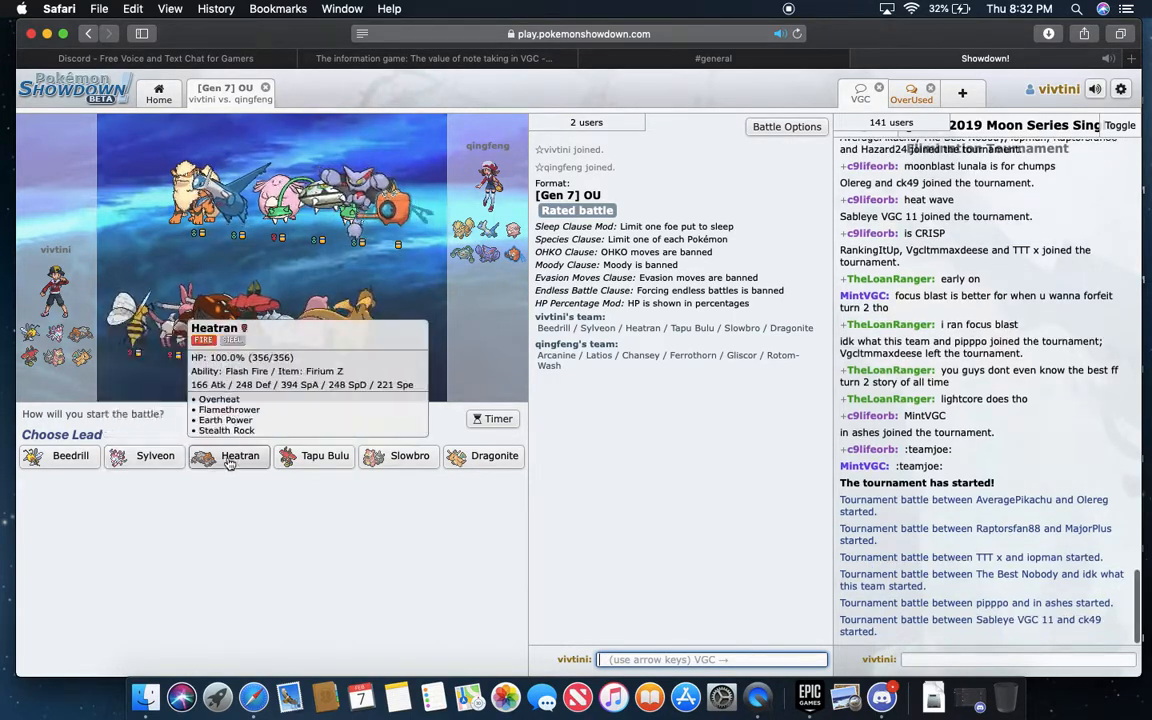
click(240, 456)
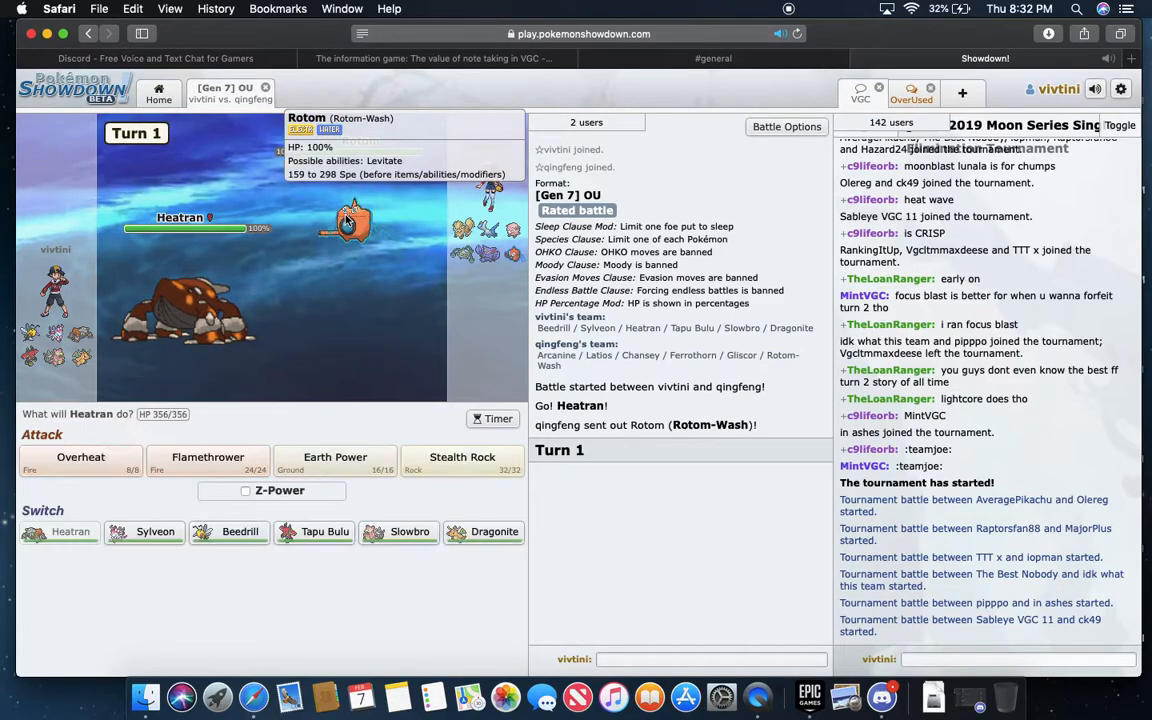
mouse_move(284, 344)
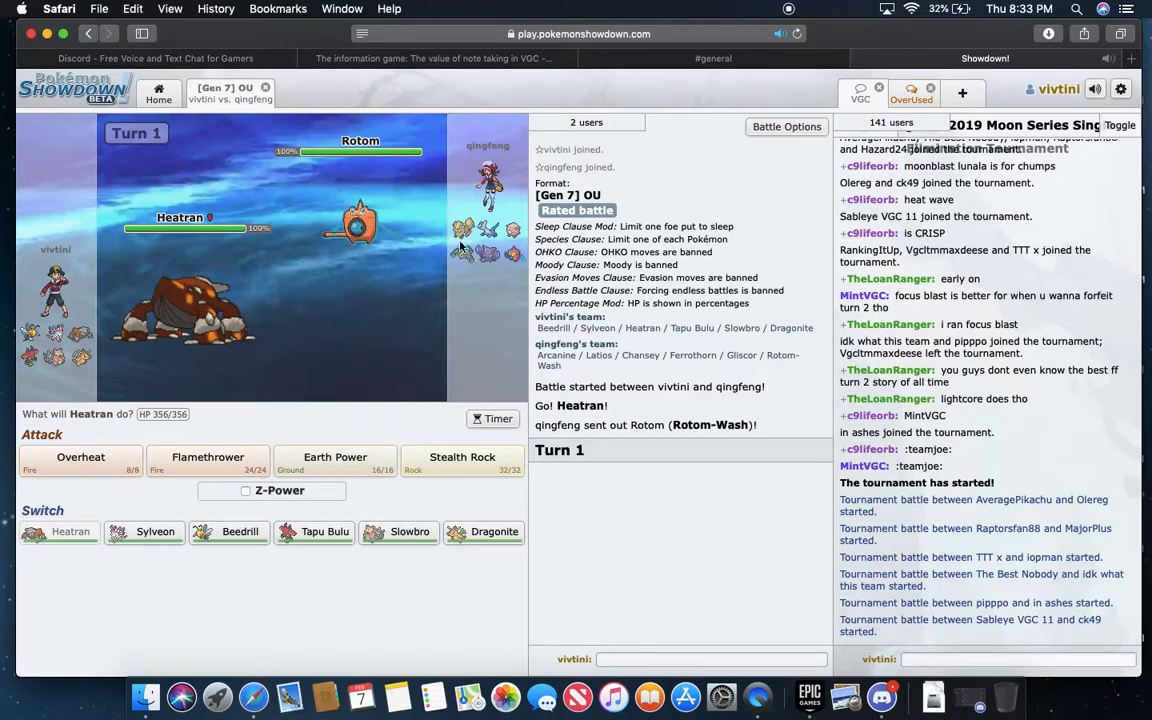
mouse_move(358, 224)
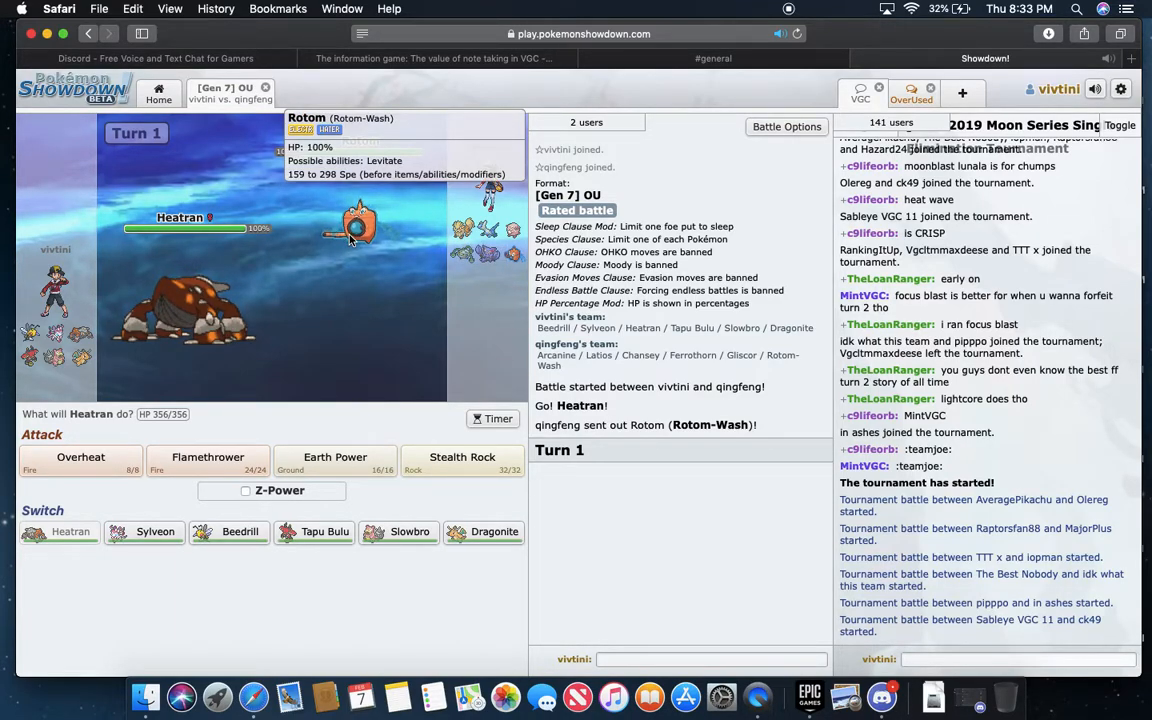
mouse_move(312, 532)
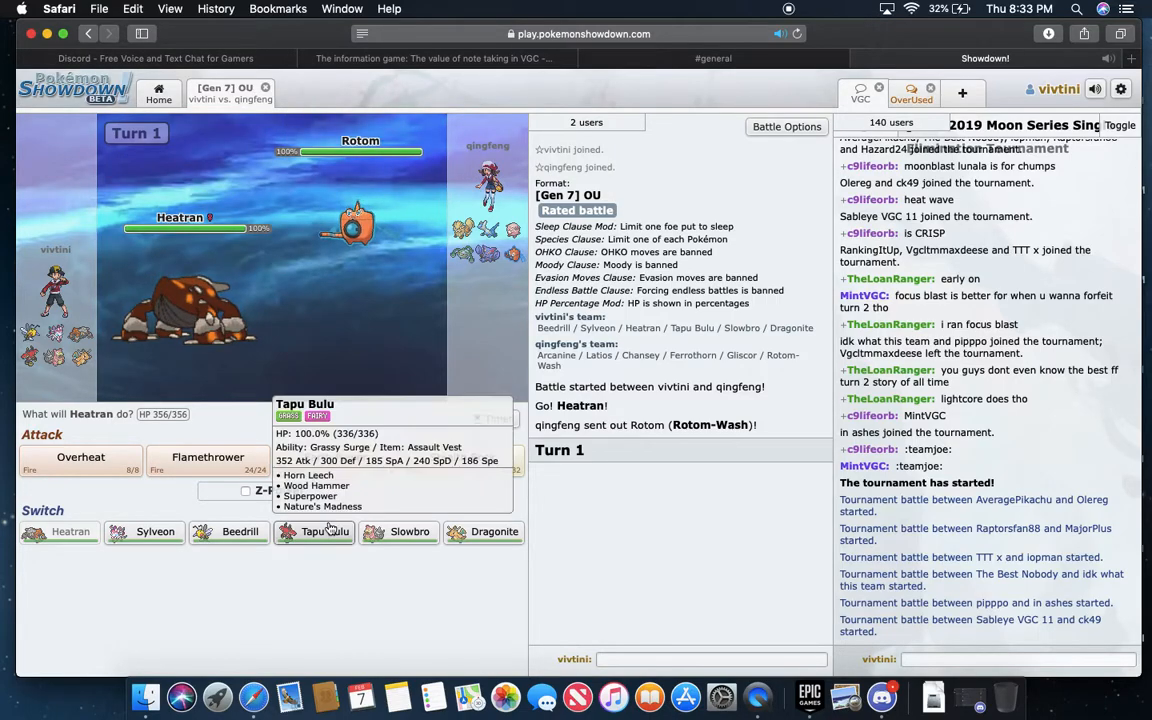
- Switch Heatran out for Tapu Bulu against Rotom-Wash
click(314, 532)
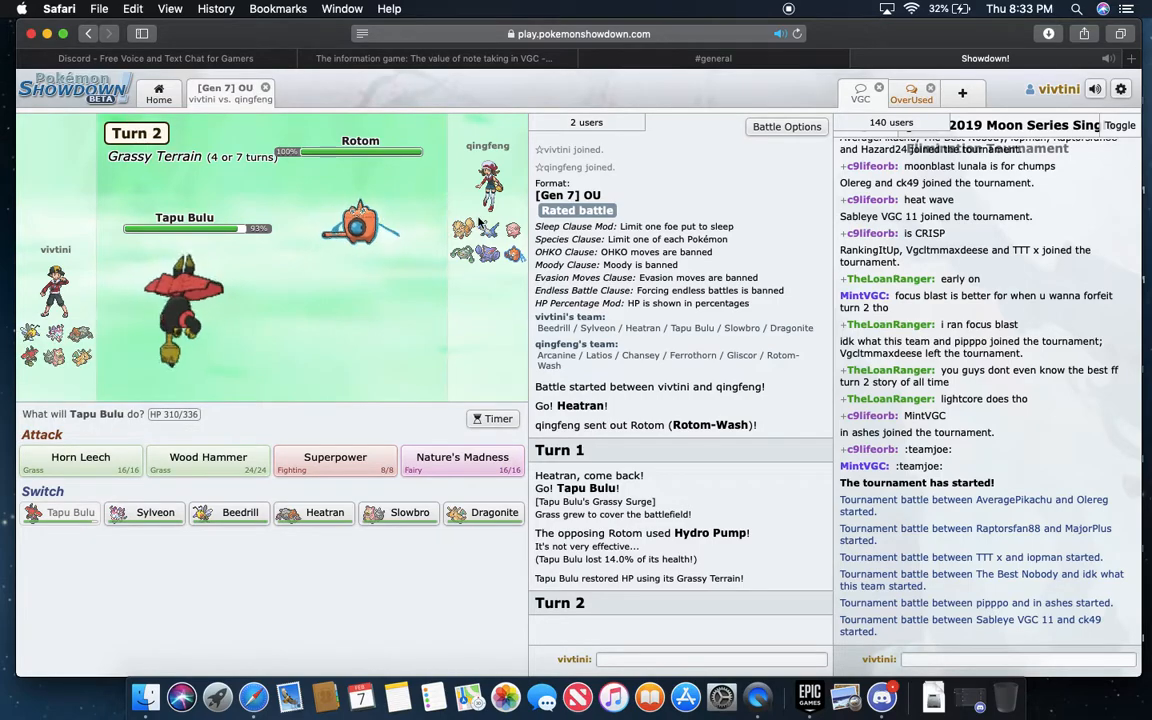
mouse_move(460, 256)
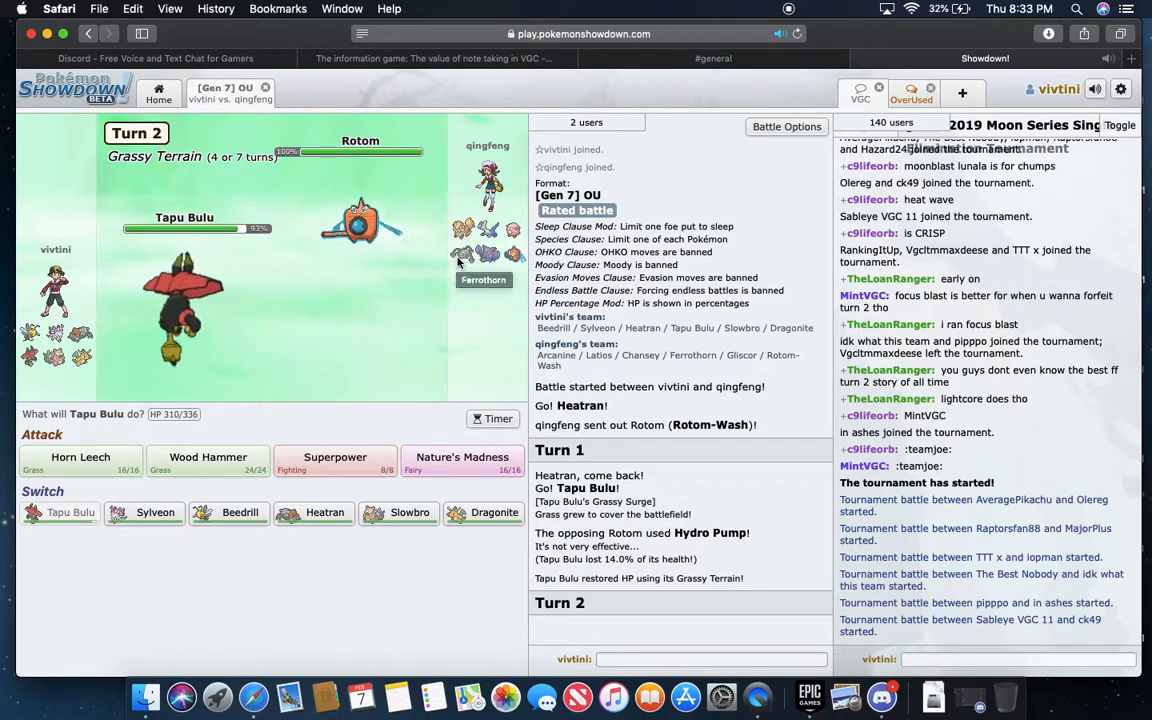
mouse_move(460, 256)
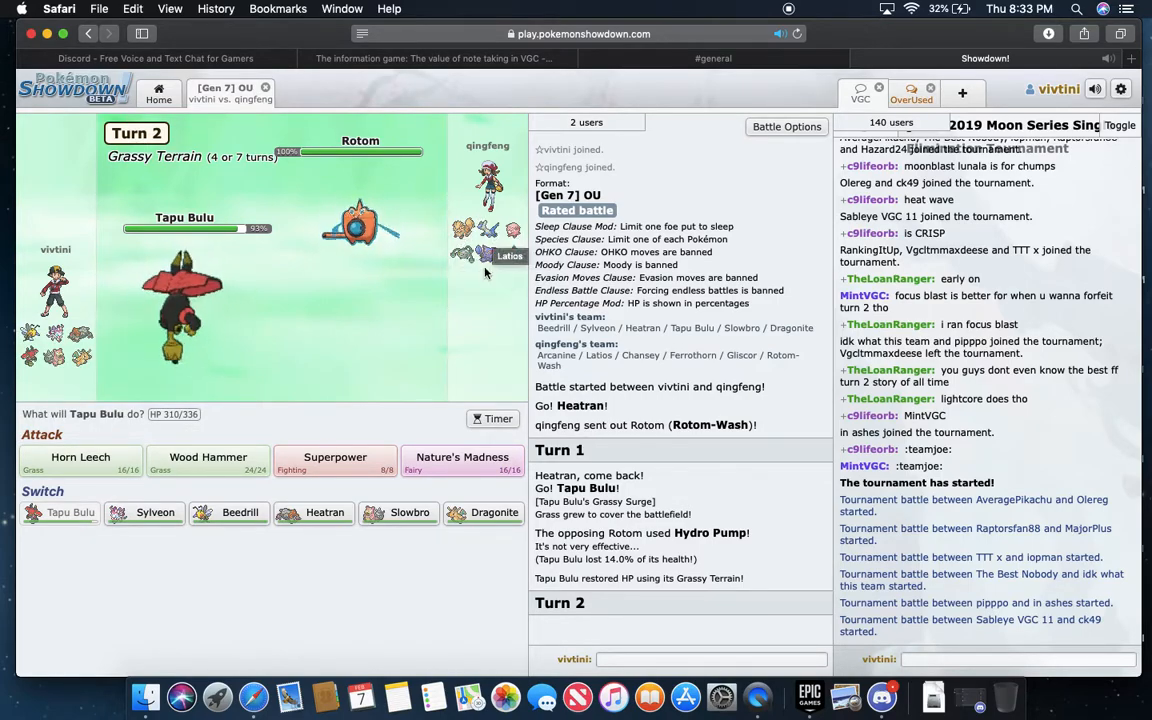
mouse_move(464, 230)
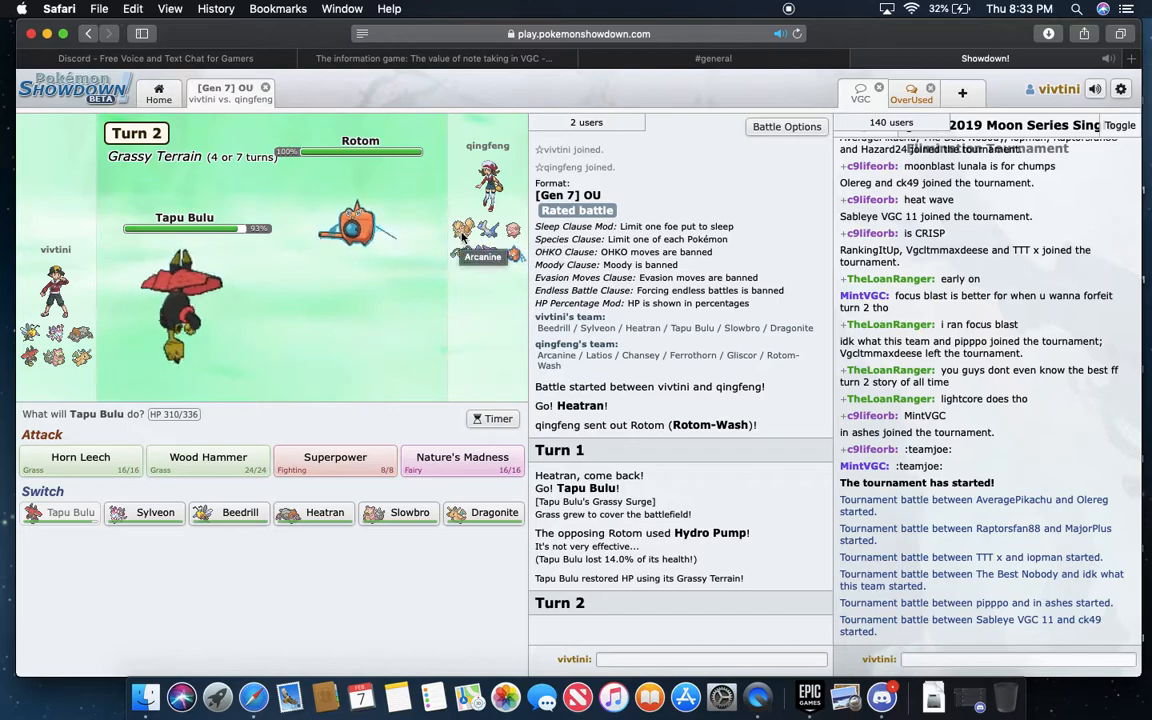
mouse_move(184, 216)
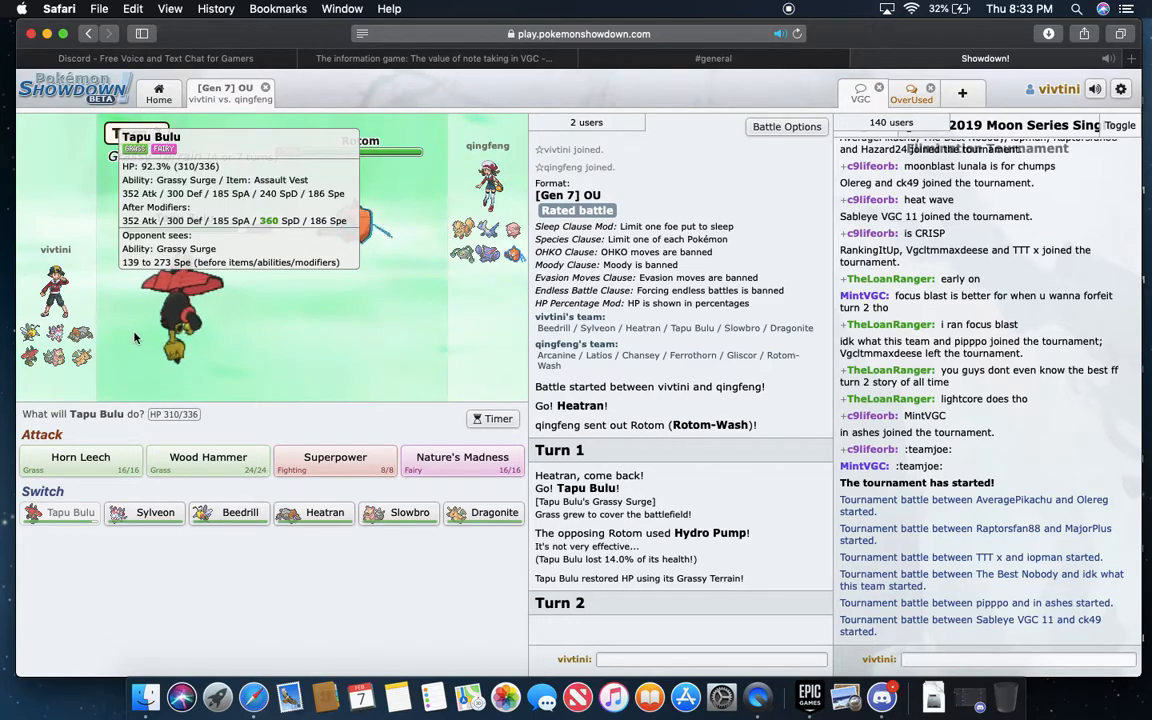
mouse_move(356, 220)
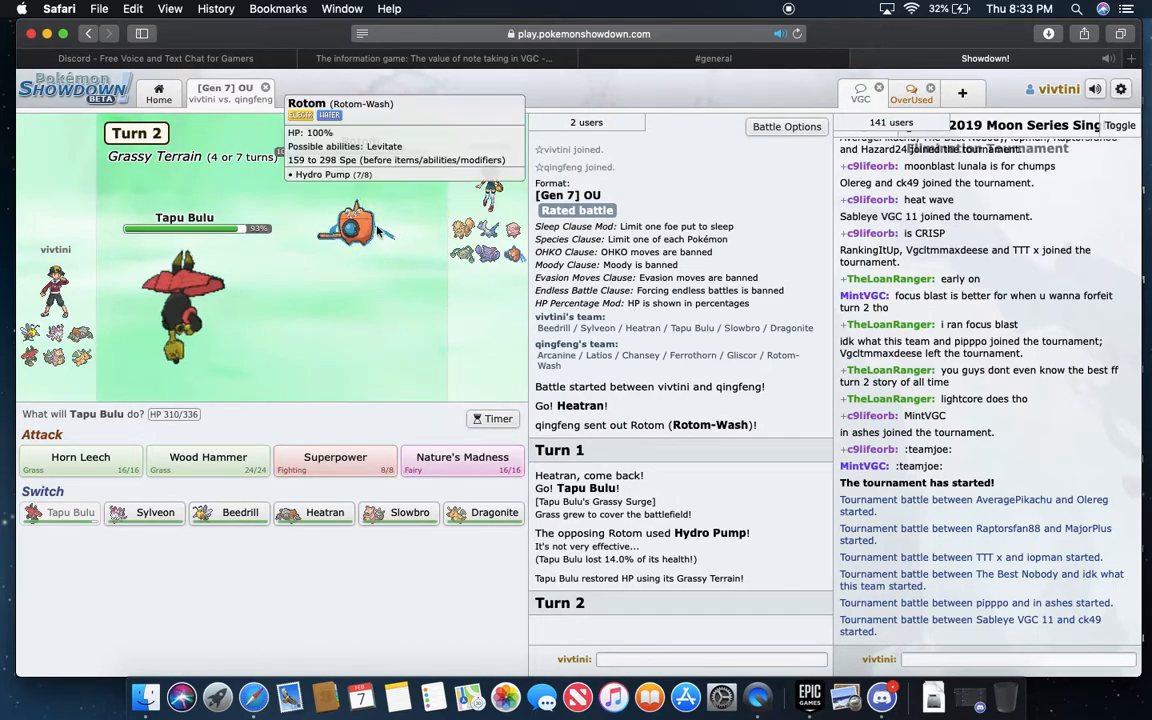
mouse_move(408, 512)
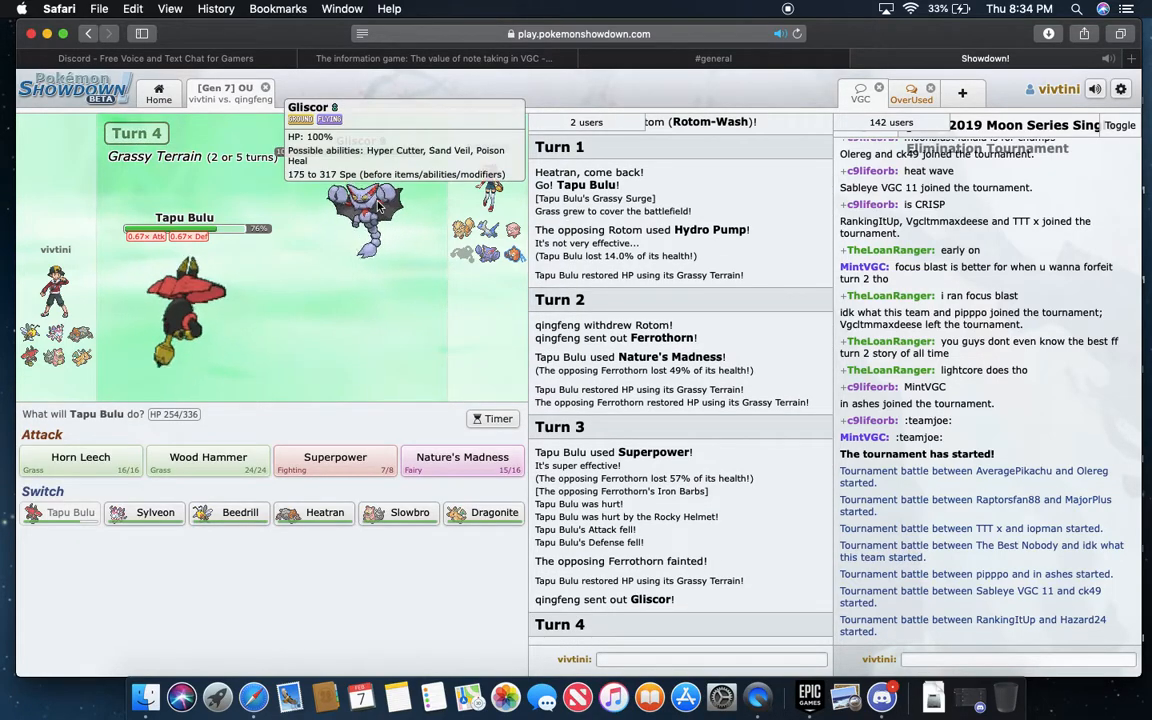
mouse_move(448, 524)
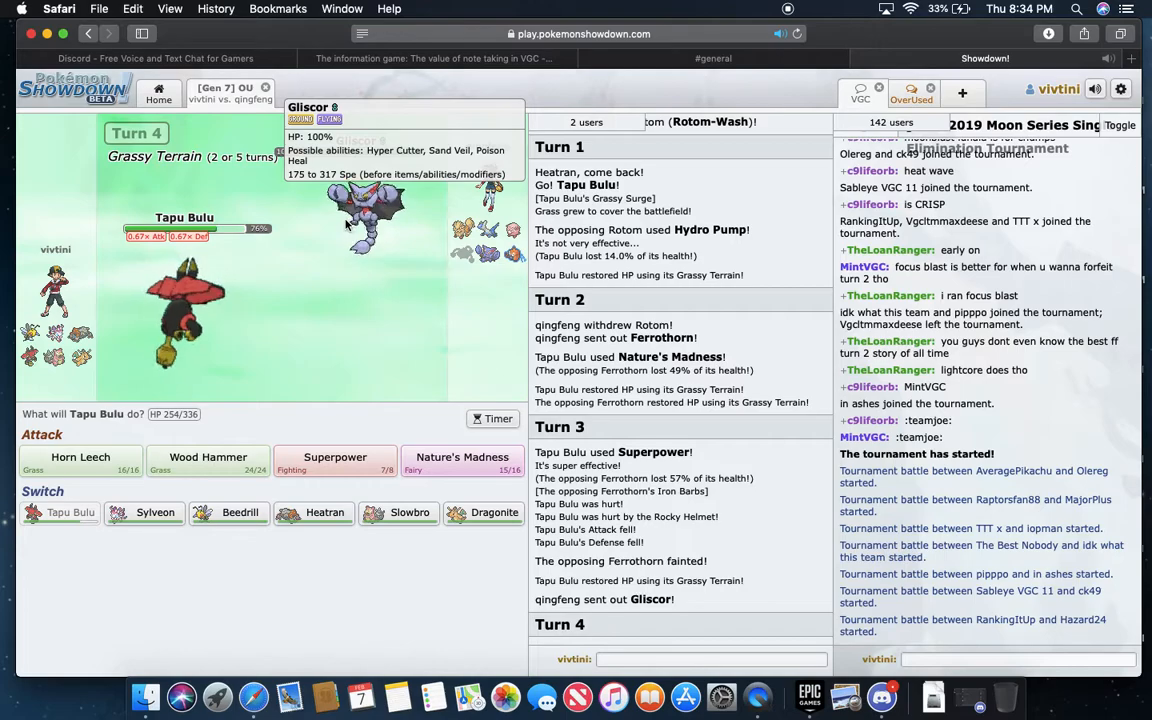
mouse_move(144, 512)
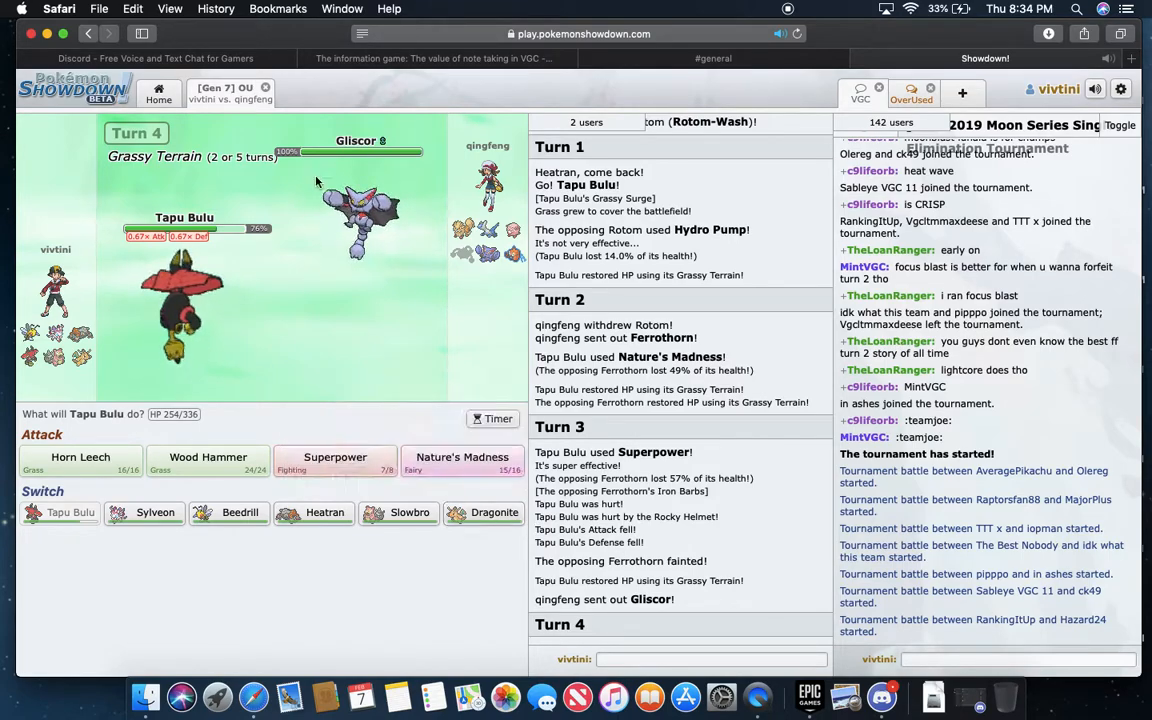
mouse_move(324, 512)
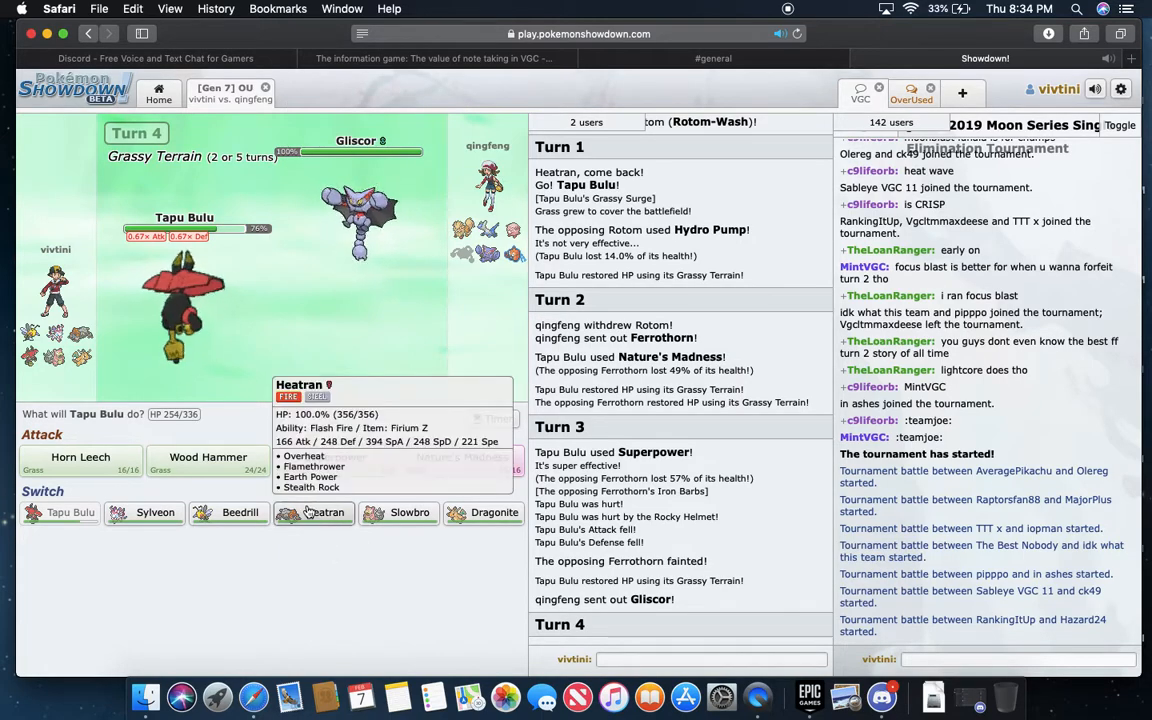
- Switch Tapu Bulu out for Slowbro as Gliscor sets a Substitute
click(398, 512)
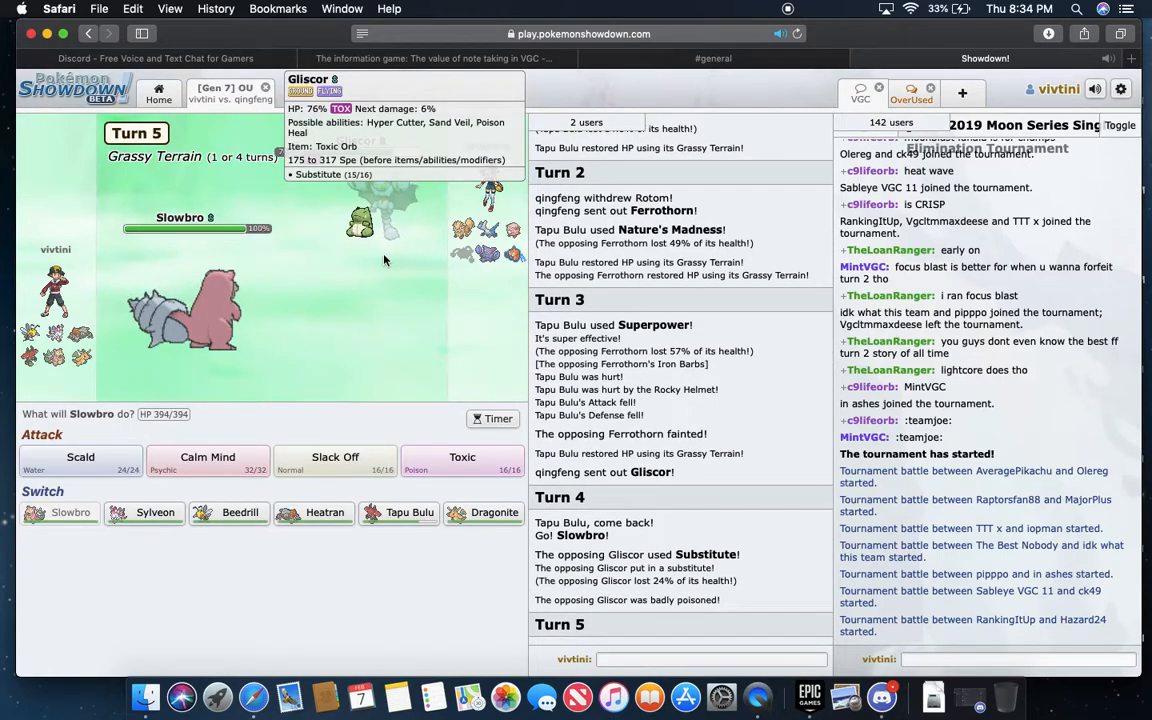
mouse_move(208, 456)
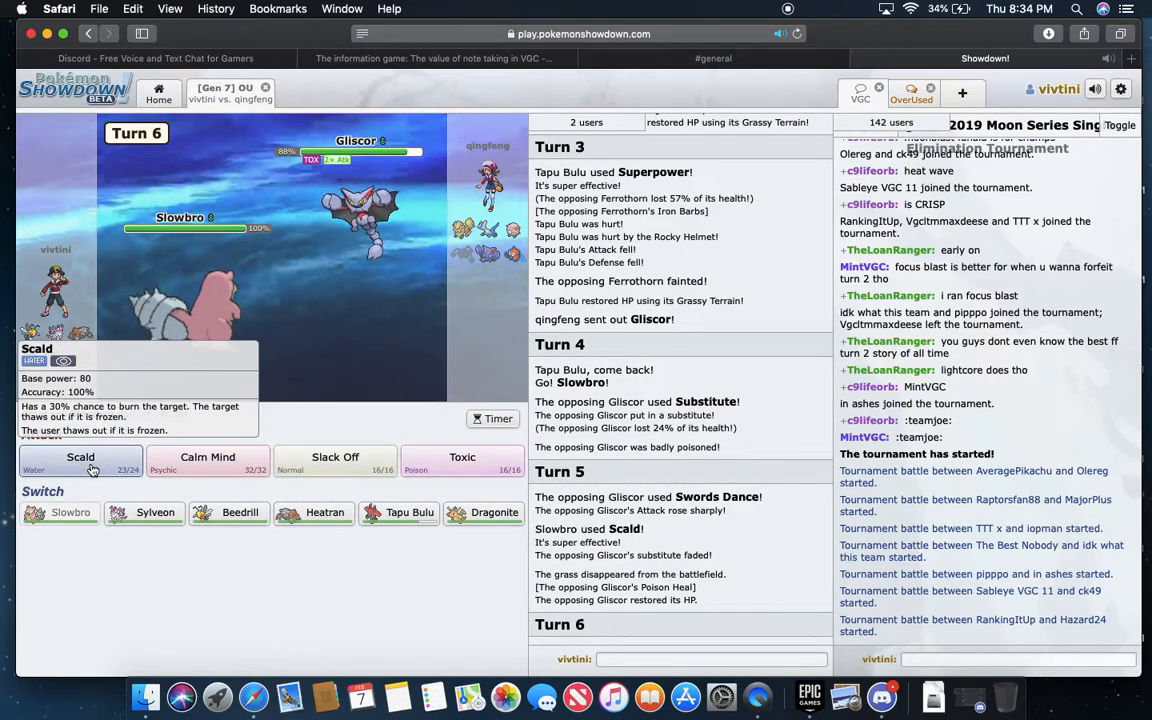
- Scald Gliscor with Slowbro, then switch back to Tapu Bulu
click(80, 456)
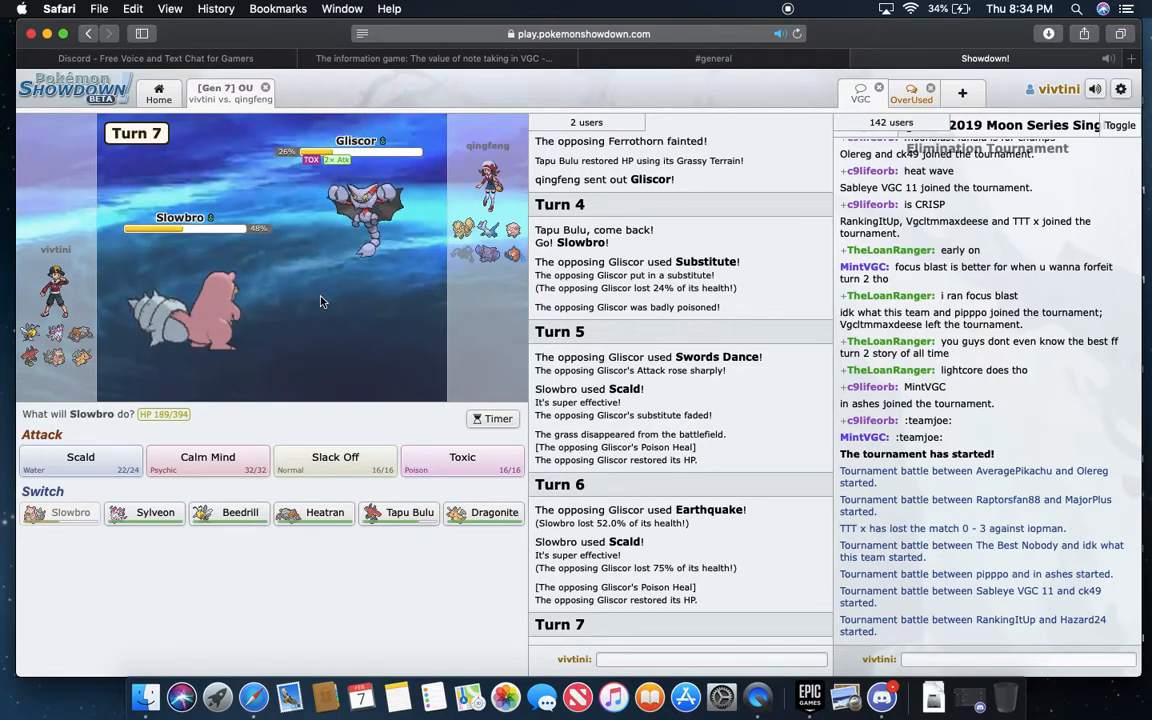
mouse_move(352, 250)
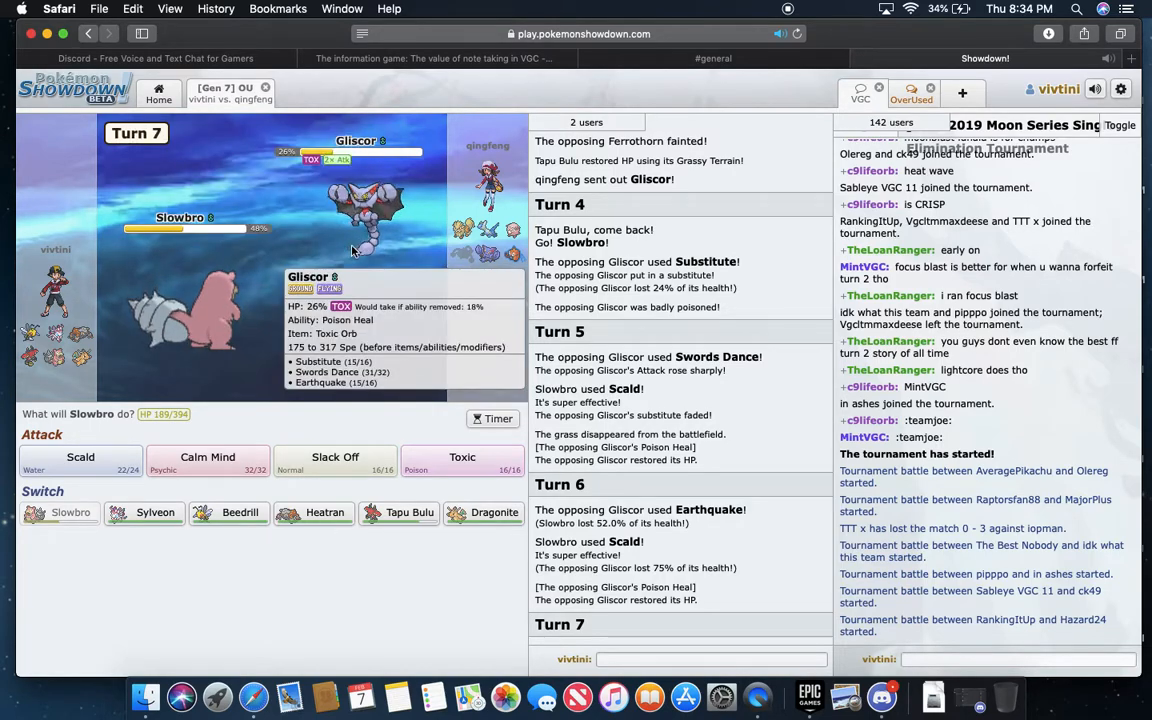
mouse_move(398, 512)
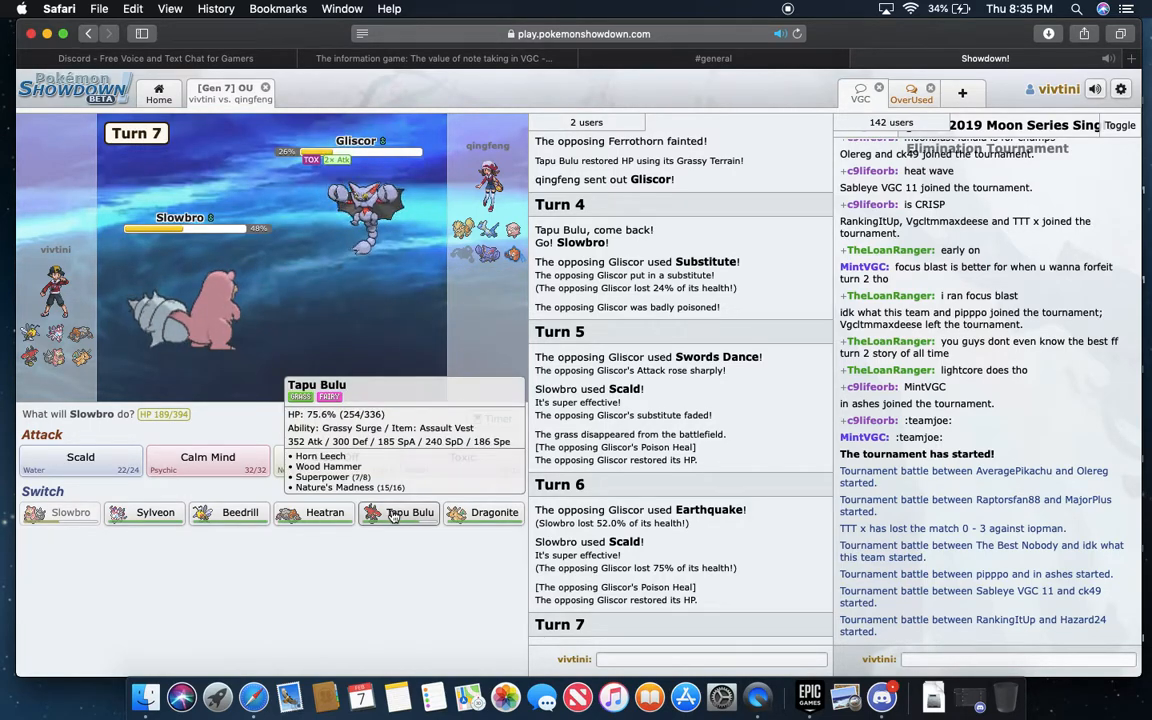
click(408, 512)
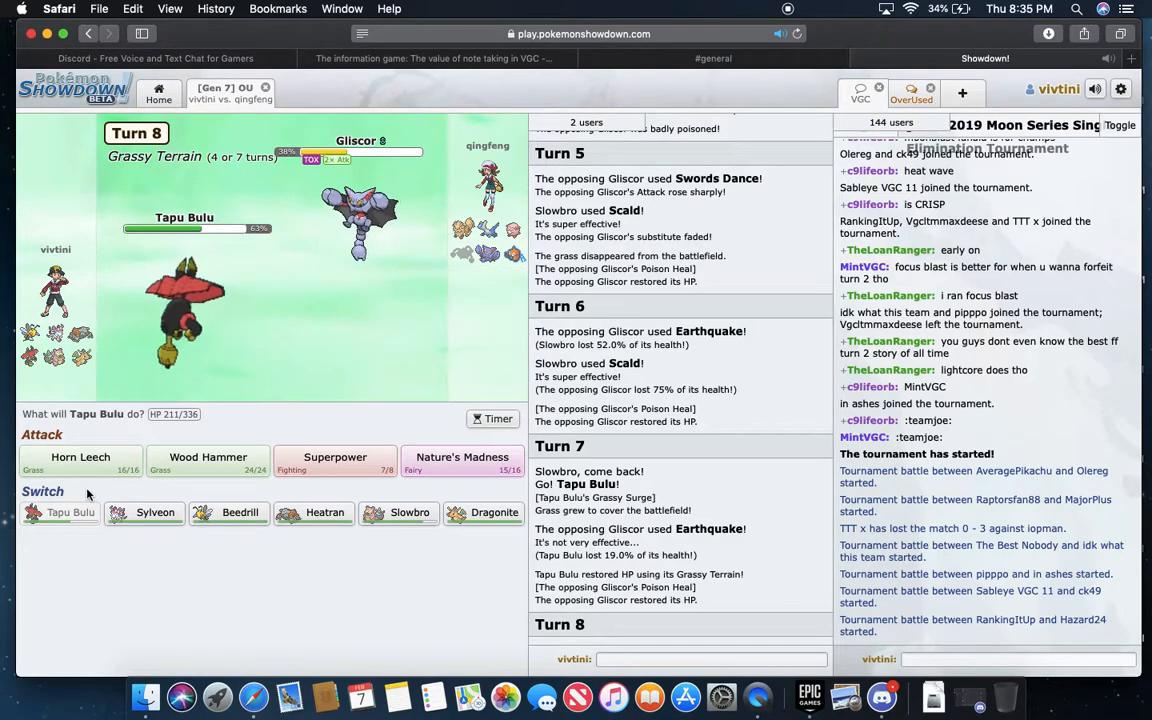
- Hit Arcanine with Wood Hammer, then queue a switch to Heatran
click(80, 460)
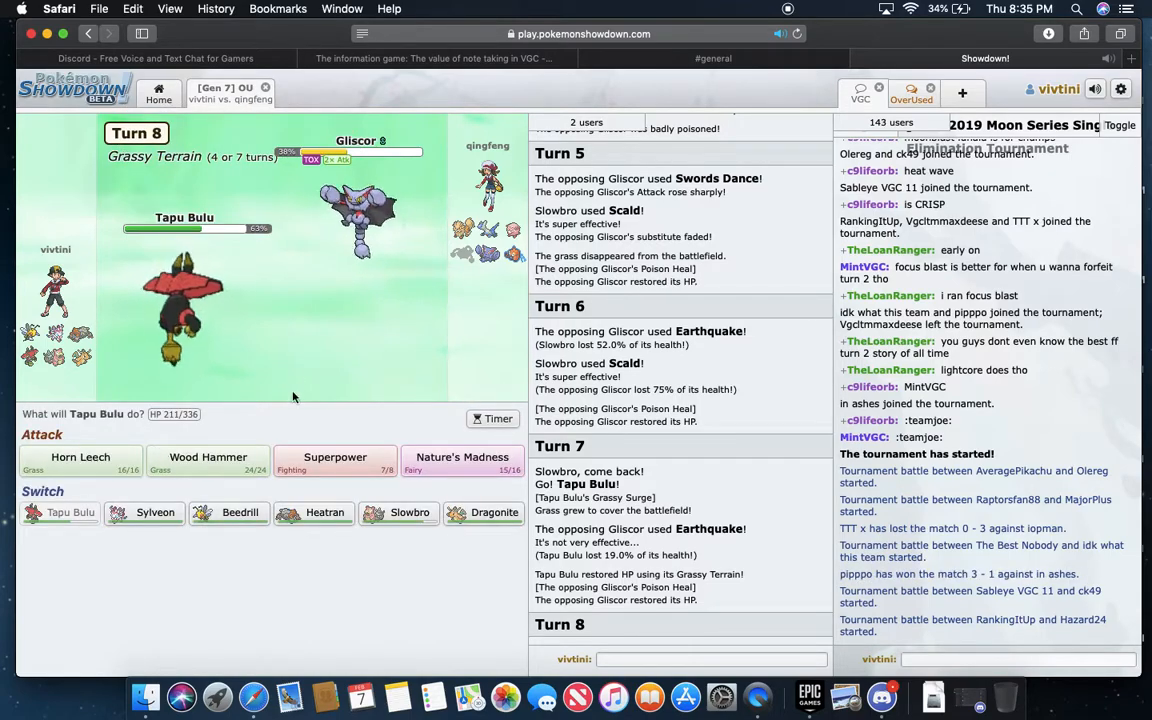
mouse_move(358, 216)
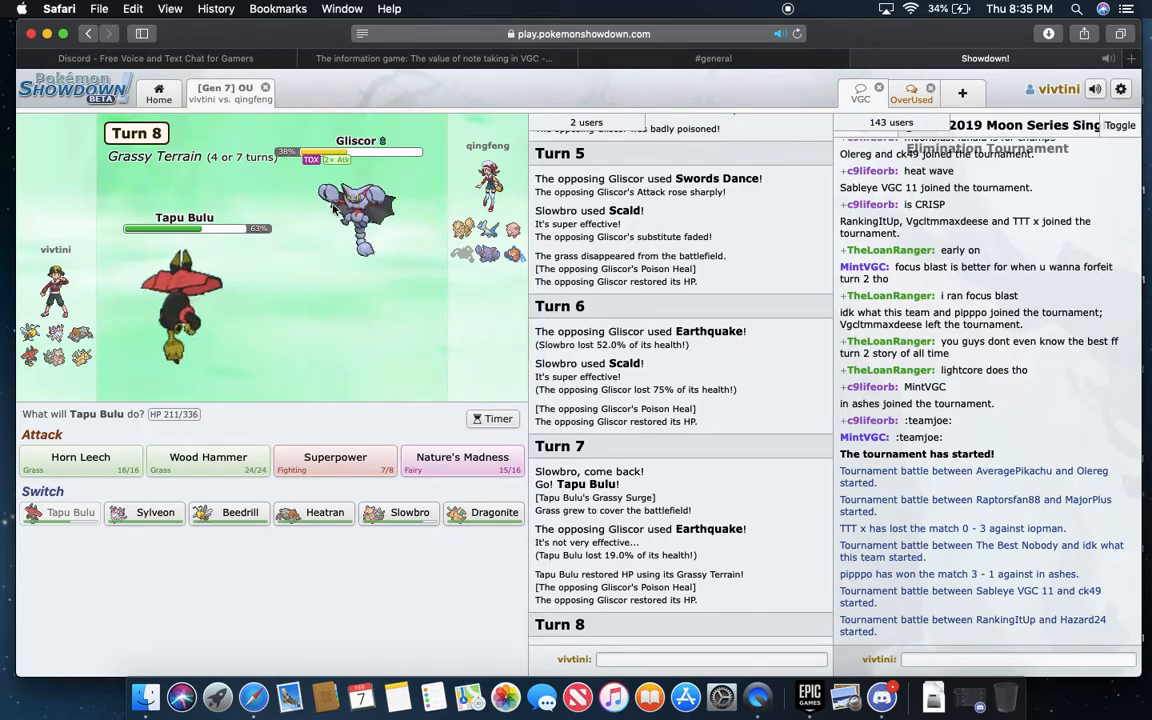
mouse_move(208, 456)
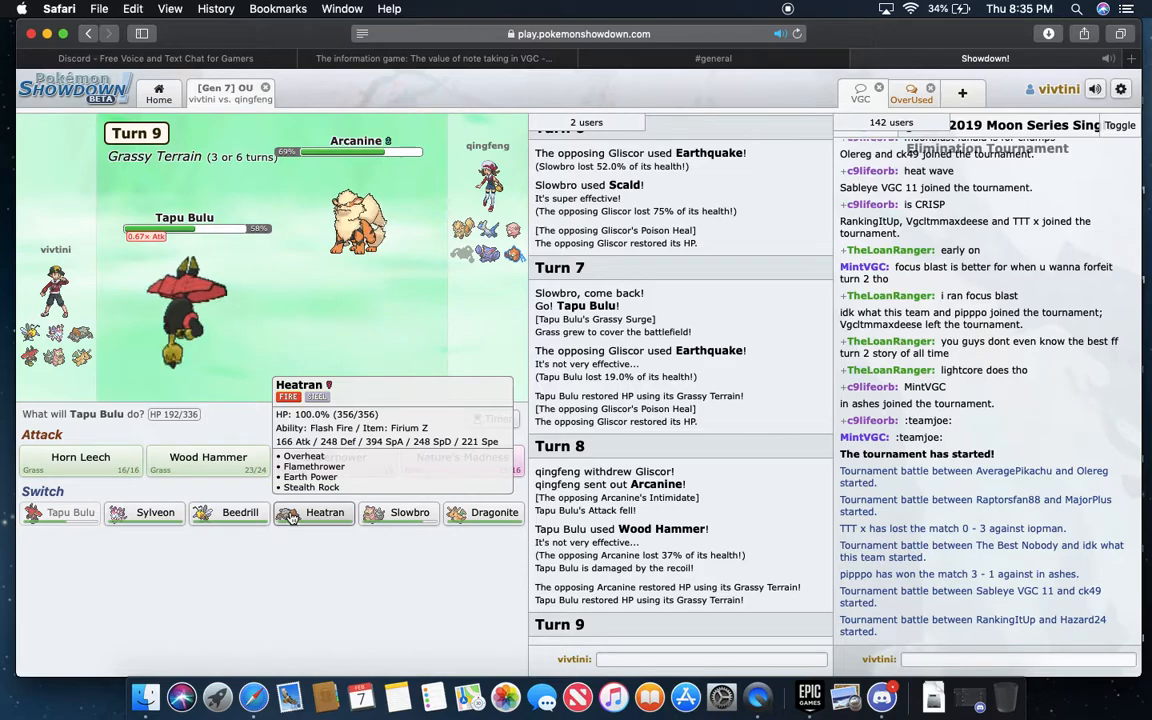
click(312, 512)
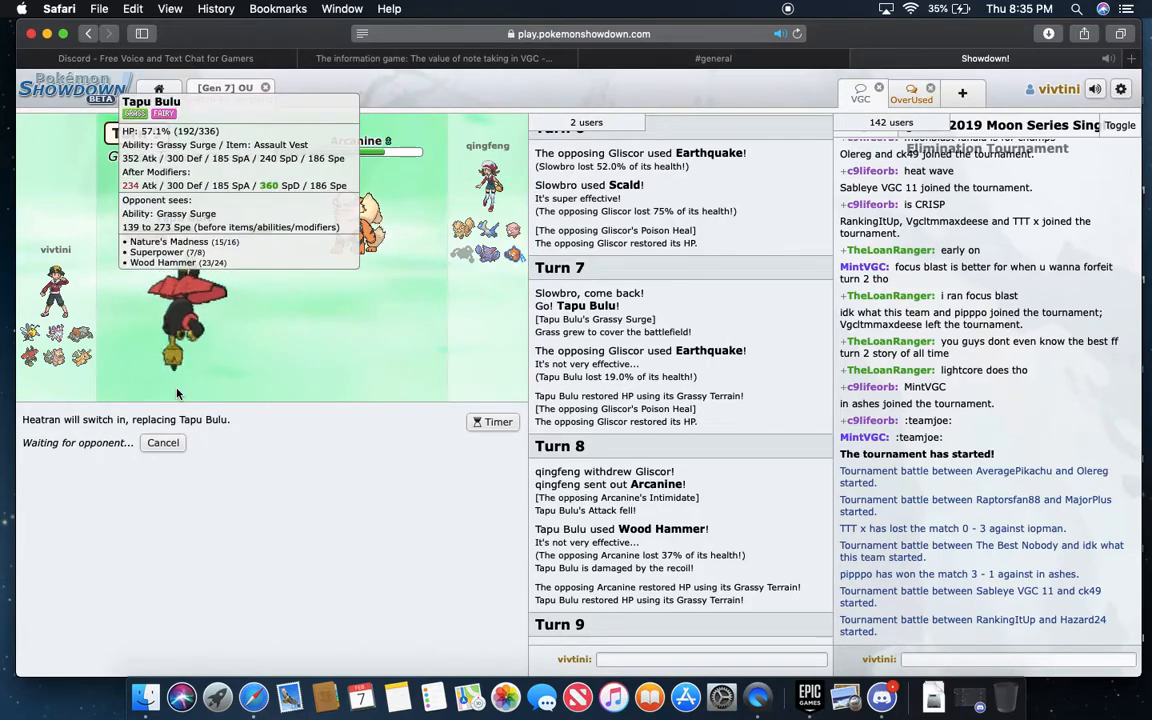
mouse_move(312, 512)
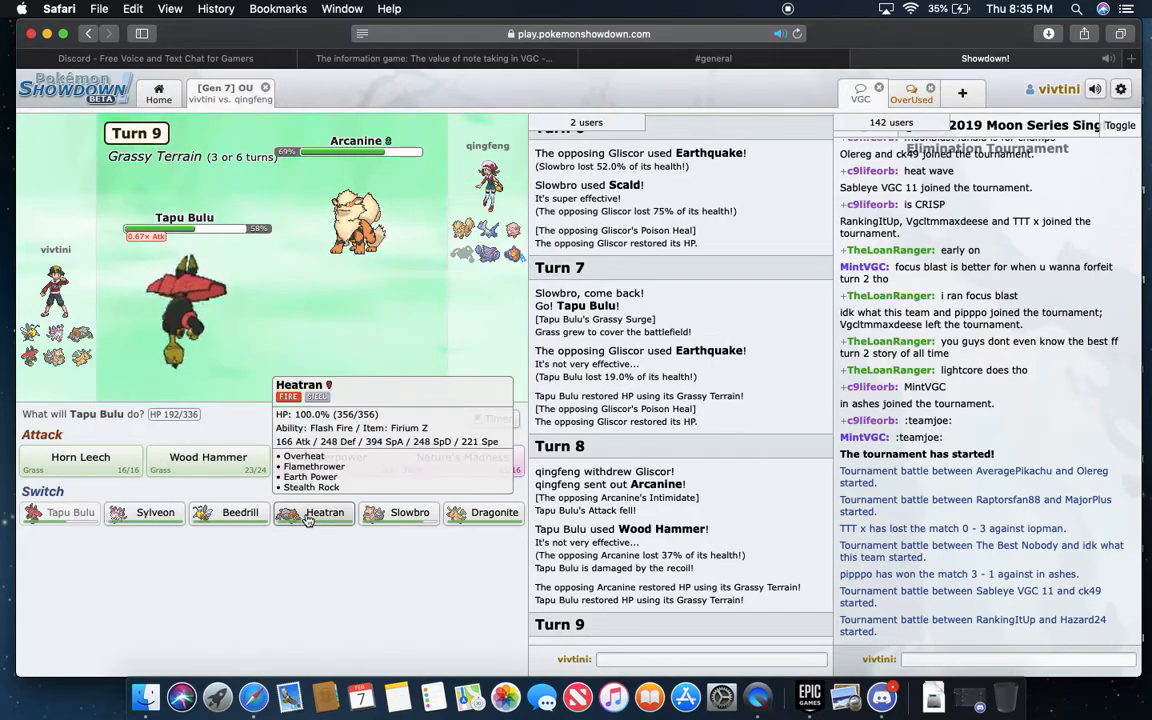
mouse_move(484, 512)
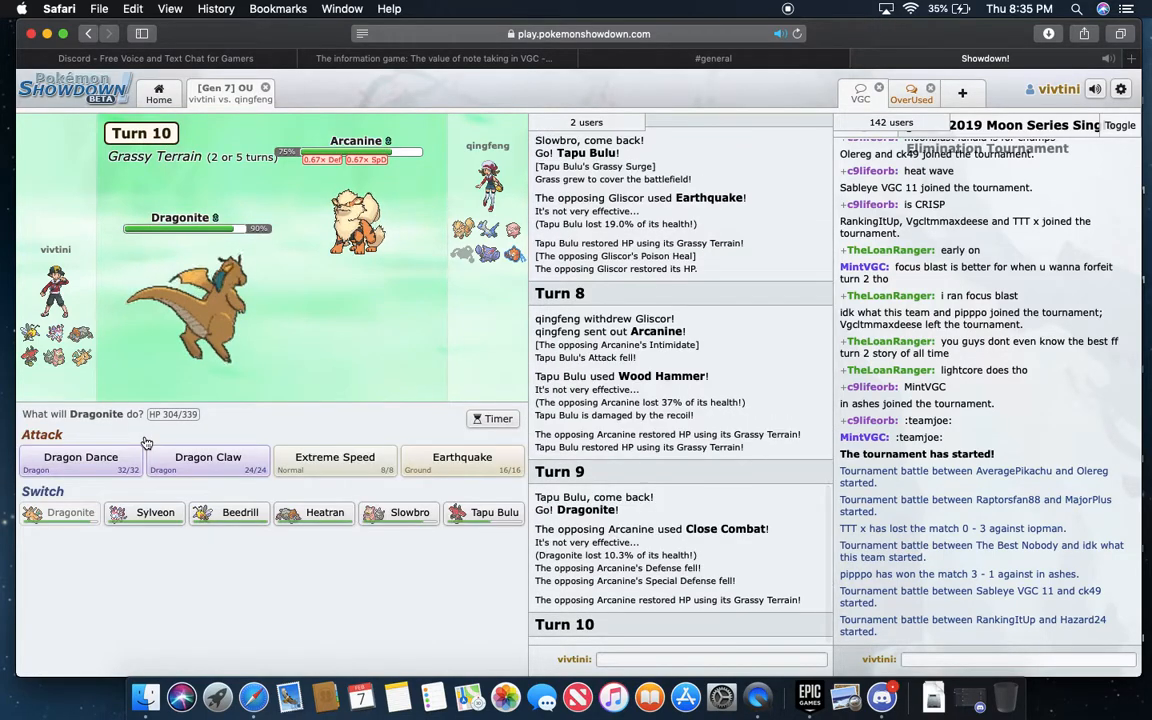
- Have Dragonite use Dragon Dance as Latios comes in
click(80, 460)
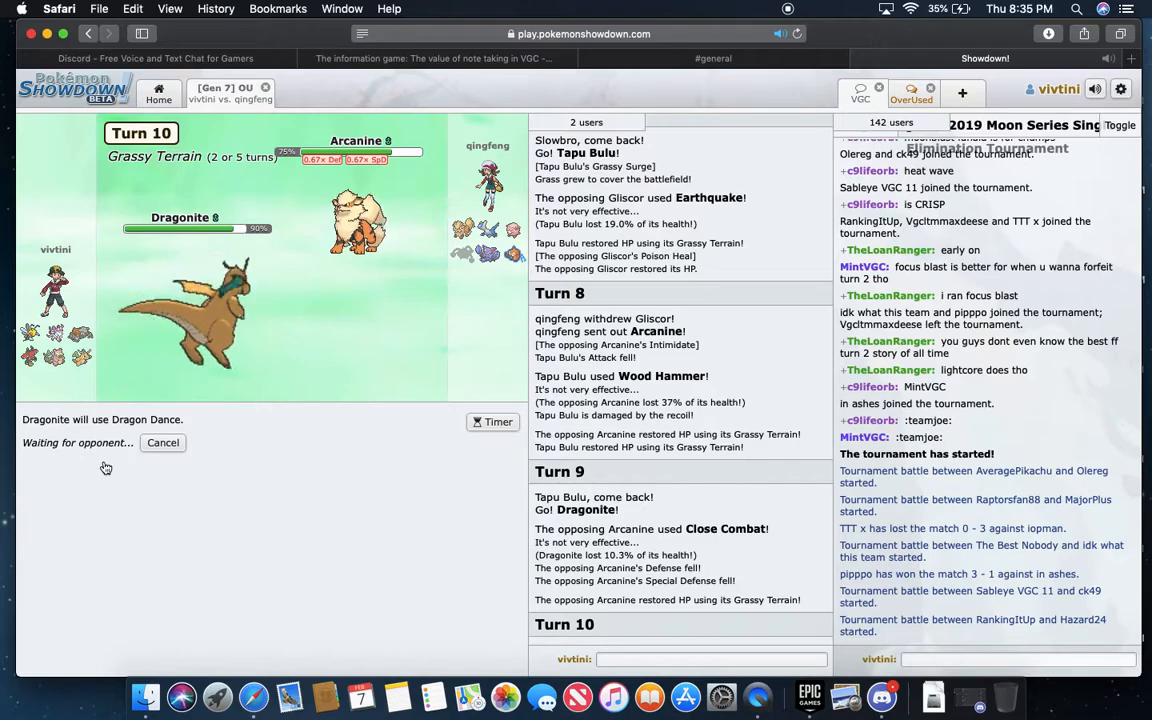
mouse_move(258, 482)
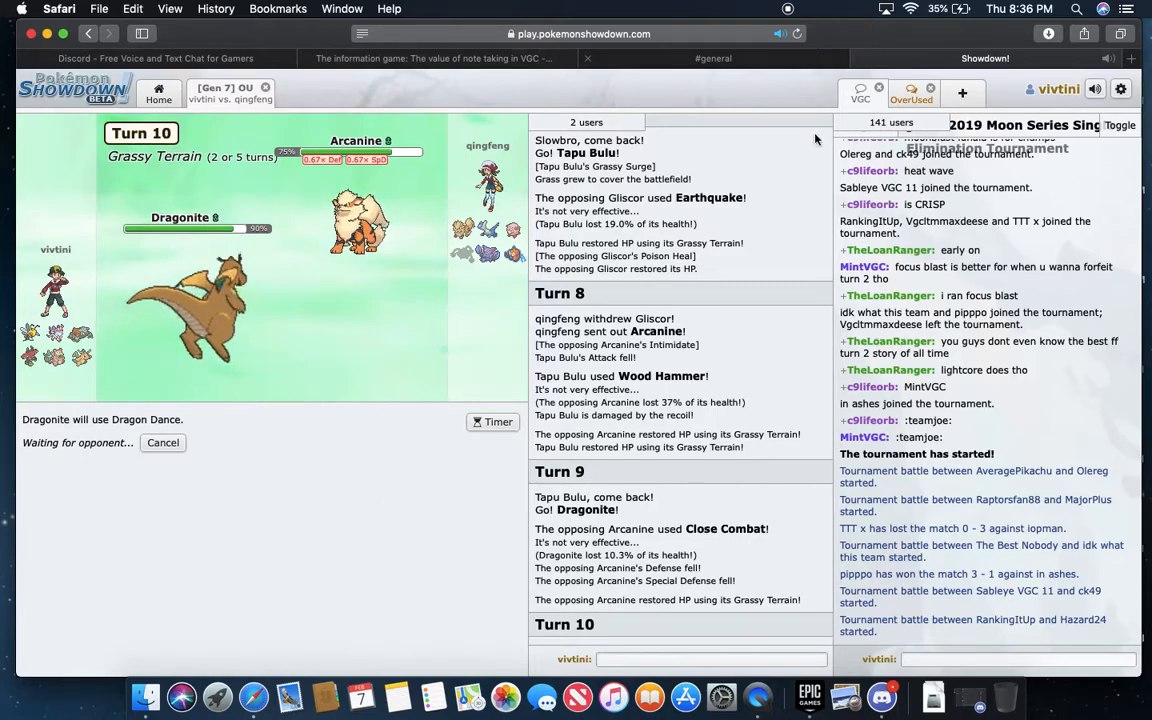
click(860, 90)
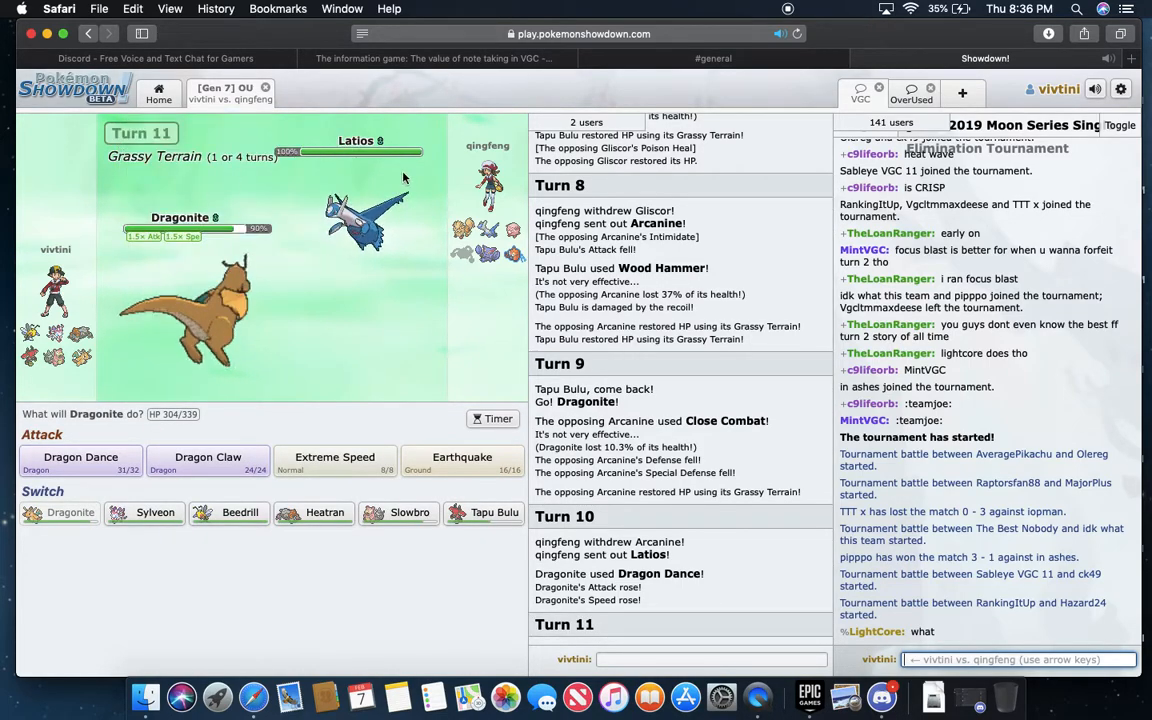
mouse_move(156, 352)
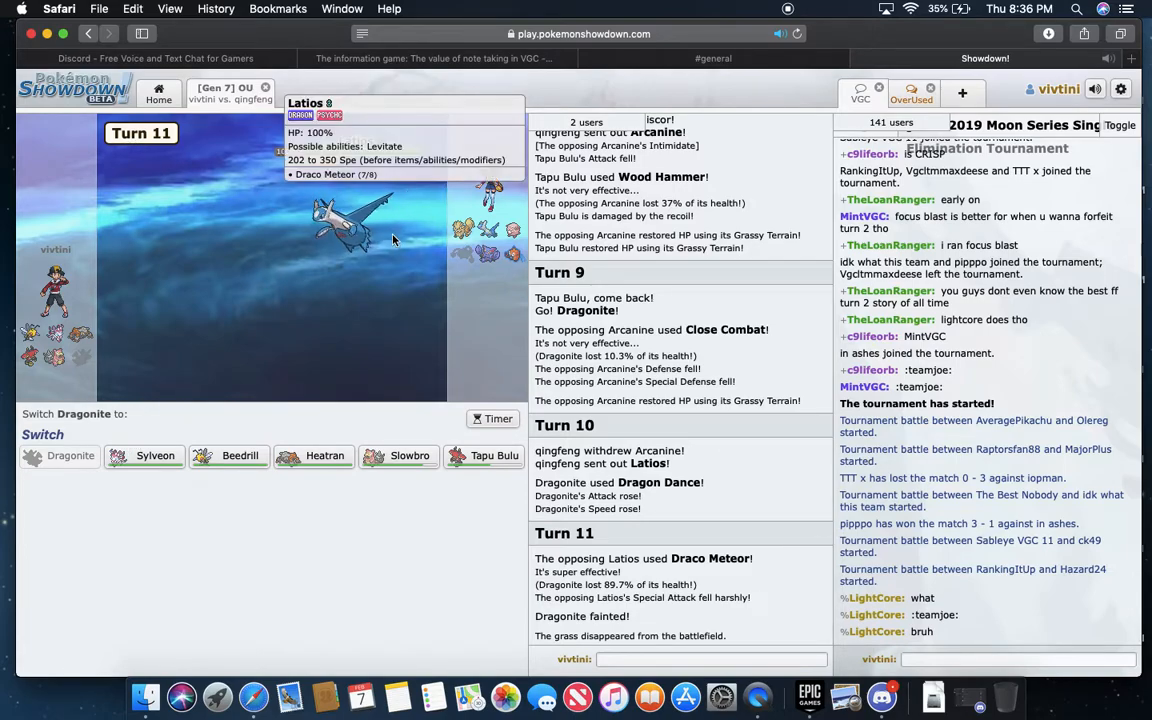
mouse_move(484, 456)
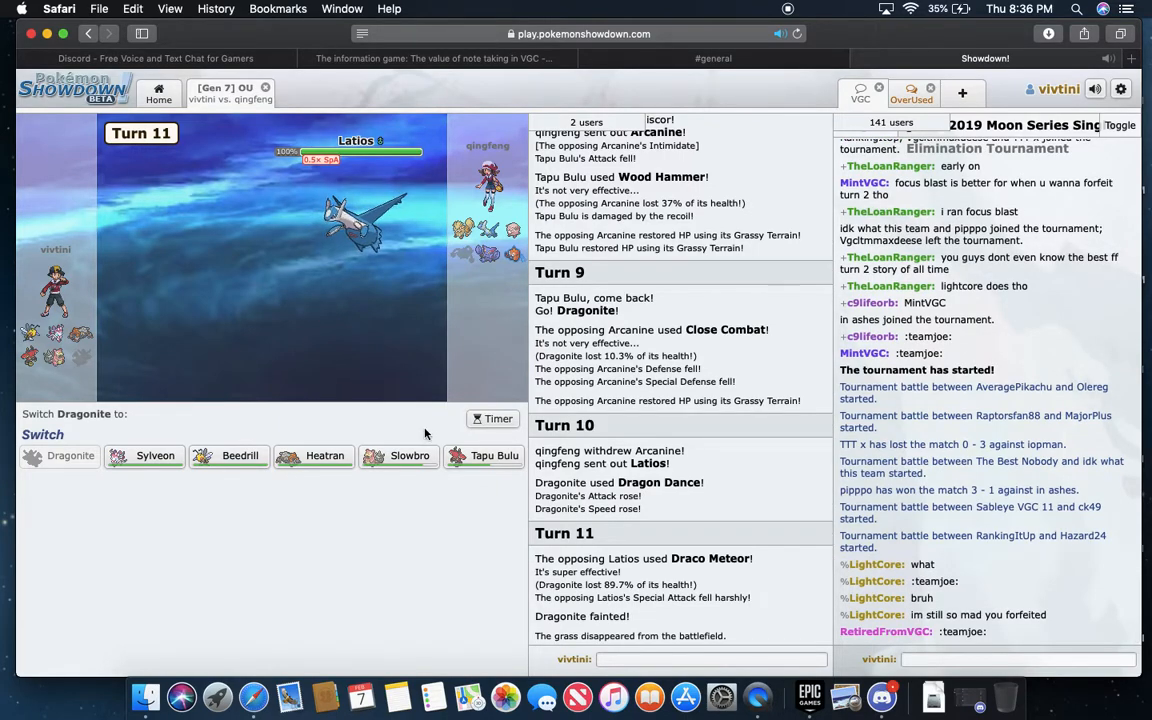
mouse_move(492, 456)
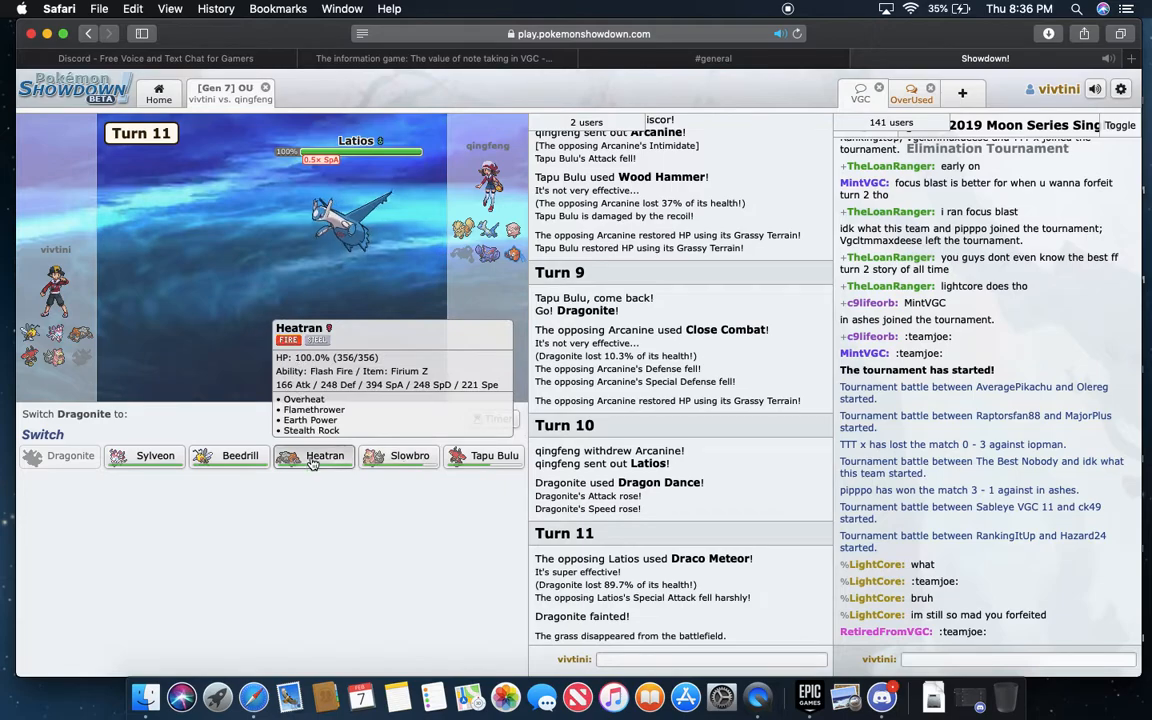
- Send Heatran in for fainted Dragonite to set Stealth Rock, then switch to Sylveon
click(324, 456)
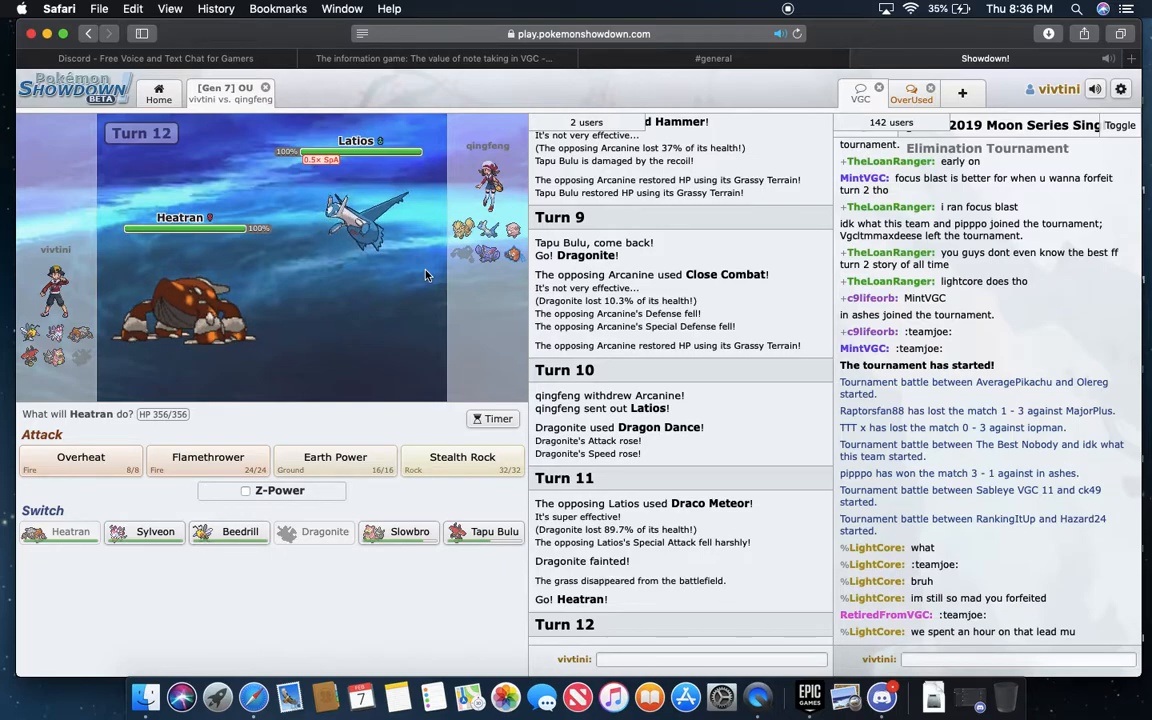
mouse_move(274, 260)
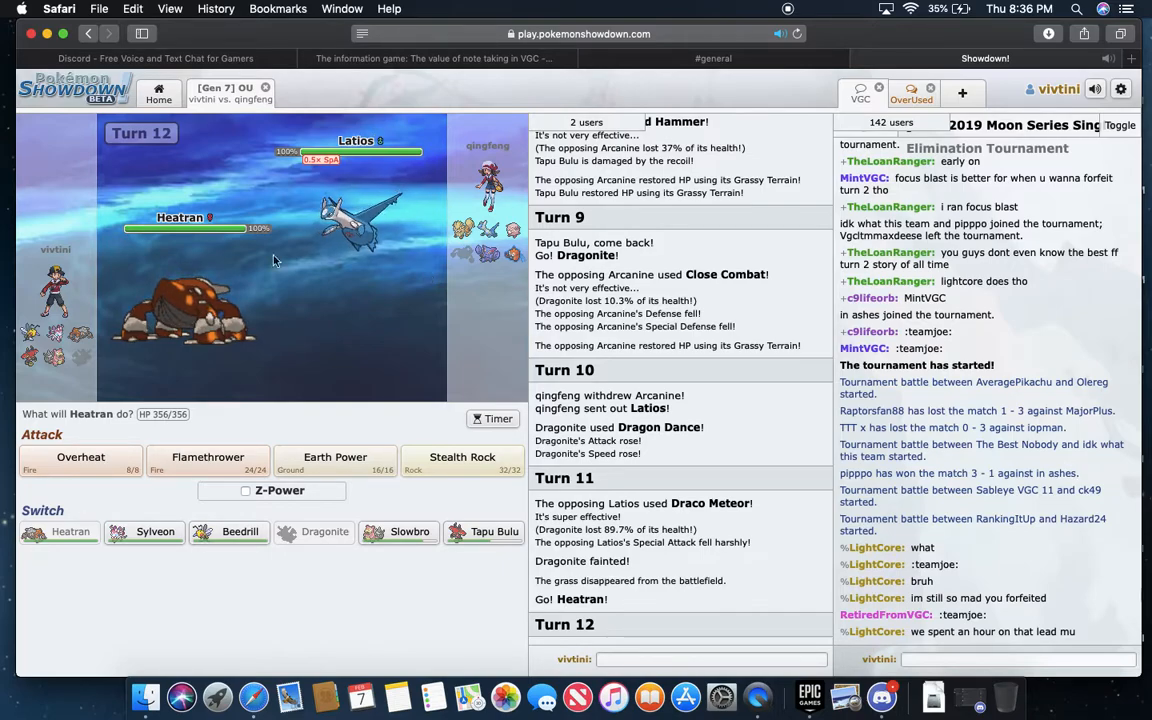
mouse_move(350, 210)
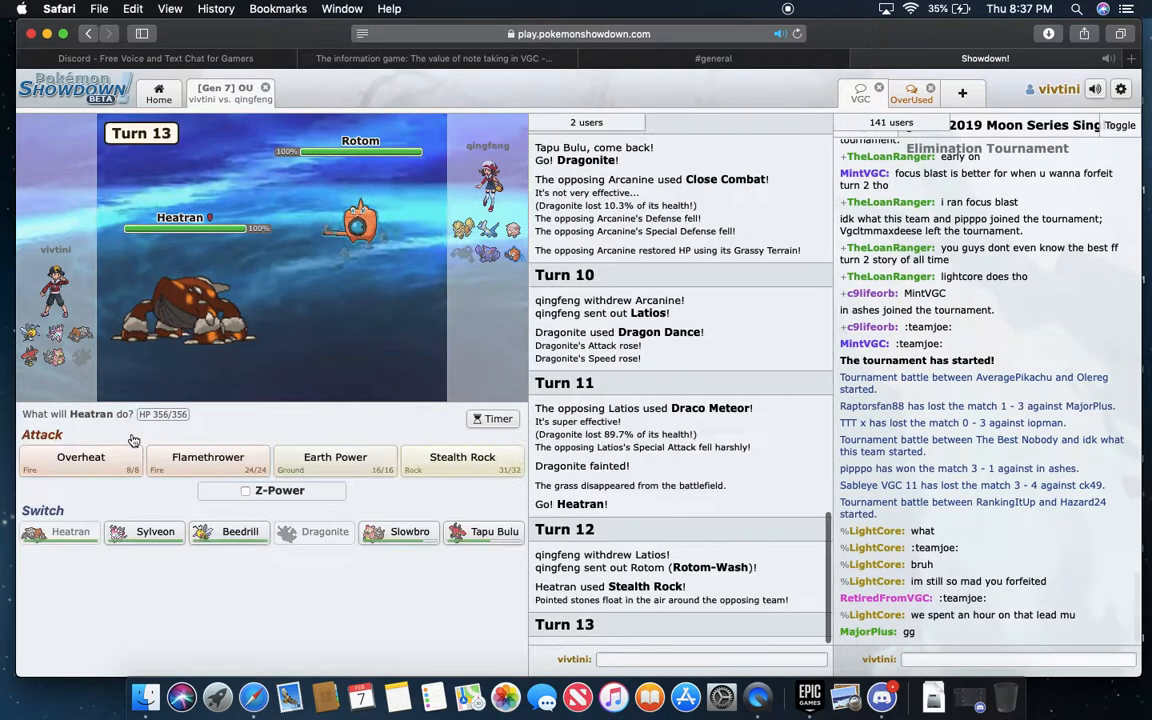
mouse_move(408, 532)
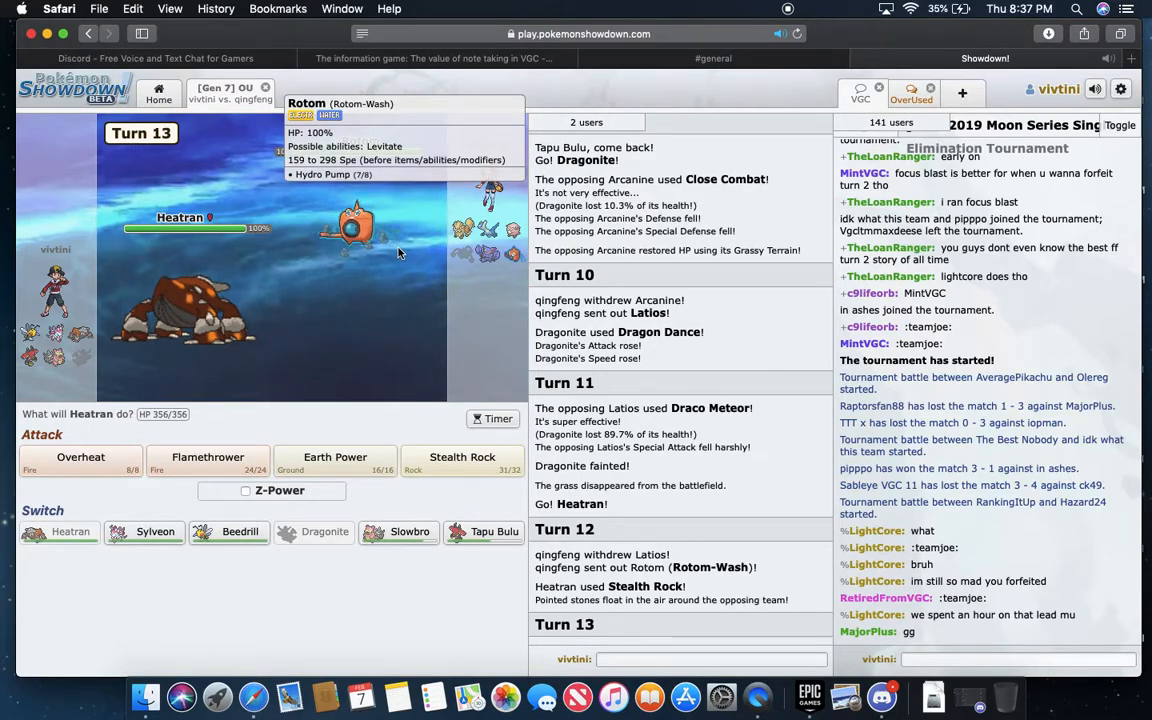
mouse_move(140, 510)
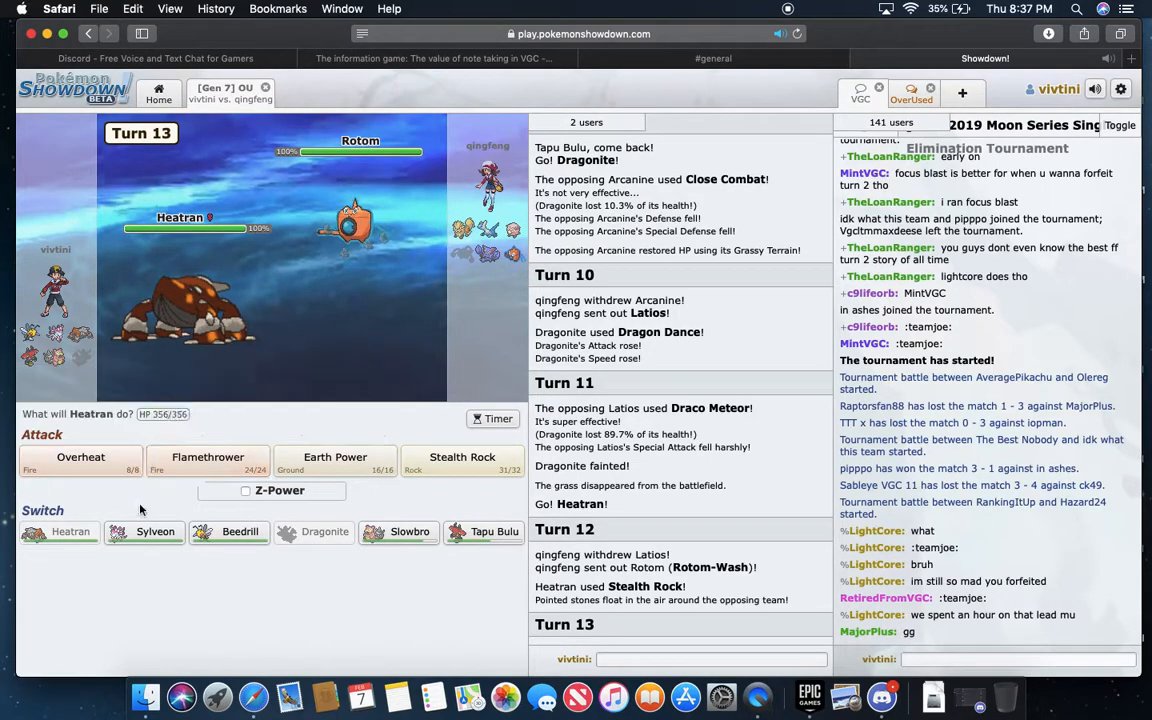
click(156, 532)
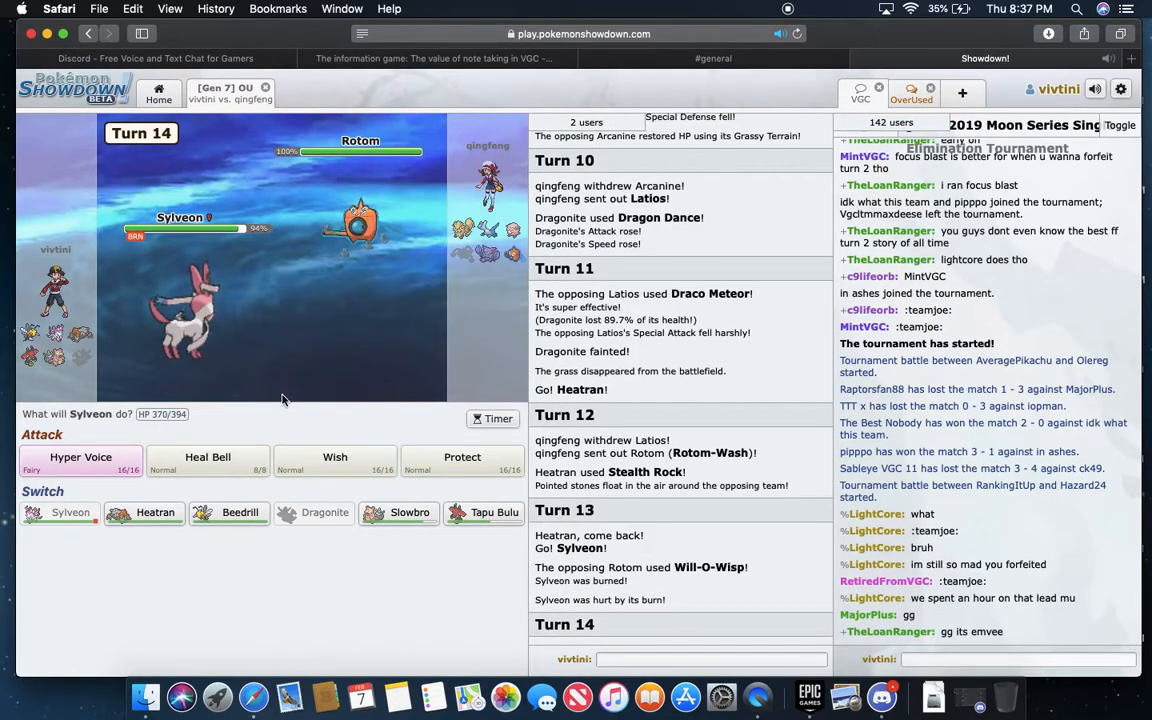
mouse_move(336, 462)
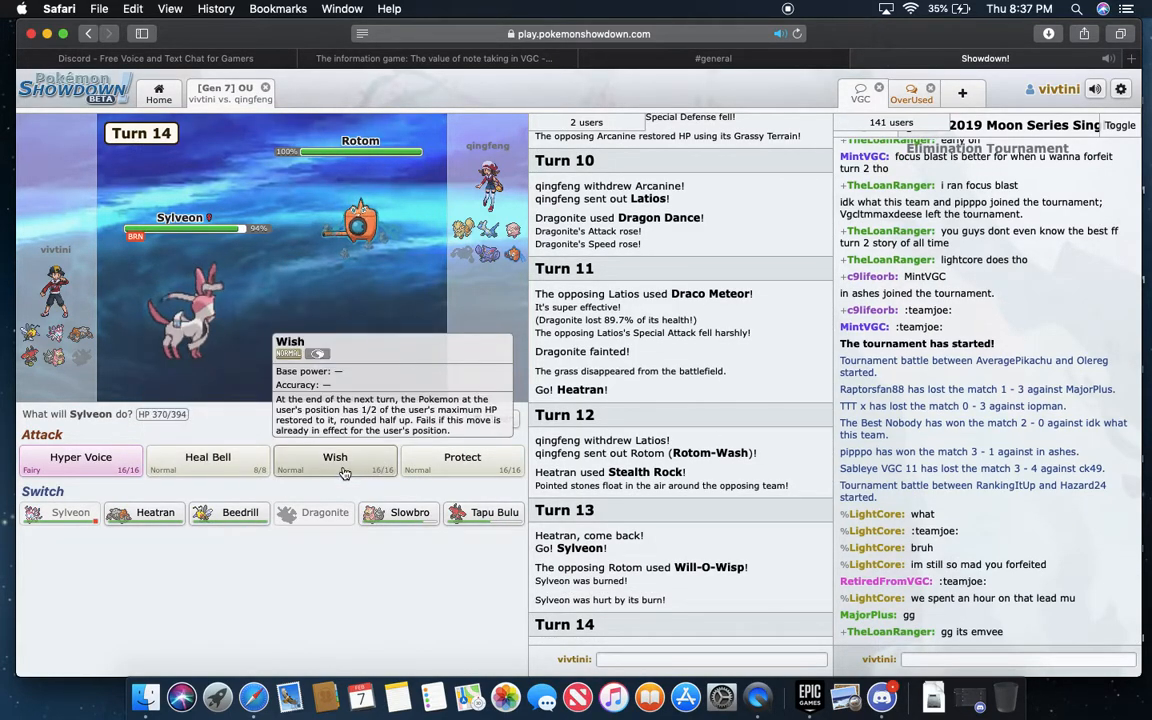
mouse_move(80, 462)
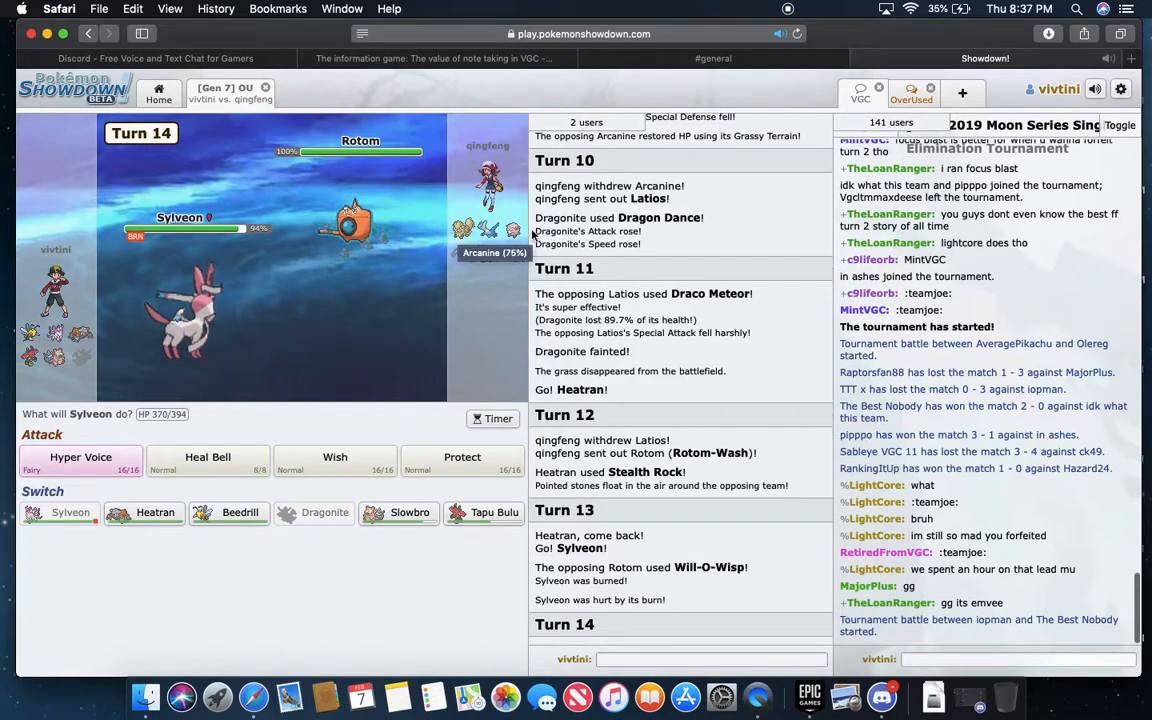
- Have Sylveon attack the opposing Rotom-Wash with Hyper Voice
click(80, 456)
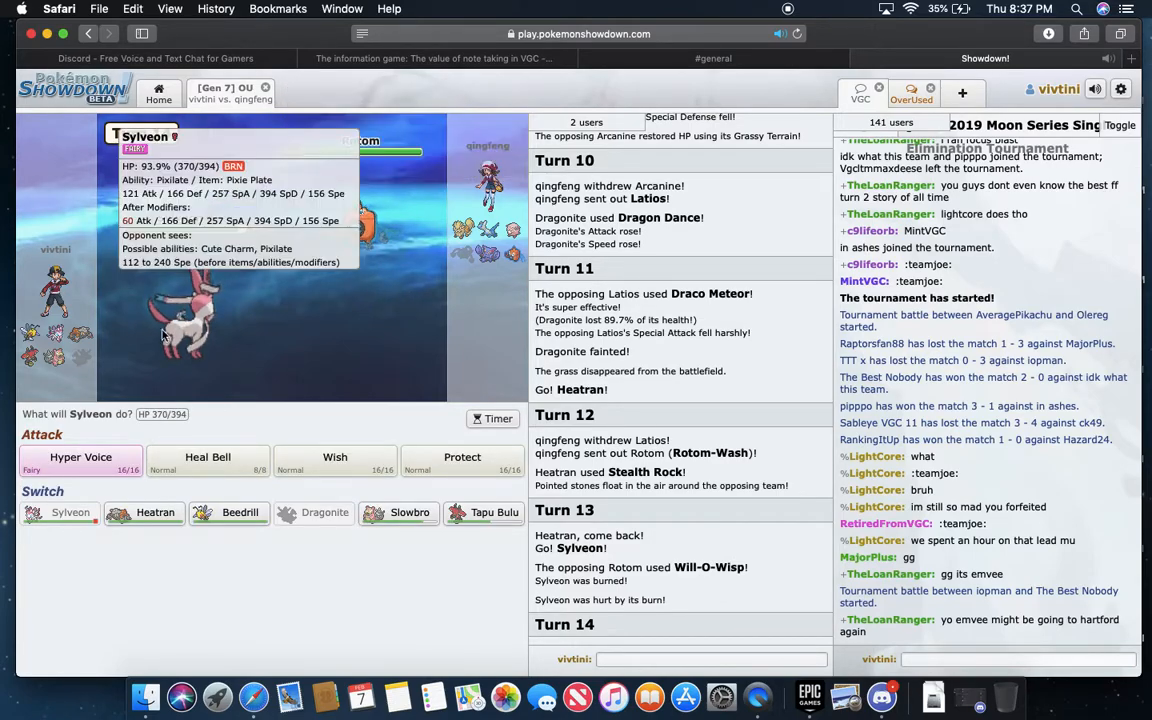
click(80, 456)
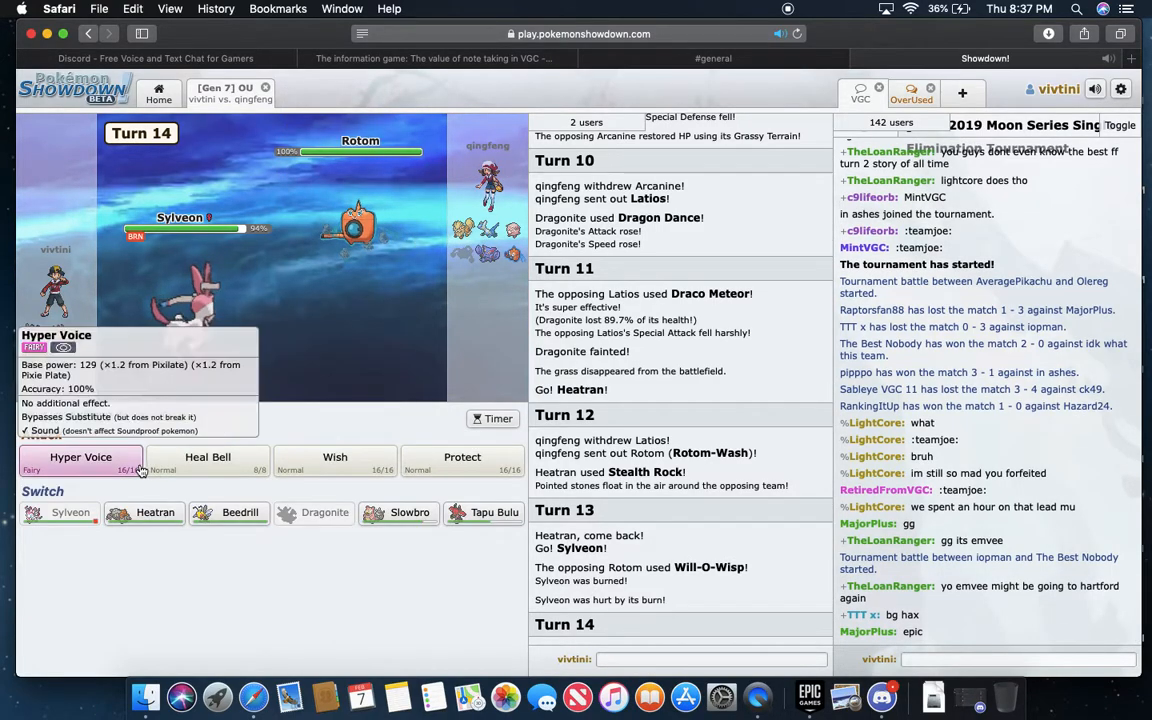
click(80, 456)
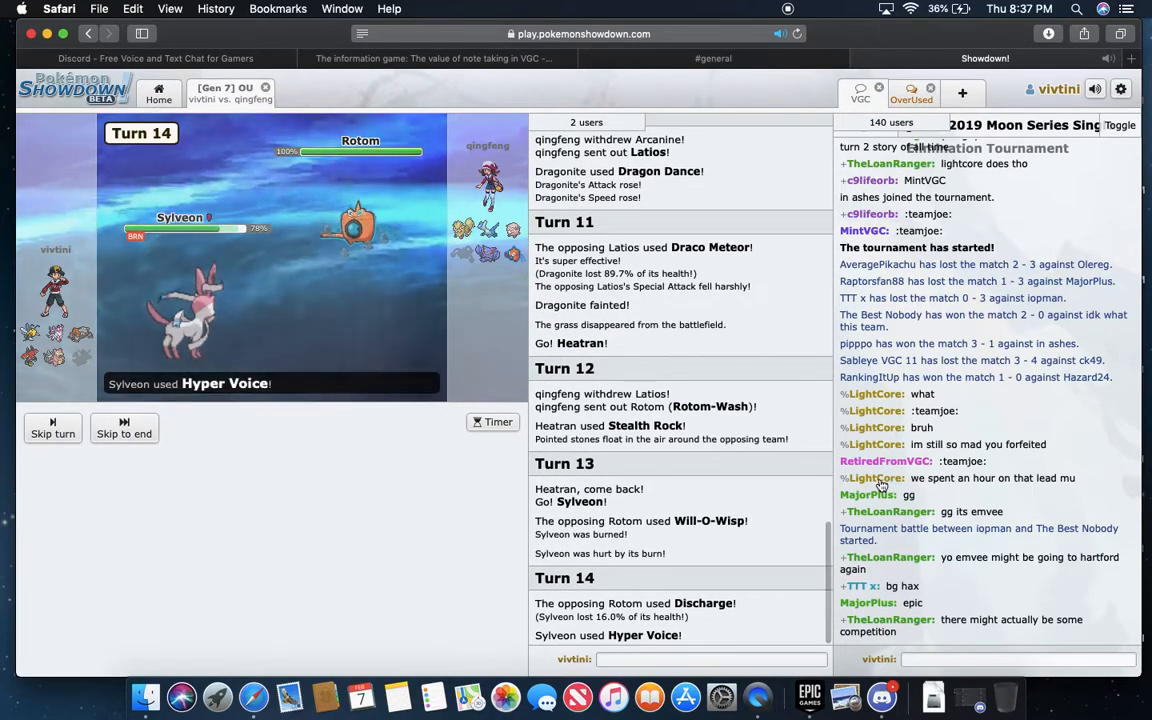
- View a chat user's ladder ratings page, then return to the battle
click(868, 494)
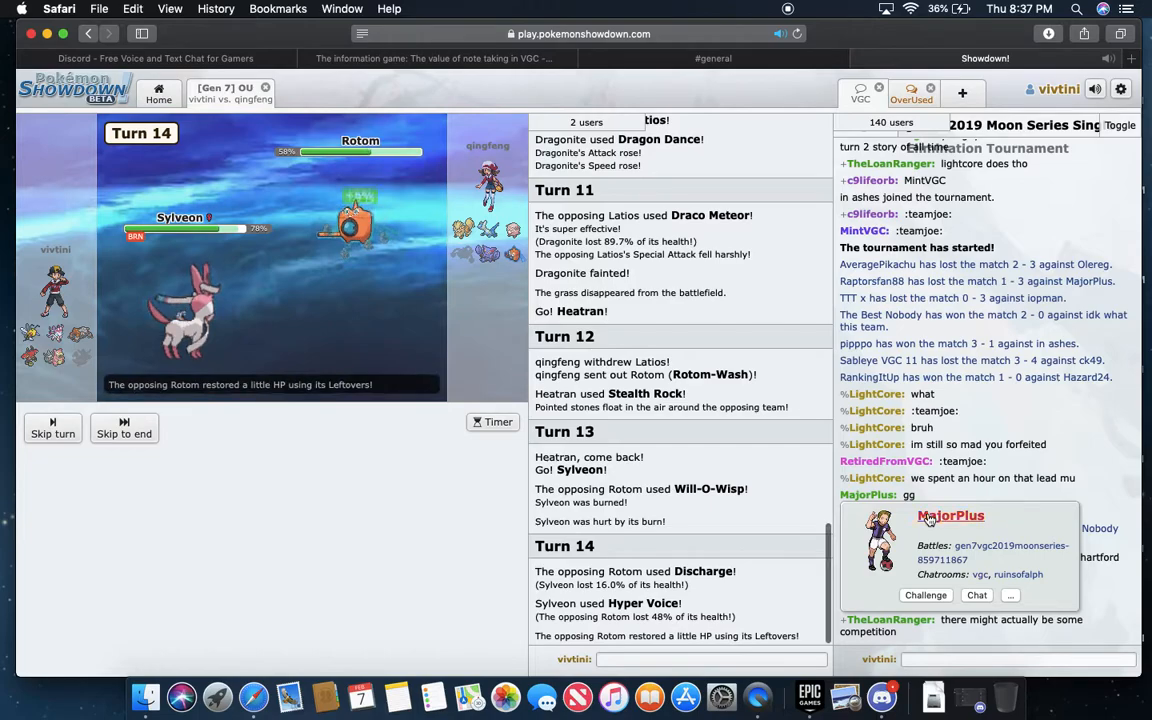
click(948, 516)
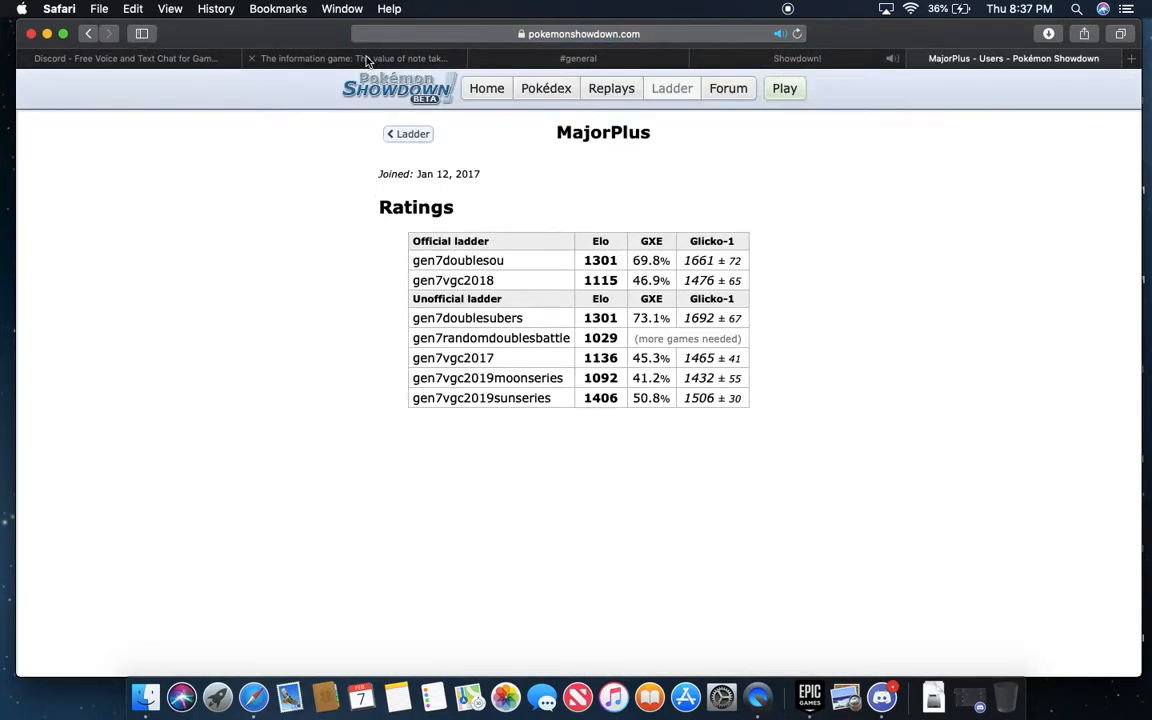
click(796, 58)
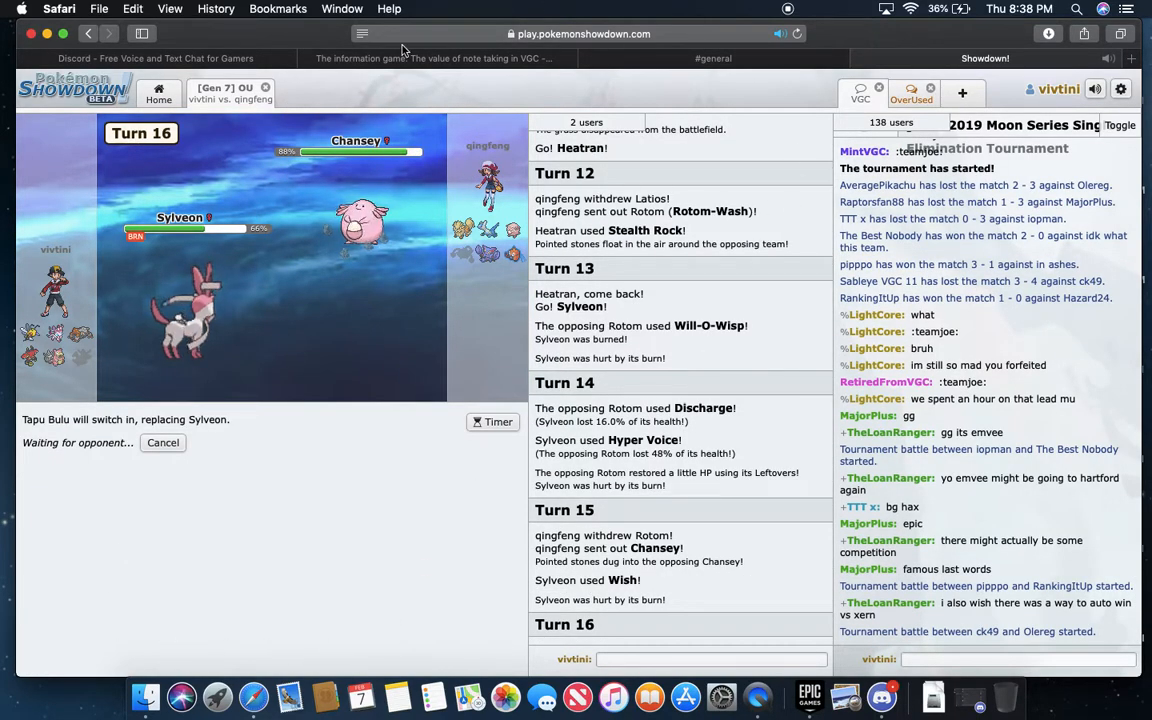
mouse_move(880, 696)
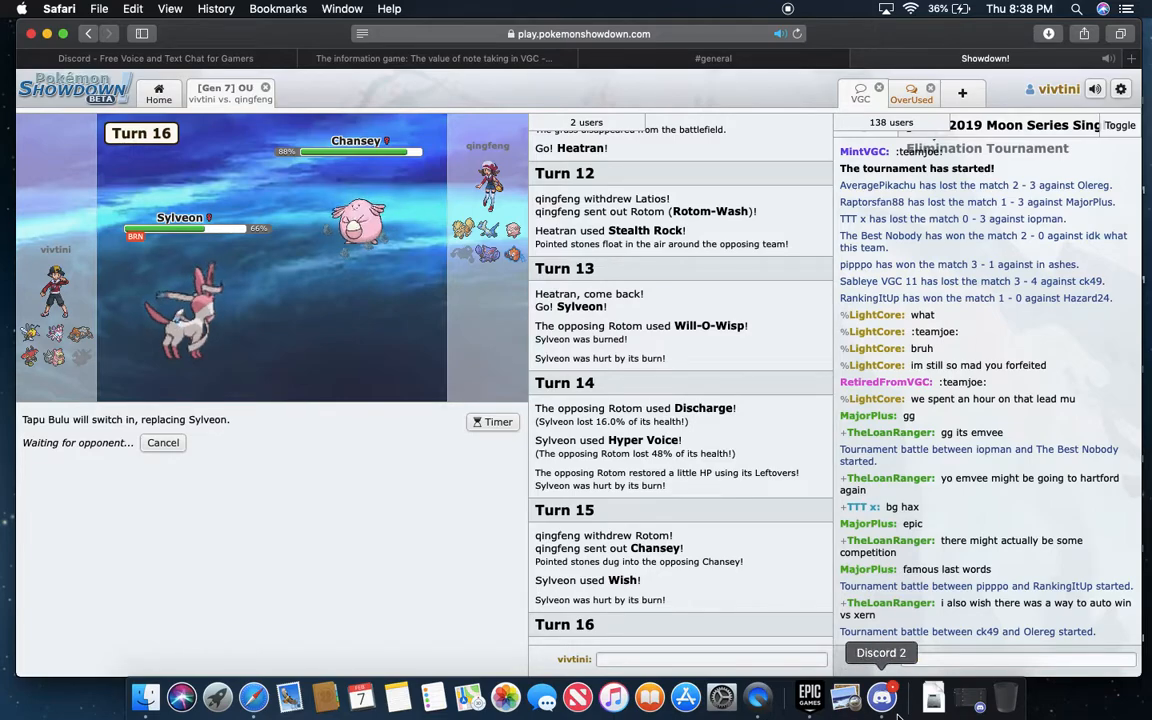
- Check Discord briefly, then skip the replay to reach Tapu Bulu's turn 17 moves
click(880, 696)
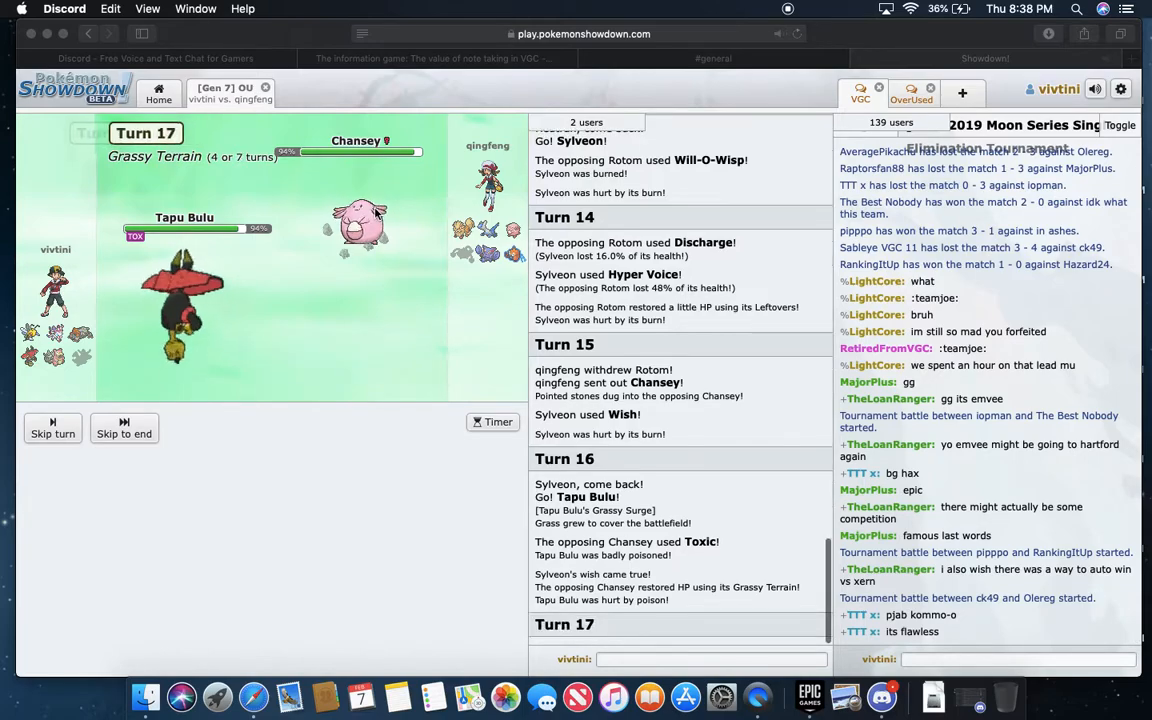
click(52, 428)
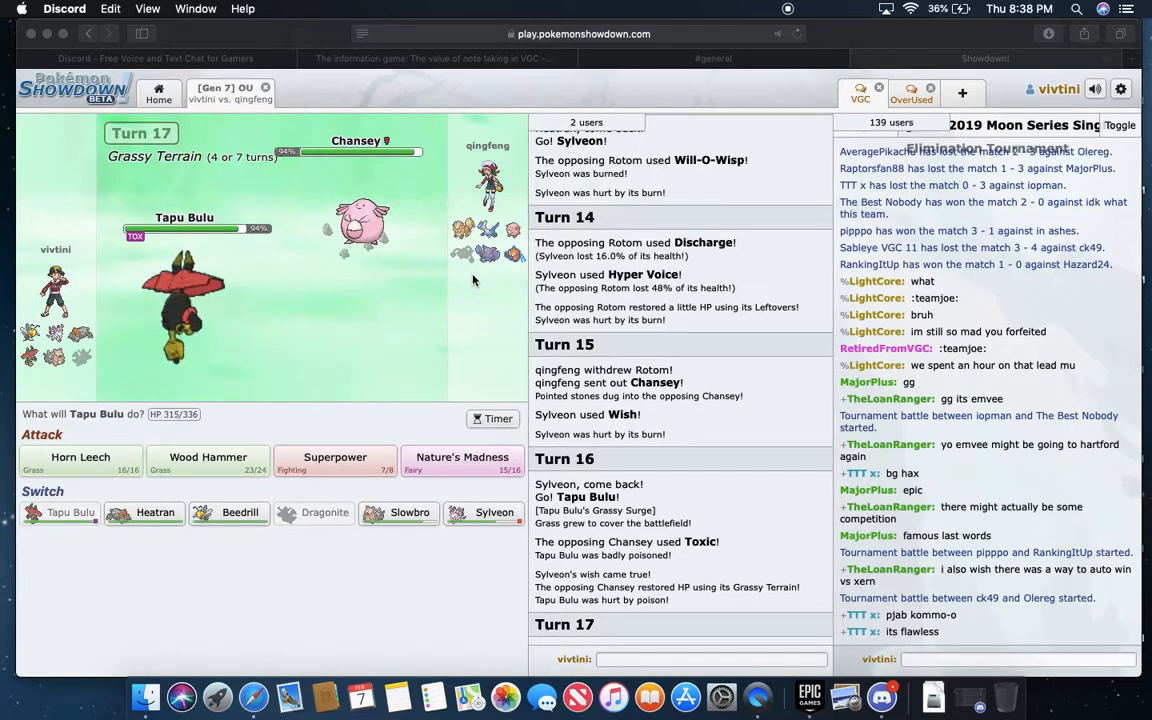
scroll(down, 3)
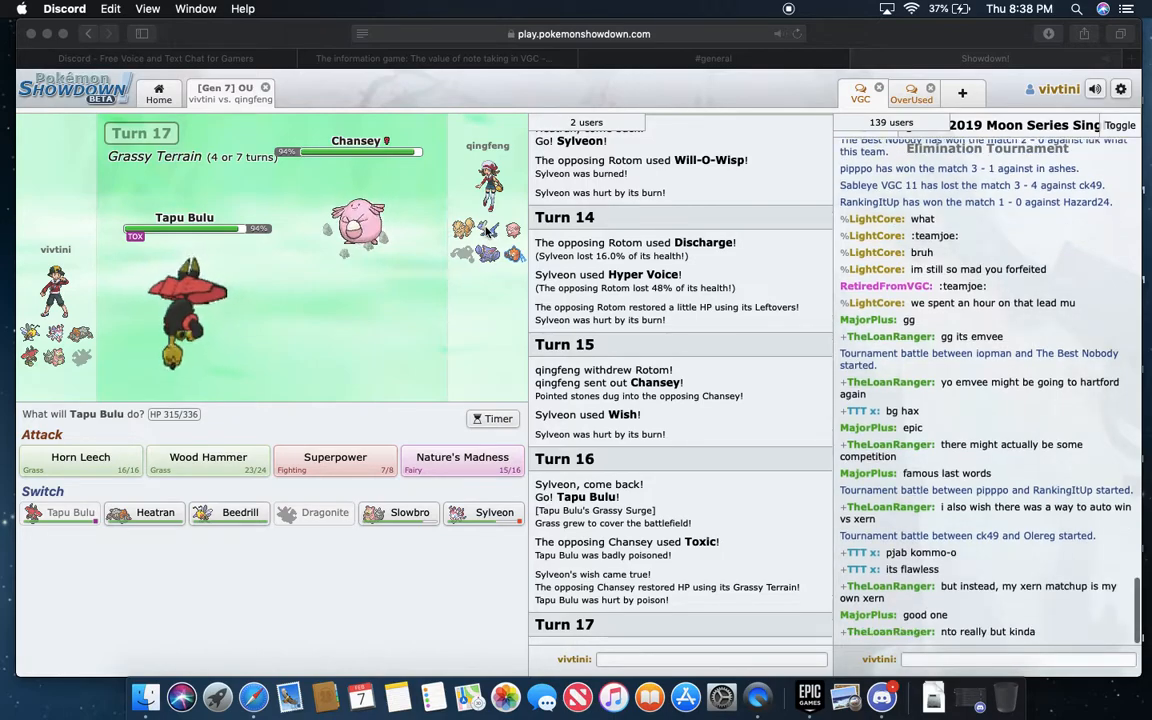
mouse_move(376, 418)
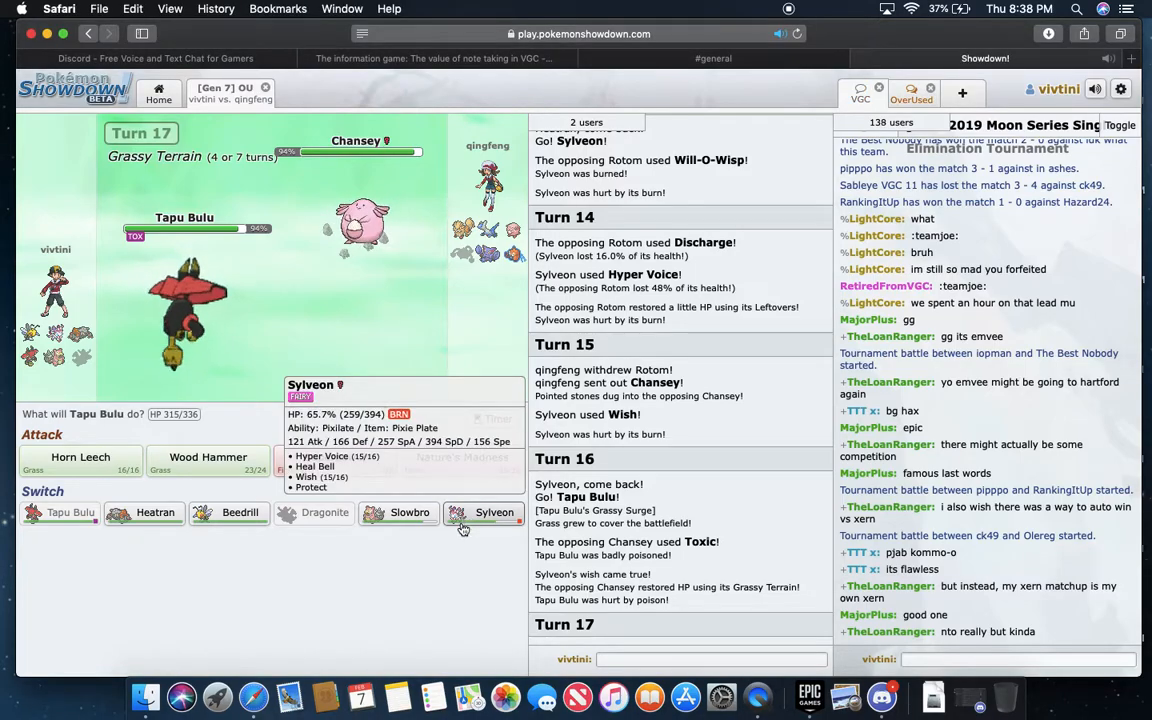
- Switch Tapu Bulu out for Sylveon and lock in Hyper Voice after a brief cancel
click(494, 512)
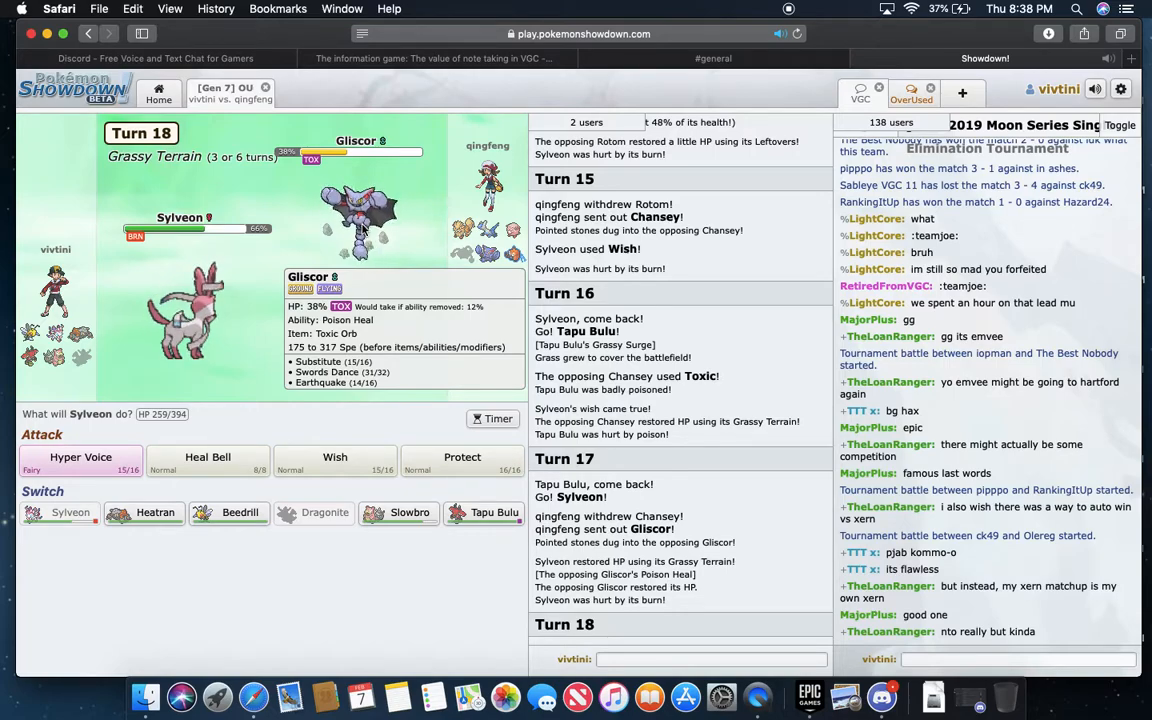
click(80, 456)
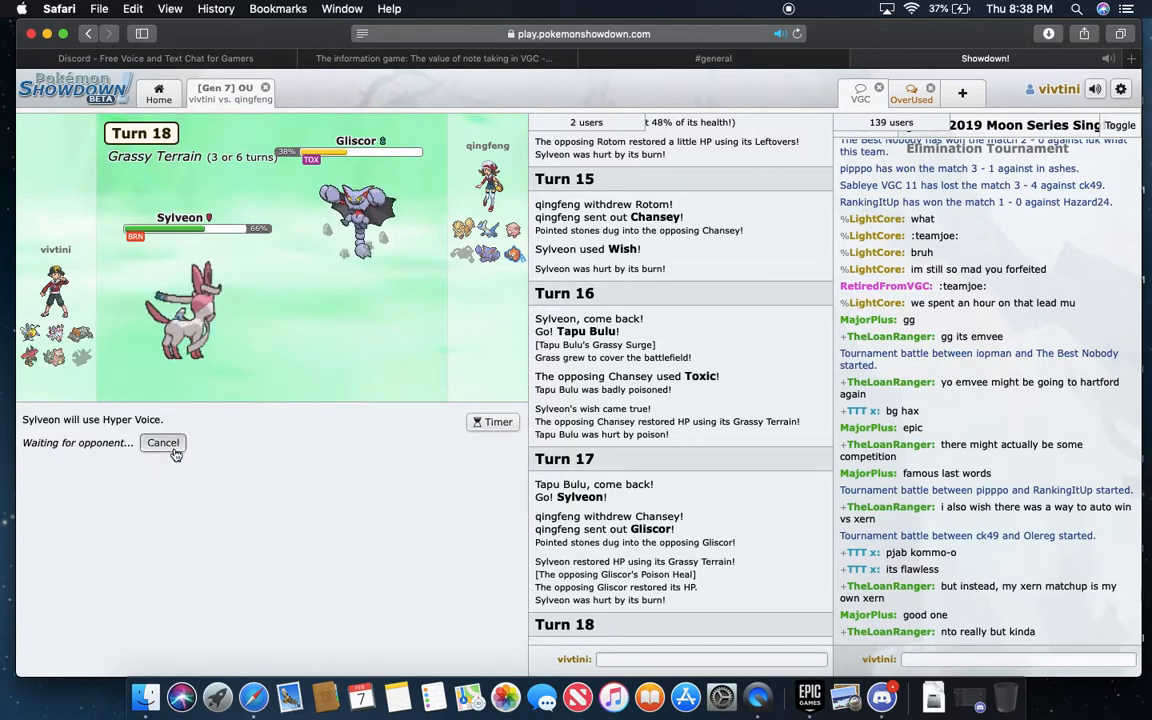
click(164, 442)
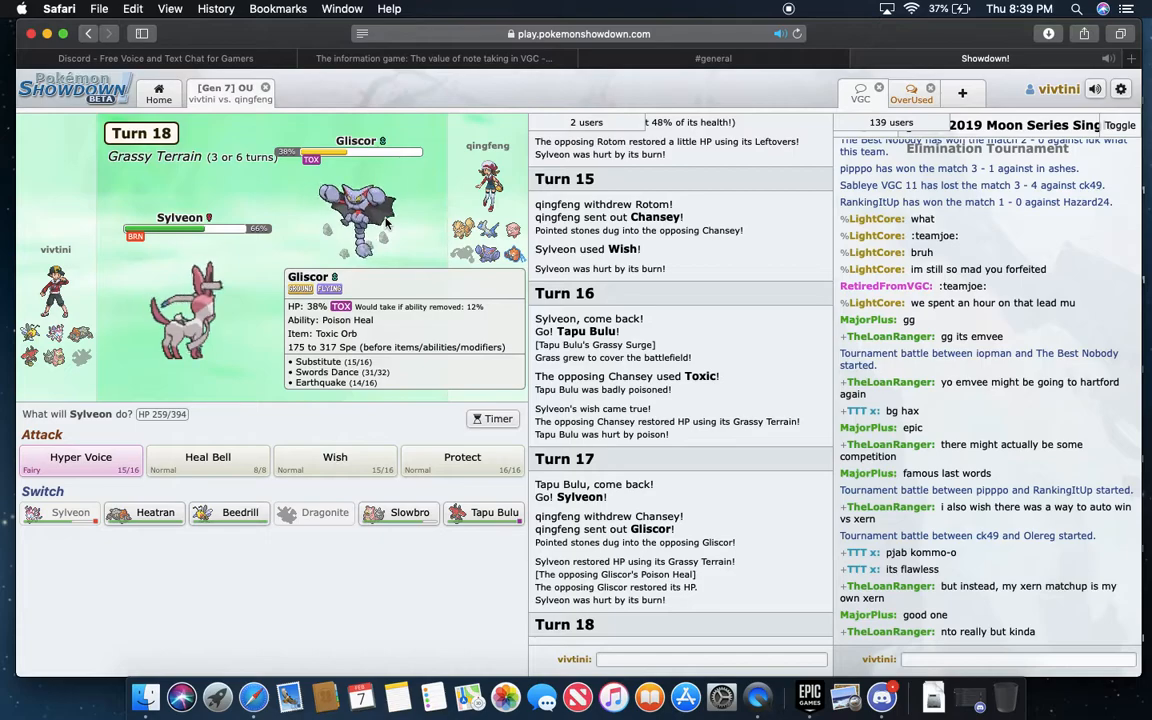
click(80, 456)
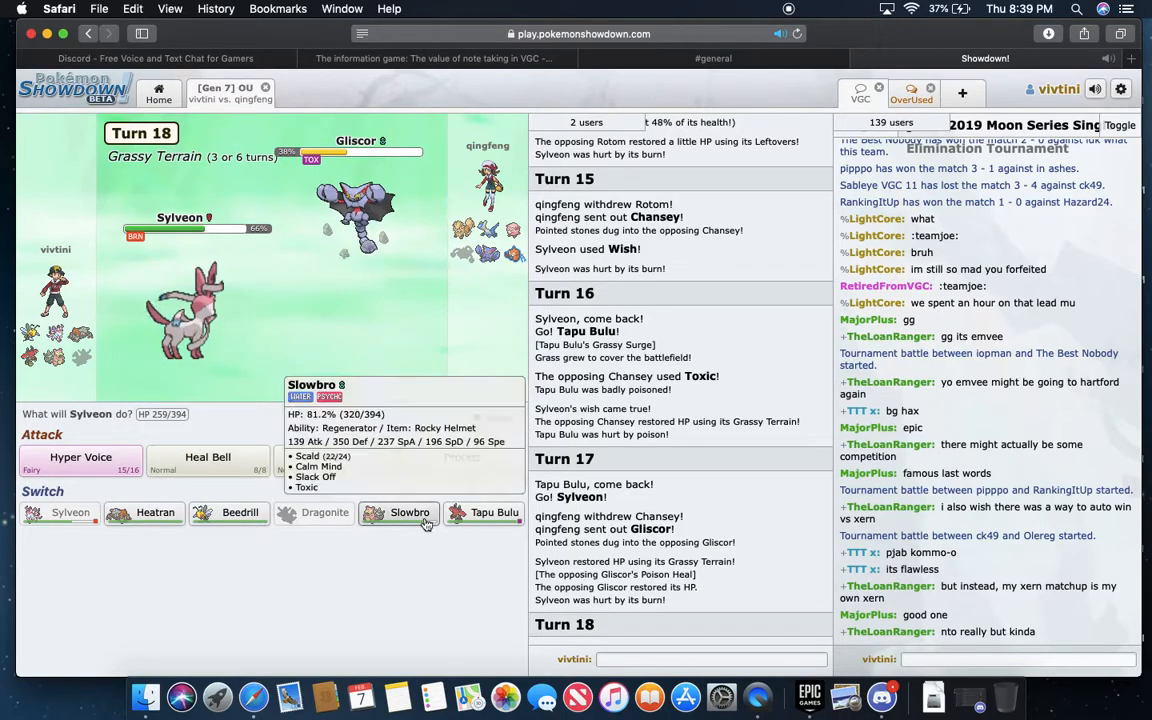
click(80, 456)
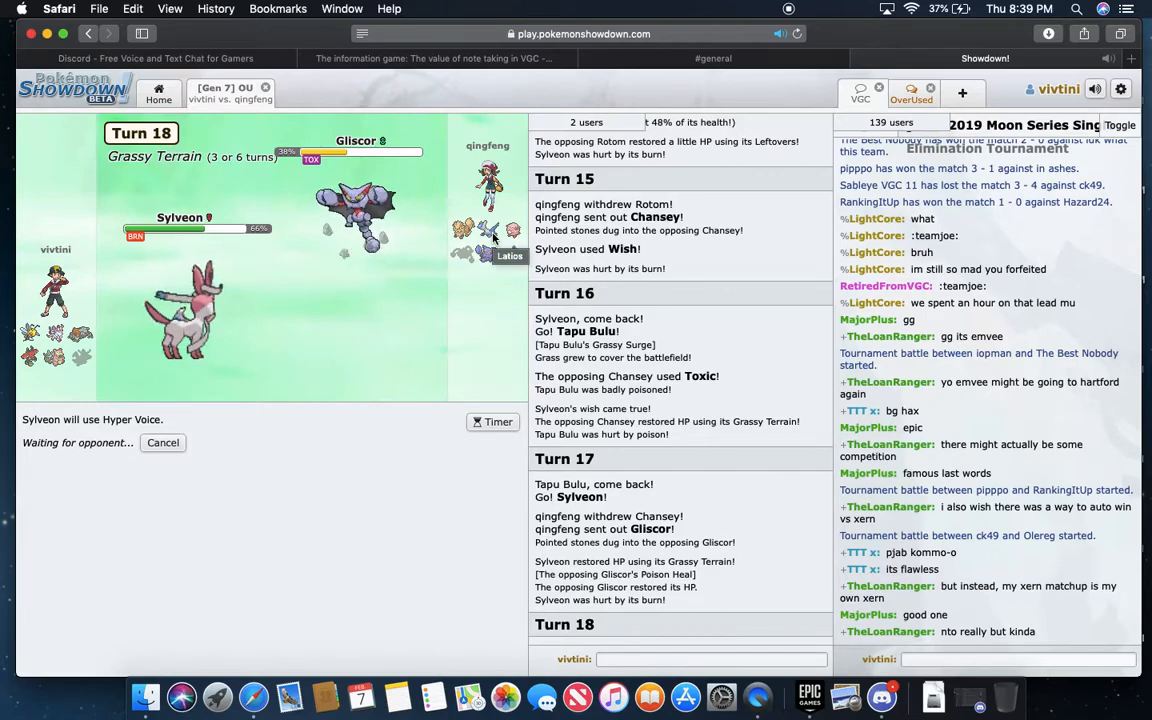
scroll(down, 3)
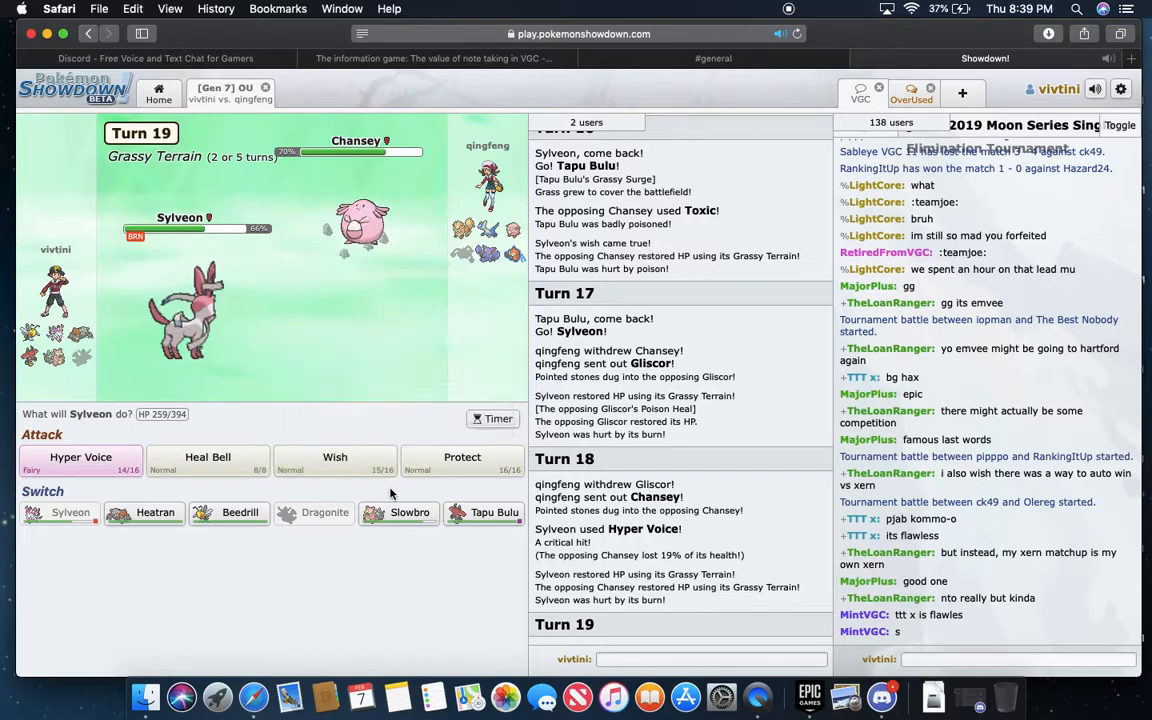
- Swap Sylveon out for Slowbro as Chansey uses Wish, reaching turn 20
click(408, 512)
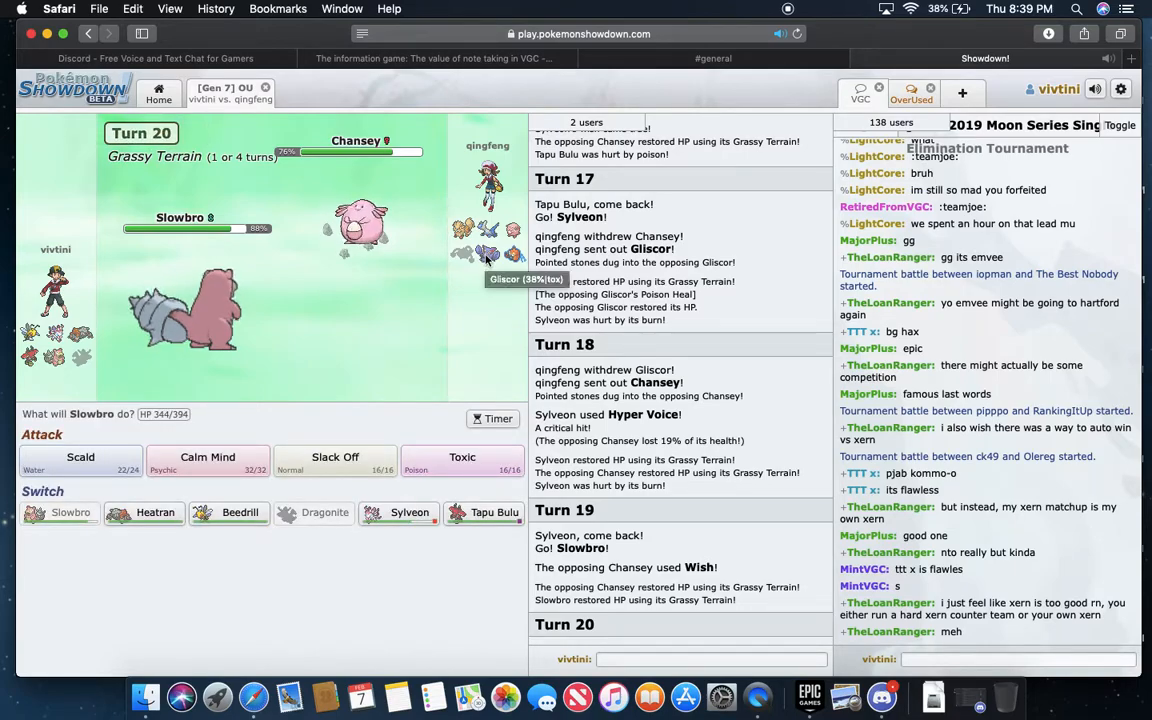
mouse_move(504, 240)
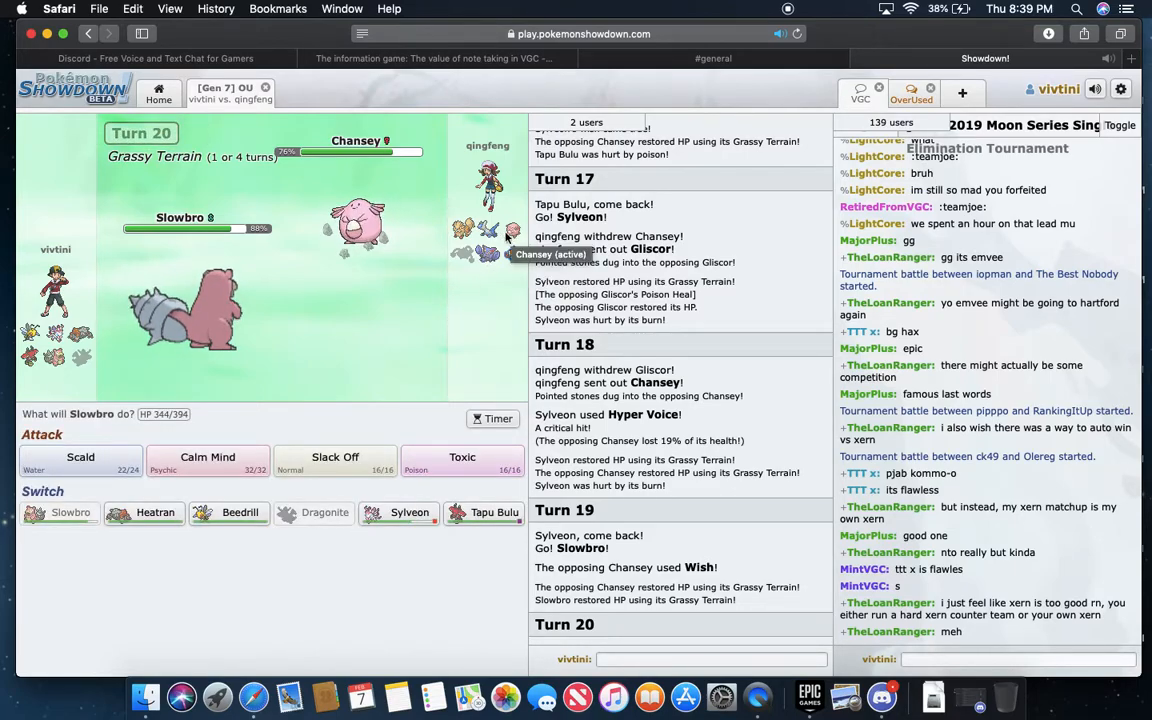
mouse_move(488, 254)
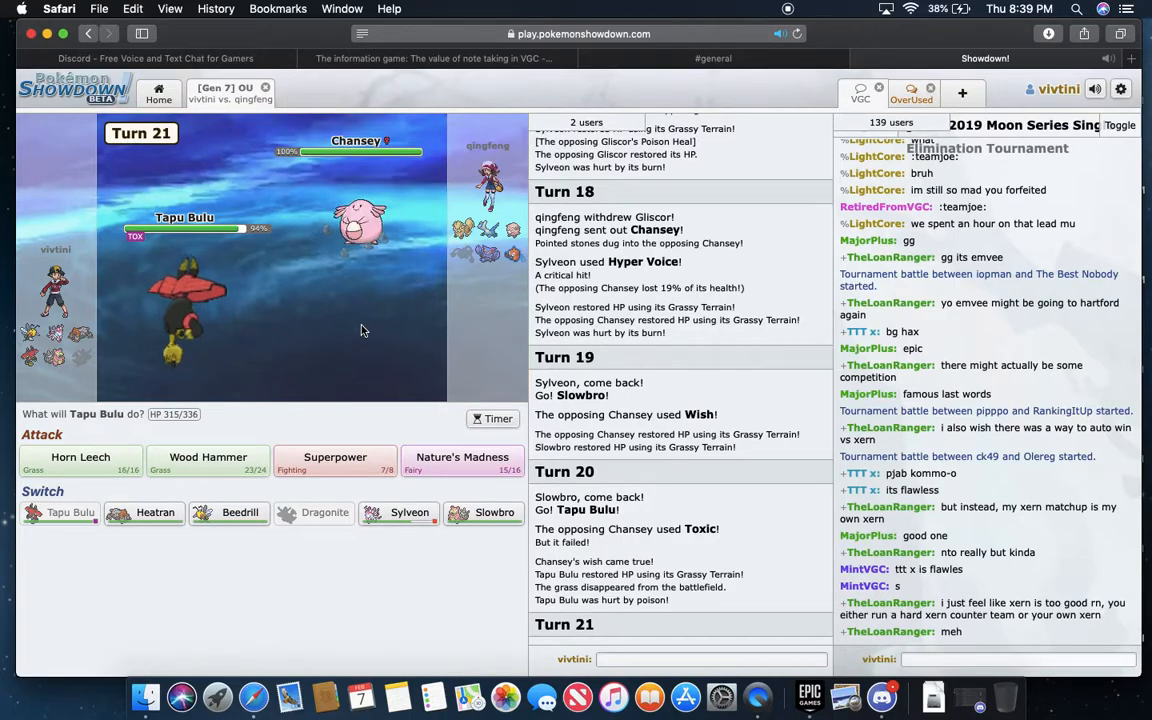
mouse_move(360, 224)
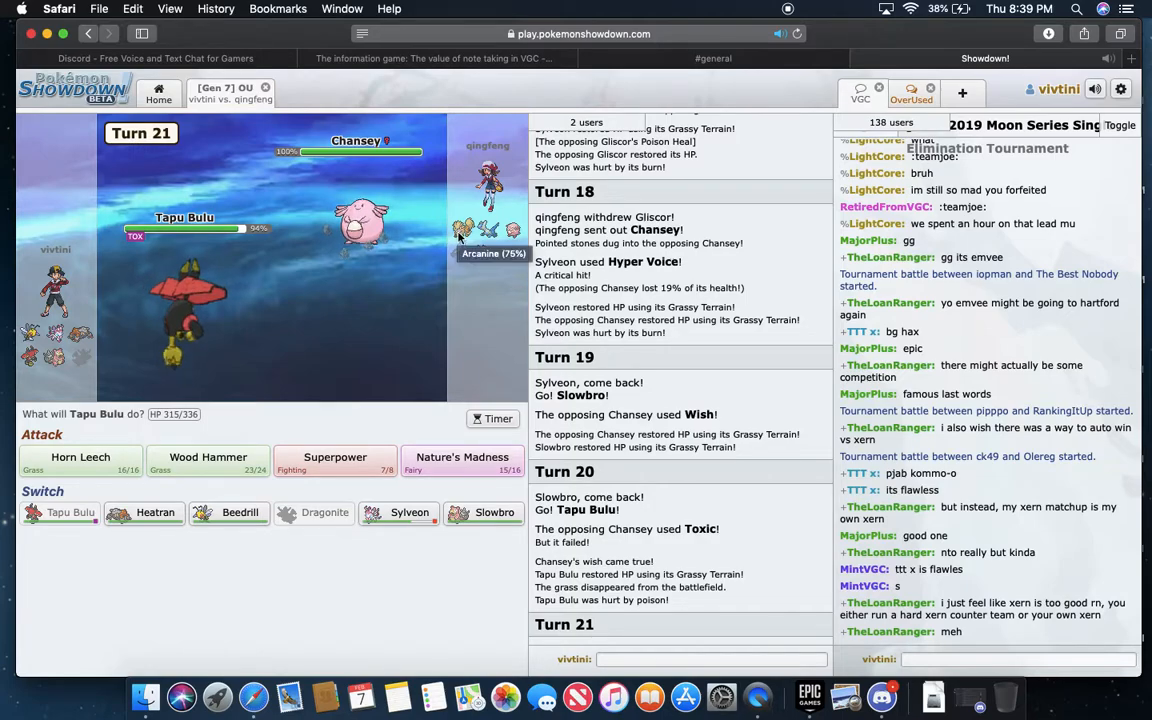
- Hit the incoming Arcanine with Tapu Bulu's Wood Hammer and skip the animation
click(208, 460)
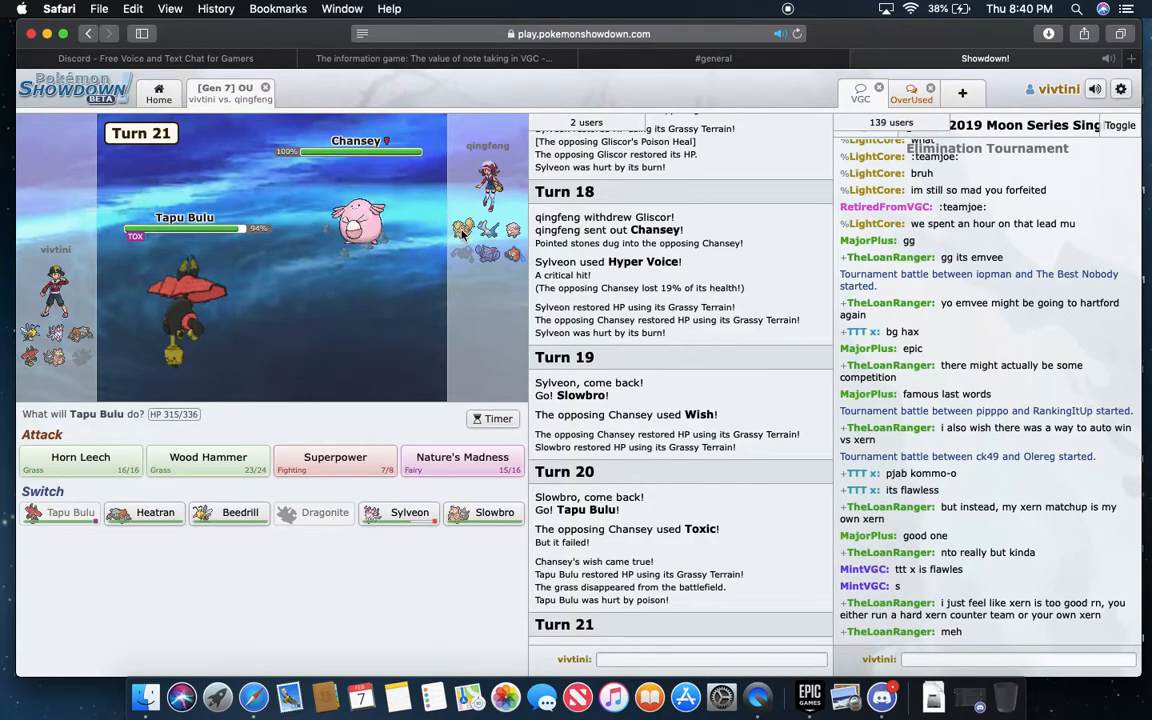
click(208, 460)
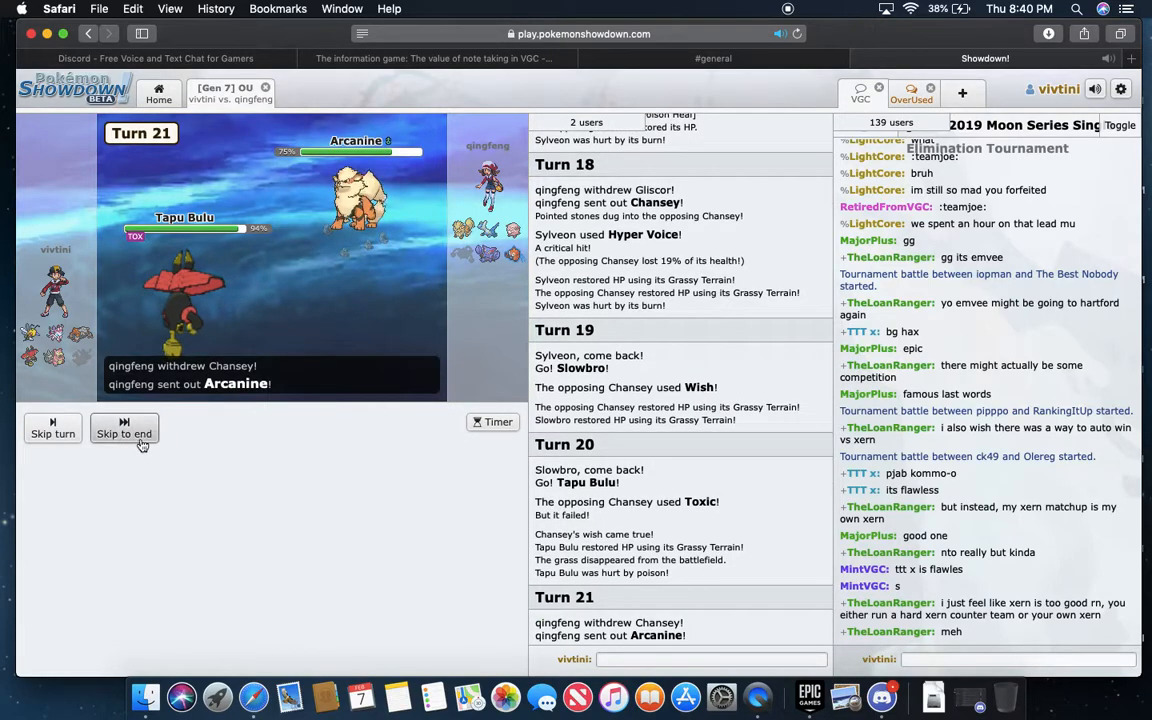
click(124, 432)
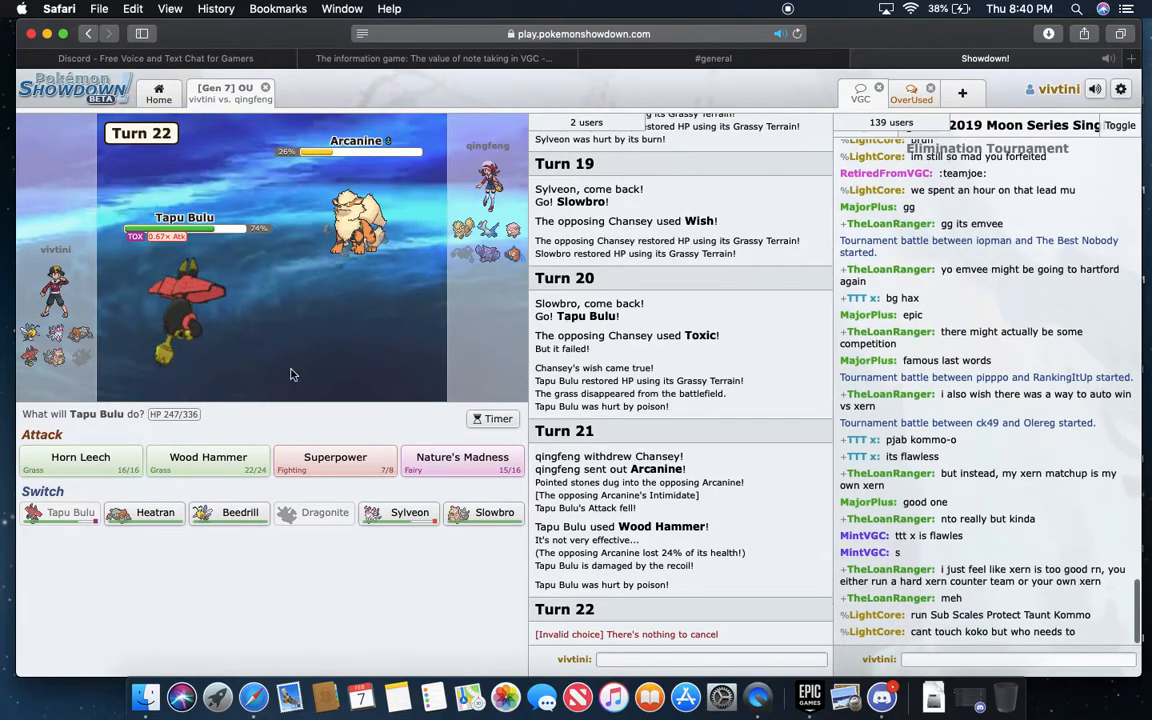
mouse_move(116, 318)
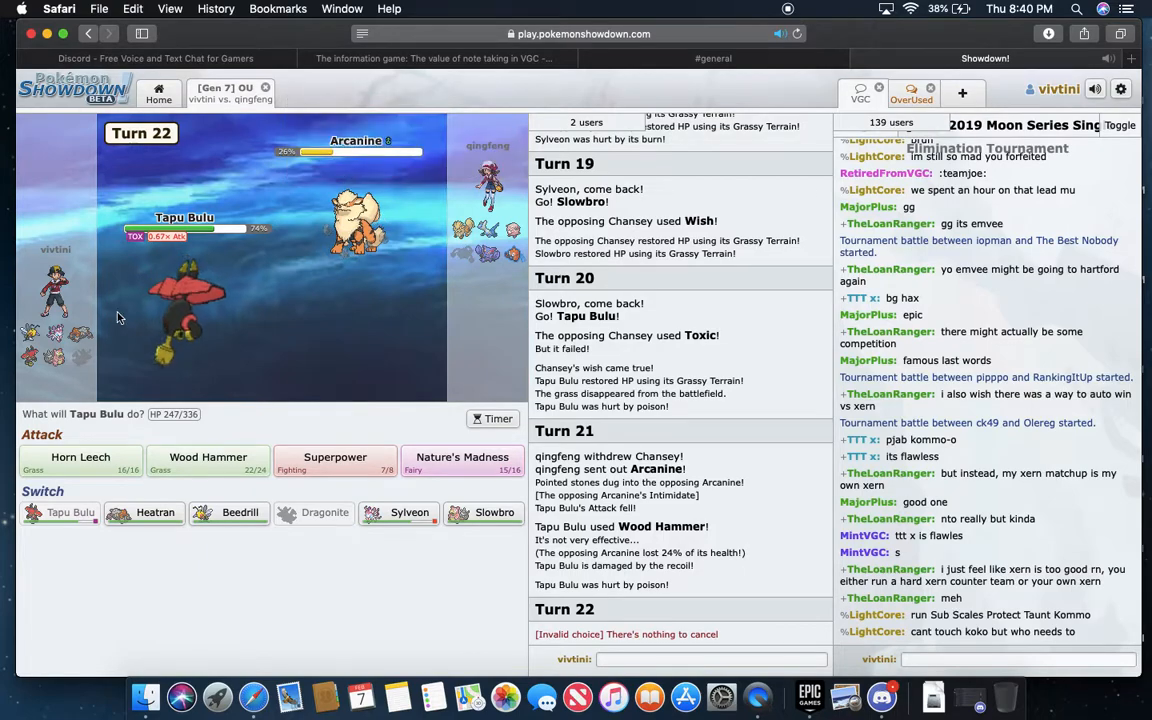
- Swap Tapu Bulu out for Slowbro against Arcanine's Flare Blitz, reaching turn 23
click(484, 512)
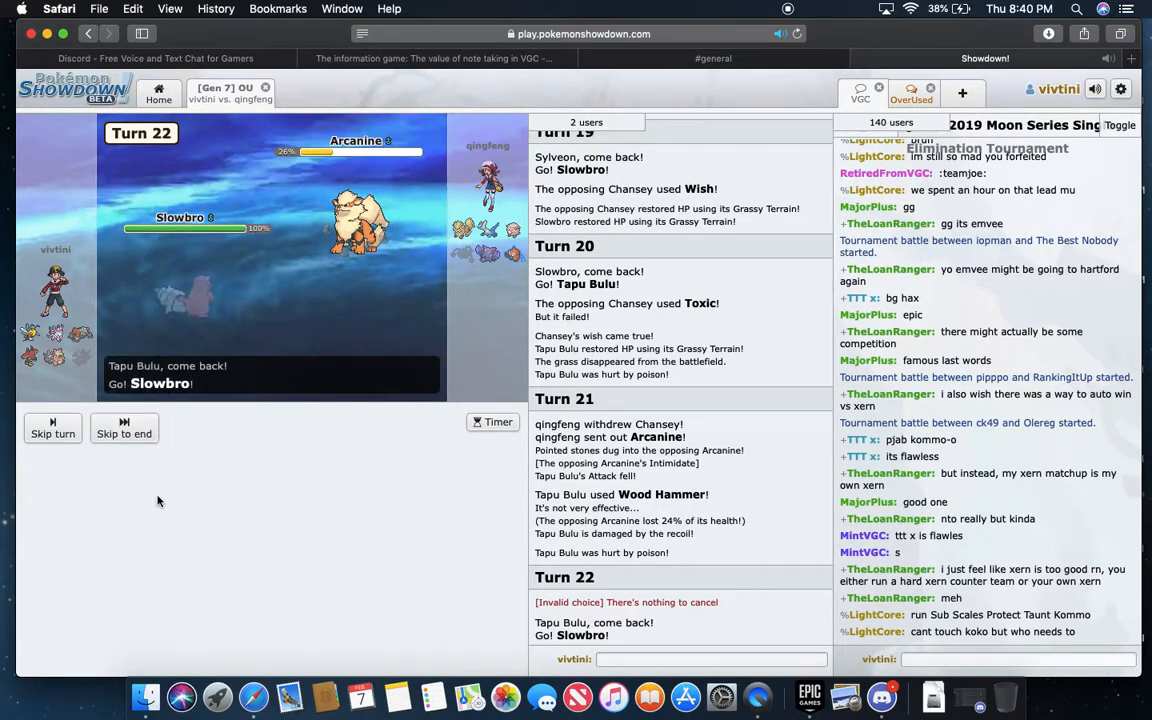
click(124, 432)
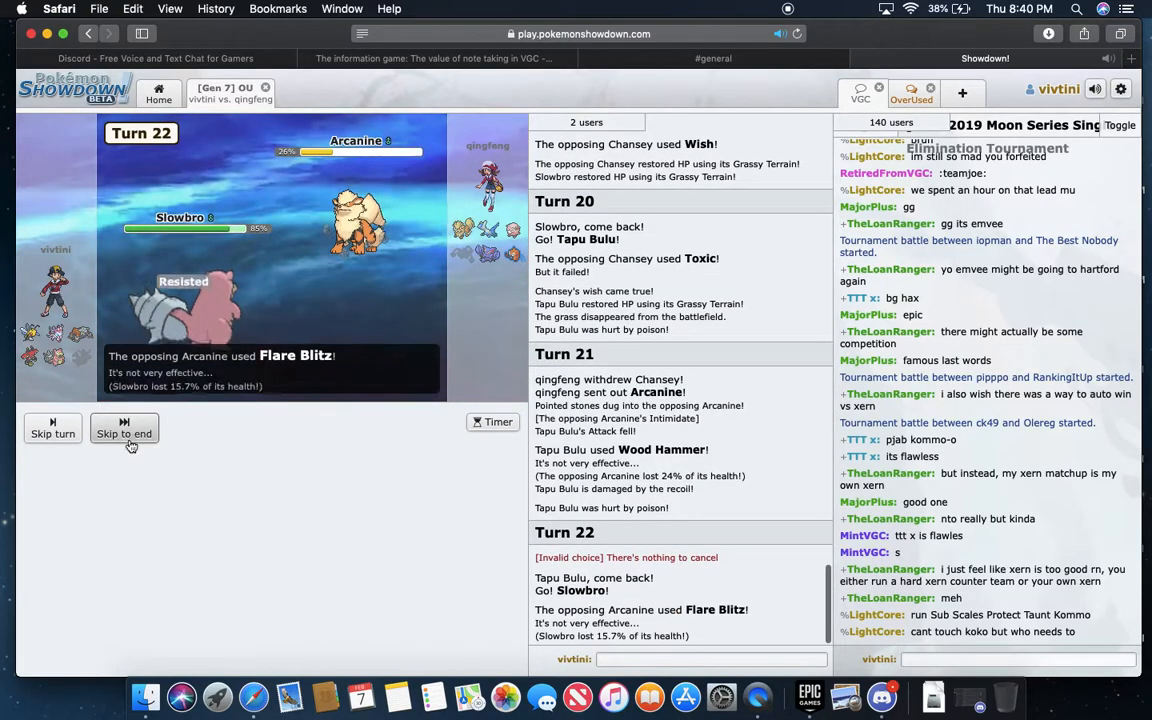
click(124, 432)
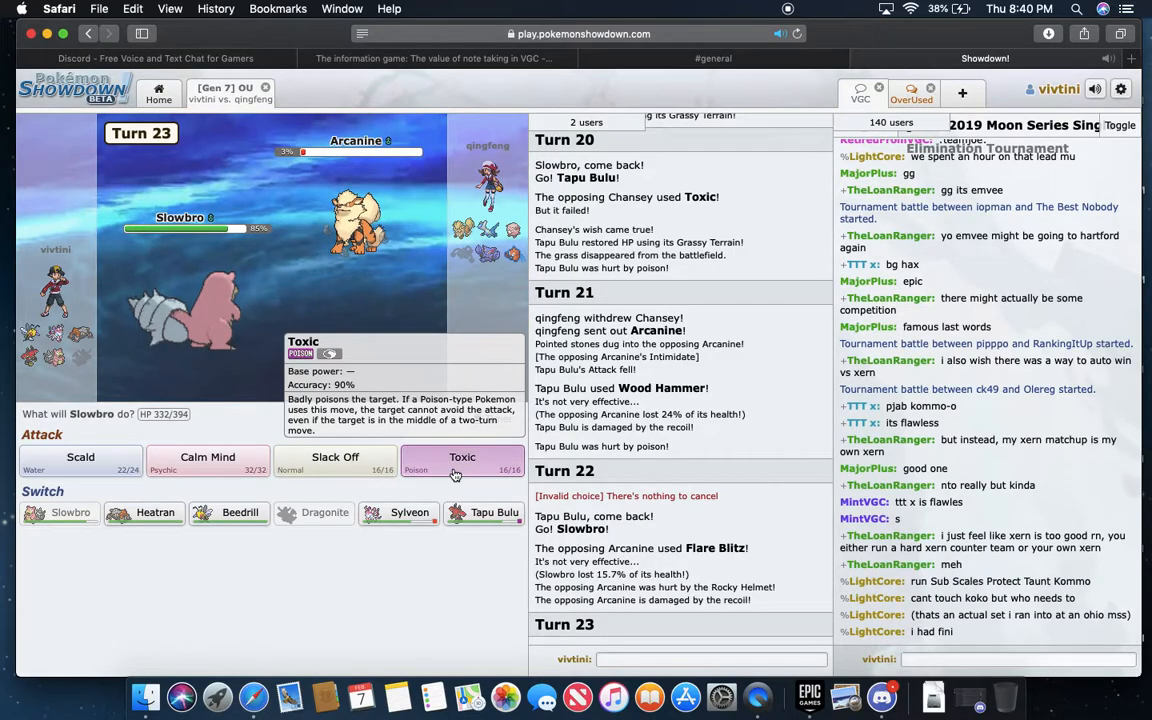
- Take back Toxic for Calm Mind as Arcanine faints, then skip the turn's animation
click(460, 456)
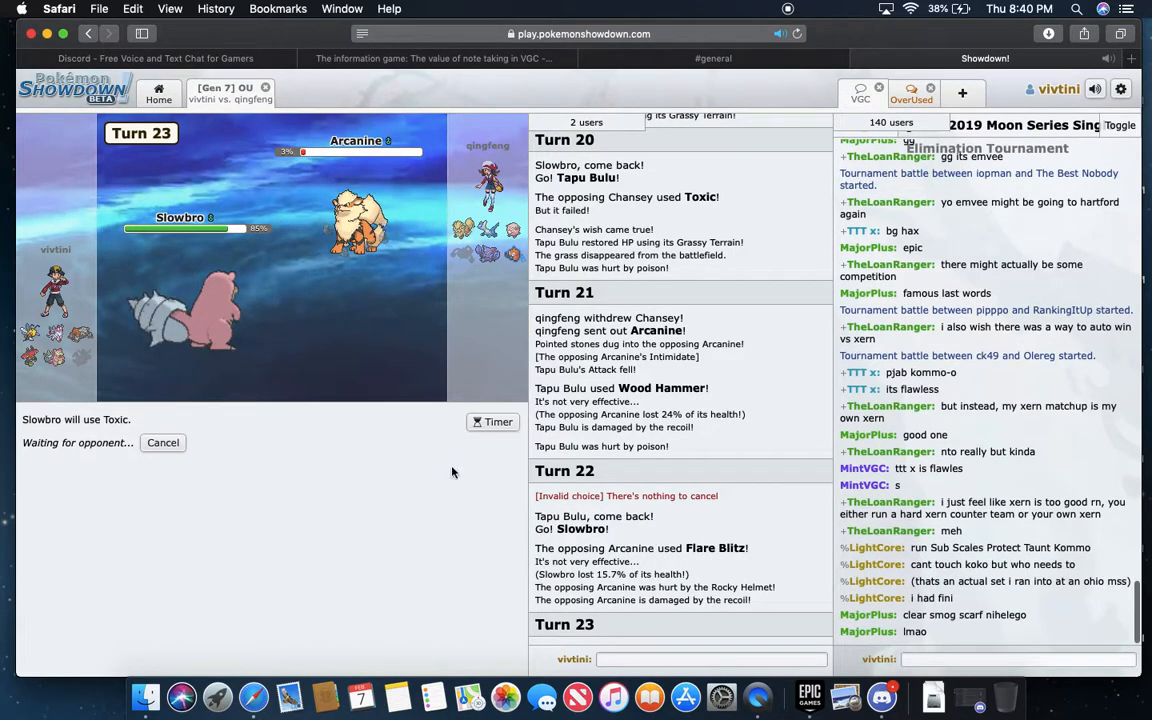
click(162, 442)
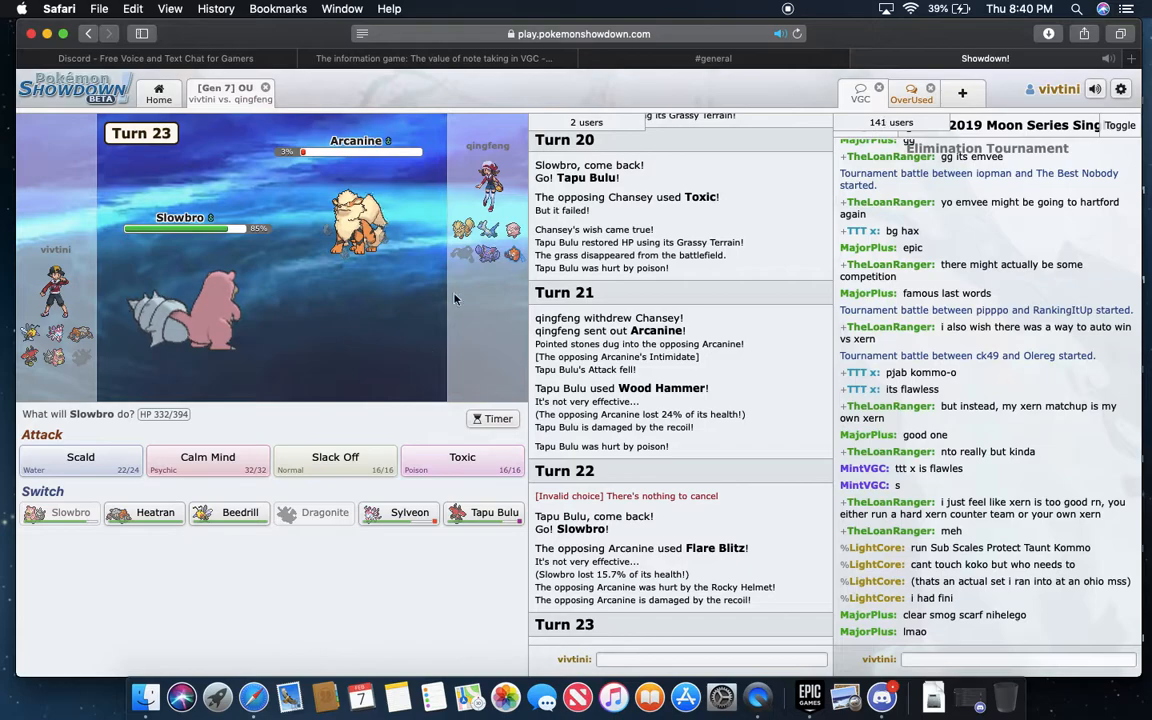
click(208, 460)
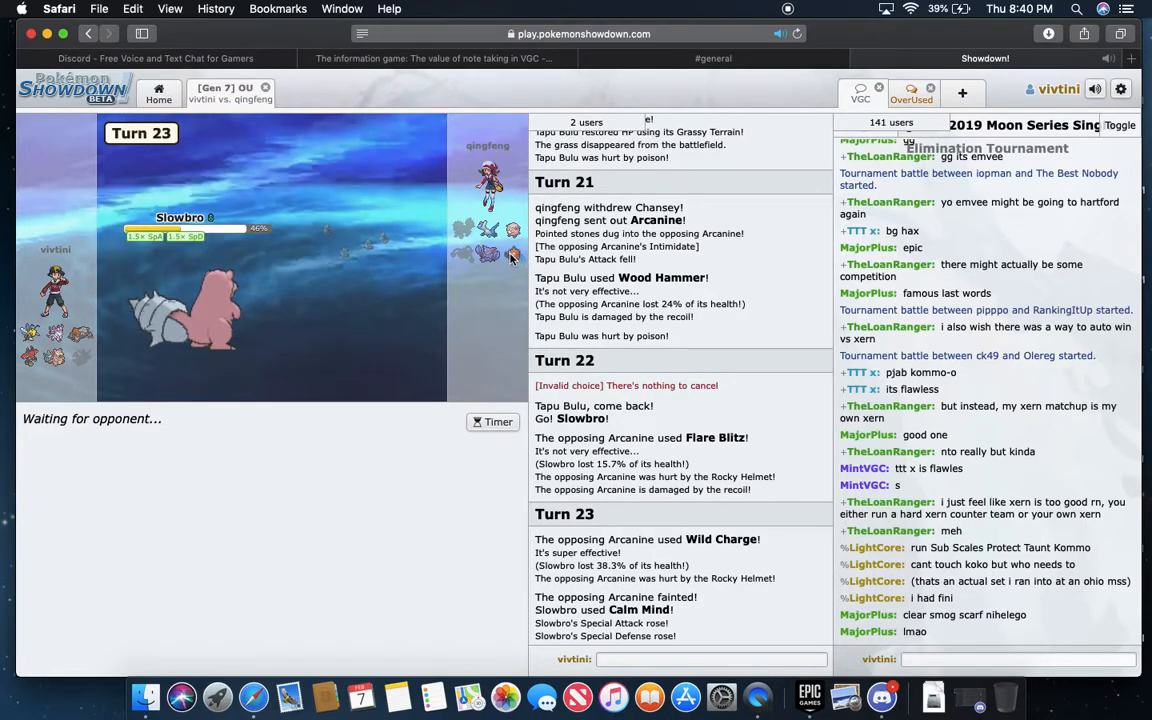
mouse_move(512, 256)
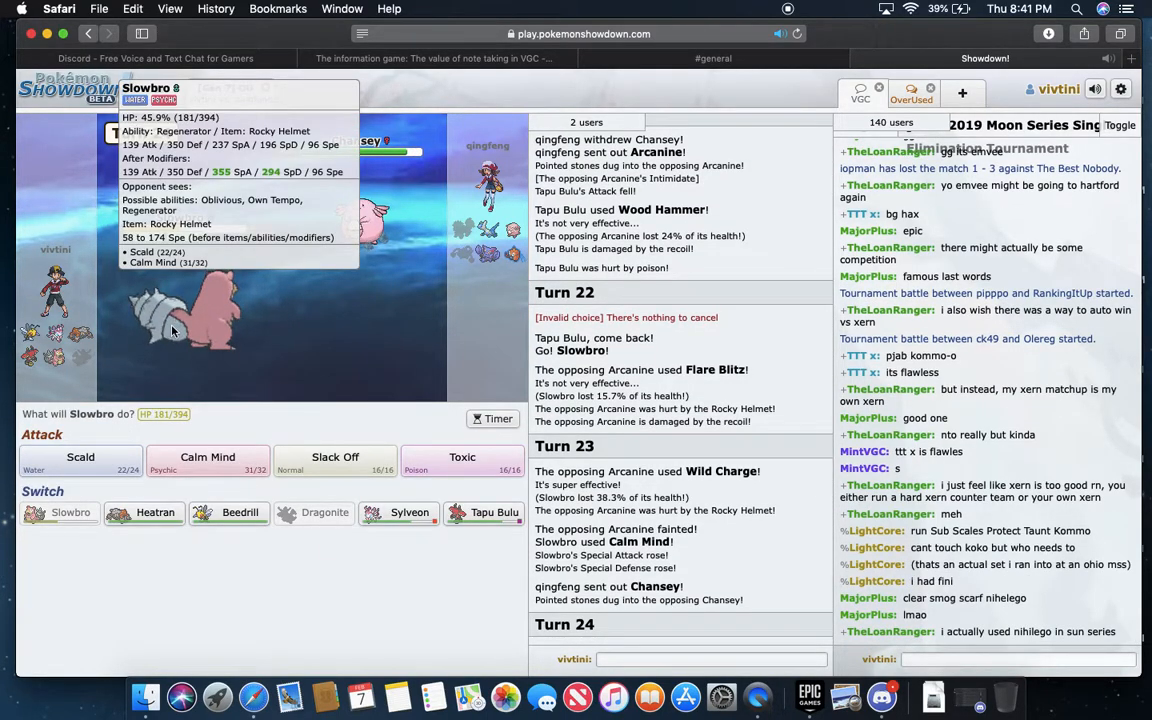
scroll(down, 3)
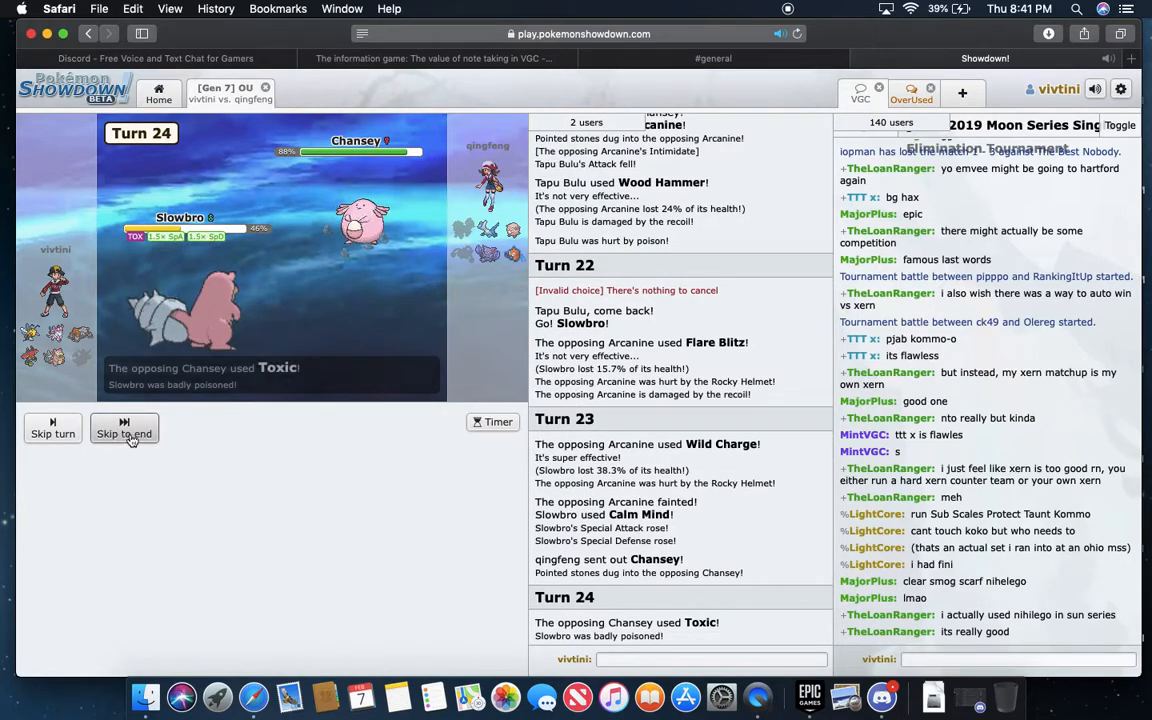
click(124, 432)
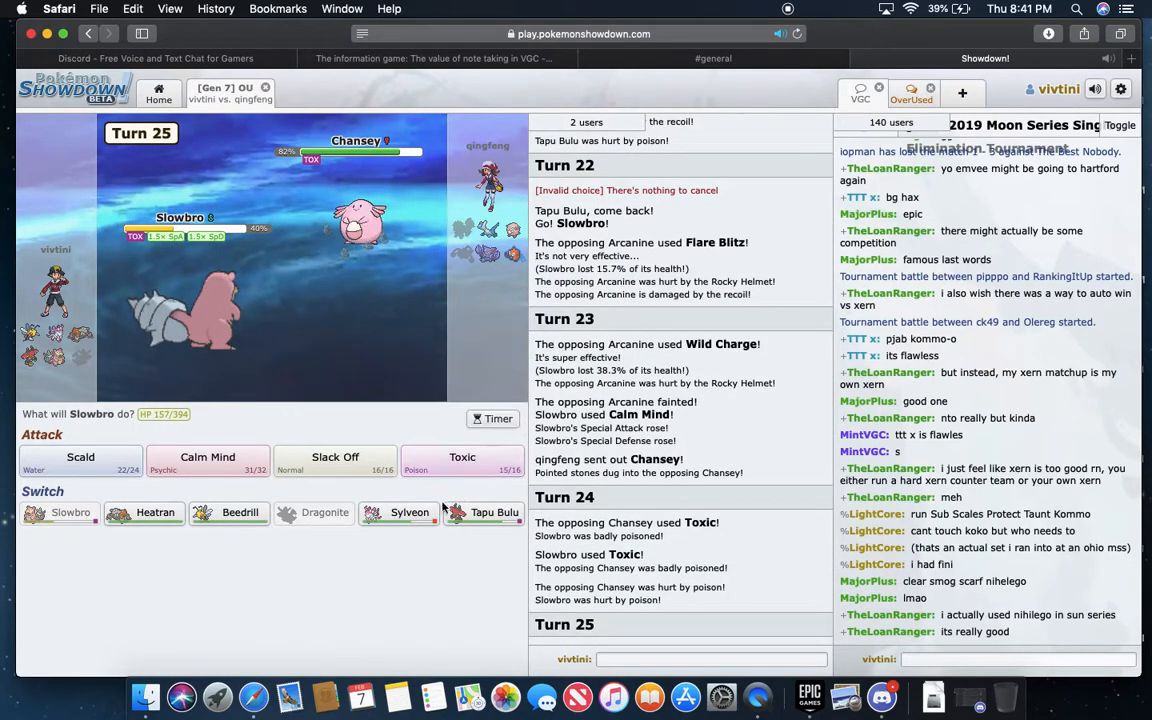
- Send Sylveon in against Rotom and have it use Wish, taking back Hyper Voice
click(408, 512)
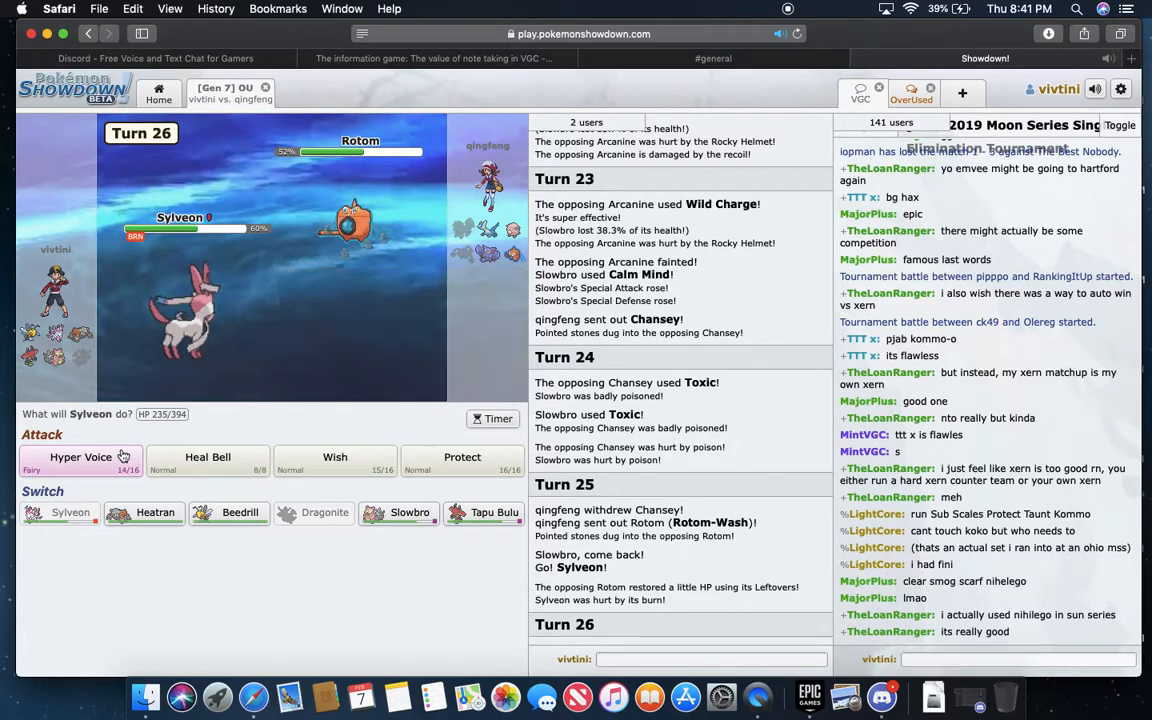
mouse_move(336, 456)
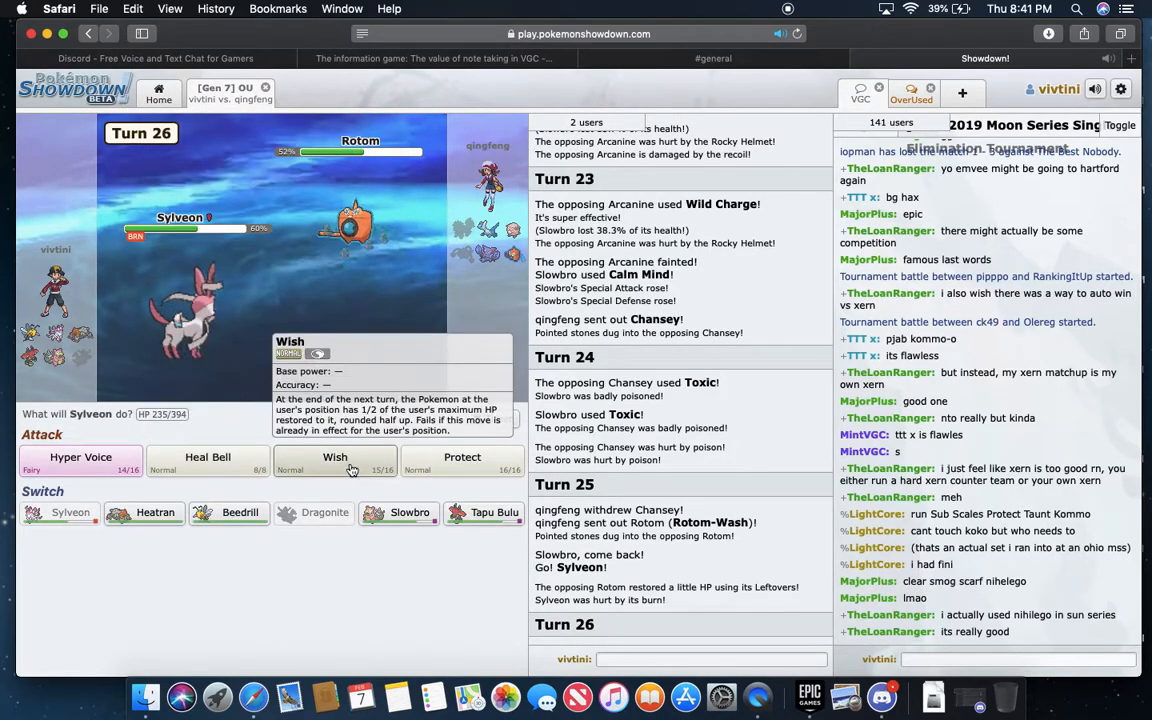
click(336, 460)
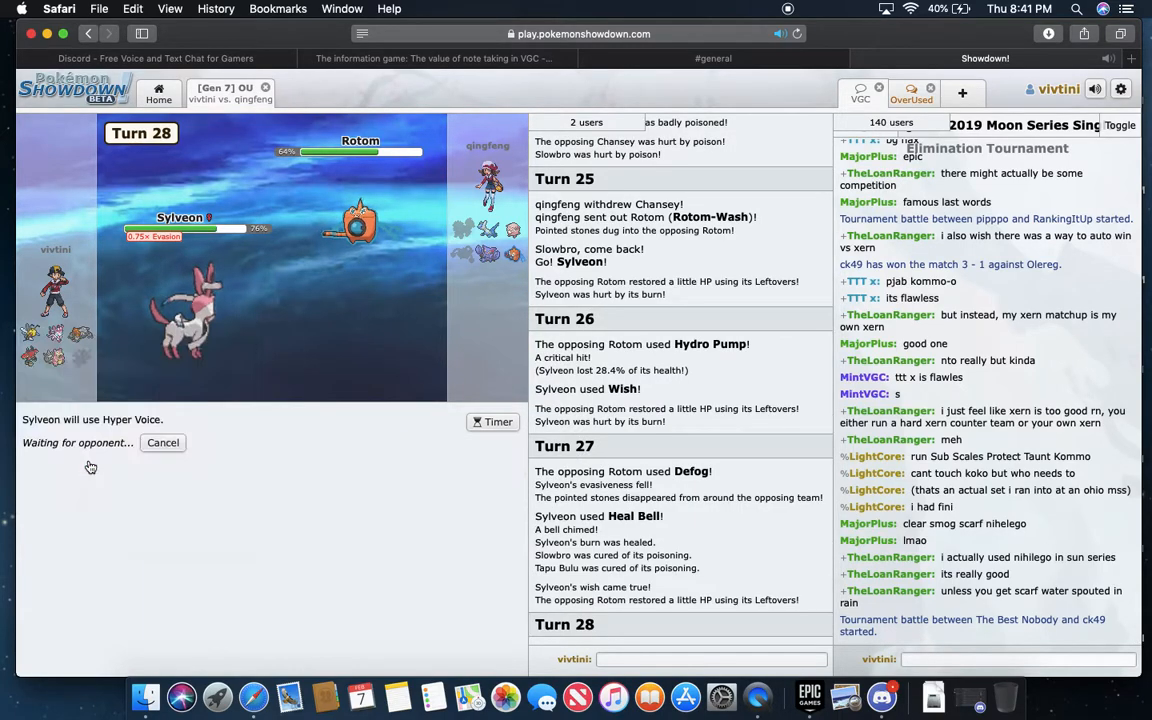
click(162, 442)
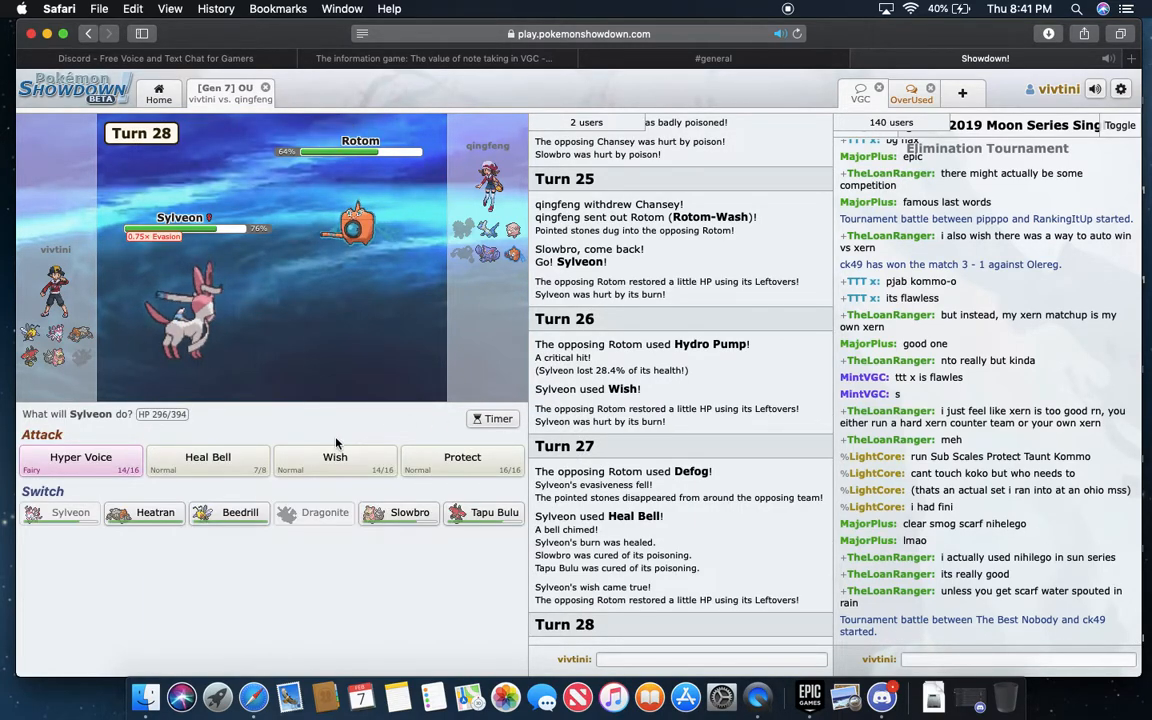
mouse_move(80, 456)
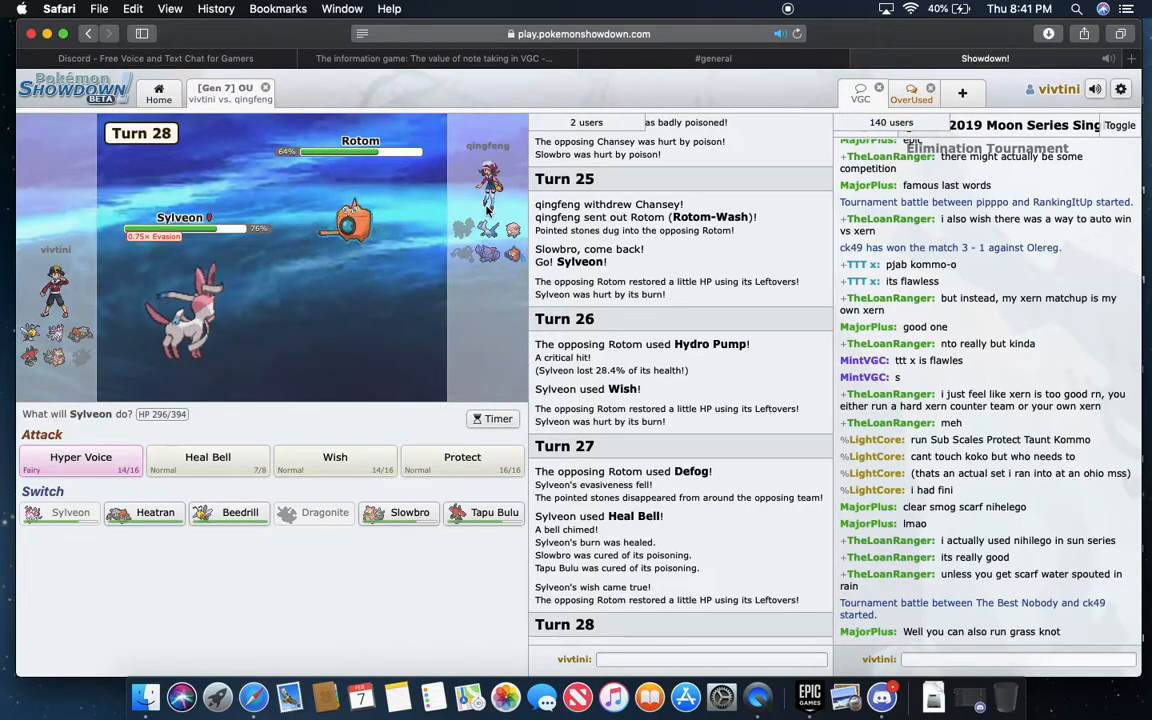
mouse_move(512, 232)
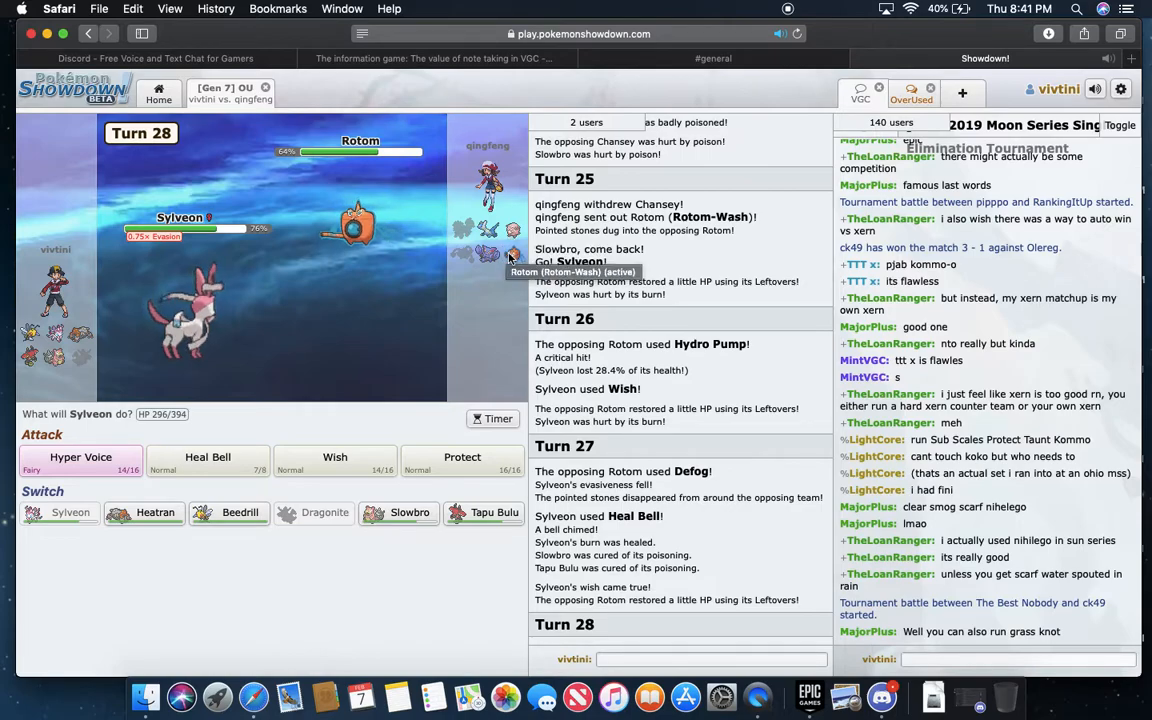
- Use Hyper Voice, Wish and Protect with Sylveon across the following turns
click(80, 456)
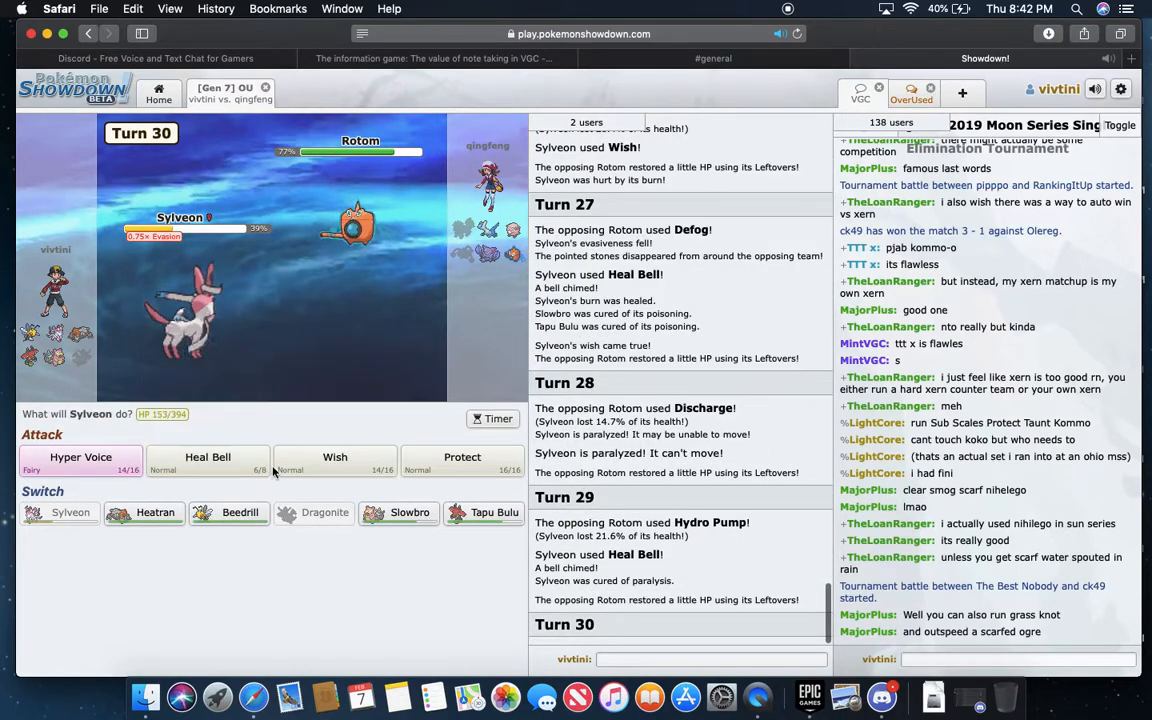
click(336, 462)
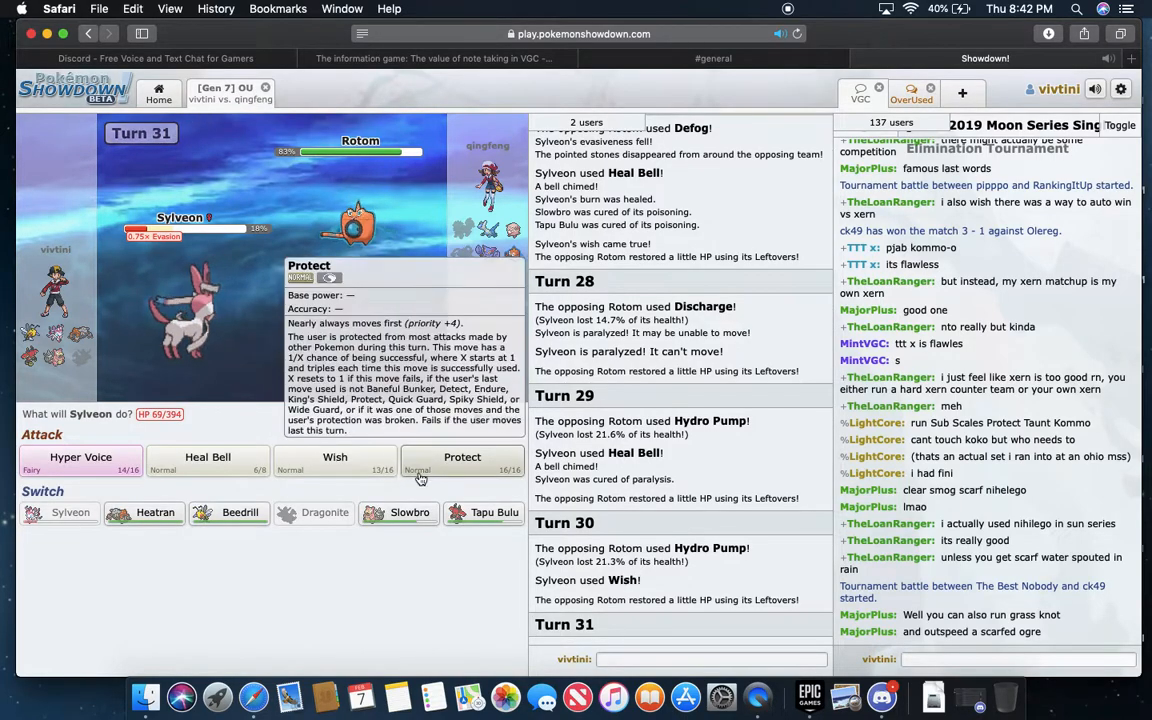
click(462, 456)
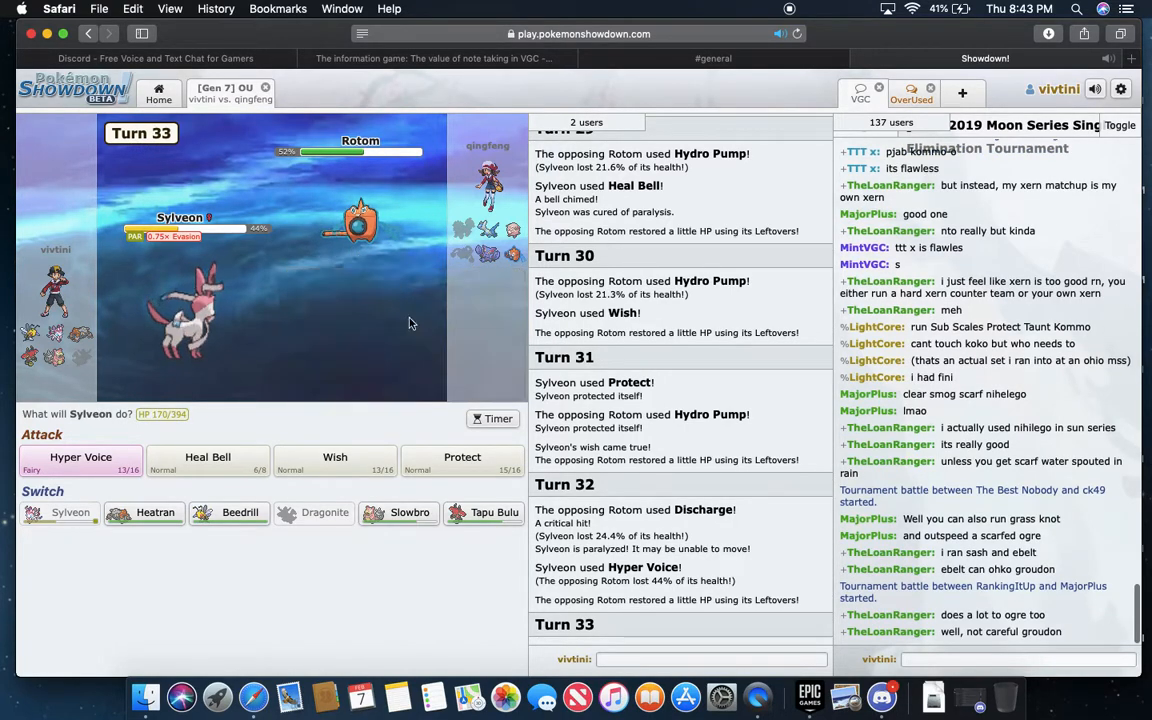
mouse_move(240, 444)
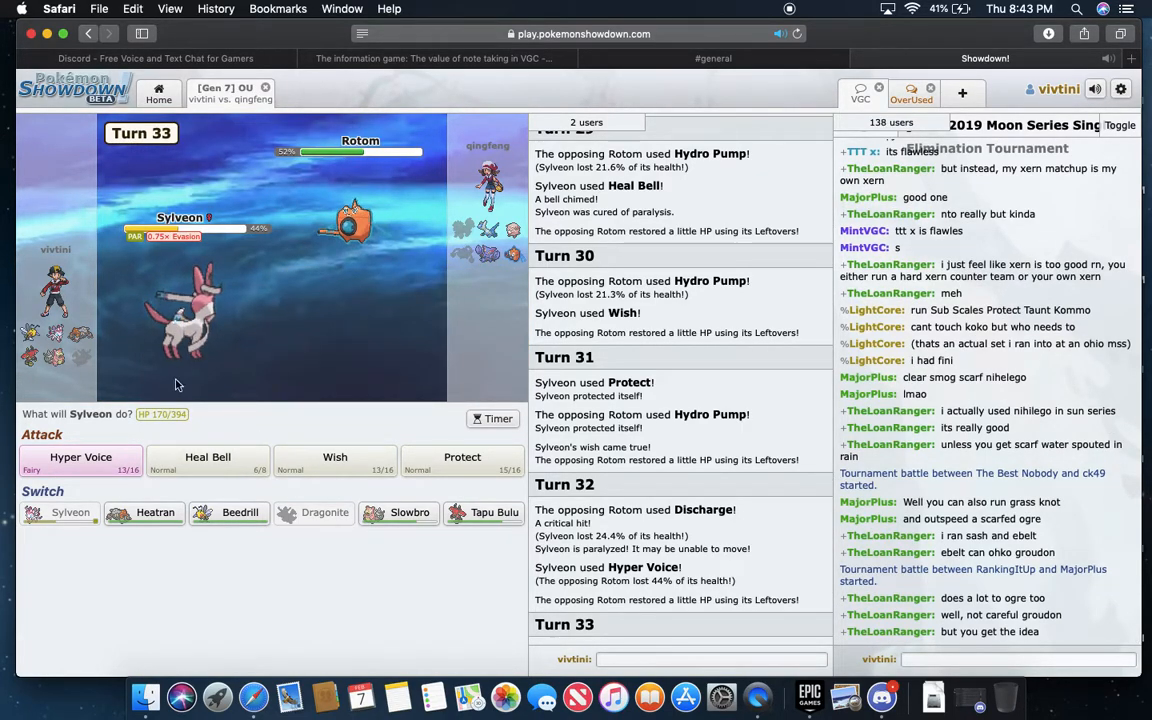
mouse_move(336, 462)
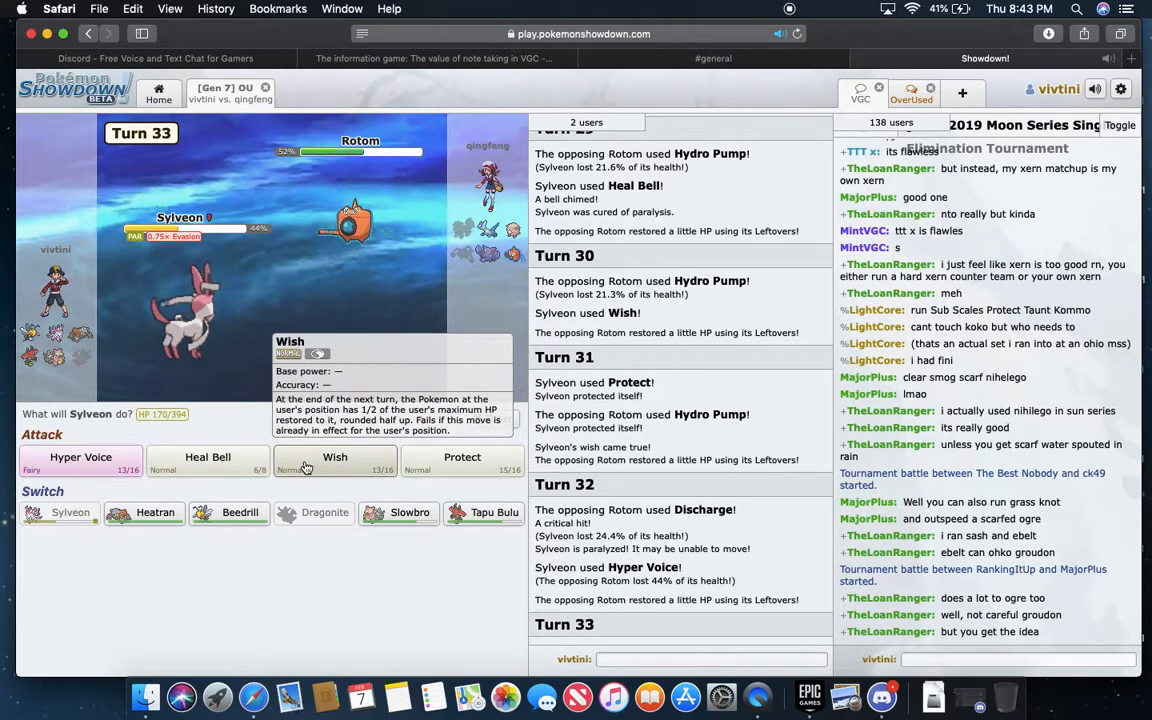
mouse_move(344, 278)
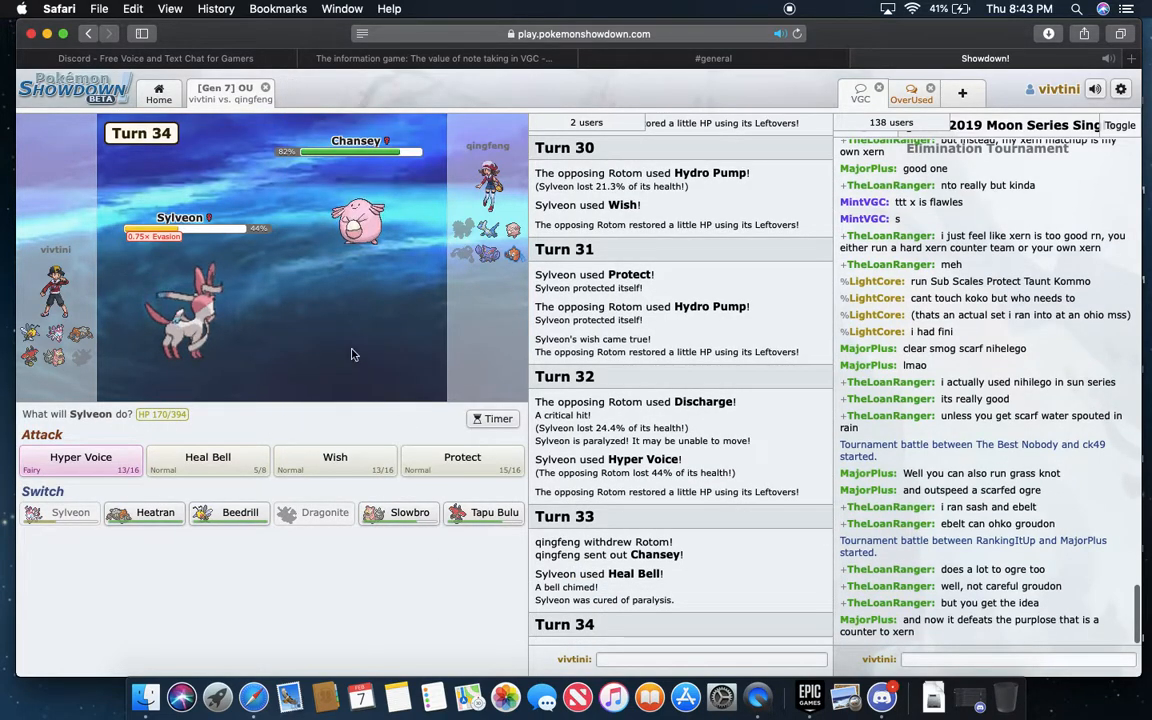
mouse_move(240, 512)
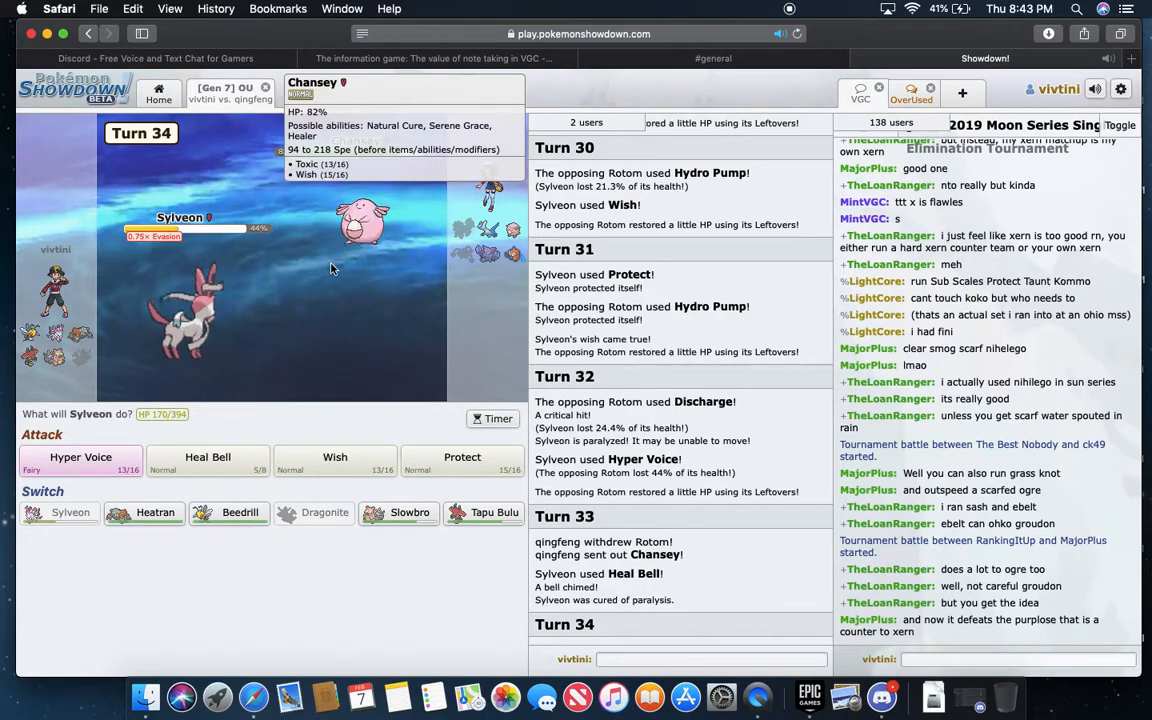
mouse_move(240, 512)
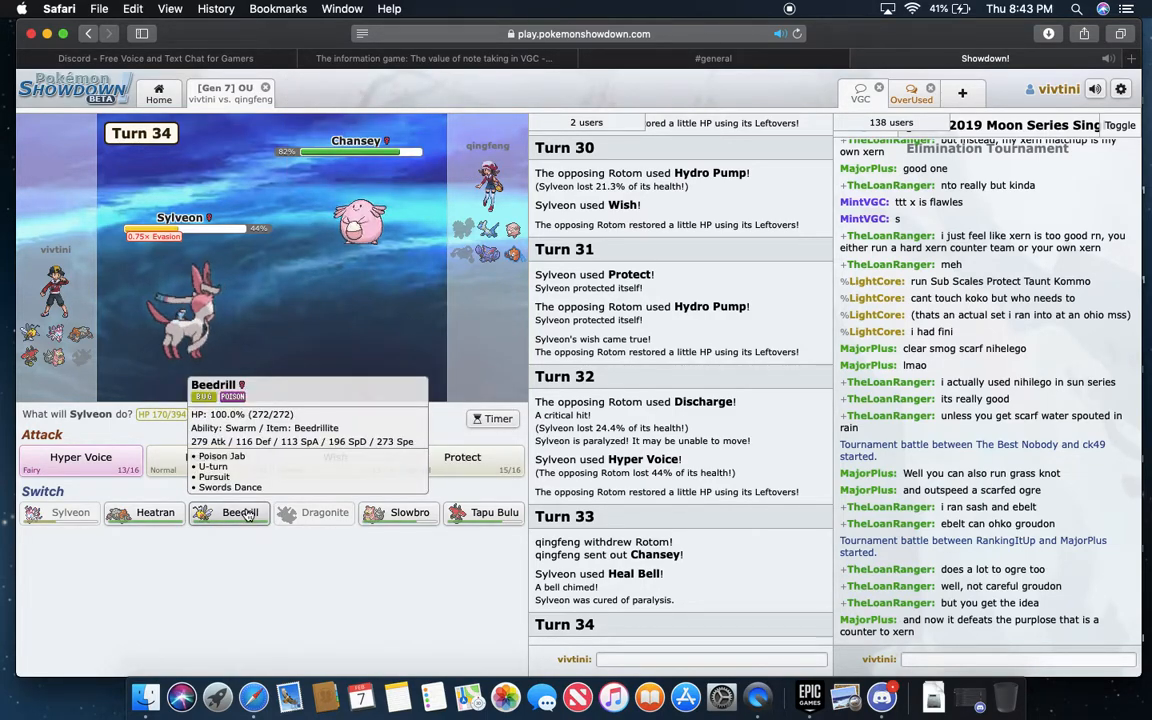
- Swap Sylveon out for Beedrill, then take back the Mega Swords Dance choice
click(228, 512)
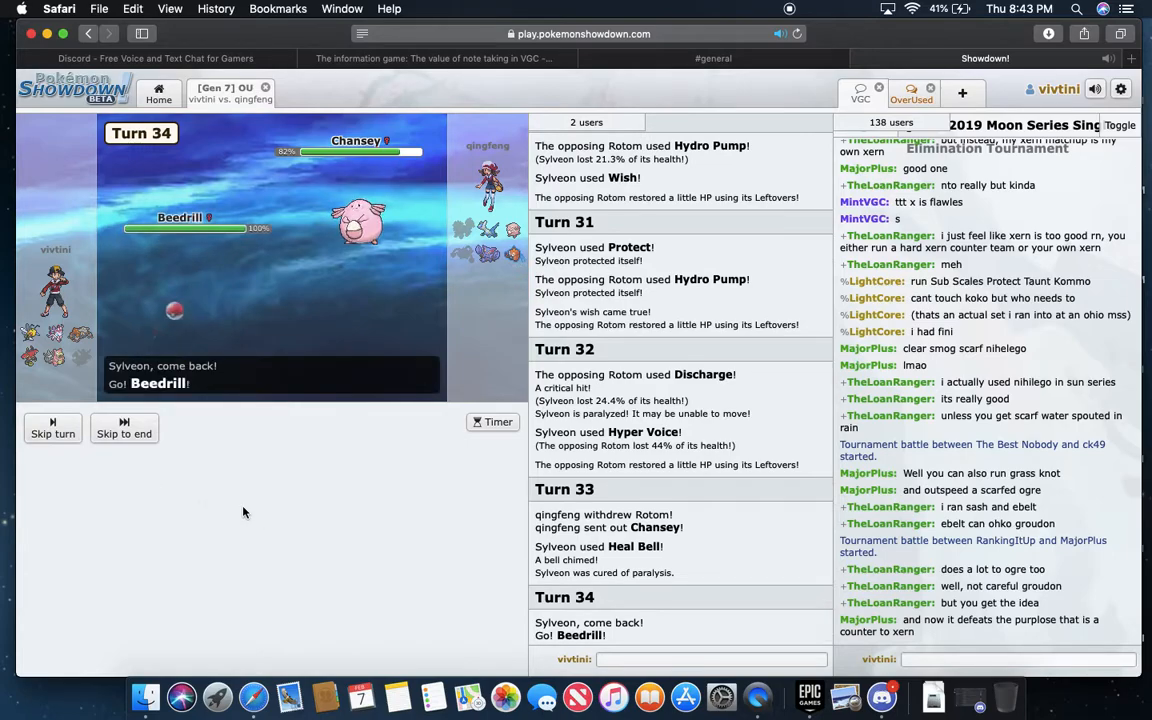
click(124, 432)
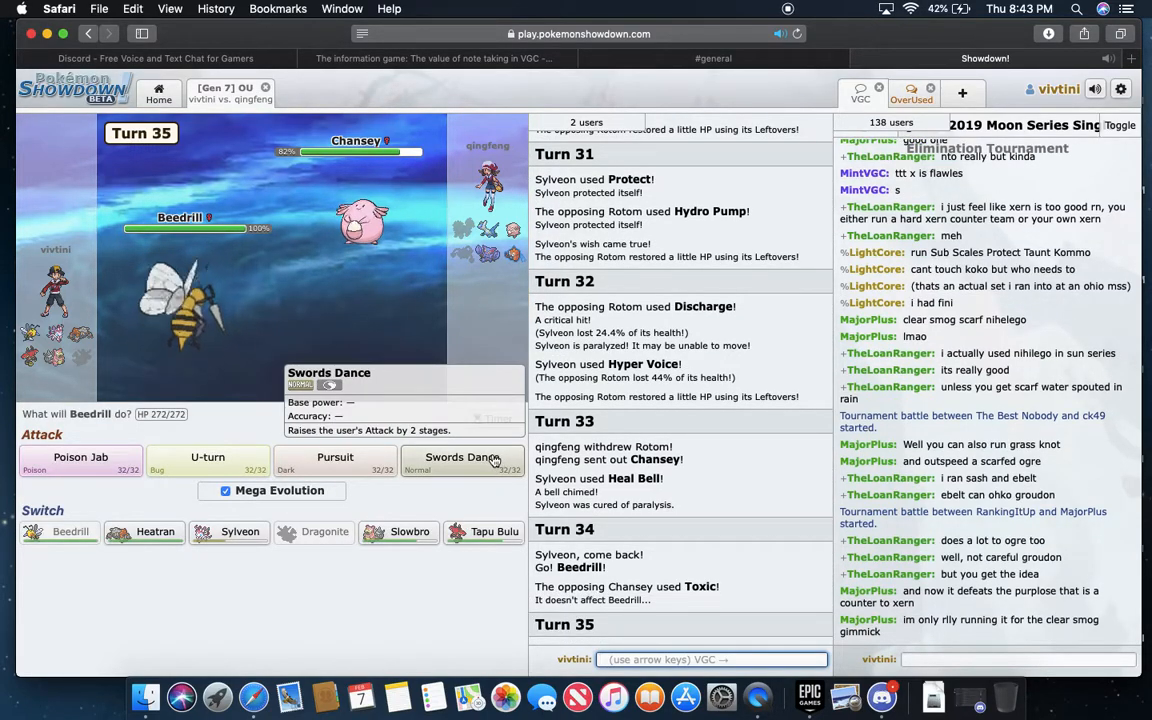
click(460, 456)
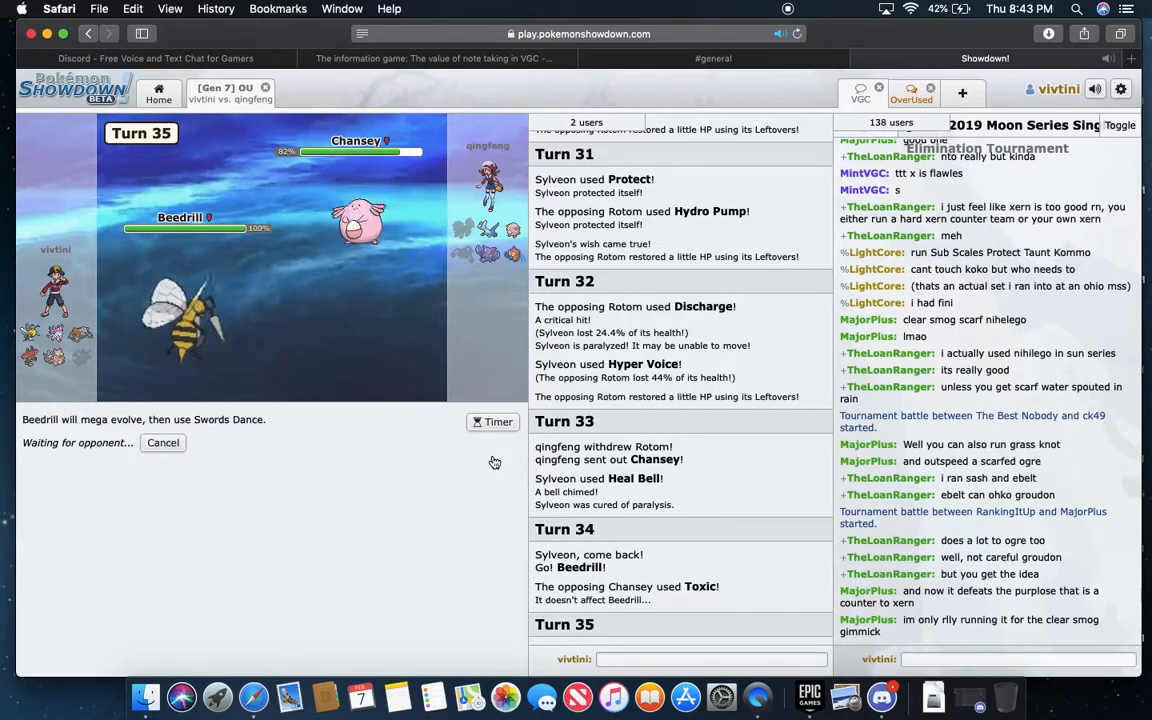
click(162, 442)
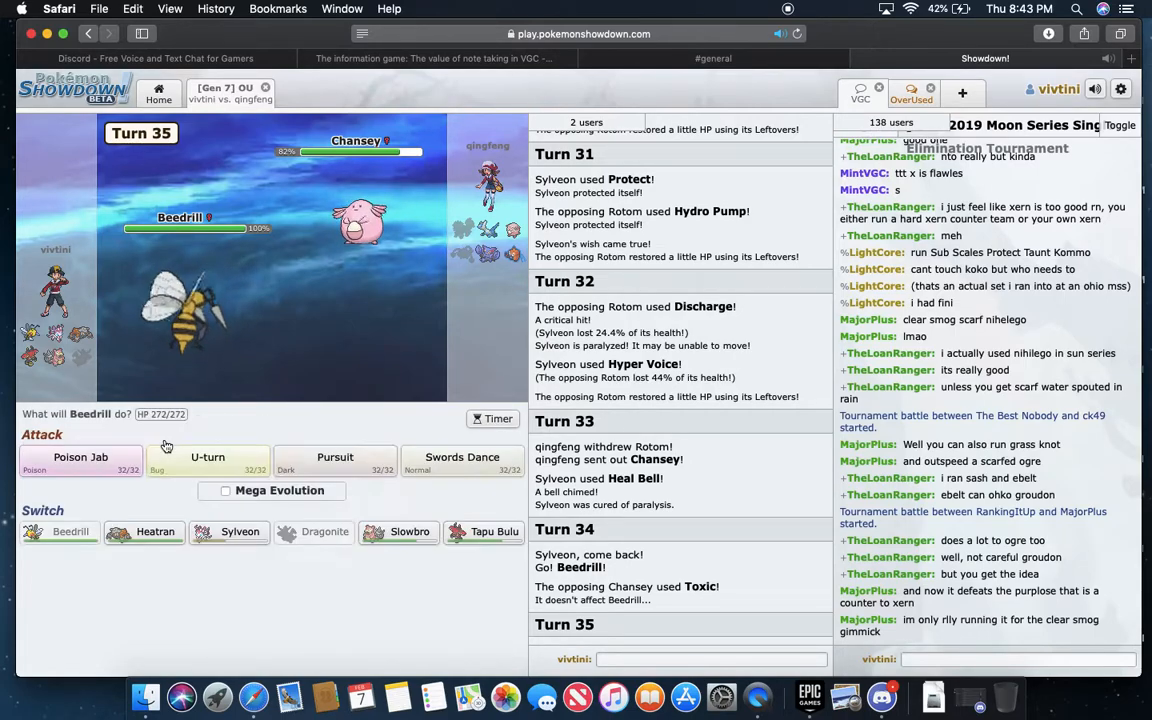
mouse_move(360, 220)
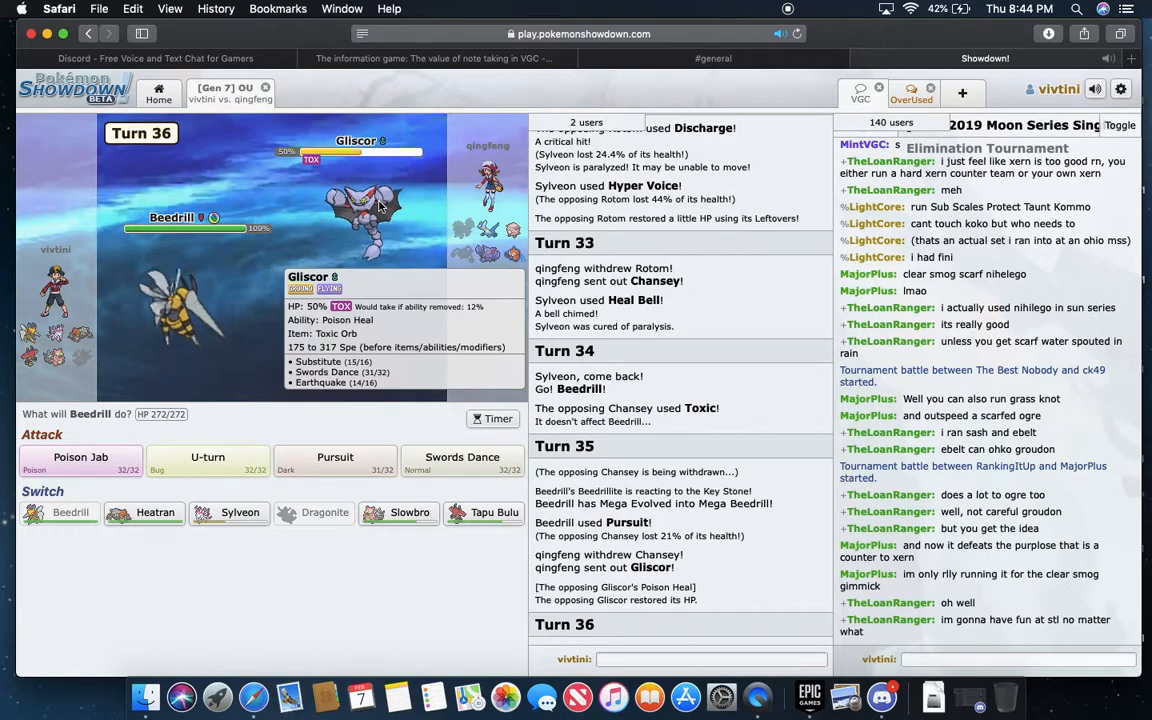
mouse_move(336, 462)
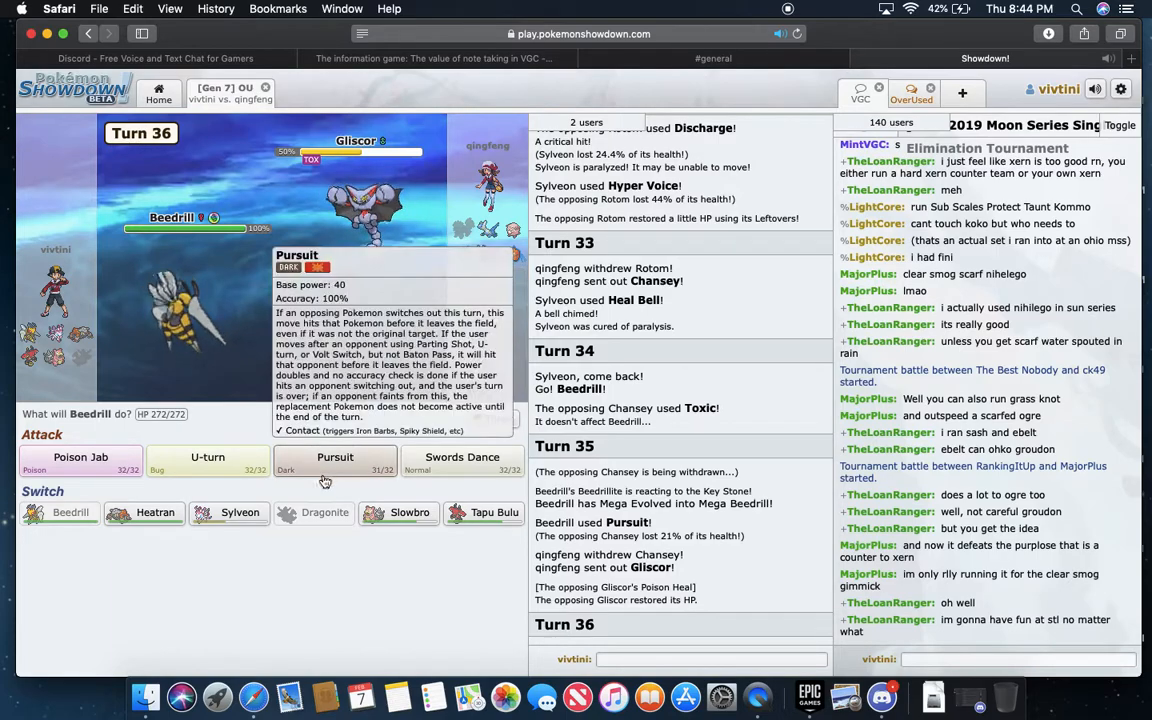
mouse_move(462, 456)
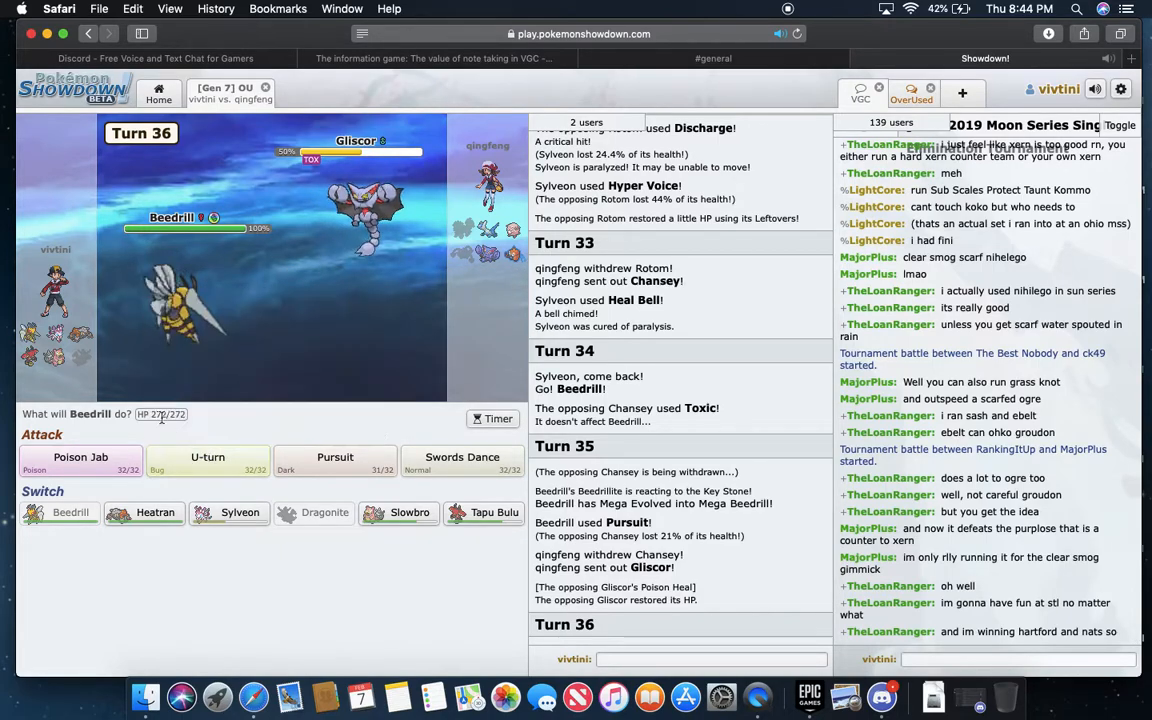
mouse_move(208, 456)
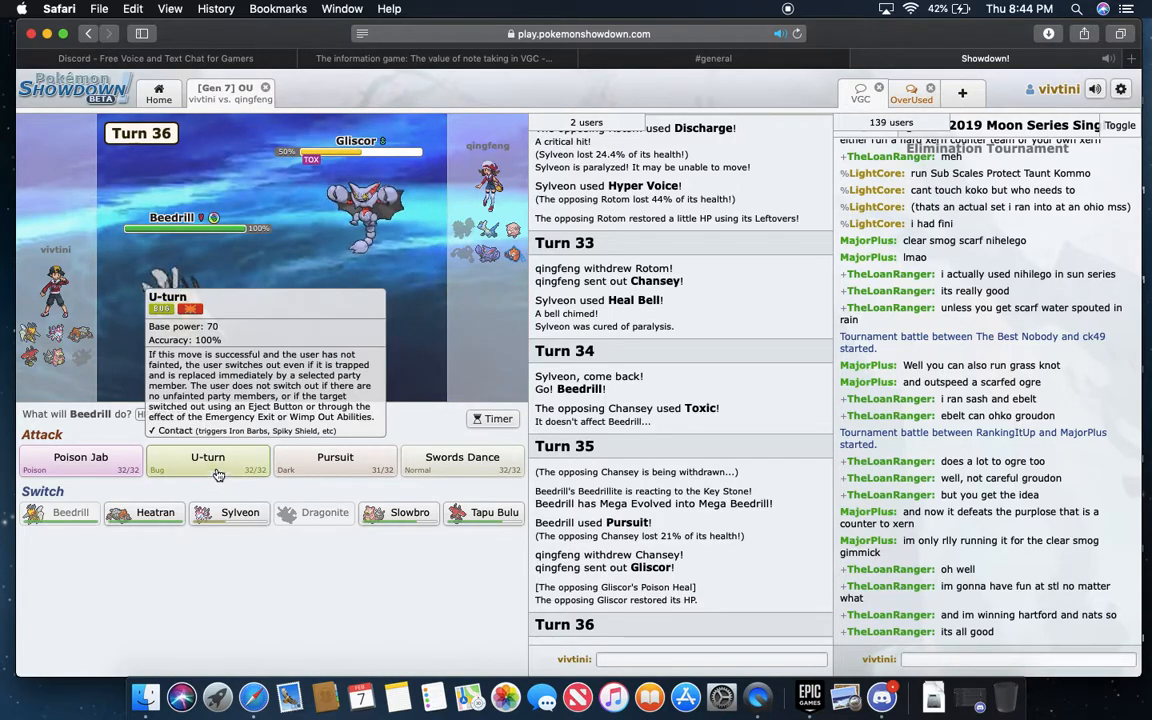
- Have Mega Beedrill hit Gliscor with U-turn to bring up the replacement menu
click(208, 456)
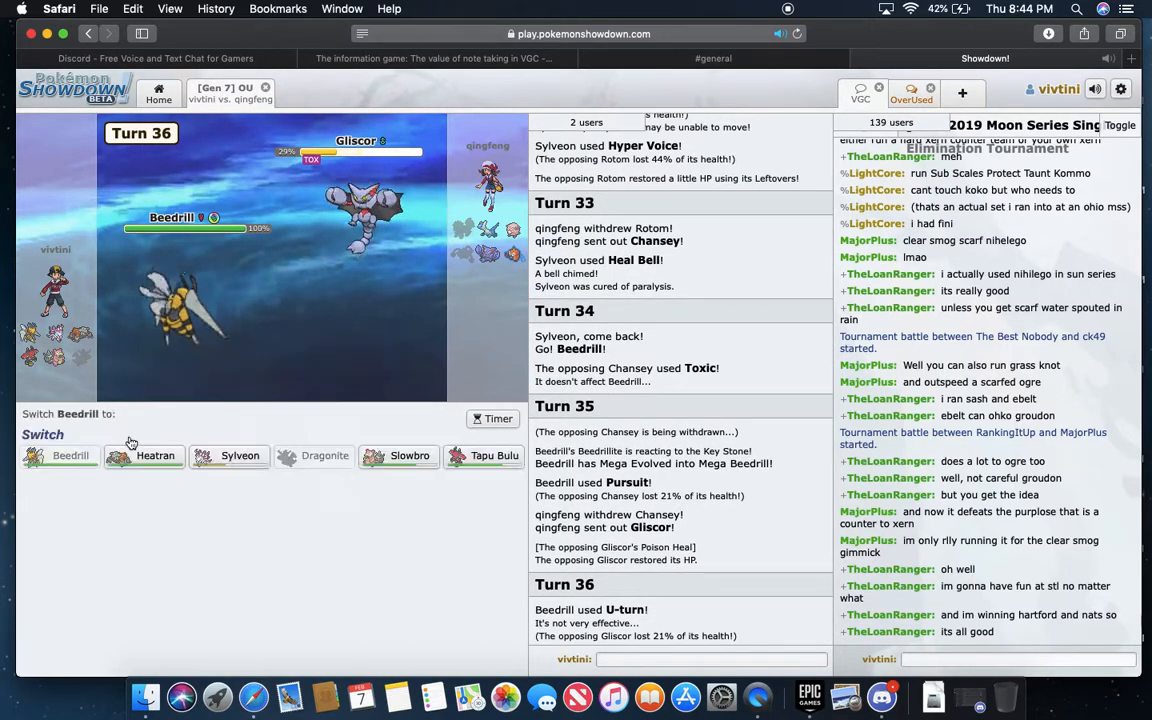
- Send Slowbro in to replace Beedrill, taking Gliscor's Ice Fang
click(410, 456)
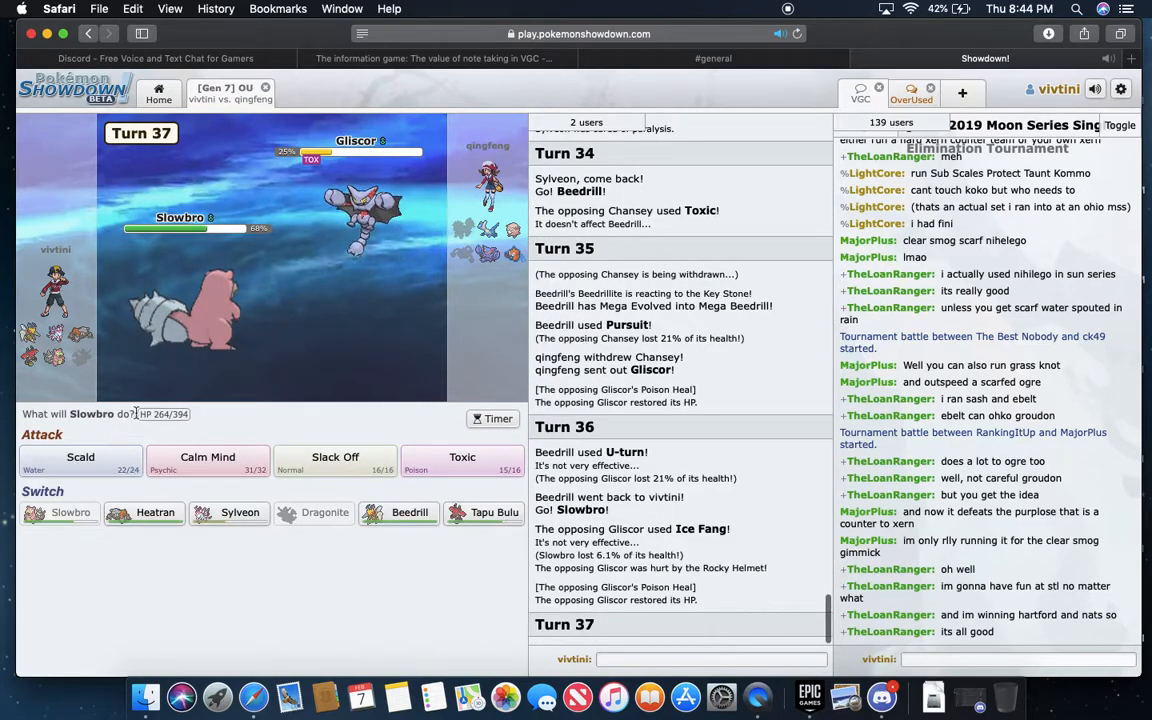
mouse_move(360, 210)
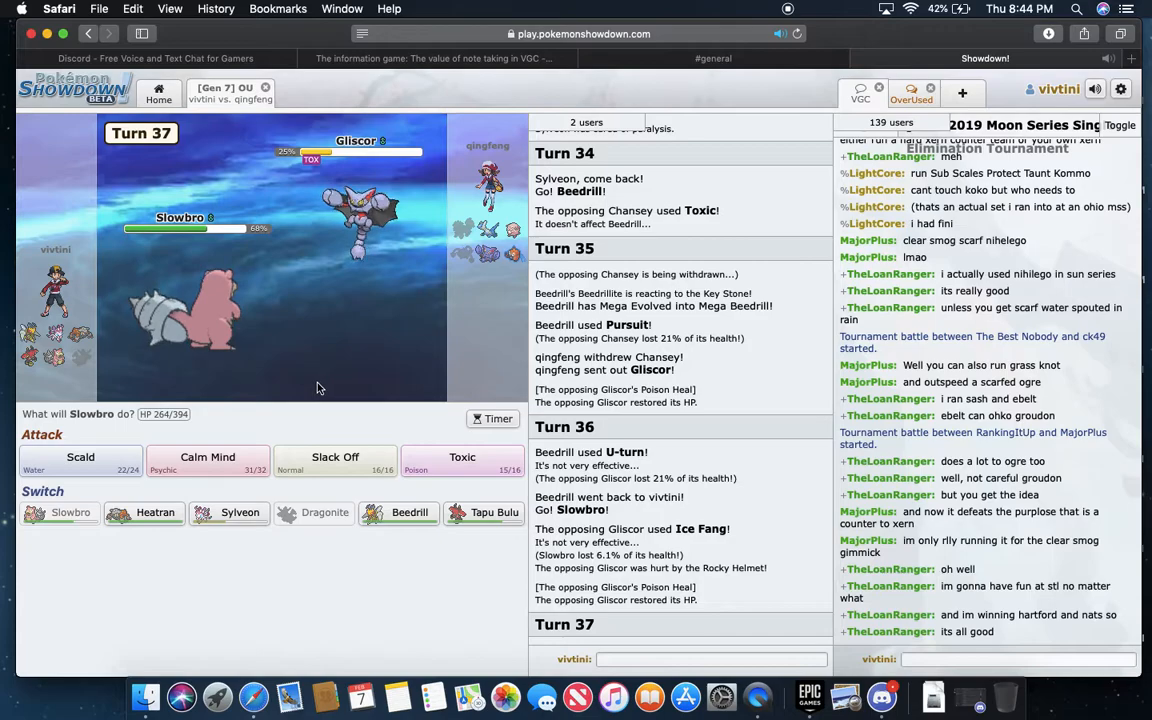
mouse_move(360, 200)
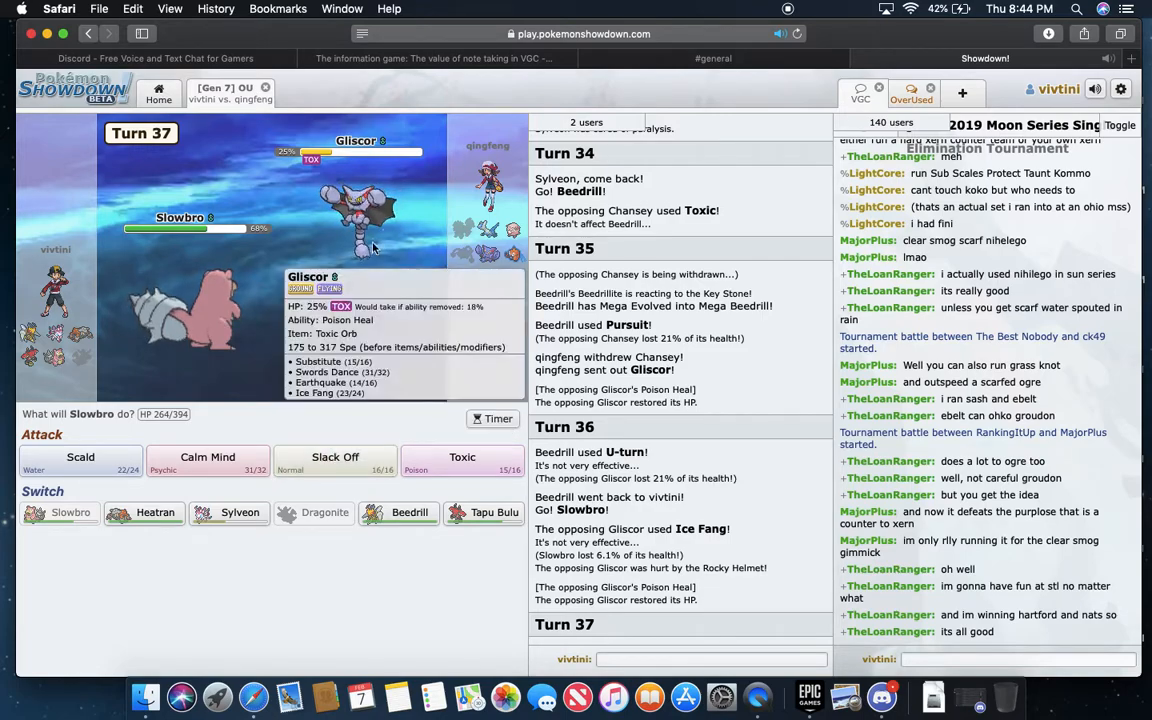
mouse_move(510, 230)
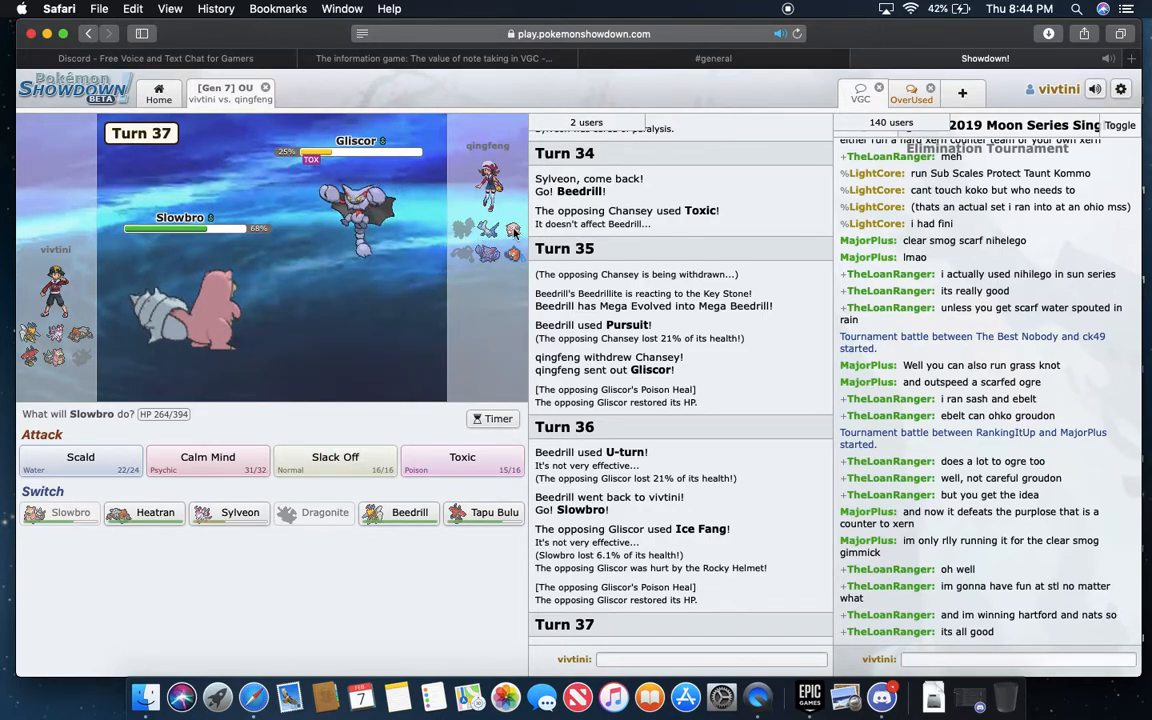
mouse_move(512, 236)
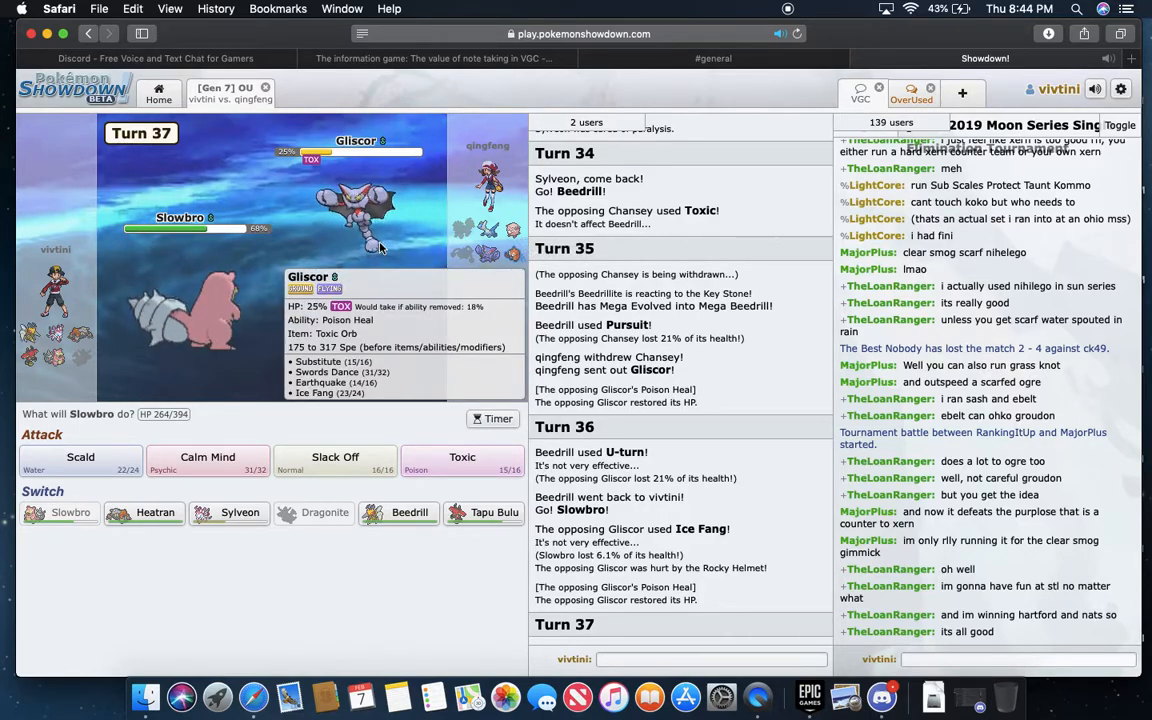
mouse_move(462, 462)
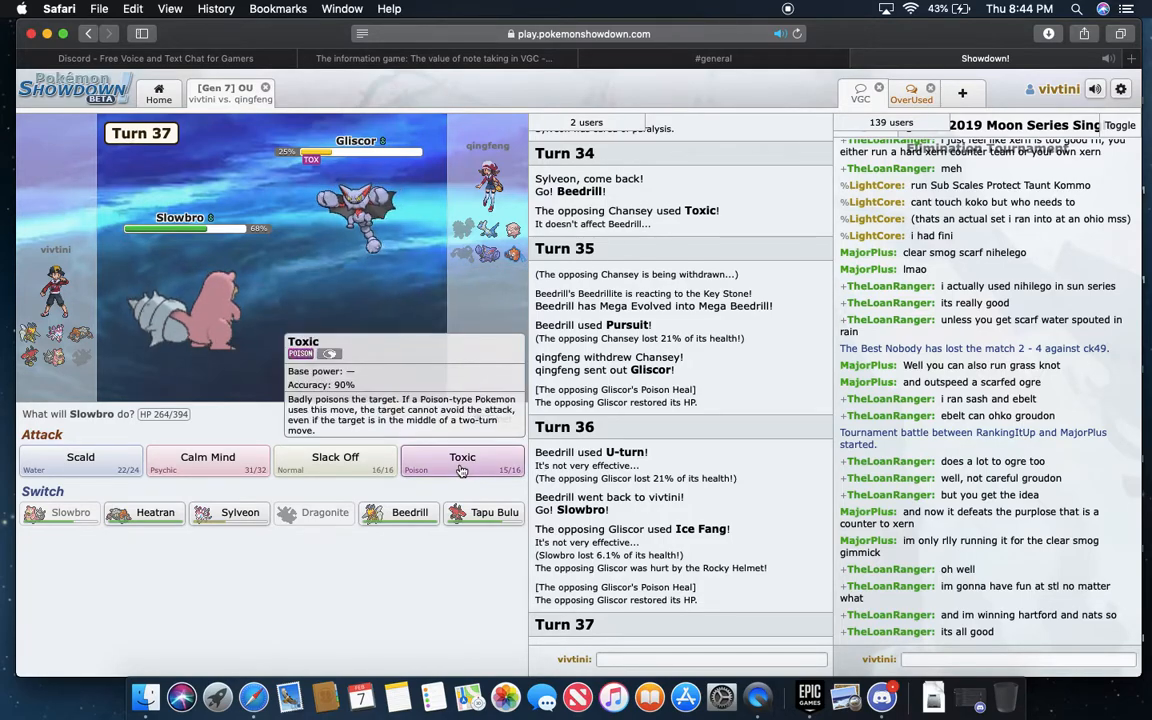
mouse_move(380, 314)
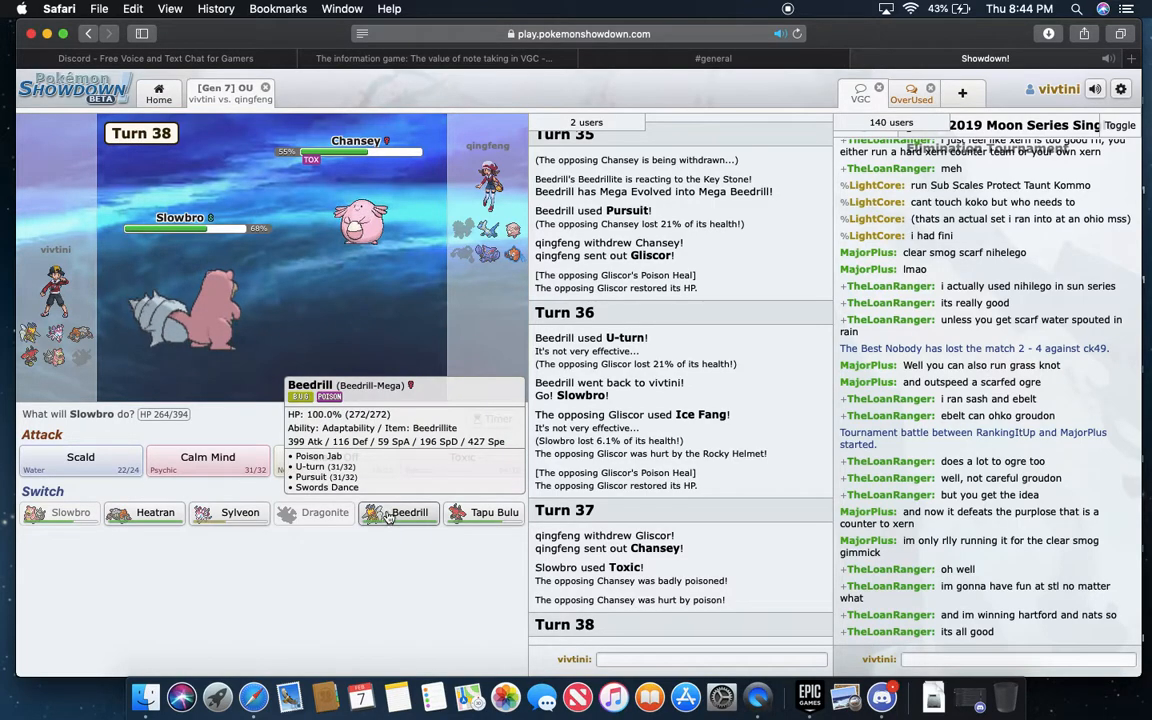
mouse_move(350, 250)
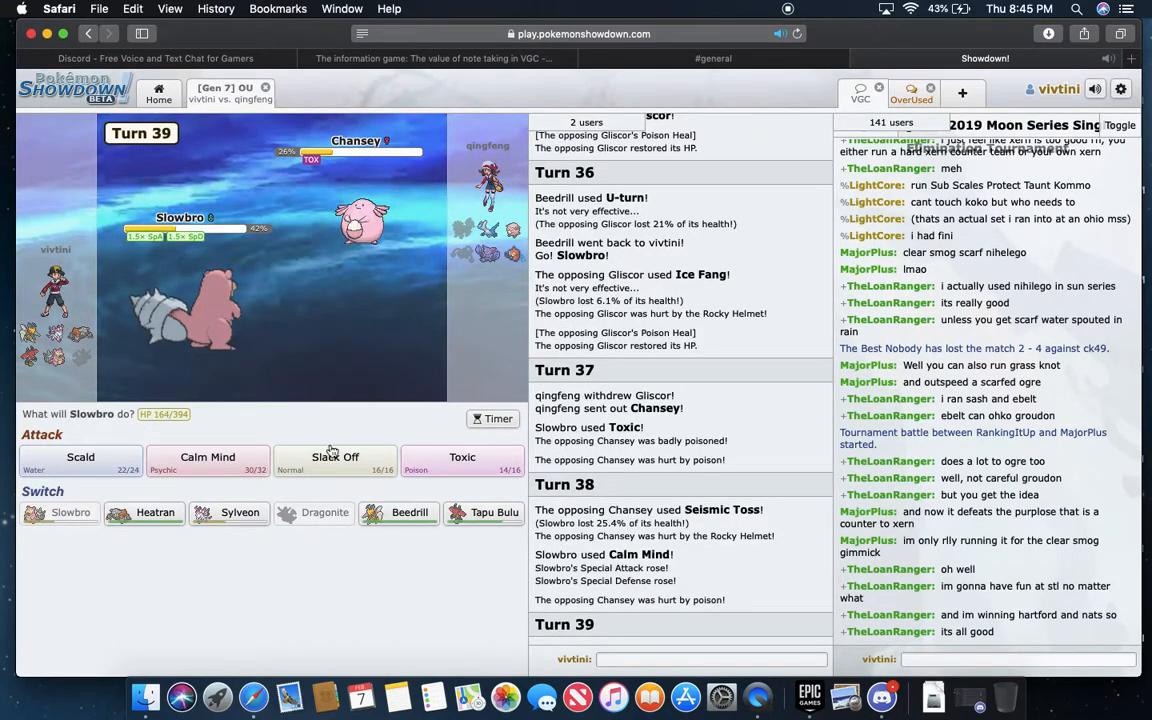
- Heal Slowbro with Slack Off on turn 39, then queue Toxic for turn 40
click(336, 456)
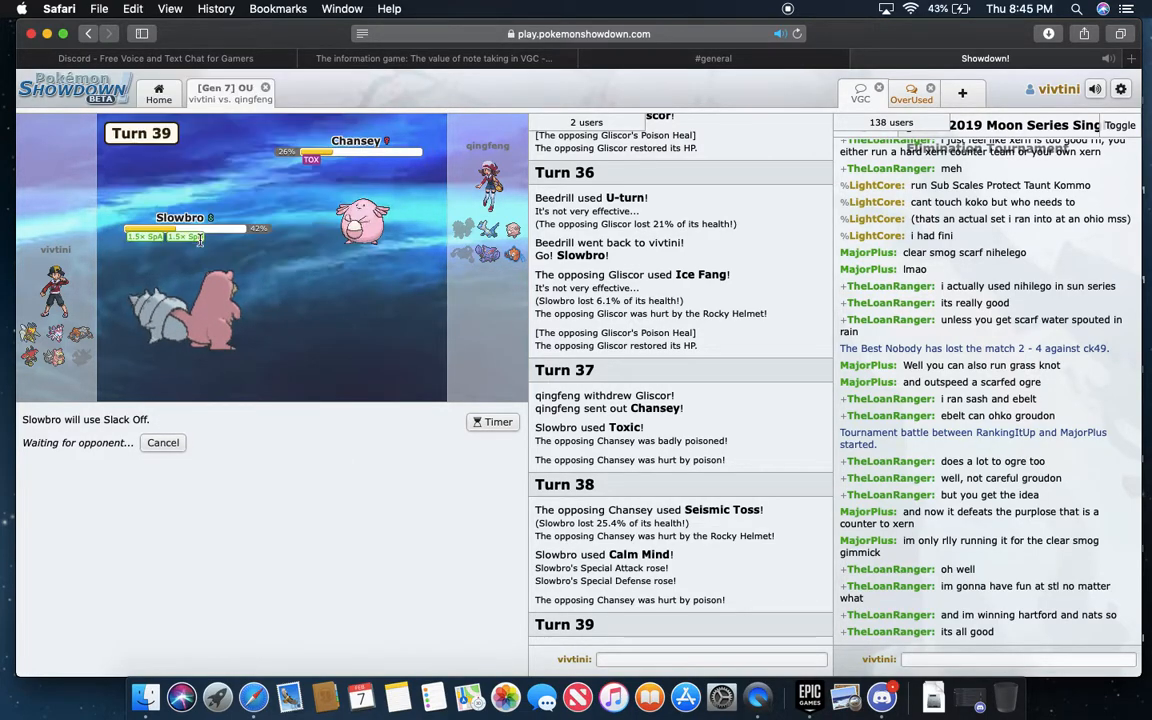
mouse_move(362, 218)
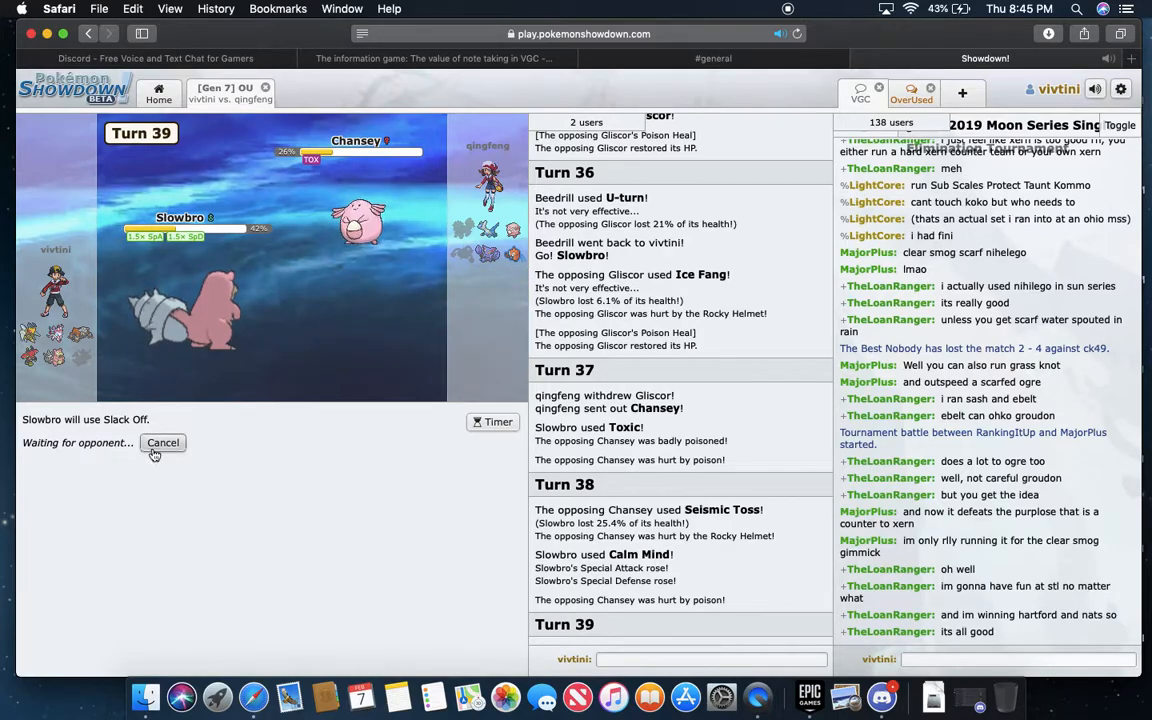
mouse_move(360, 220)
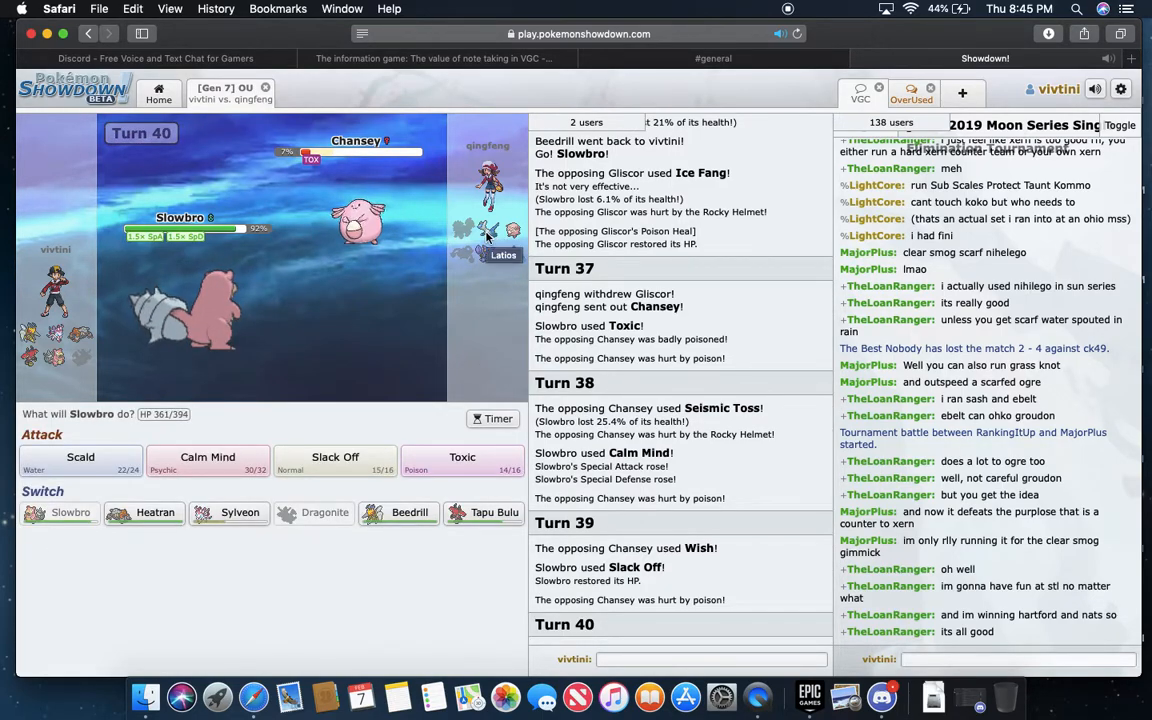
mouse_move(358, 220)
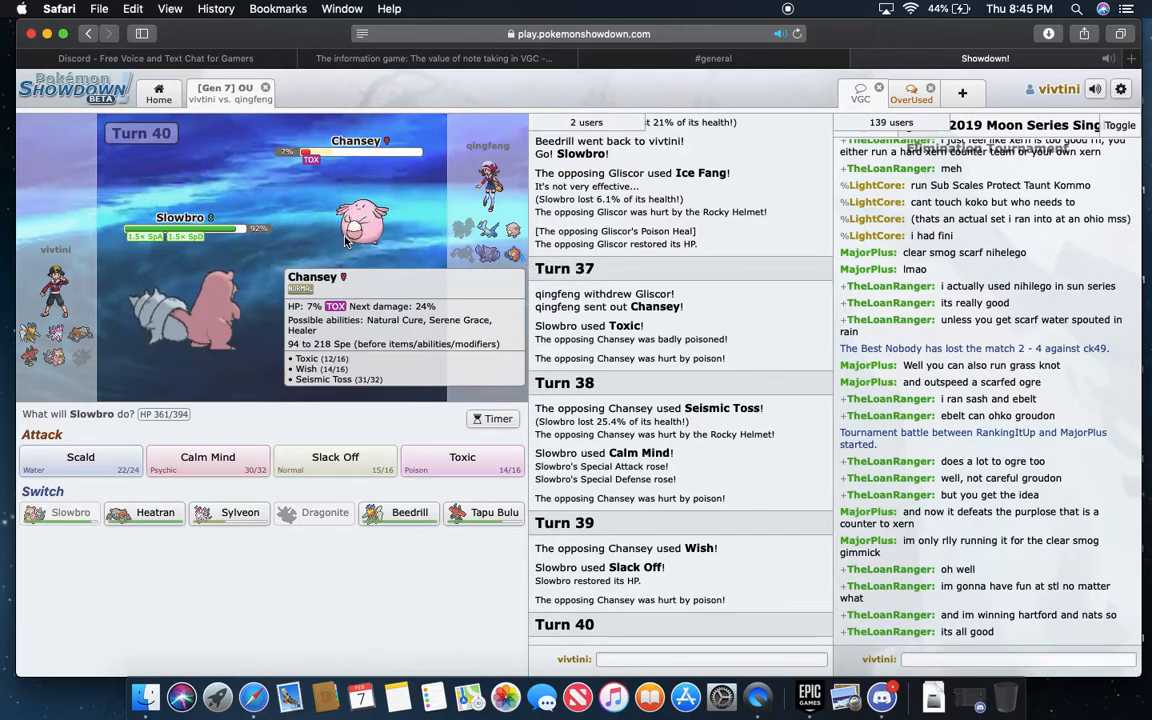
mouse_move(462, 462)
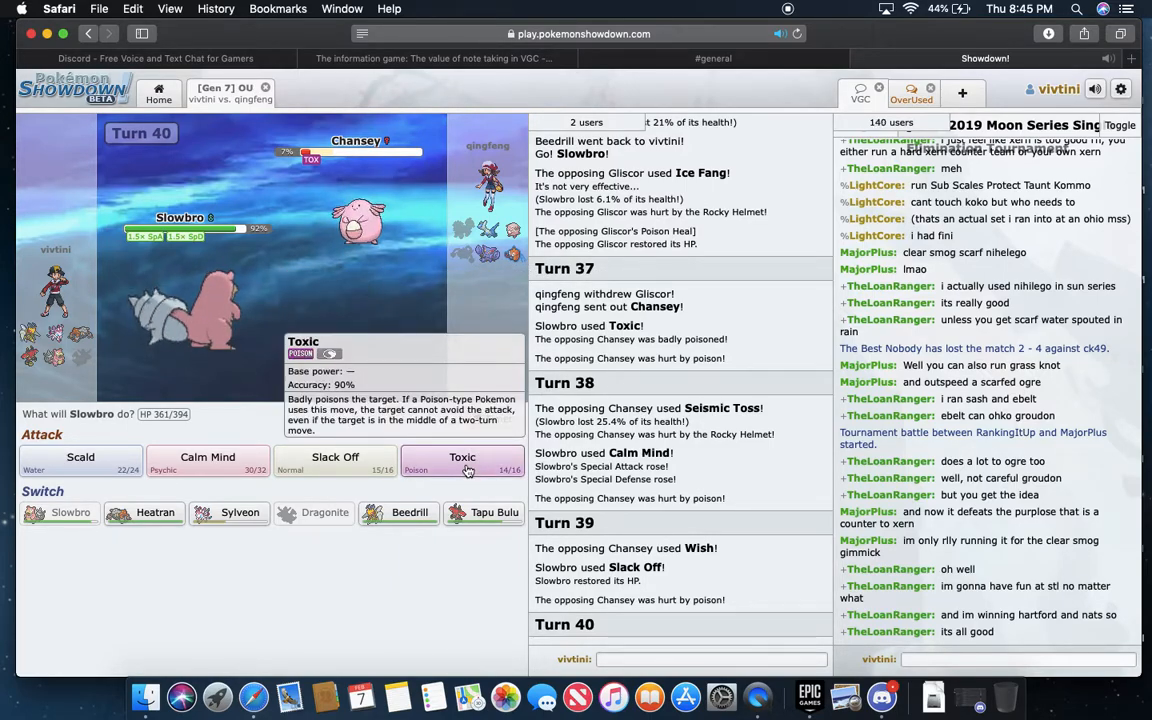
click(462, 462)
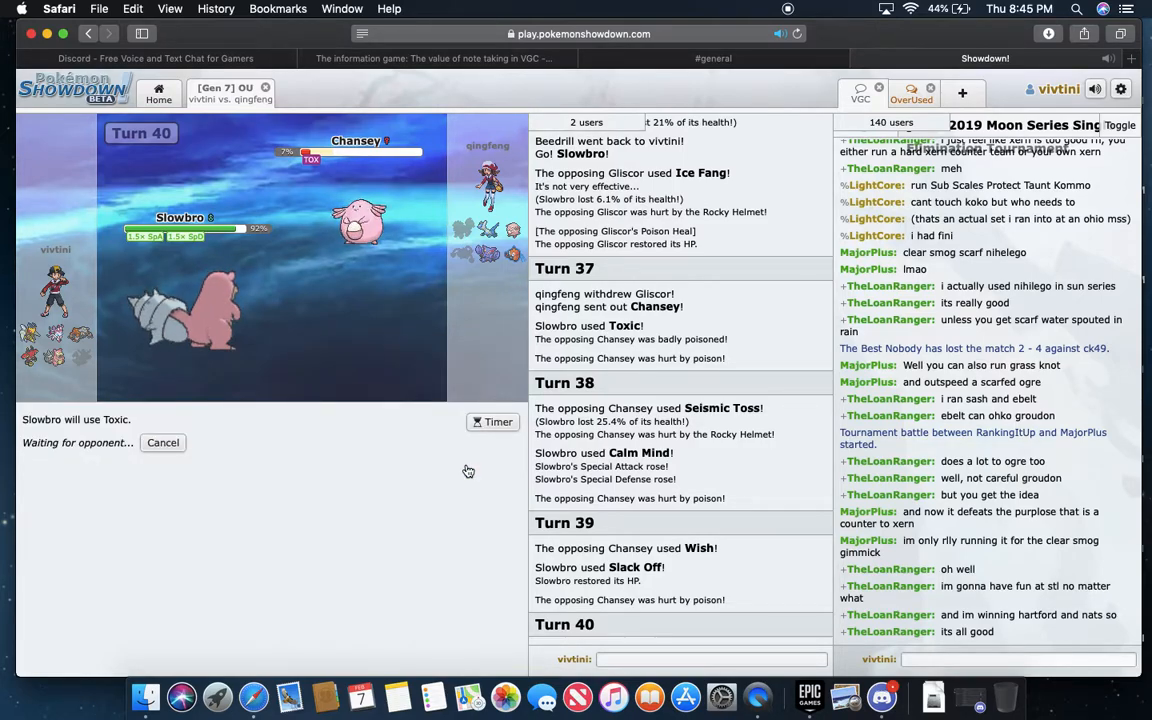
mouse_move(512, 256)
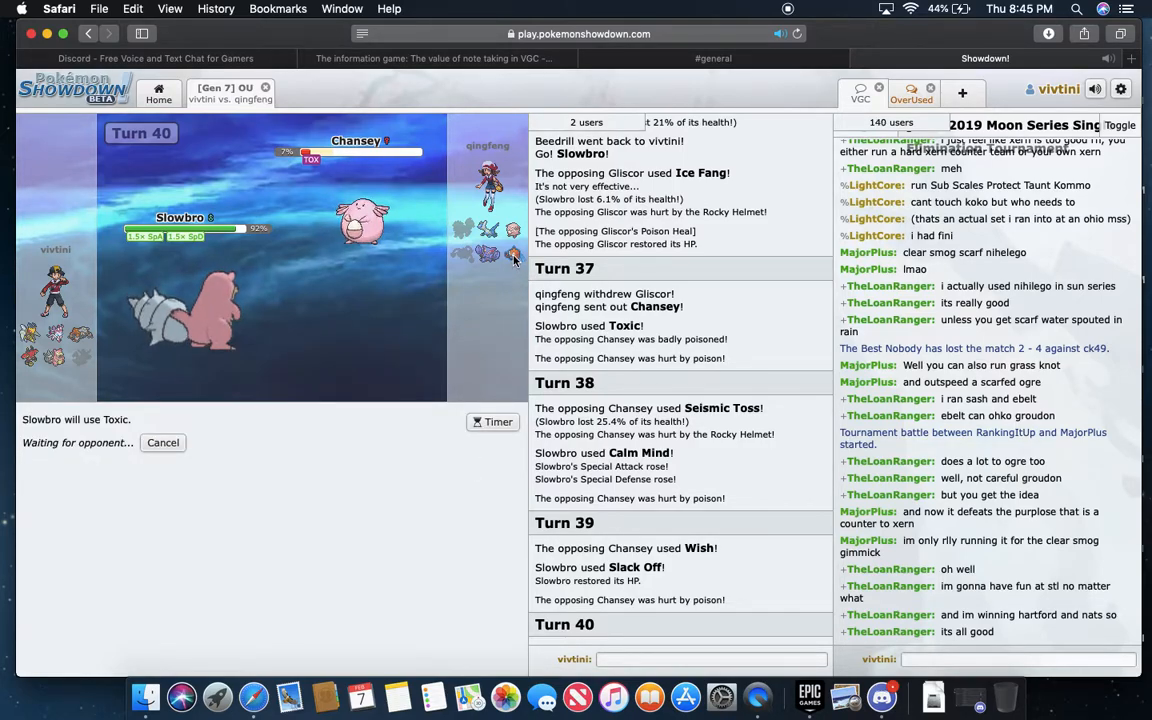
mouse_move(488, 228)
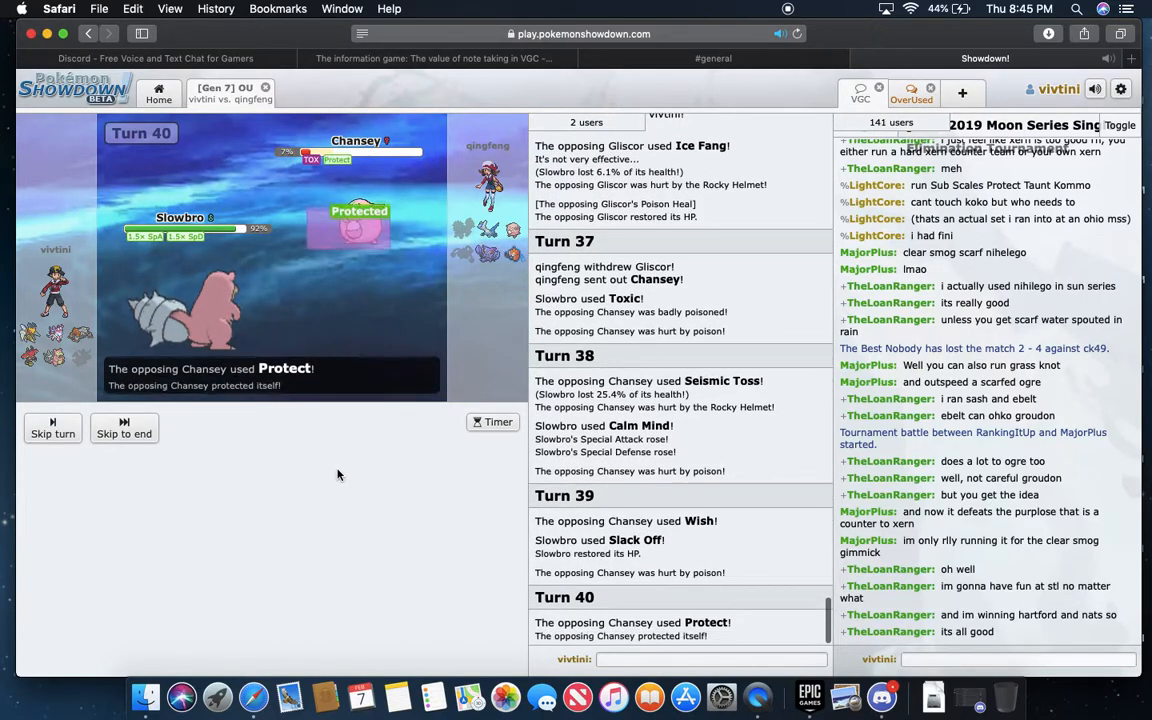
- Reconsider Toxic, then commit Slowbro's turn-41 move as Rotom comes in and skip the animation
click(124, 432)
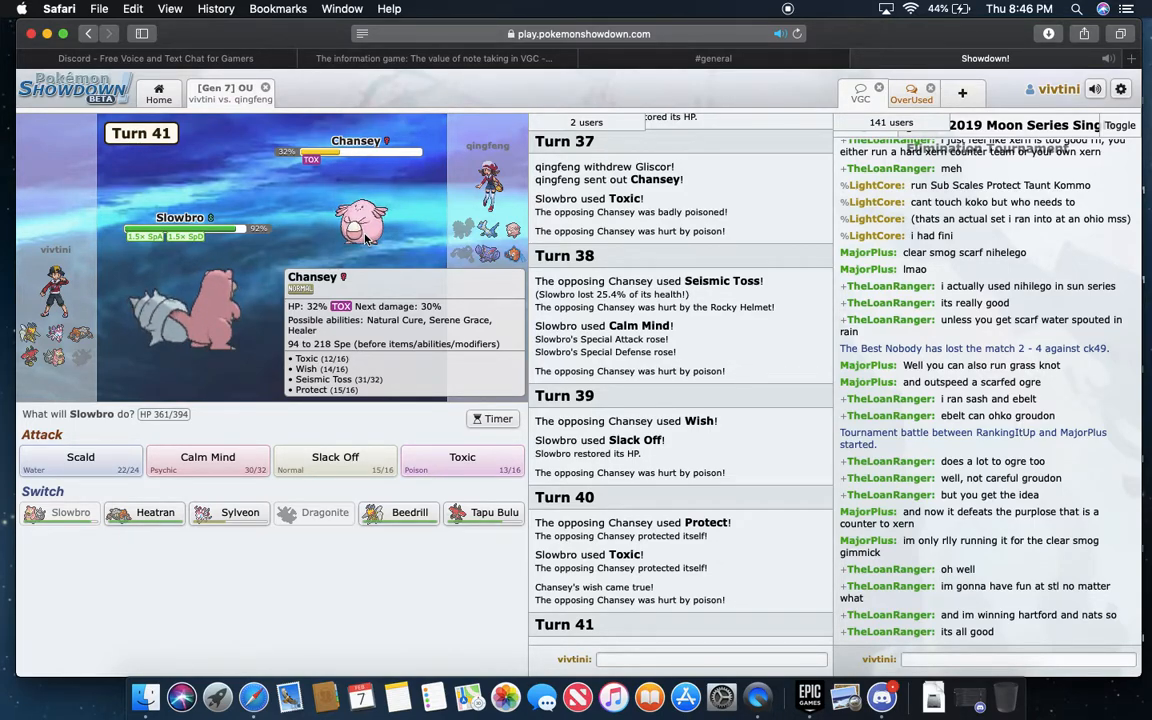
mouse_move(518, 312)
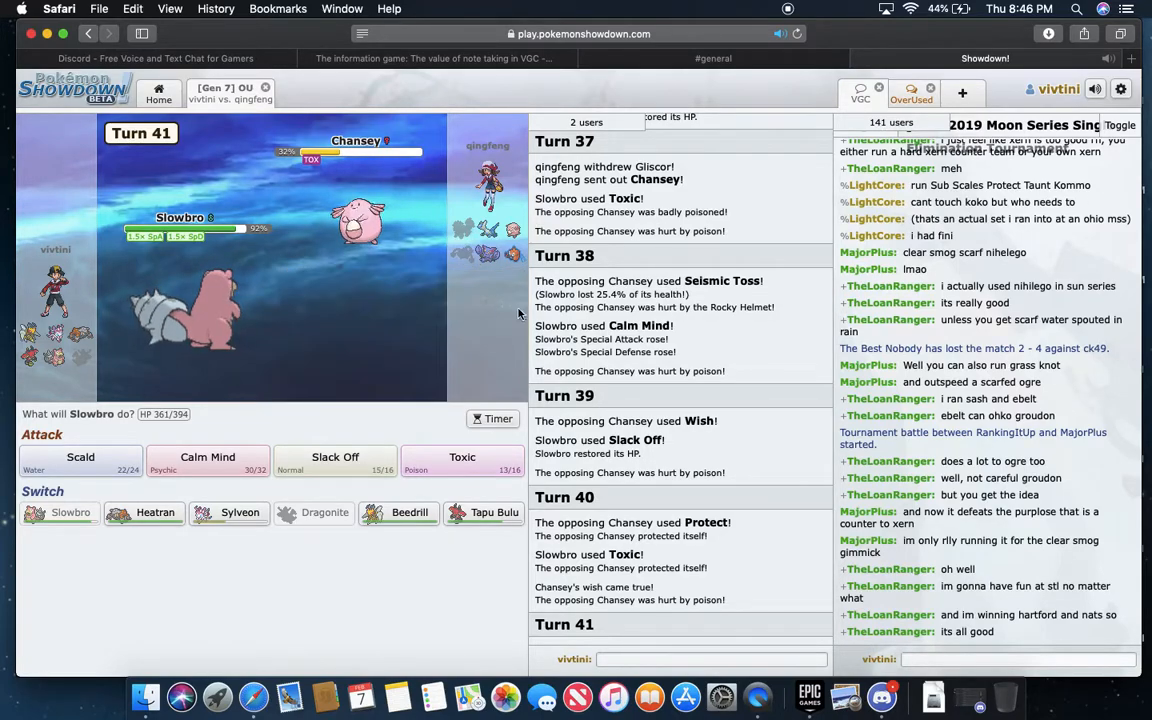
mouse_move(462, 462)
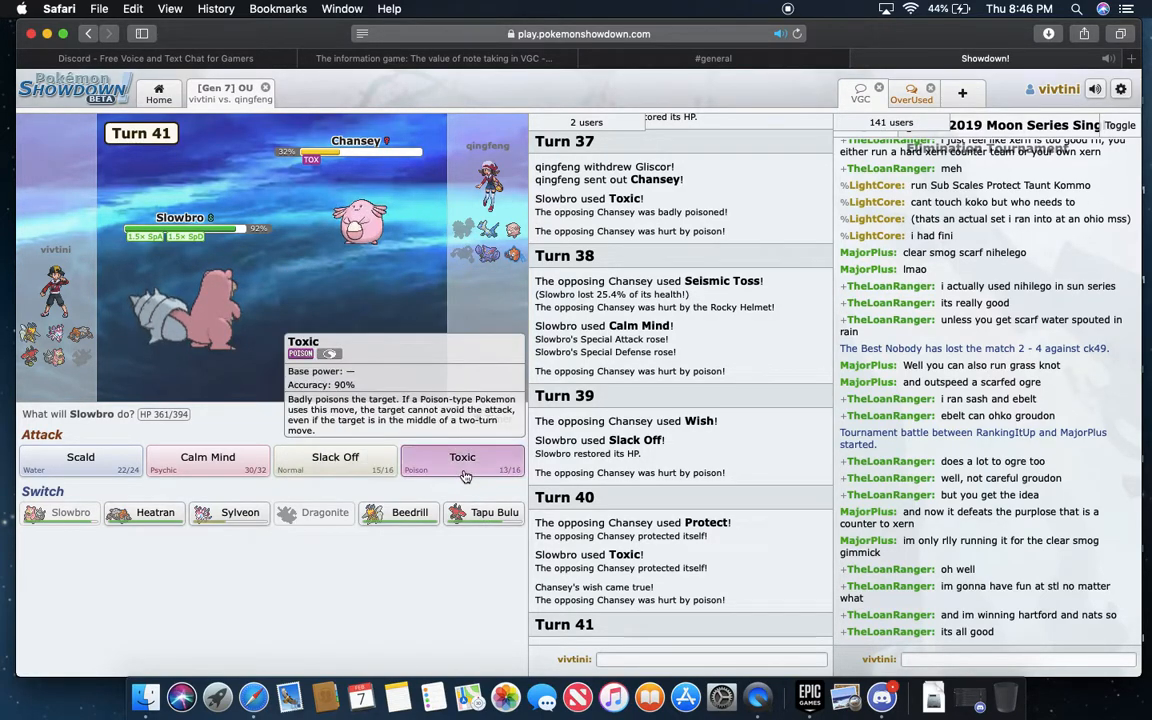
click(462, 456)
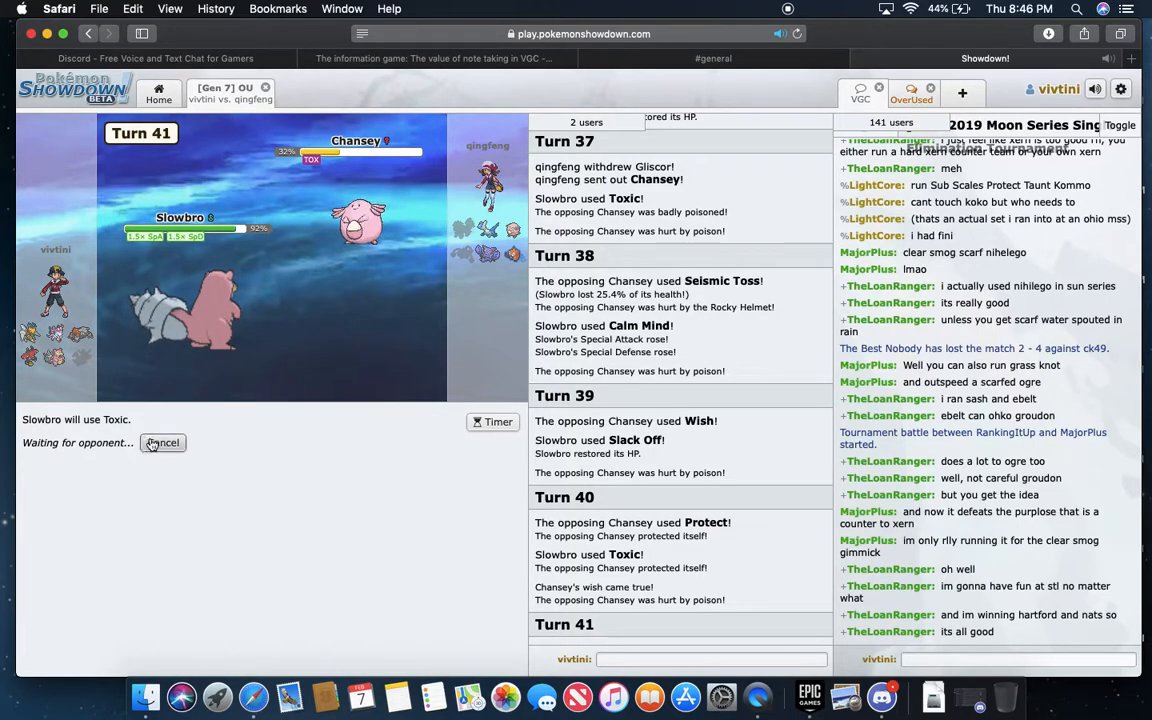
click(162, 442)
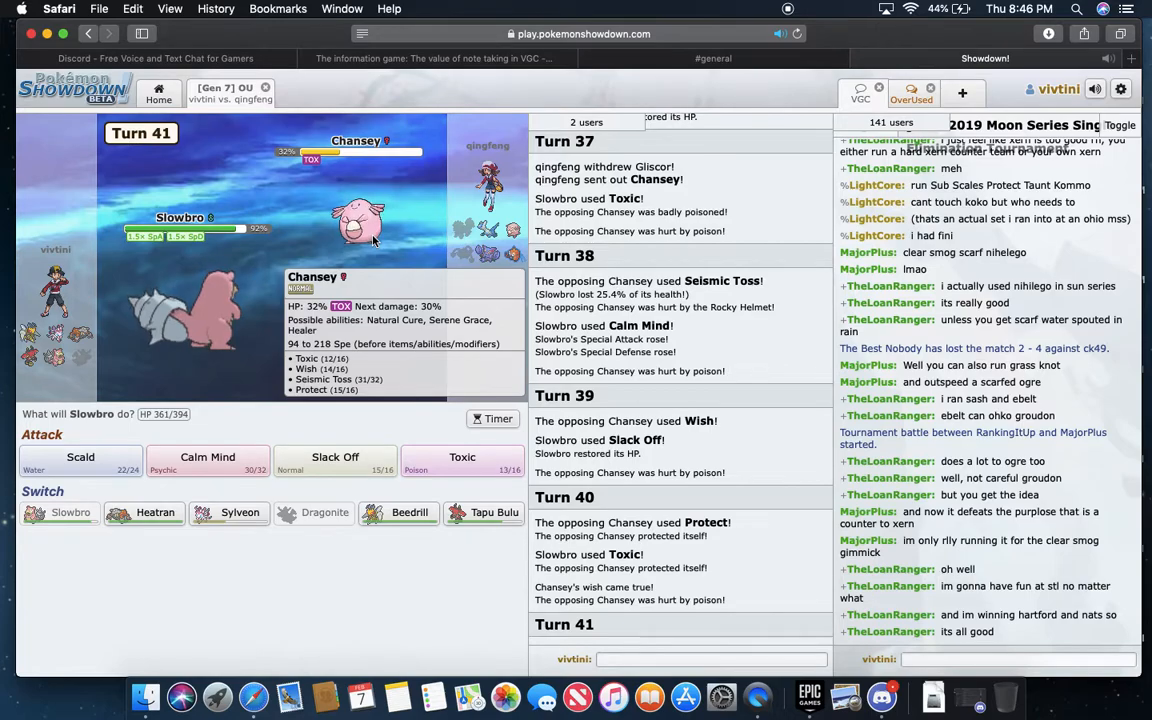
mouse_move(388, 316)
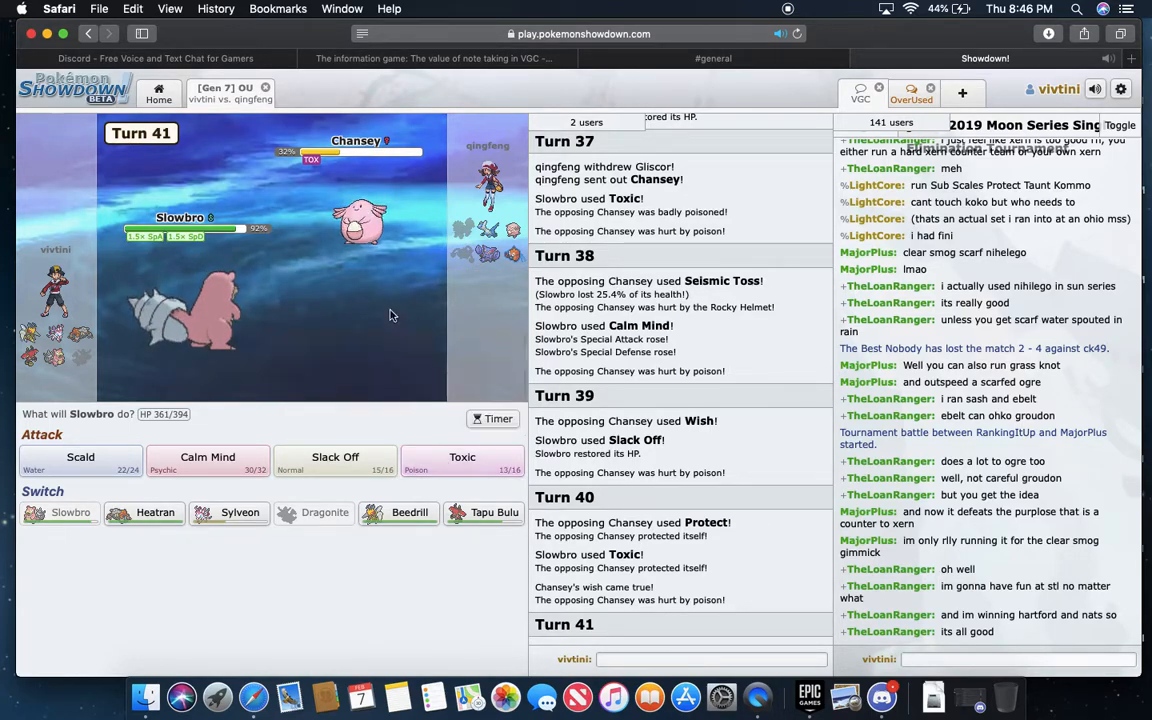
mouse_move(462, 462)
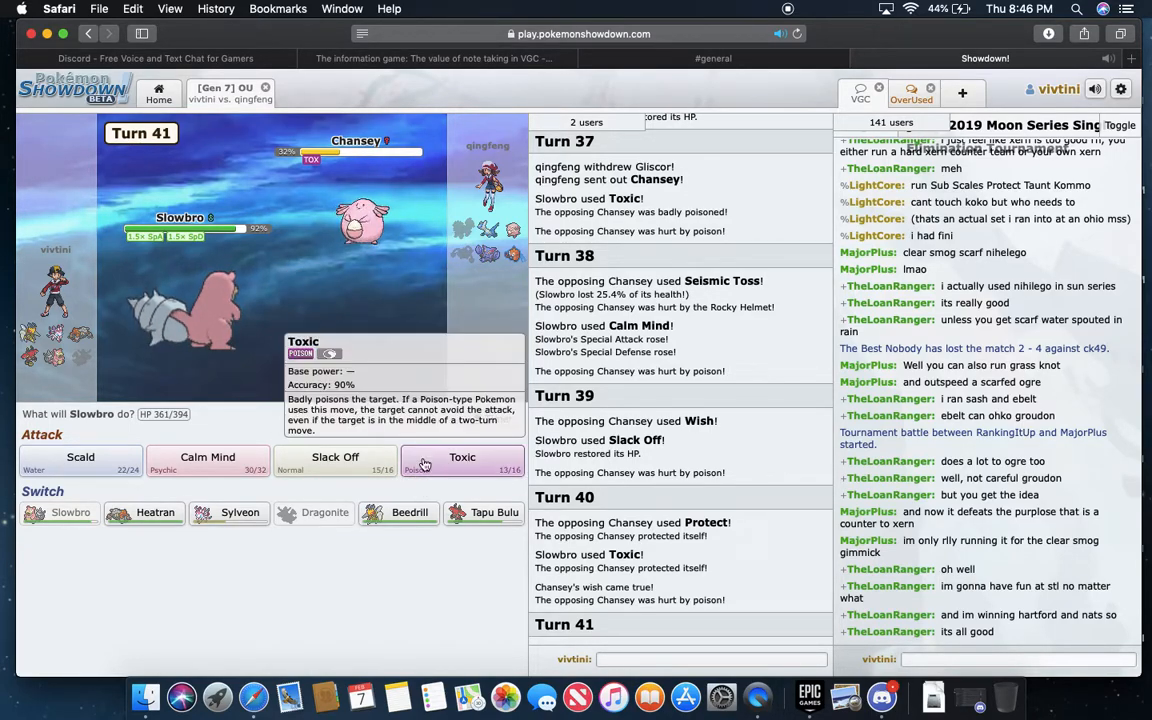
click(462, 462)
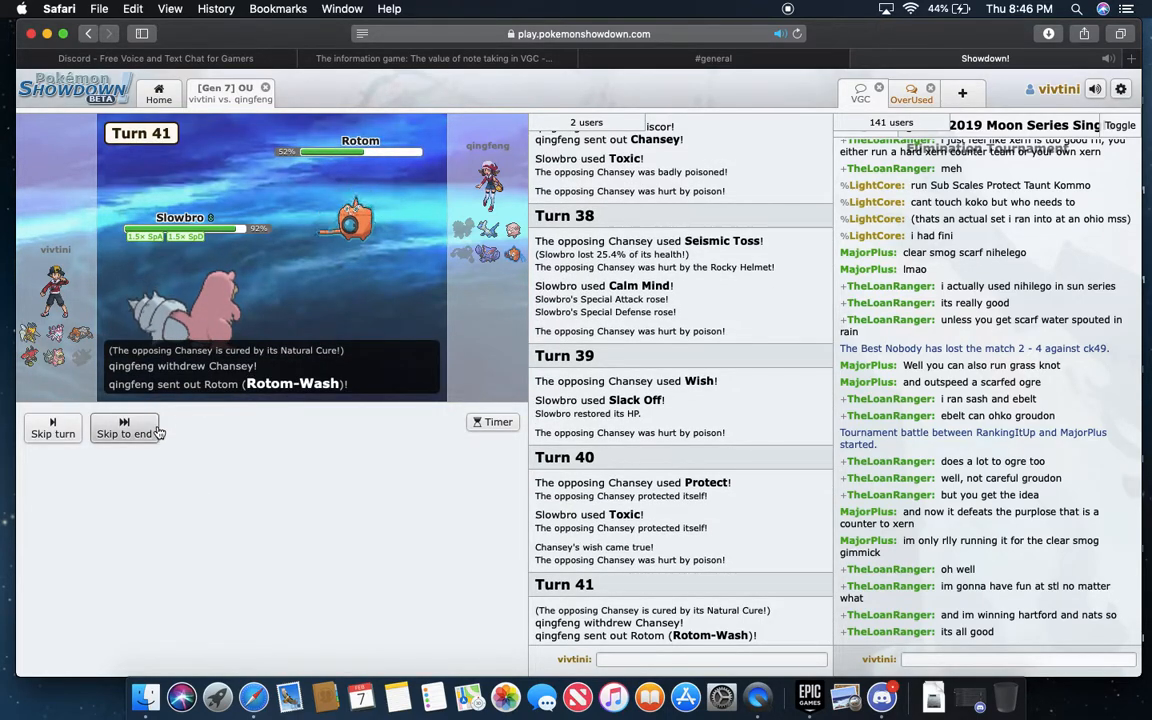
click(124, 432)
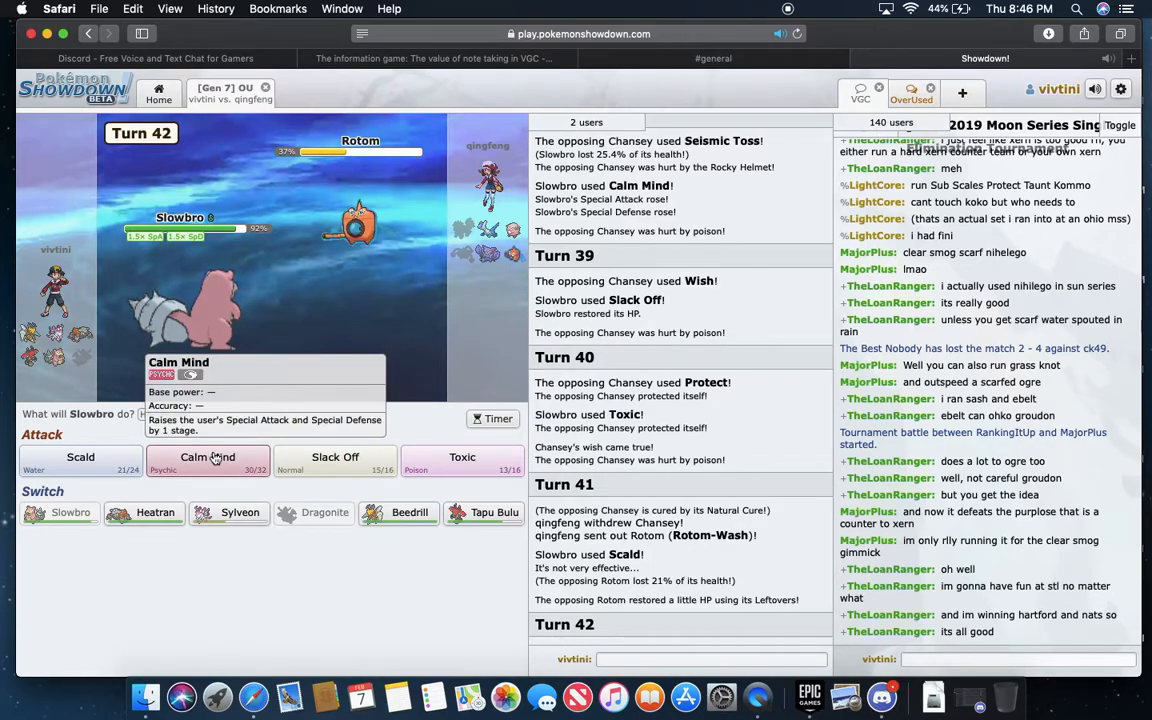
- Take back Calm Mind and hit Rotom with Slowbro's Scald, getting paralyzed by Discharge
click(208, 456)
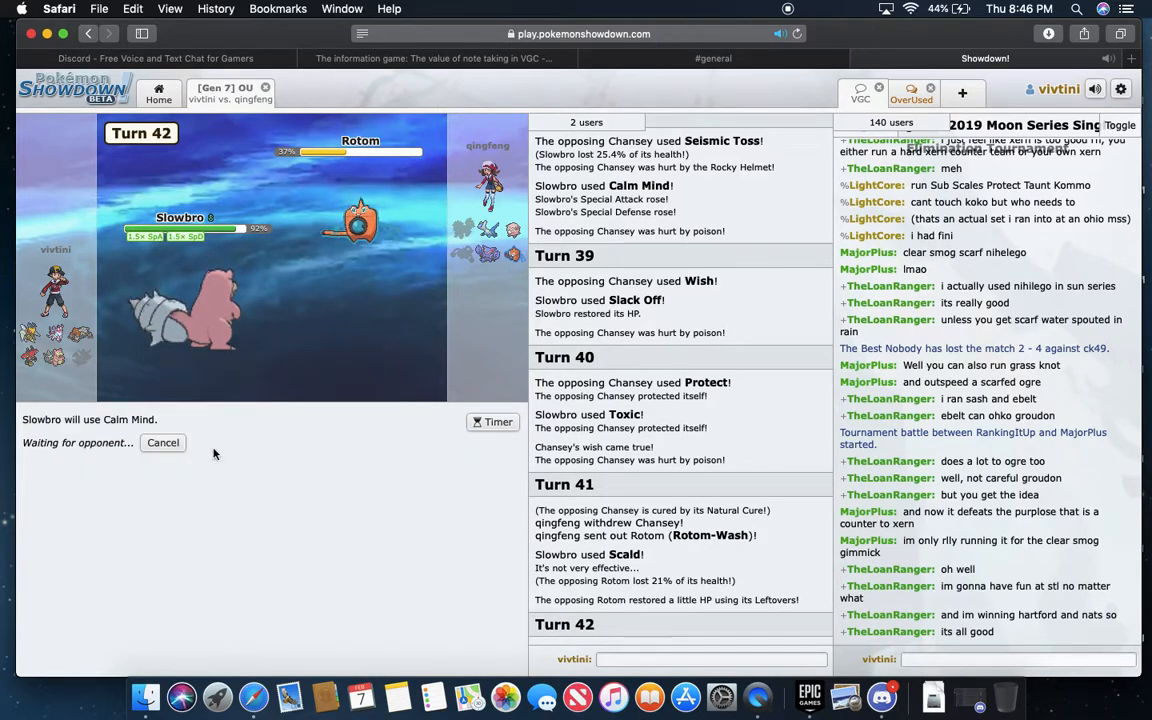
click(162, 442)
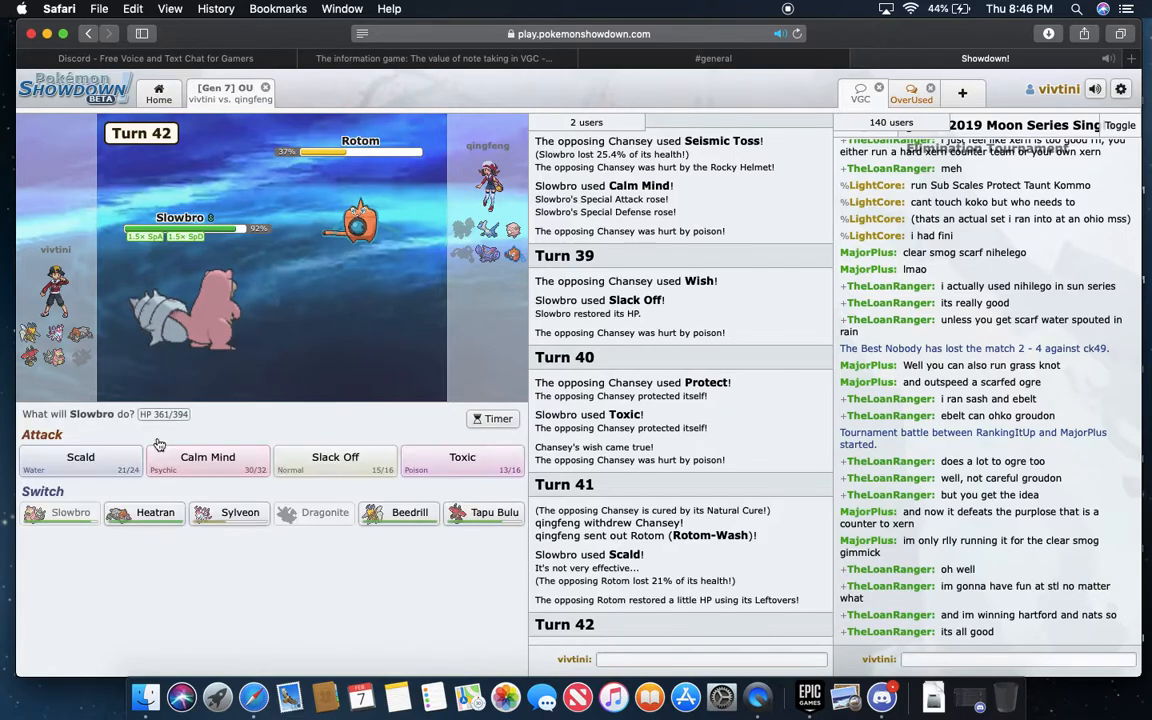
mouse_move(460, 492)
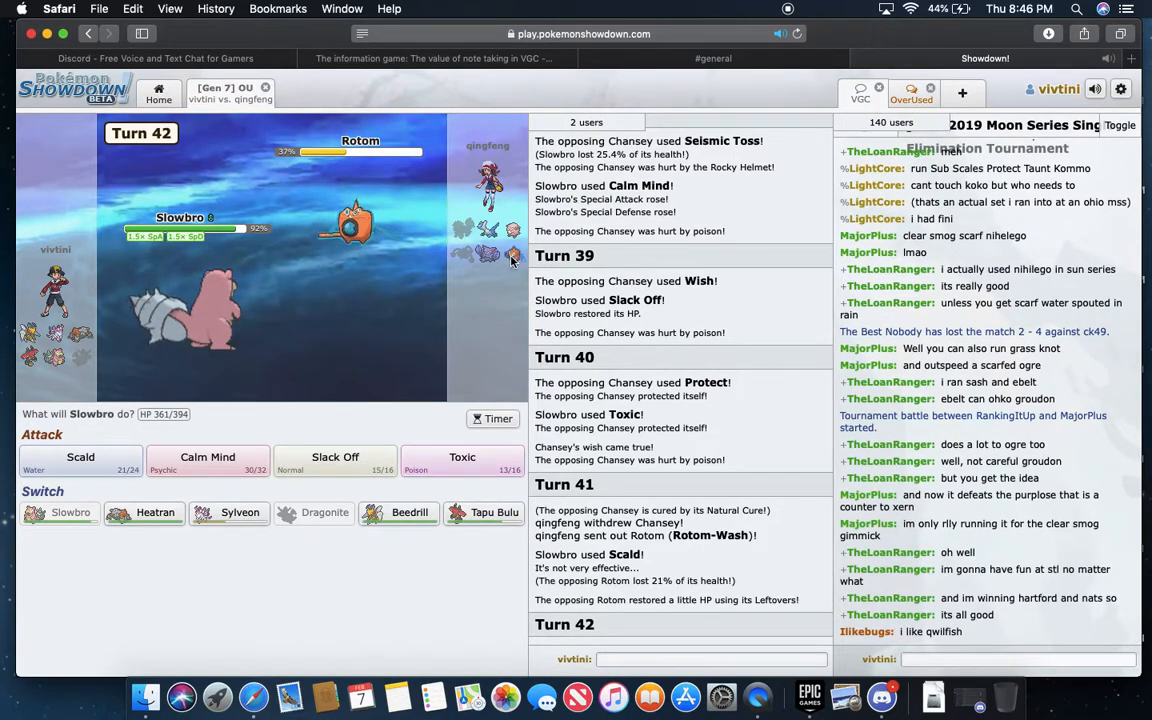
mouse_move(512, 258)
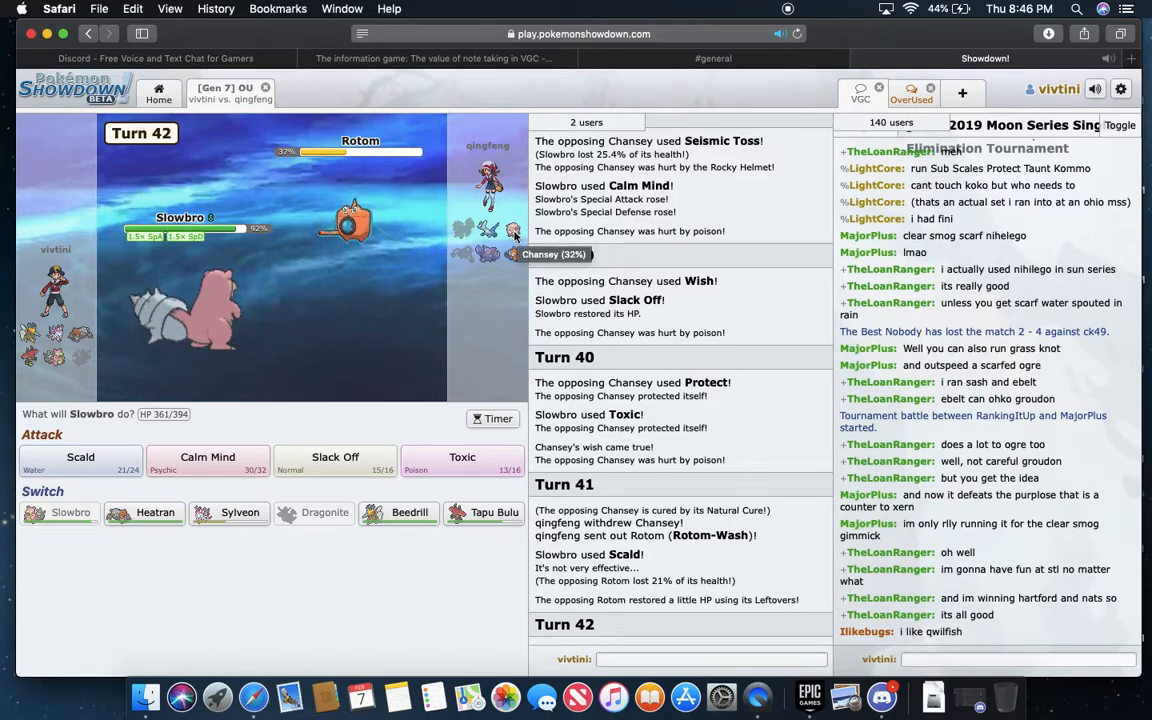
mouse_move(492, 512)
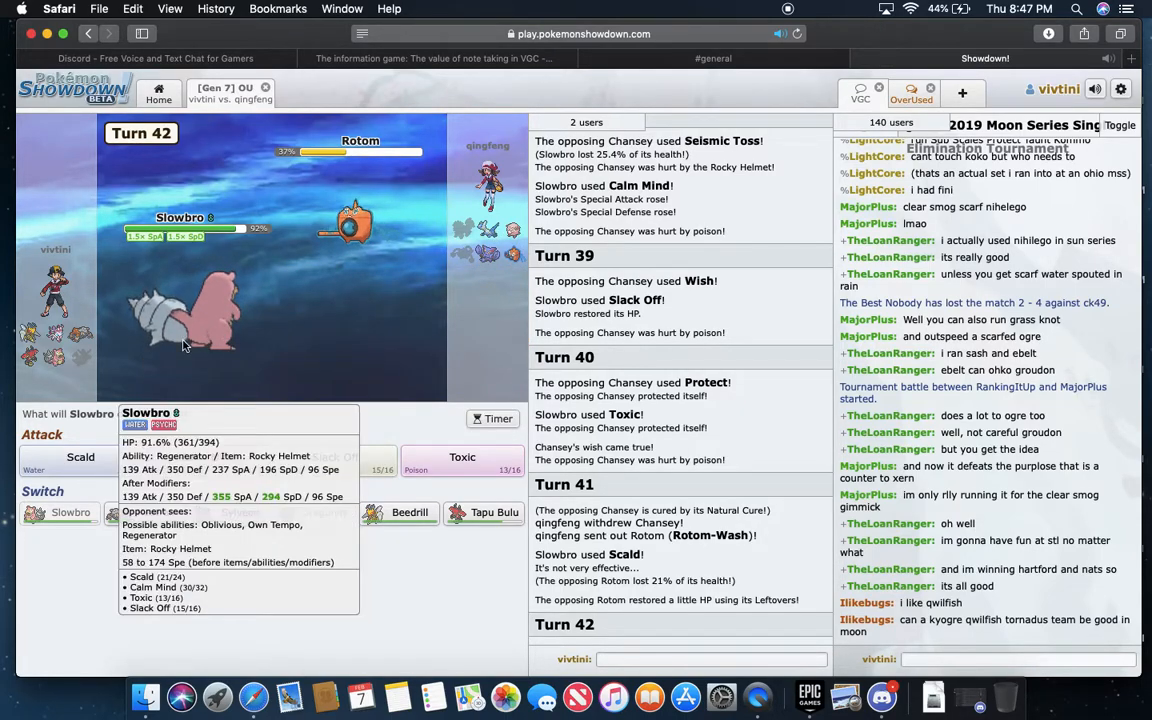
mouse_move(390, 272)
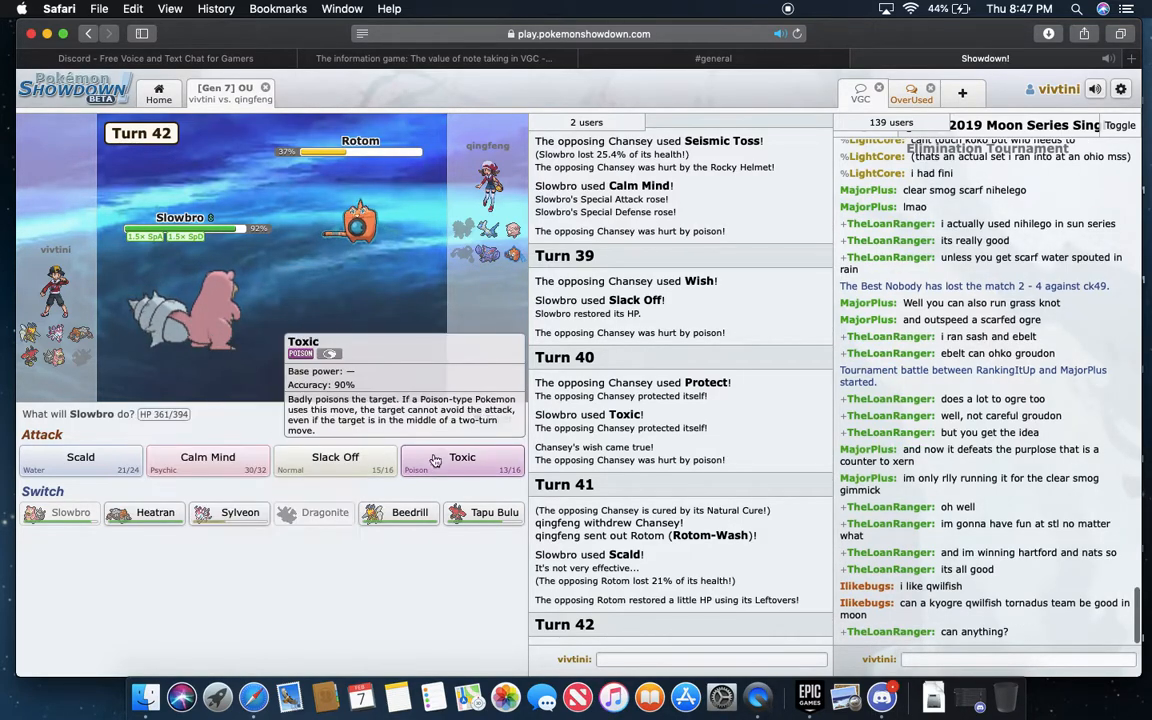
mouse_move(80, 456)
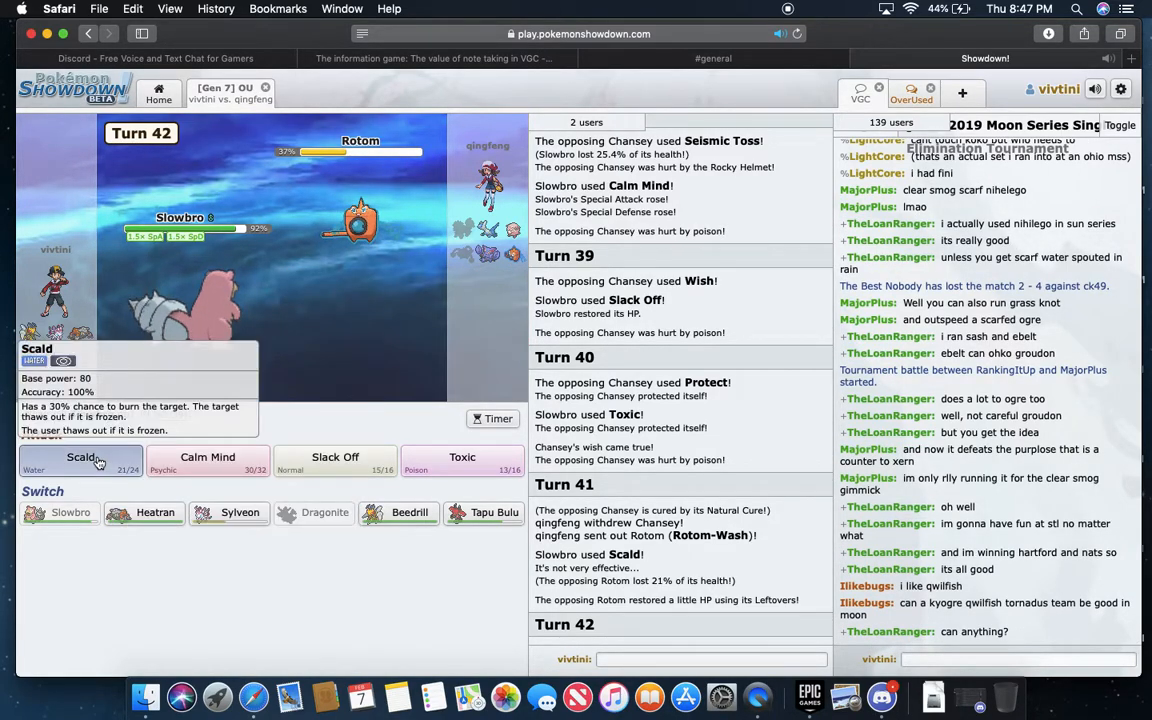
click(80, 456)
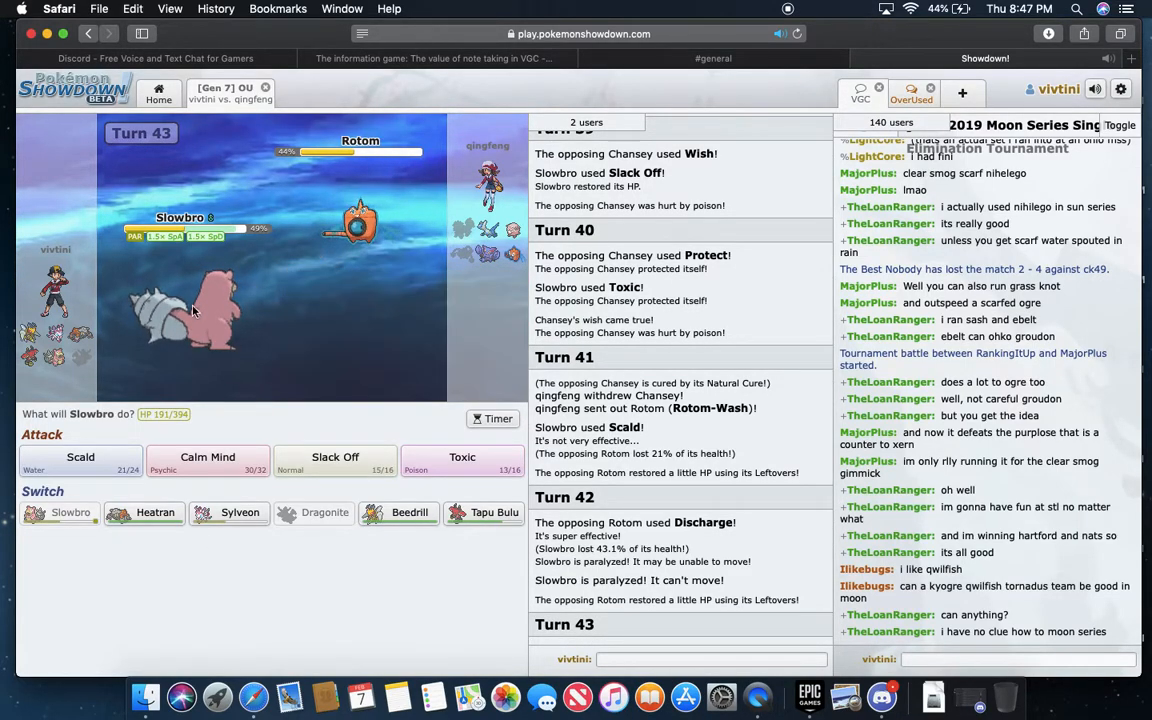
mouse_move(360, 220)
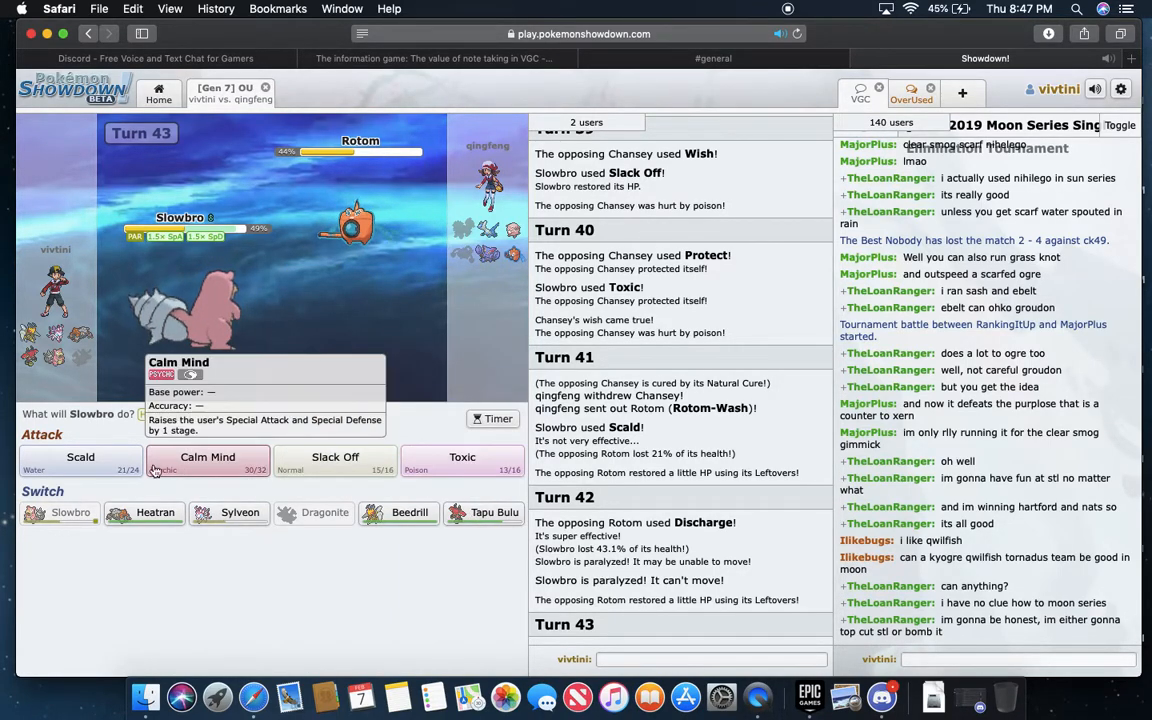
mouse_move(80, 460)
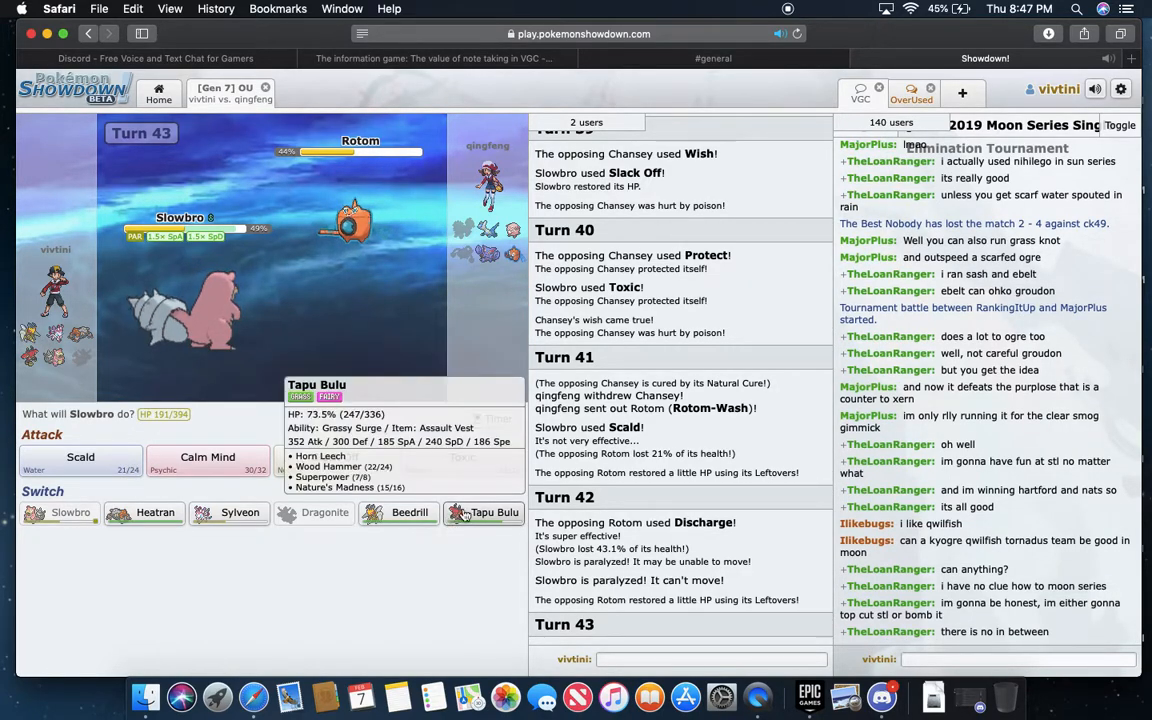
- Swap Slowbro for Tapu Bulu to absorb Discharge, then bring Slowbro back against Gliscor
click(490, 512)
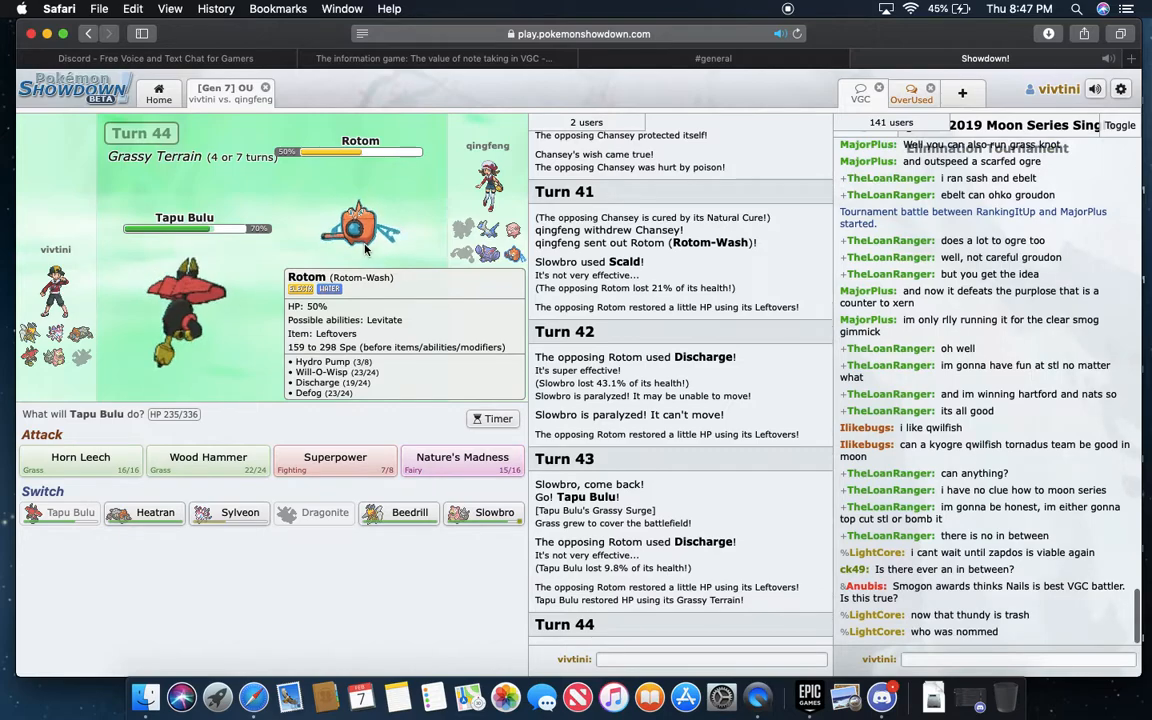
mouse_move(156, 512)
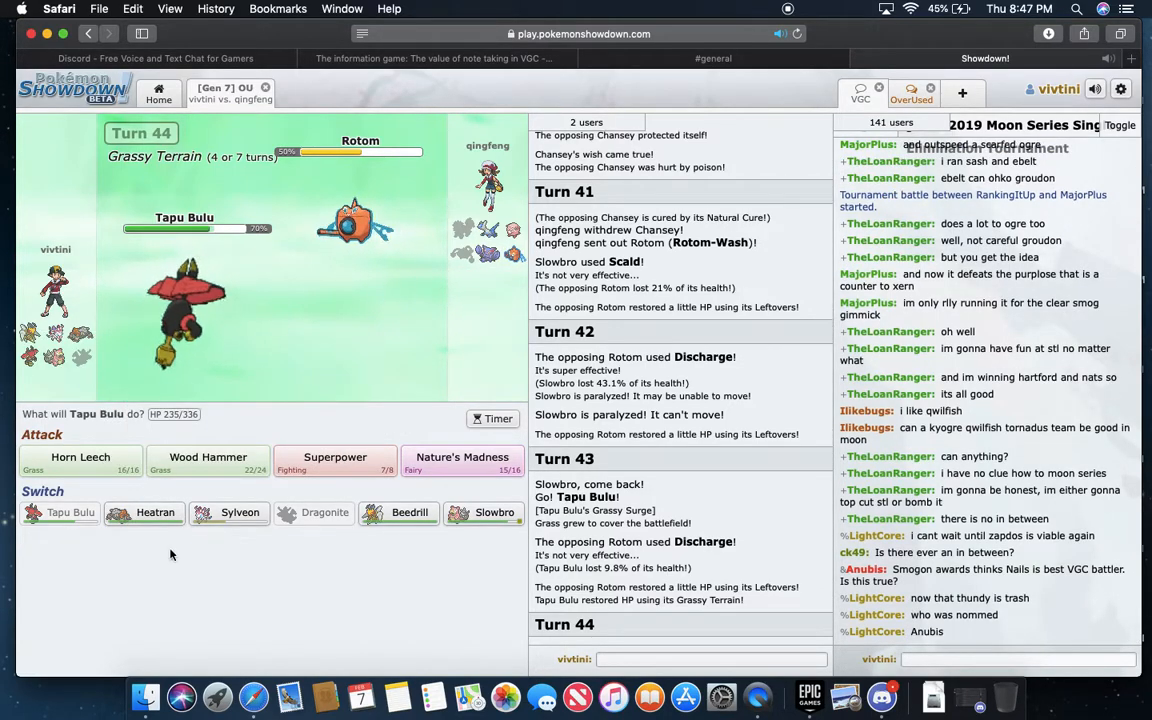
mouse_move(156, 512)
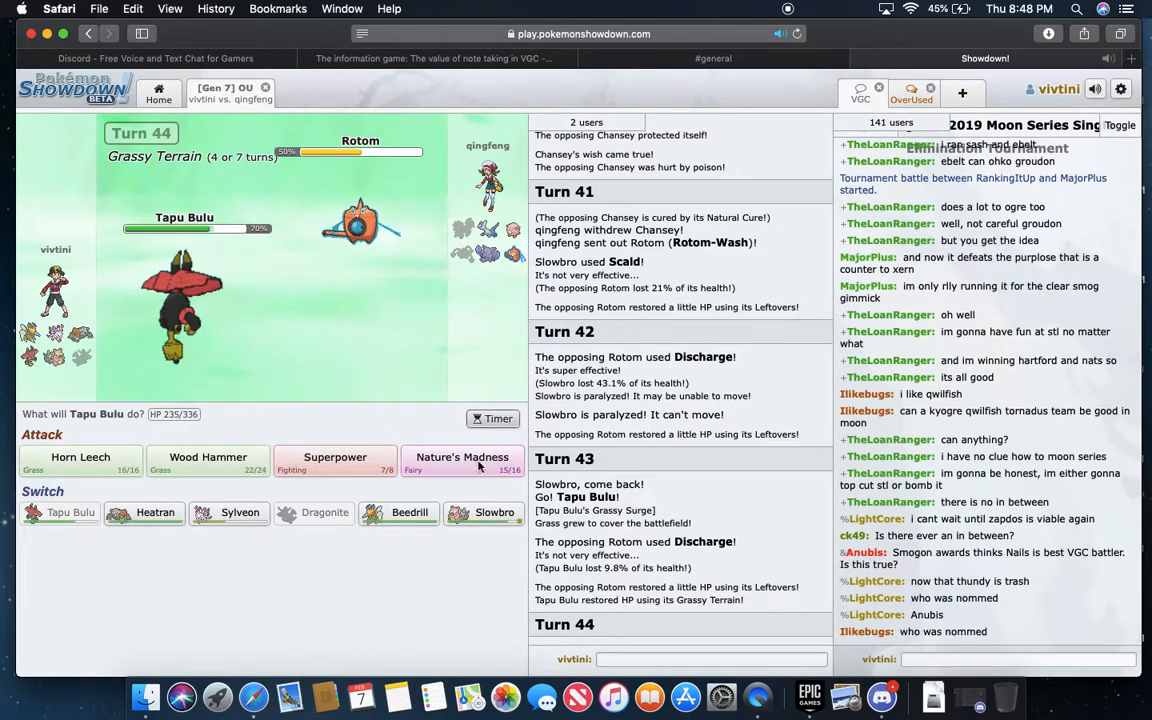
click(496, 512)
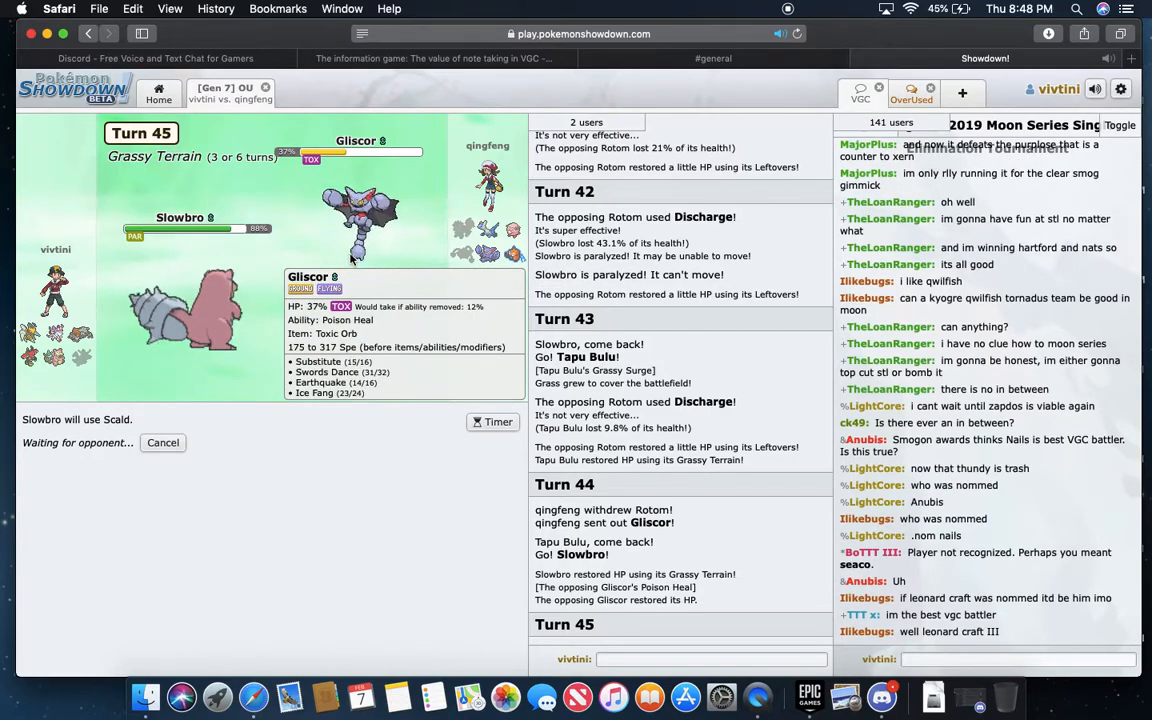
- Scroll down the battle log as Scald hits the incoming Rotom-Wash
scroll(down, 3)
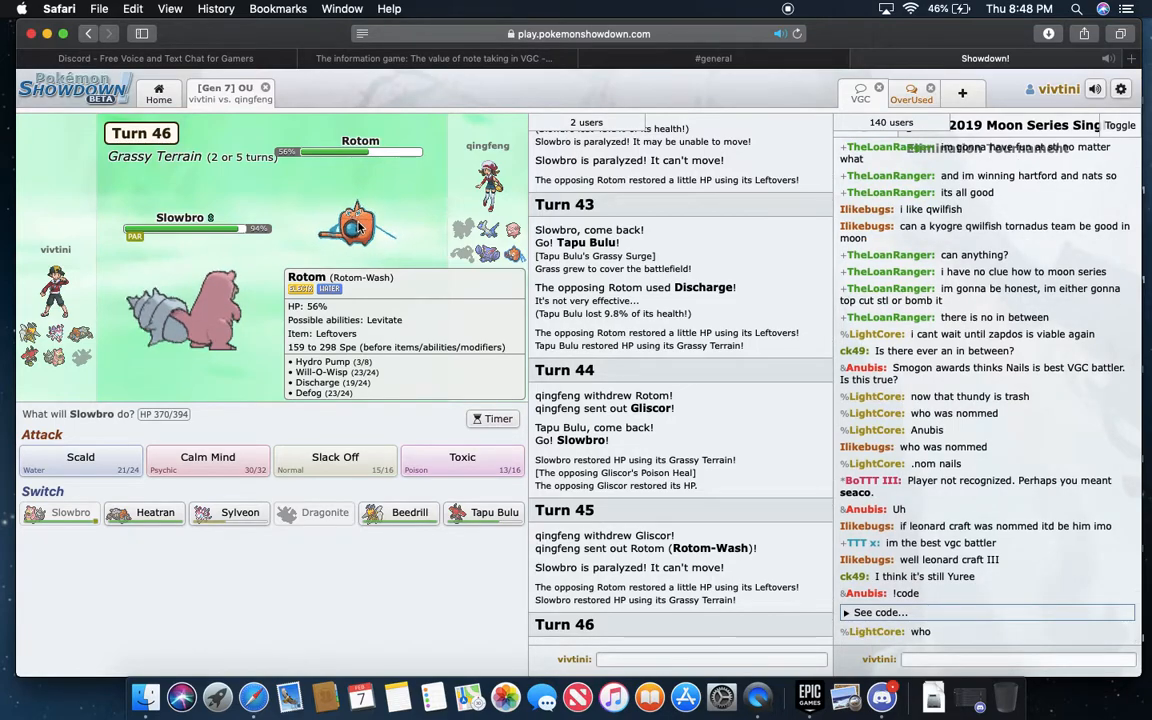
mouse_move(408, 512)
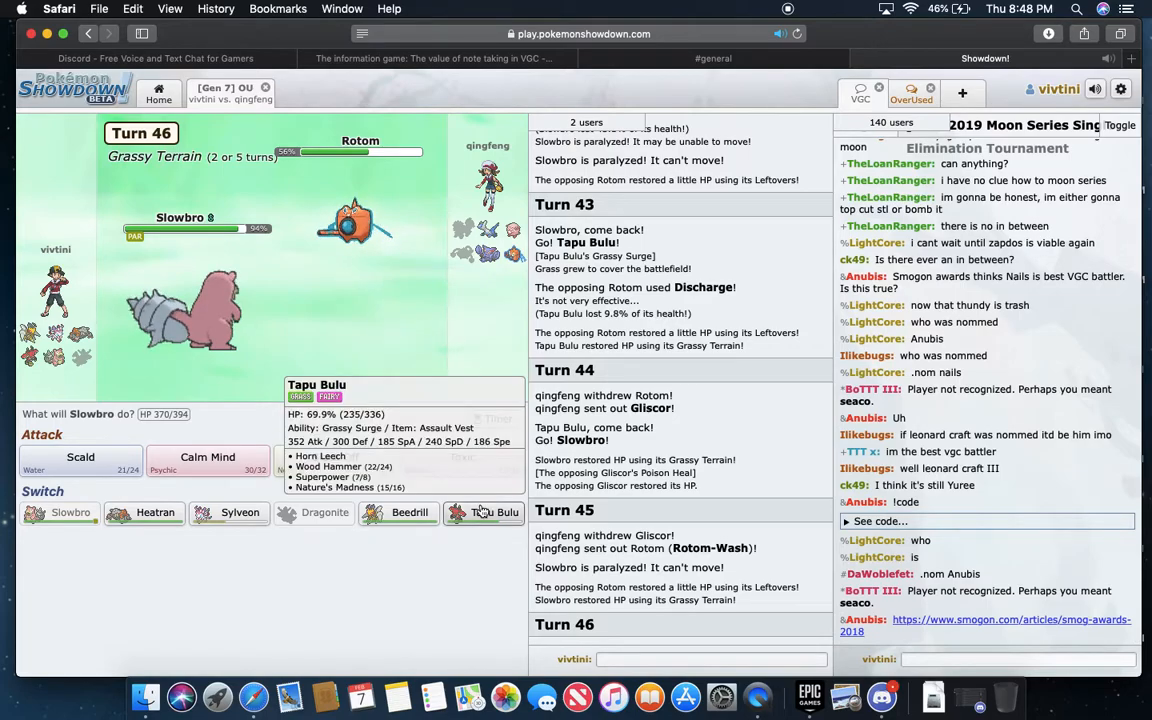
mouse_move(356, 220)
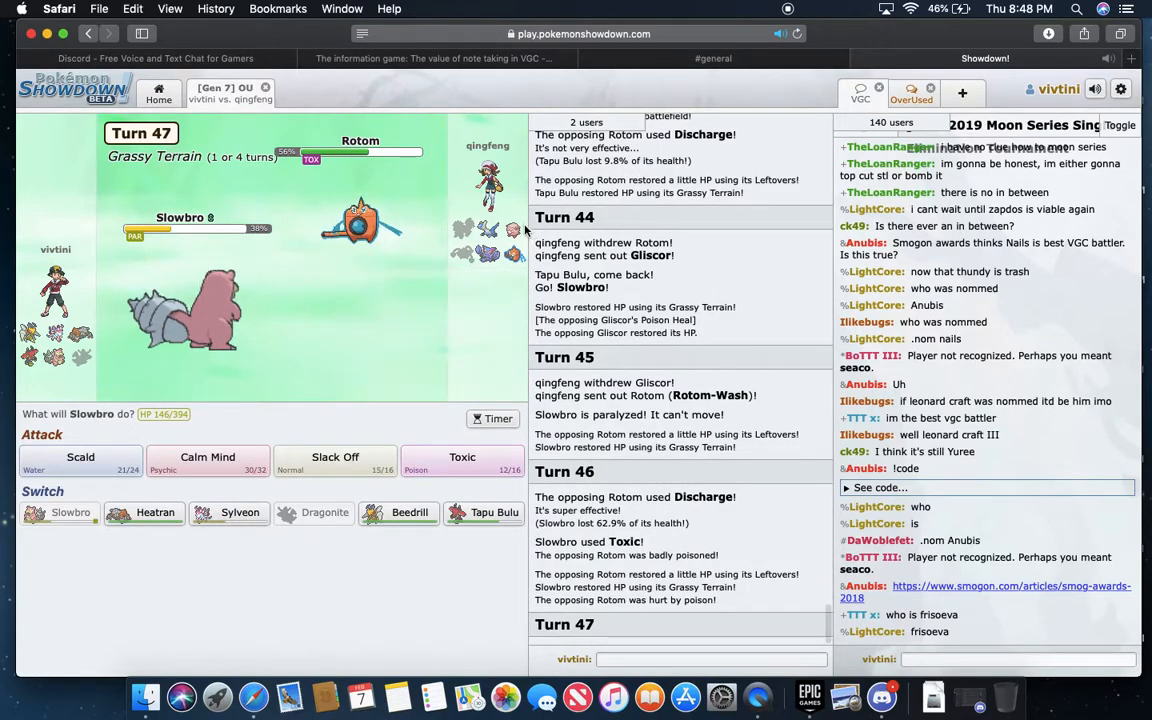
mouse_move(360, 222)
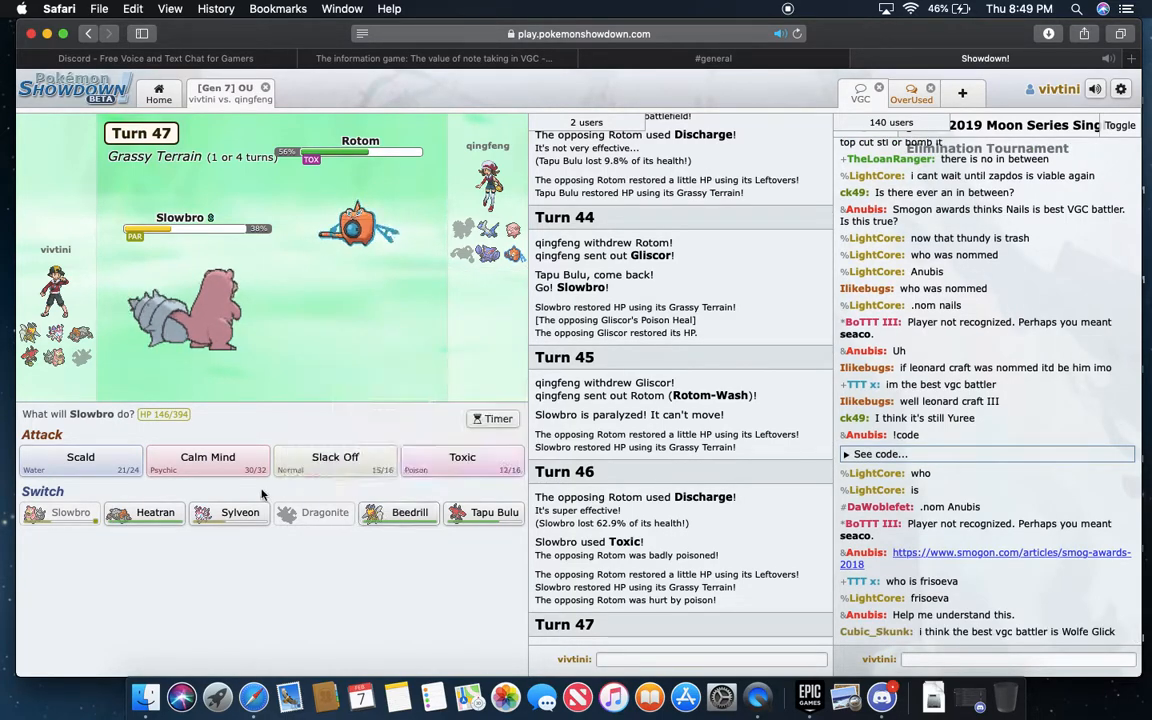
mouse_move(352, 222)
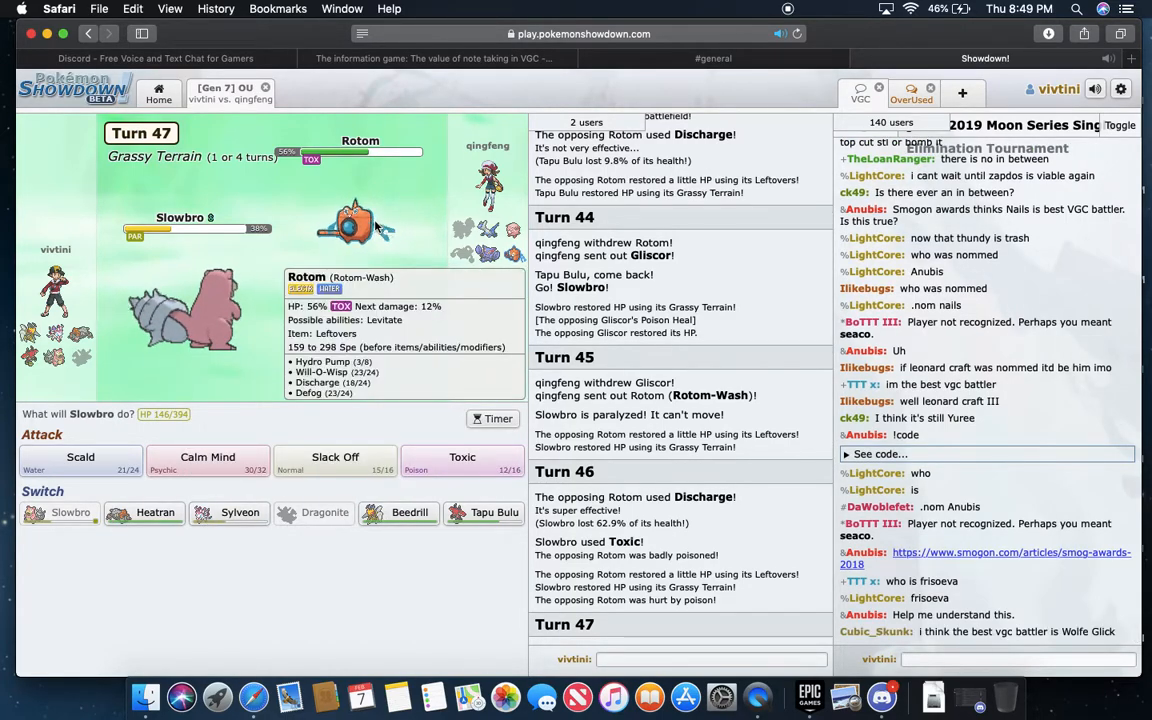
mouse_move(240, 512)
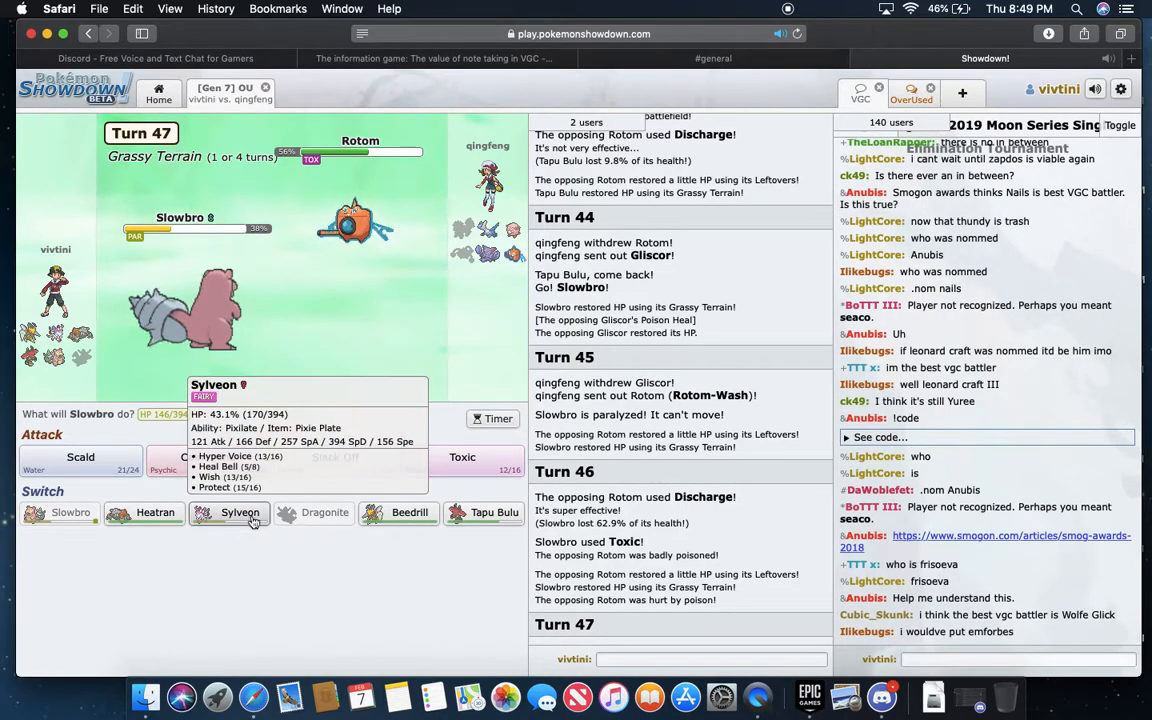
mouse_move(360, 224)
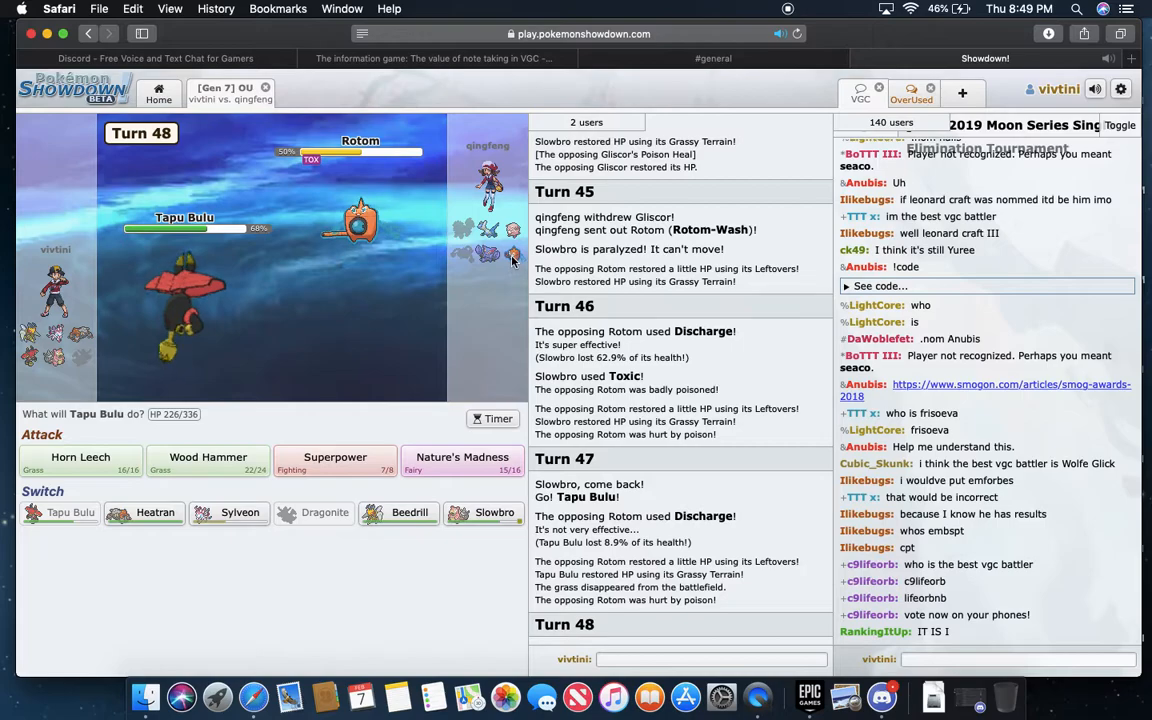
mouse_move(490, 258)
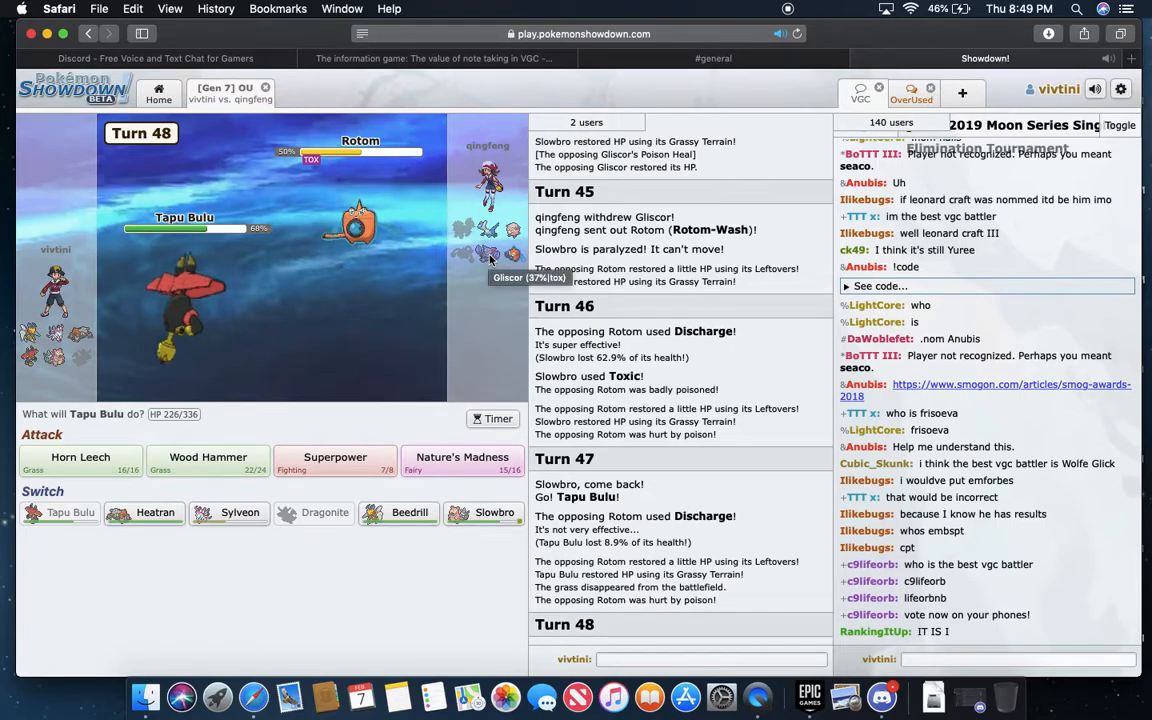
- Switch Slowbro out for Tapu Bulu on turn 50
click(208, 460)
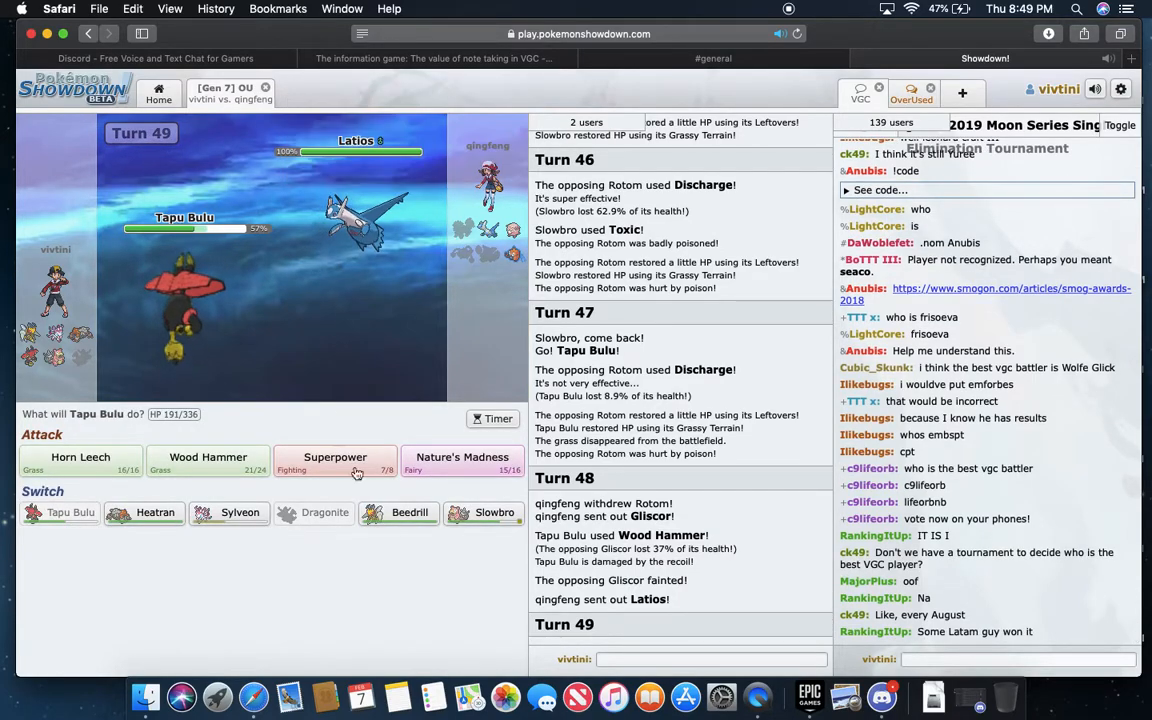
mouse_move(240, 512)
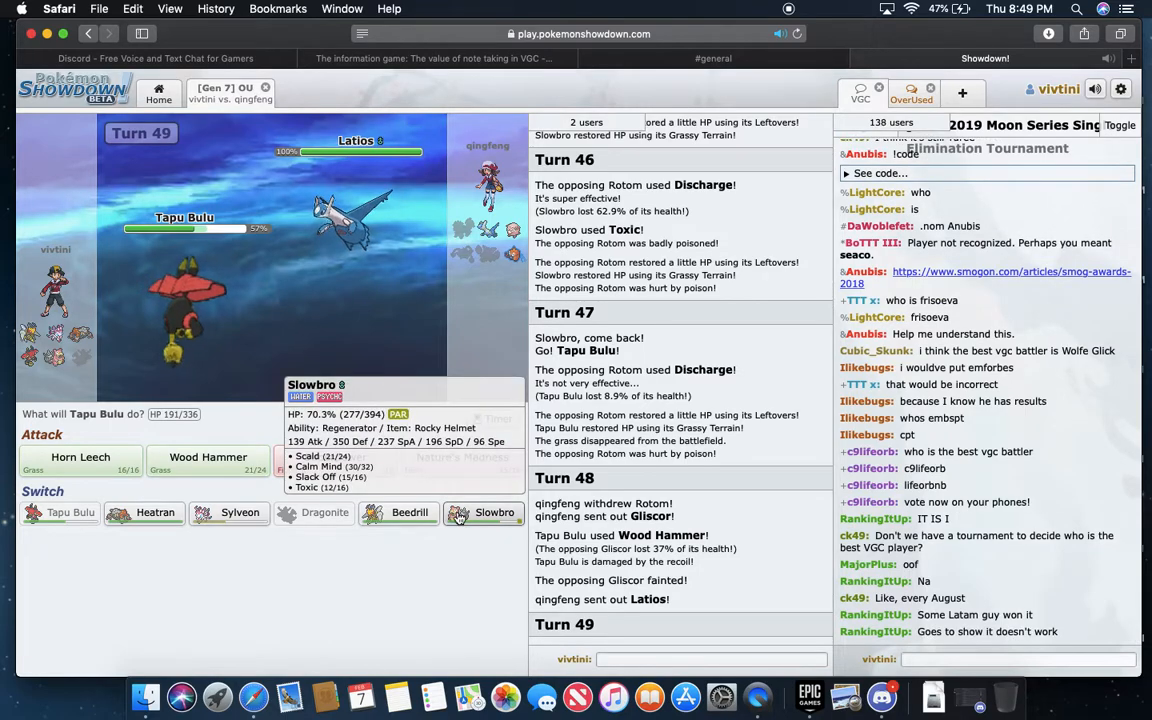
mouse_move(80, 456)
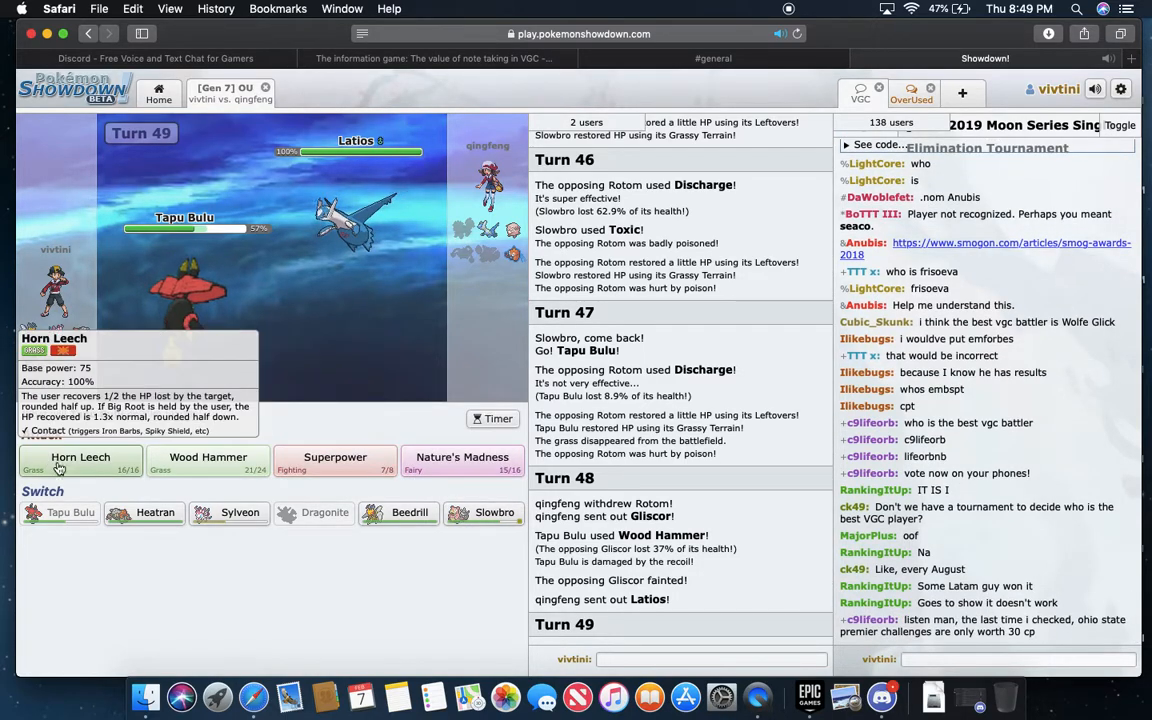
mouse_move(356, 220)
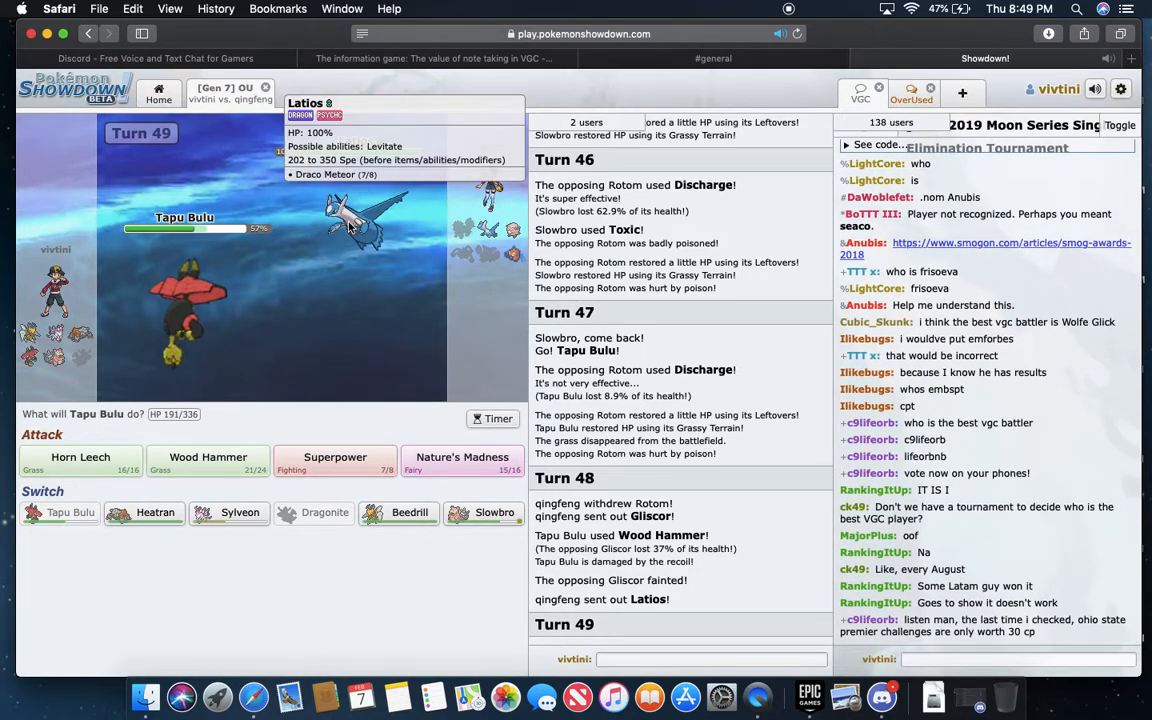
mouse_move(324, 512)
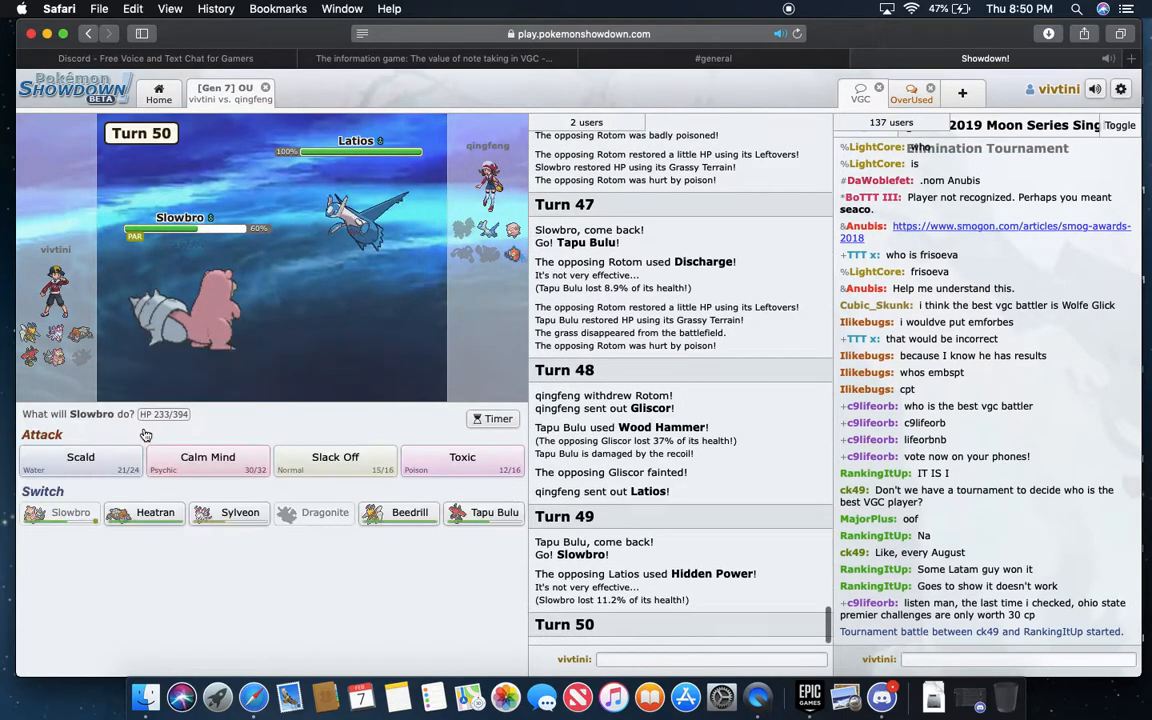
mouse_move(288, 420)
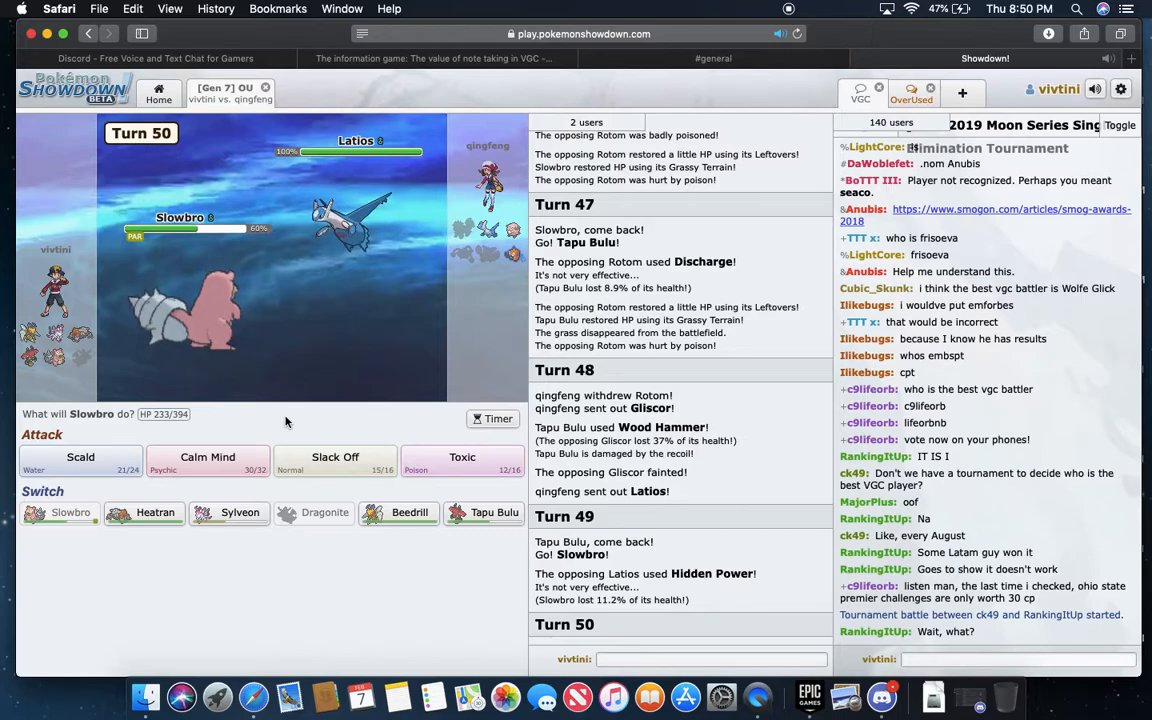
mouse_move(436, 396)
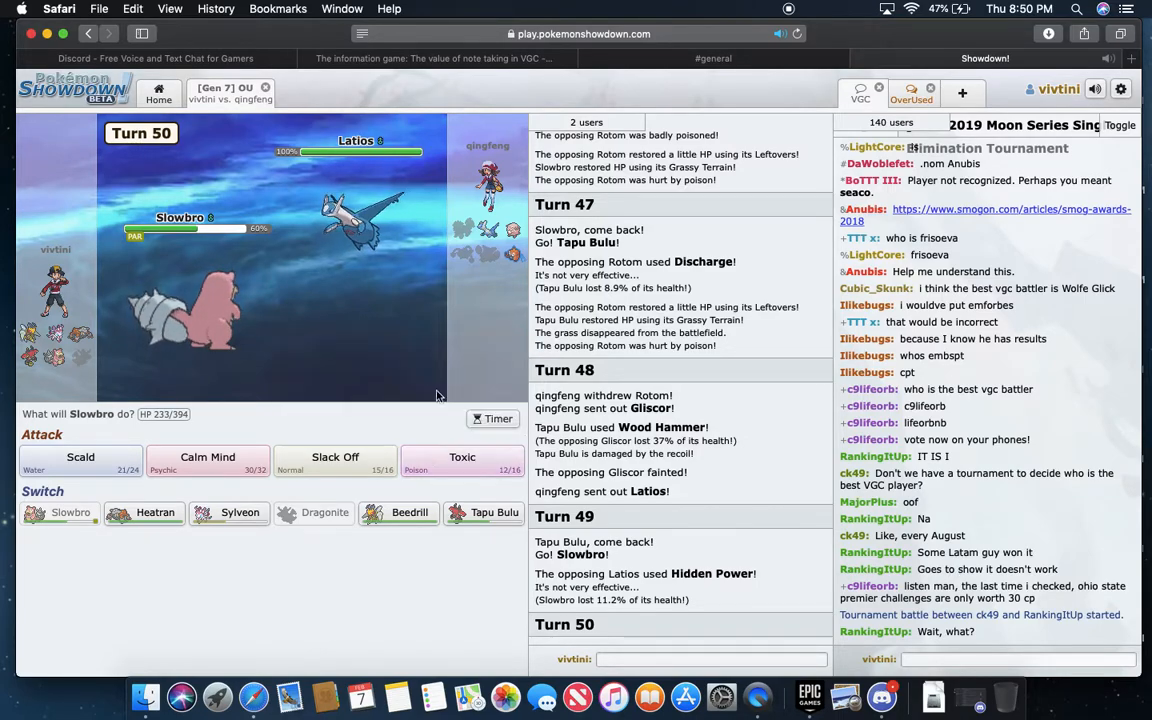
mouse_move(356, 220)
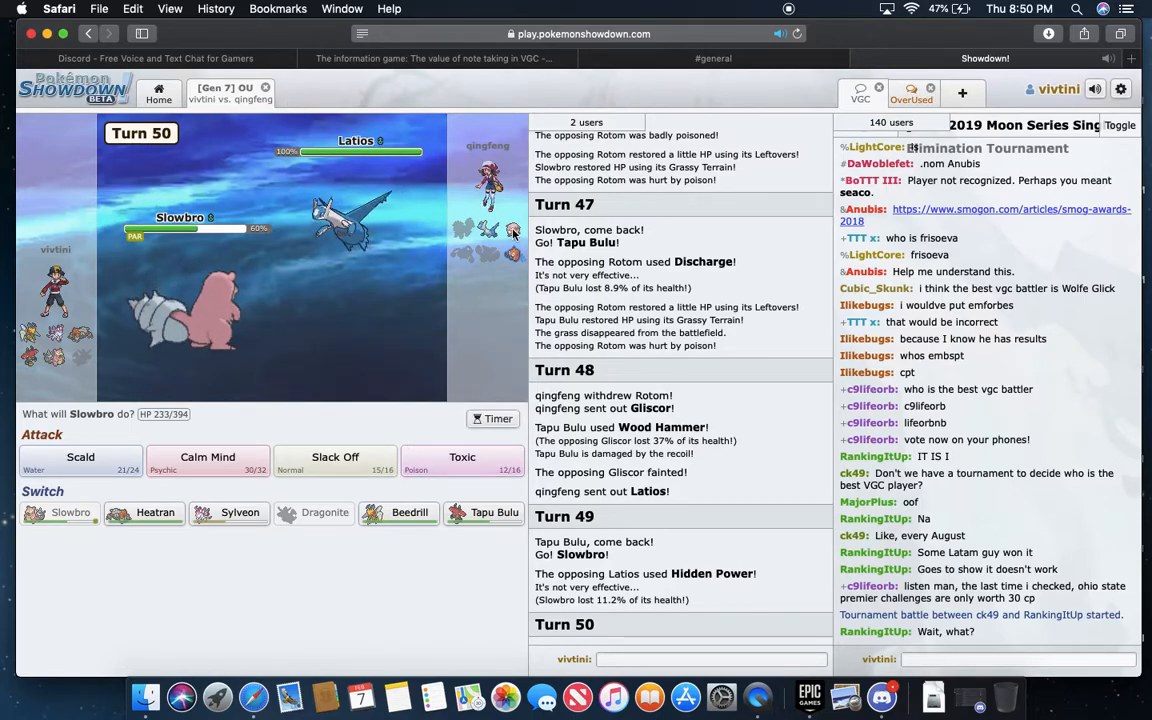
mouse_move(356, 220)
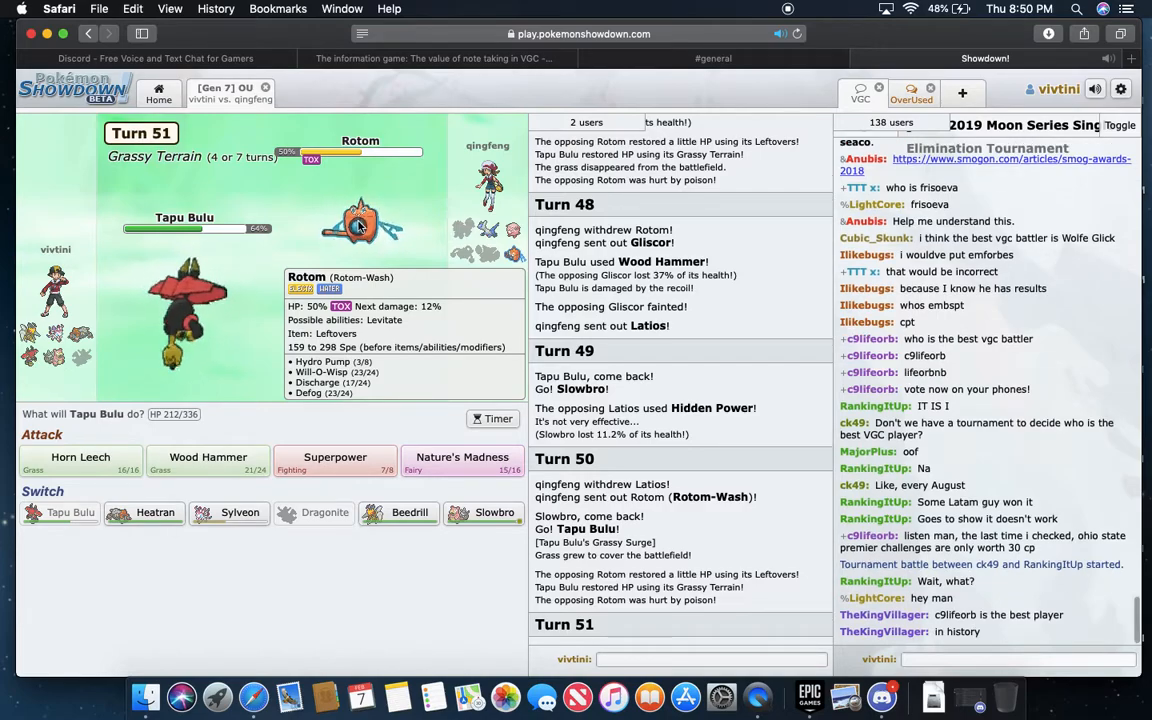
mouse_move(208, 464)
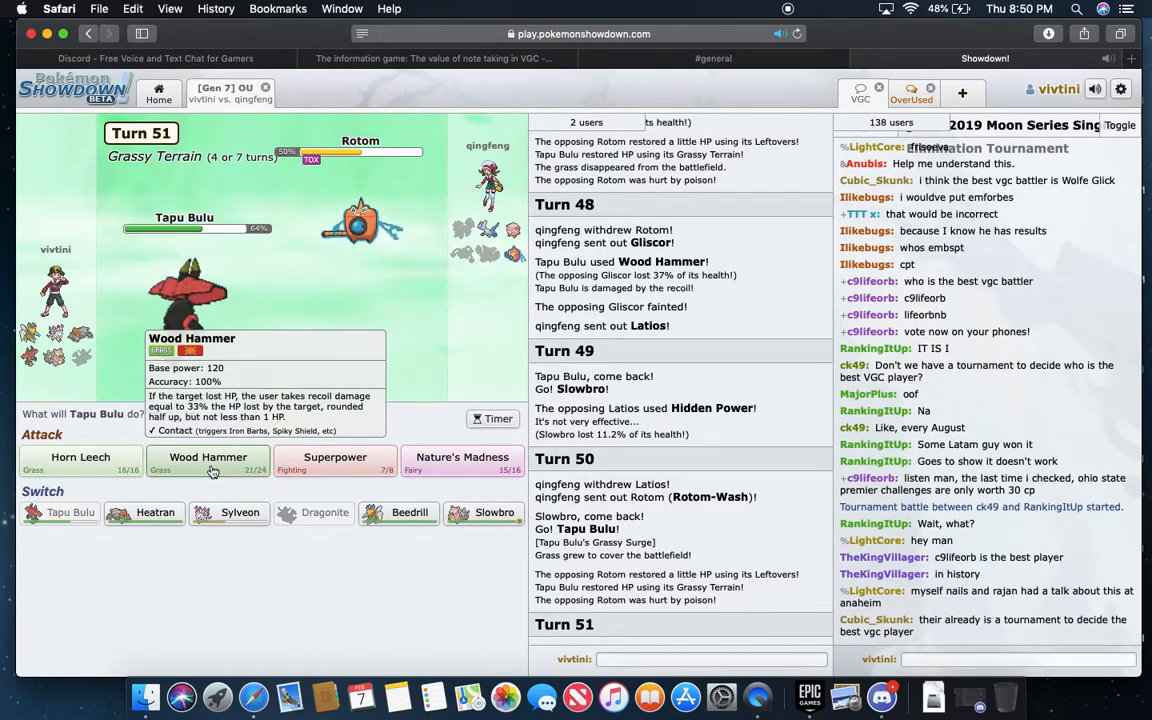
- Have Tapu Bulu hit Rotom with Wood Hammer, winning after the opponent forfeits
click(208, 462)
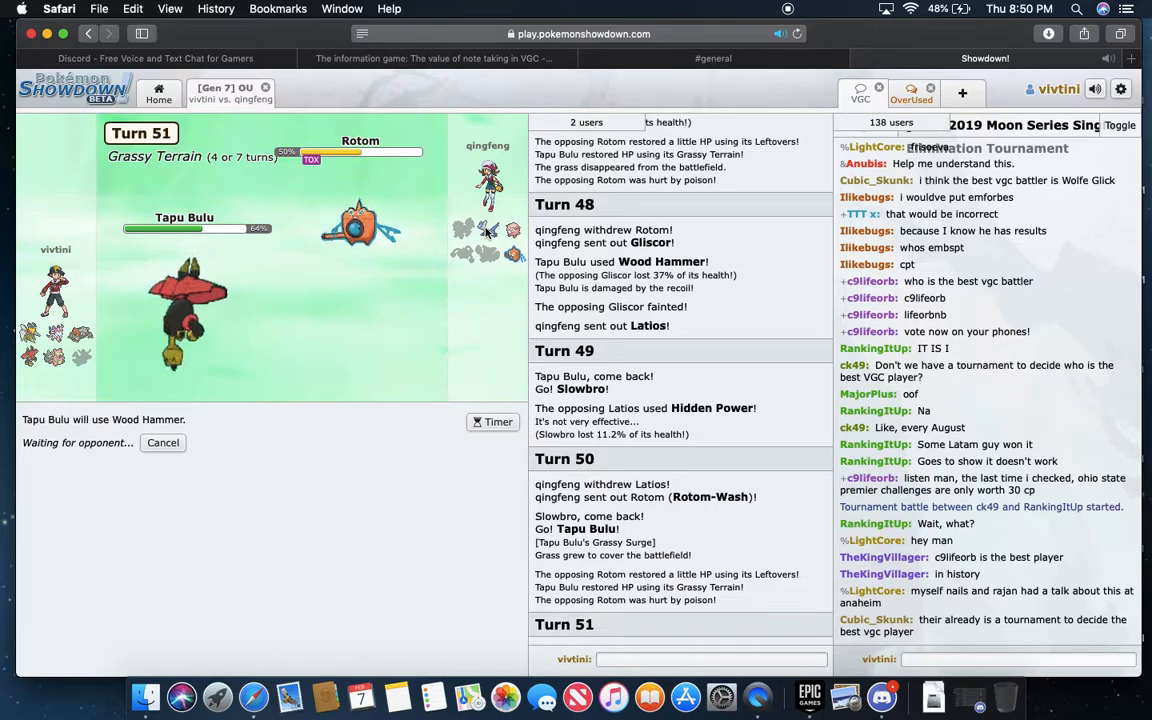
mouse_move(184, 310)
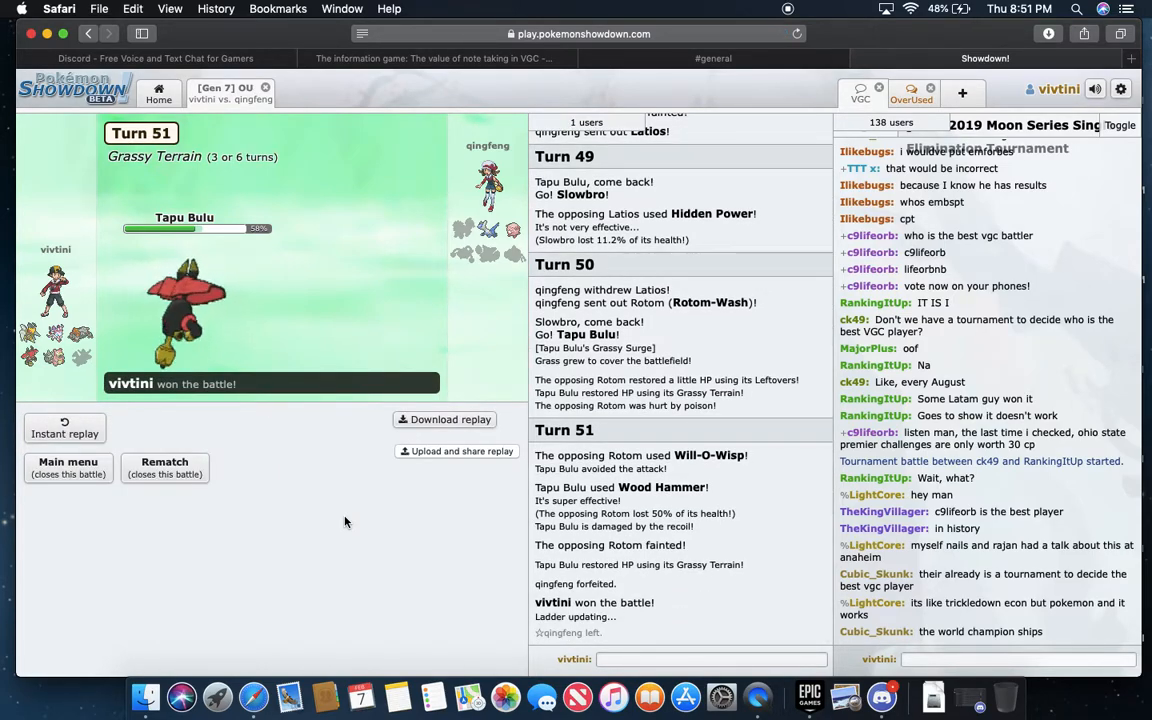
- Read through the lobby chat and close the finished Gen 7 OU battle tab
scroll(down, 3)
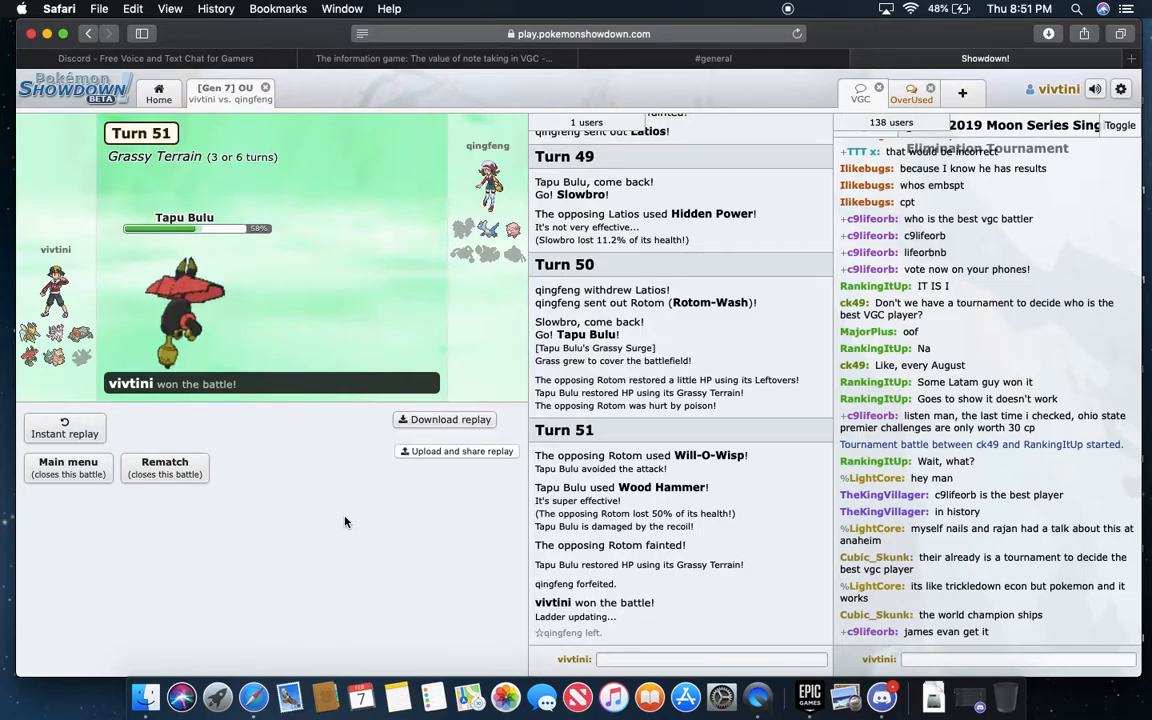
scroll(down, 3)
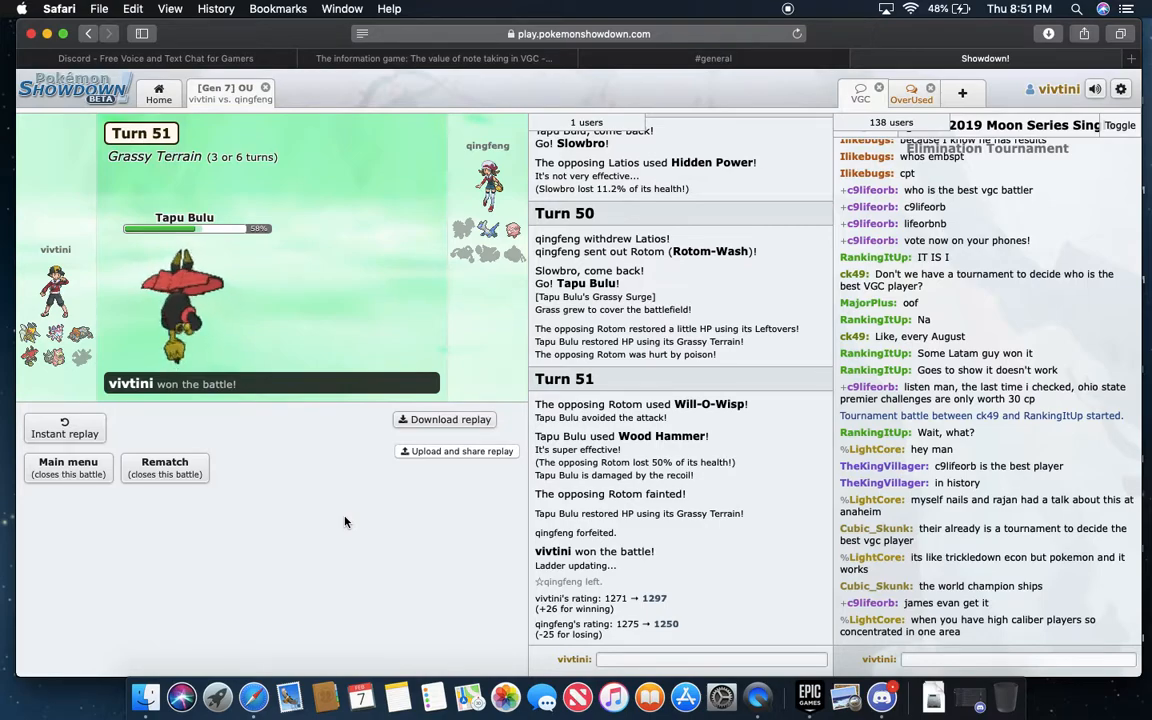
mouse_move(408, 576)
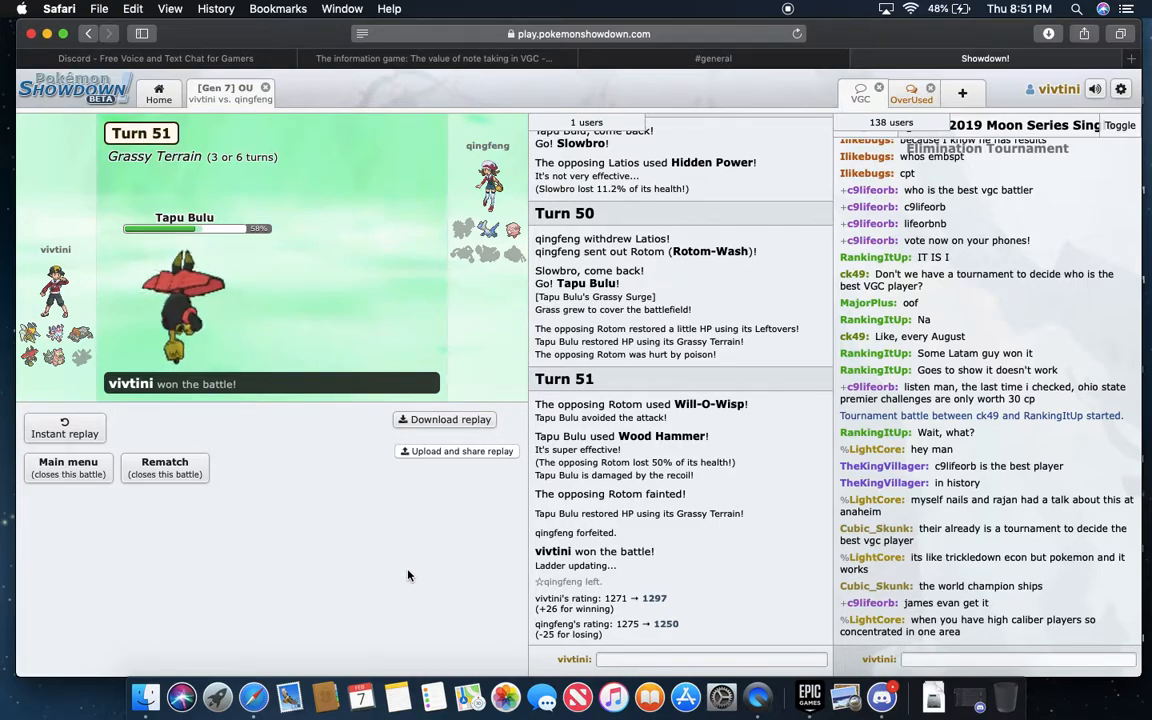
scroll(down, 3)
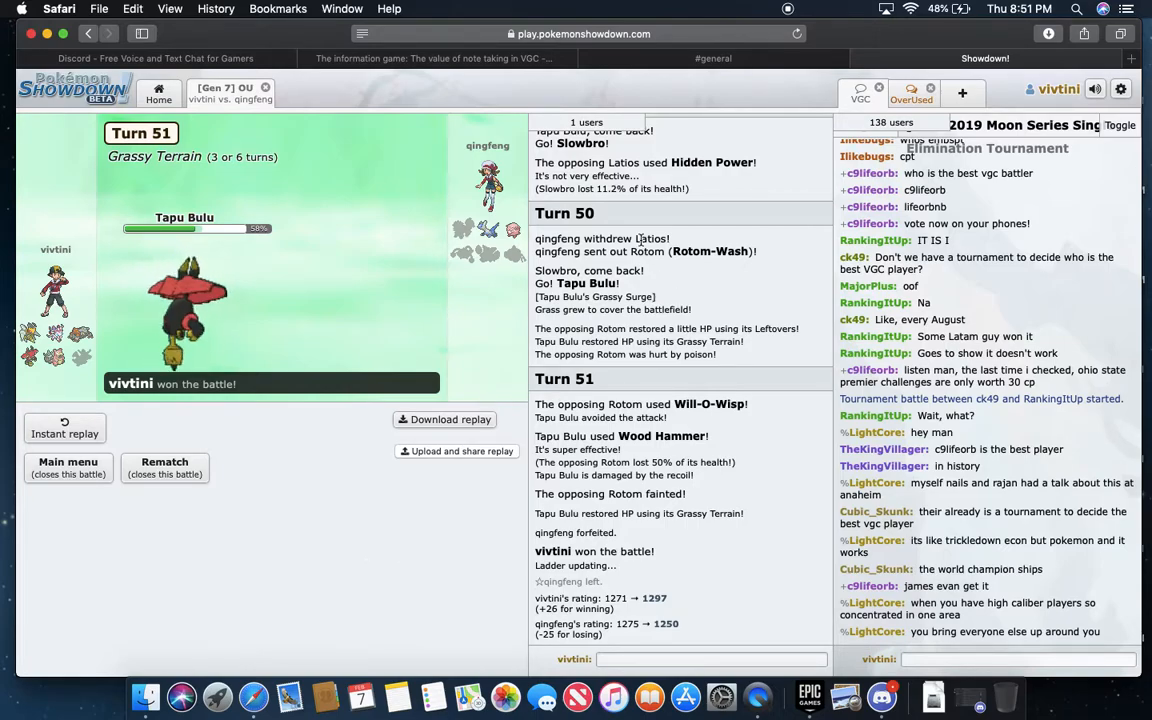
click(710, 660)
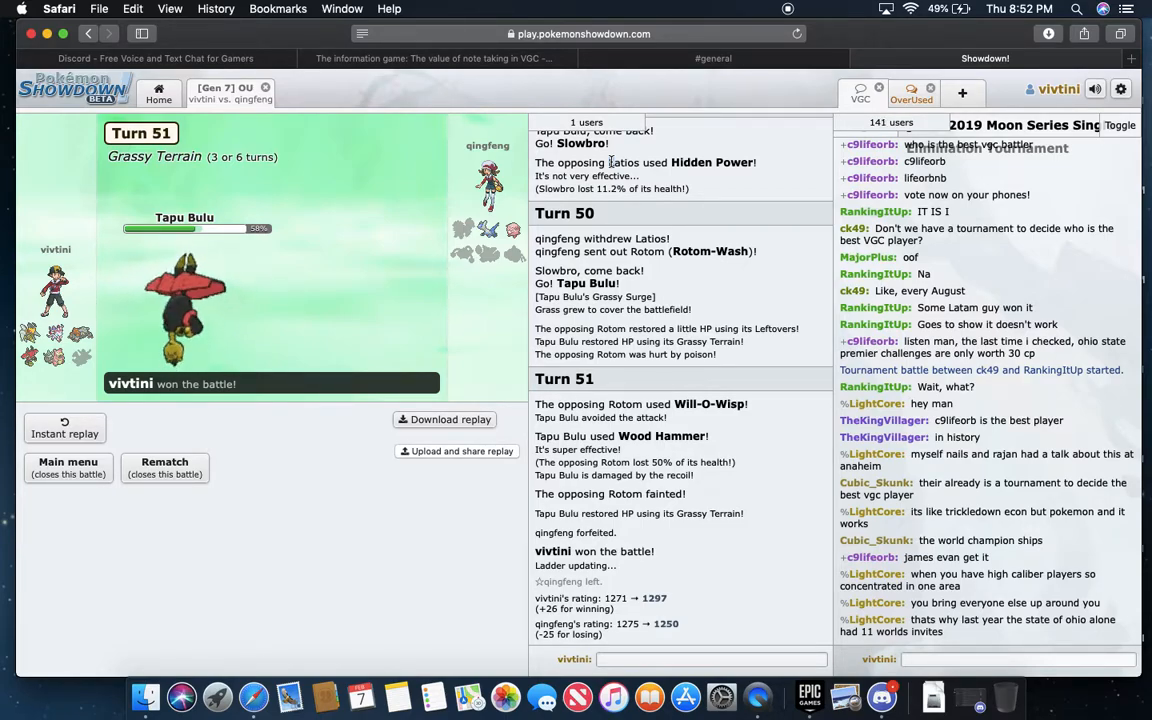
scroll(down, 3)
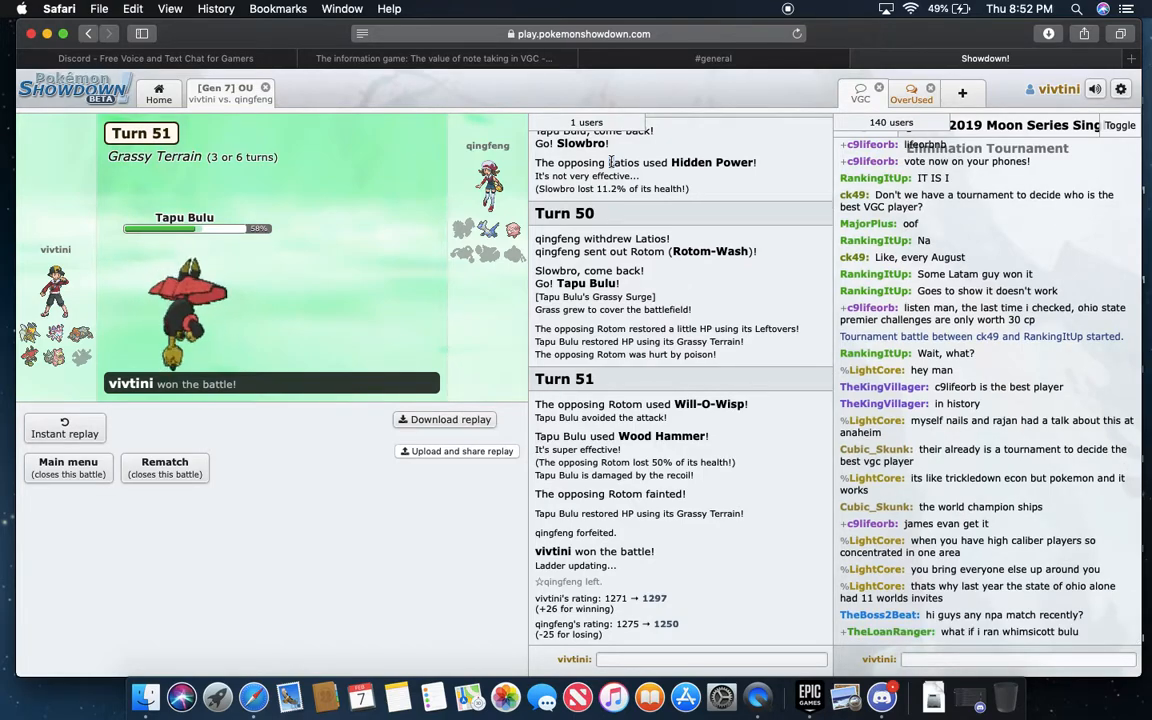
scroll(down, 3)
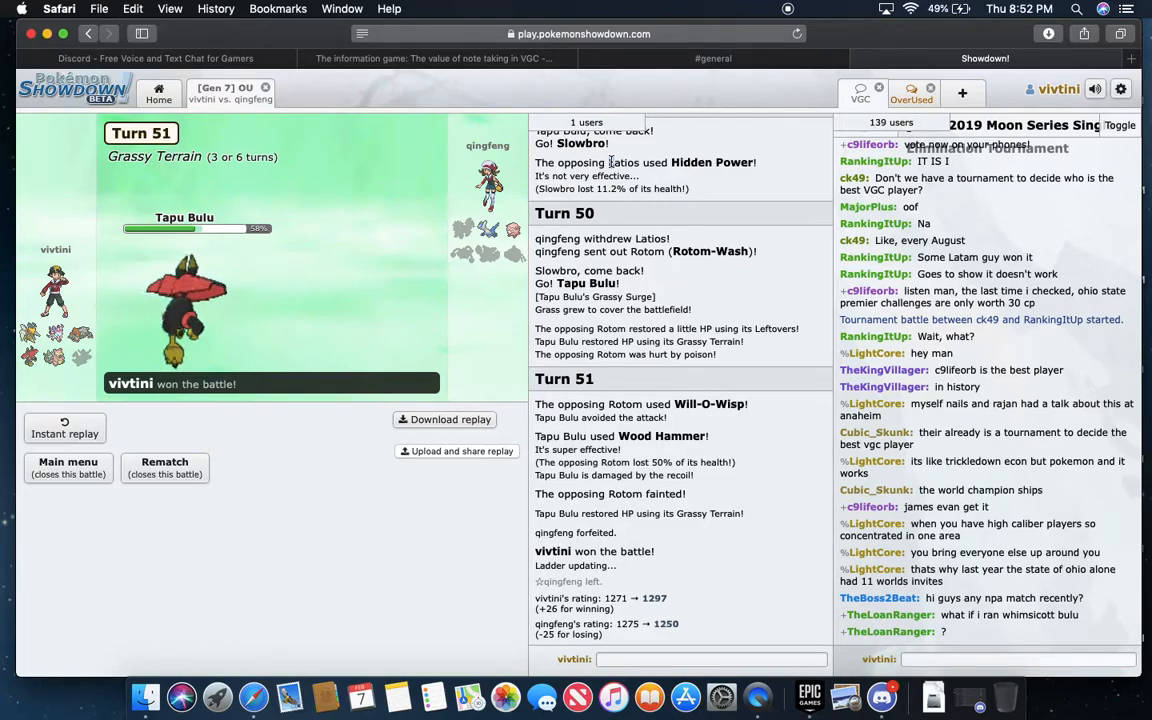
scroll(down, 3)
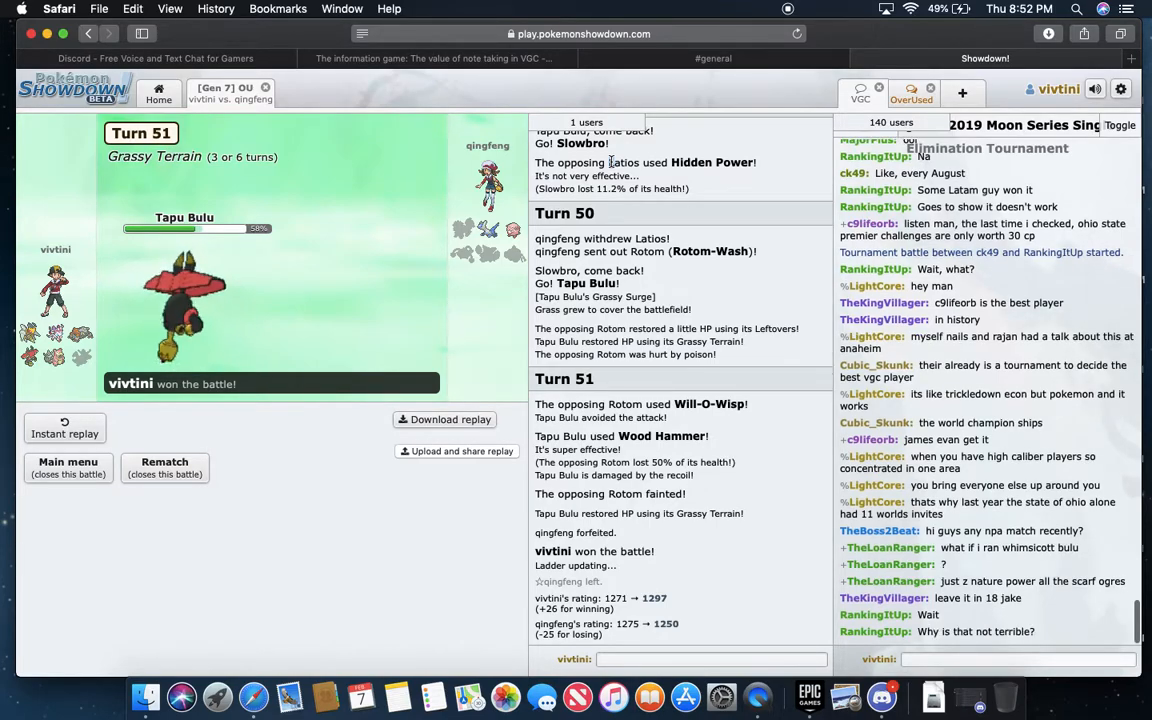
scroll(down, 3)
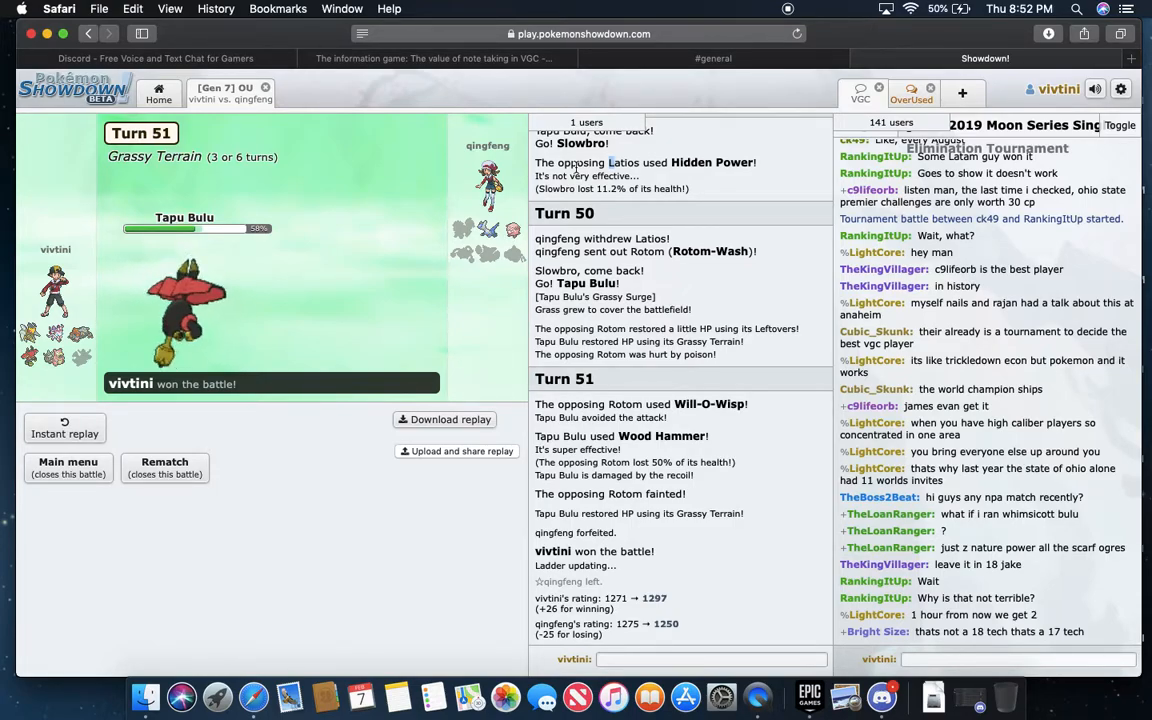
- Scroll the home page and bring up the Format dropdown listing battle formats
scroll(down, 3)
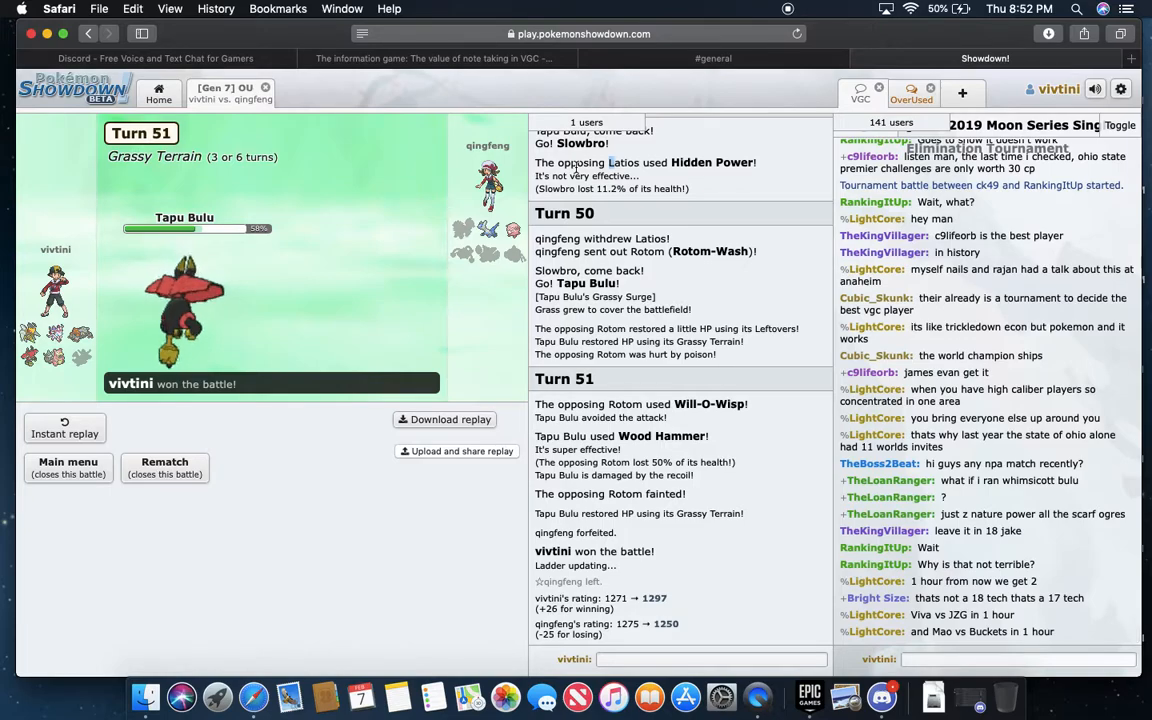
scroll(down, 3)
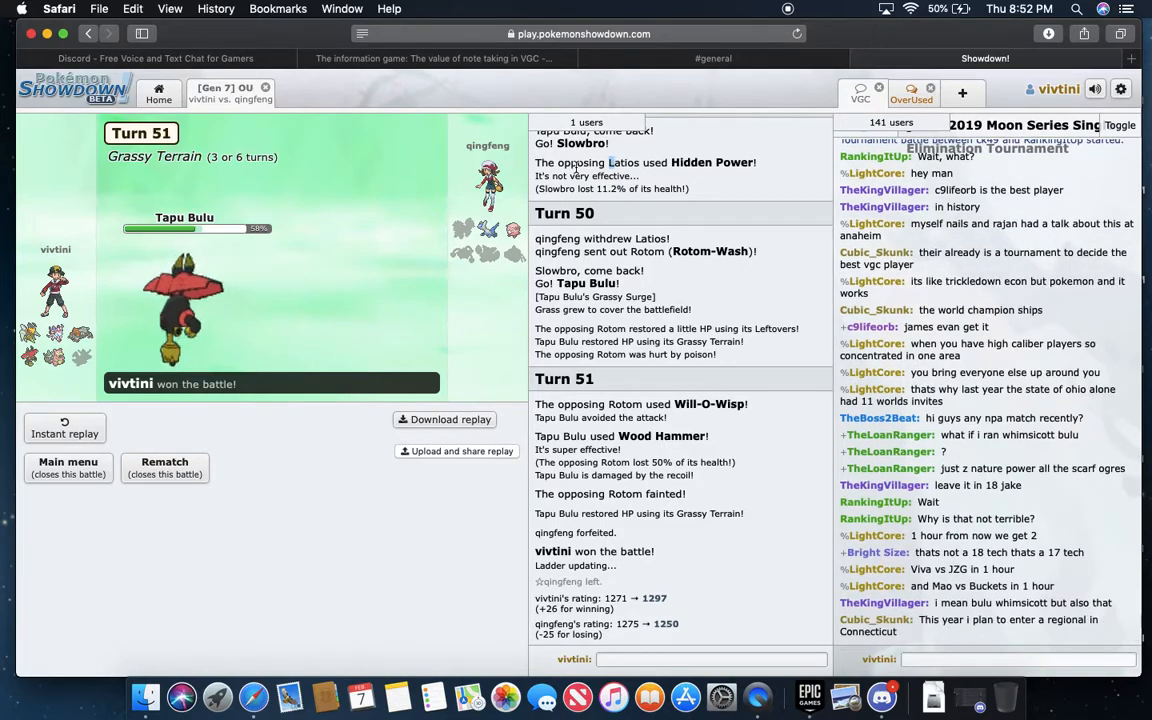
scroll(down, 3)
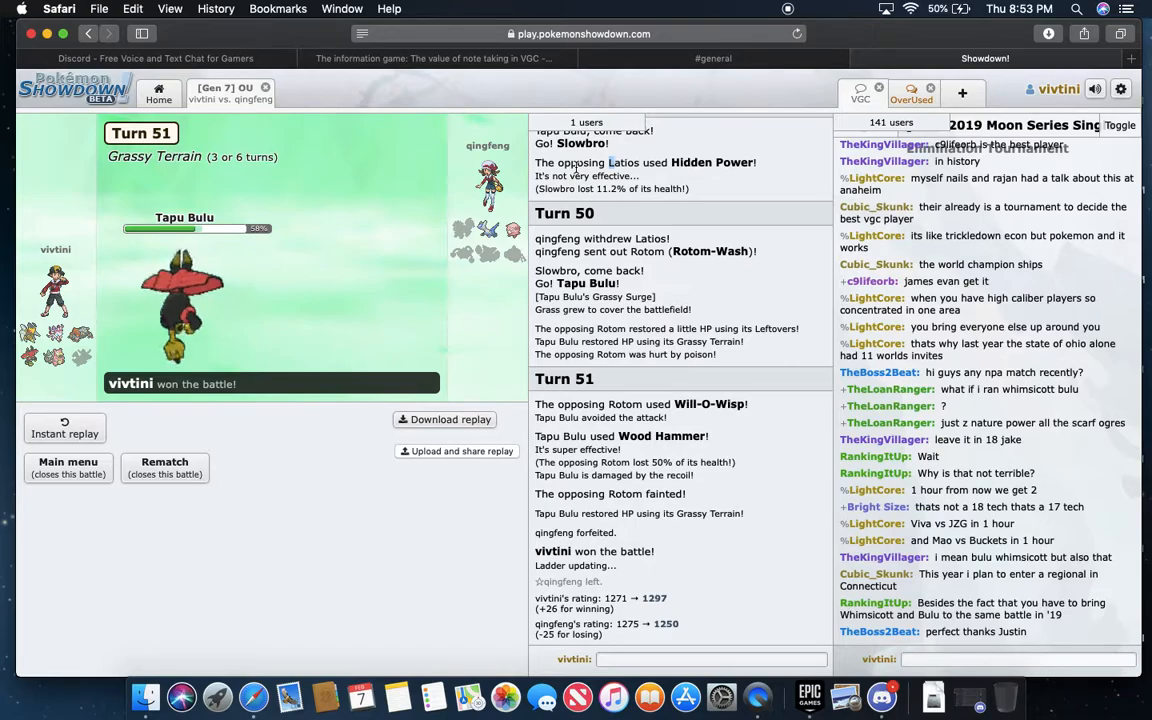
scroll(down, 3)
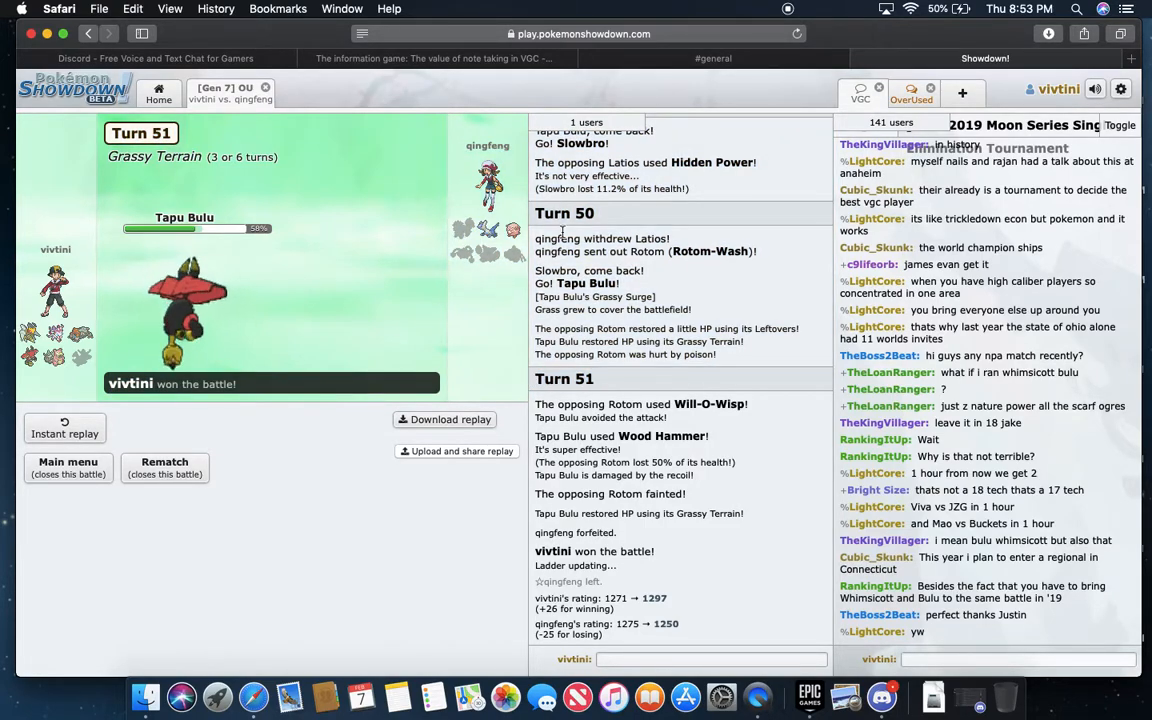
scroll(down, 3)
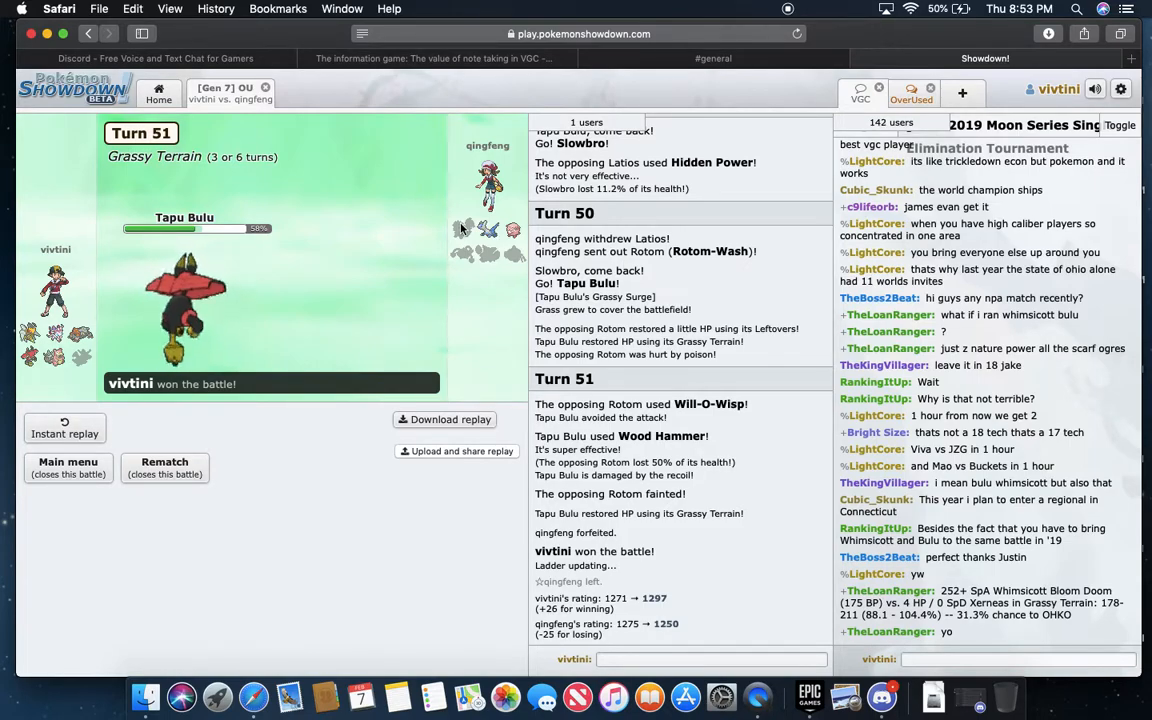
click(898, 696)
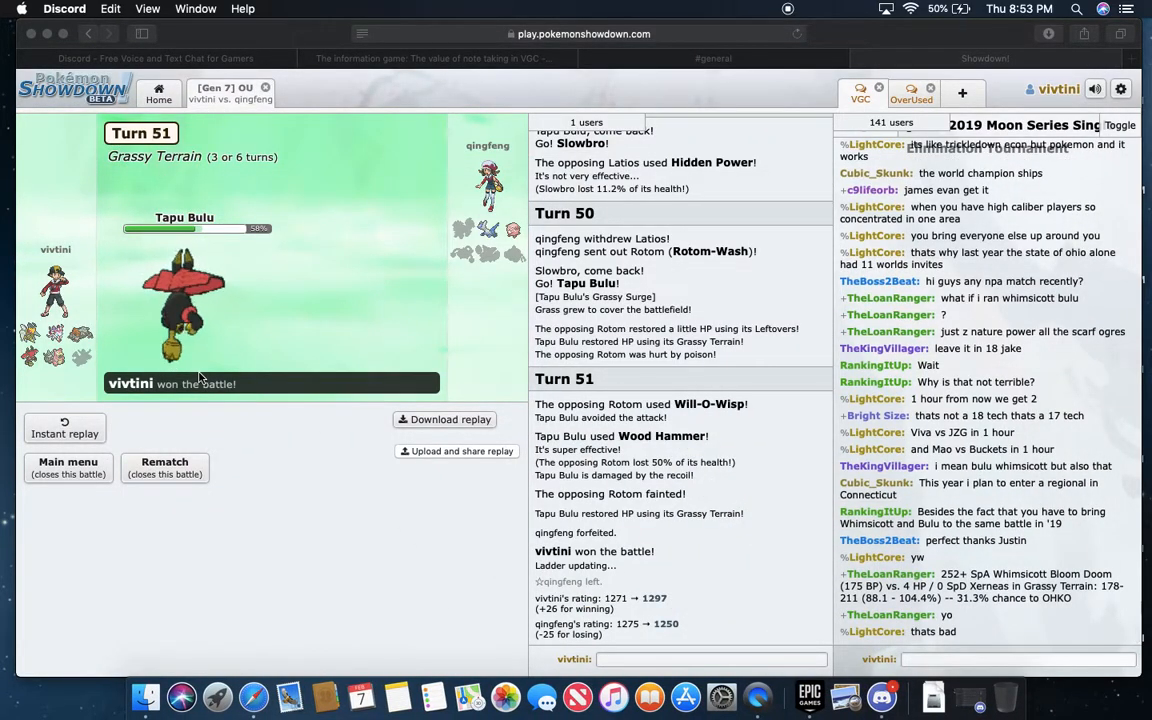
scroll(down, 3)
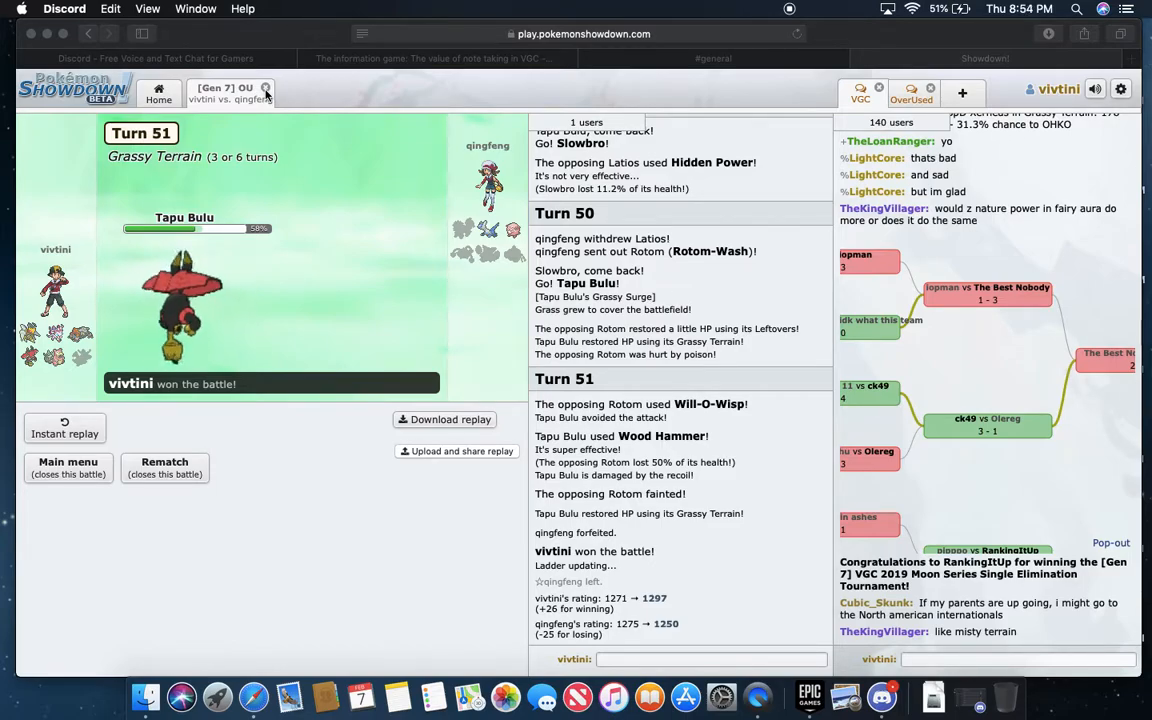
scroll(down, 3)
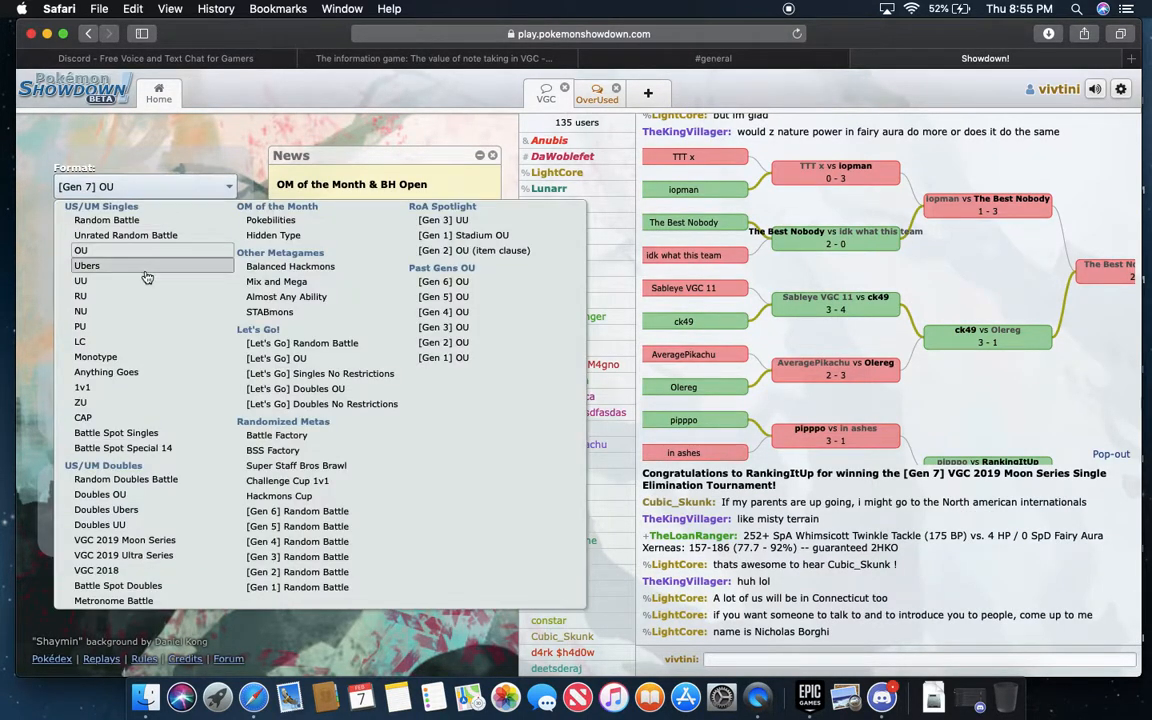
mouse_move(304, 488)
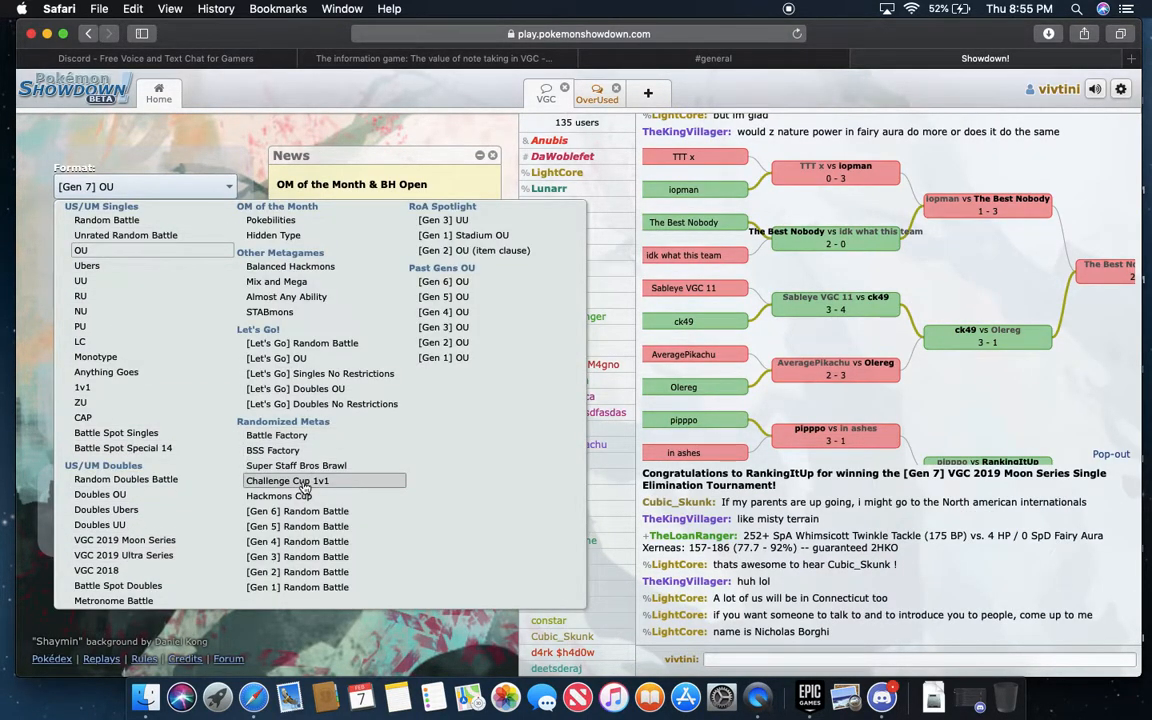
- Pick Challenge Cup 1v1 as the format and start a rated battle against BootyBlender9000
click(288, 480)
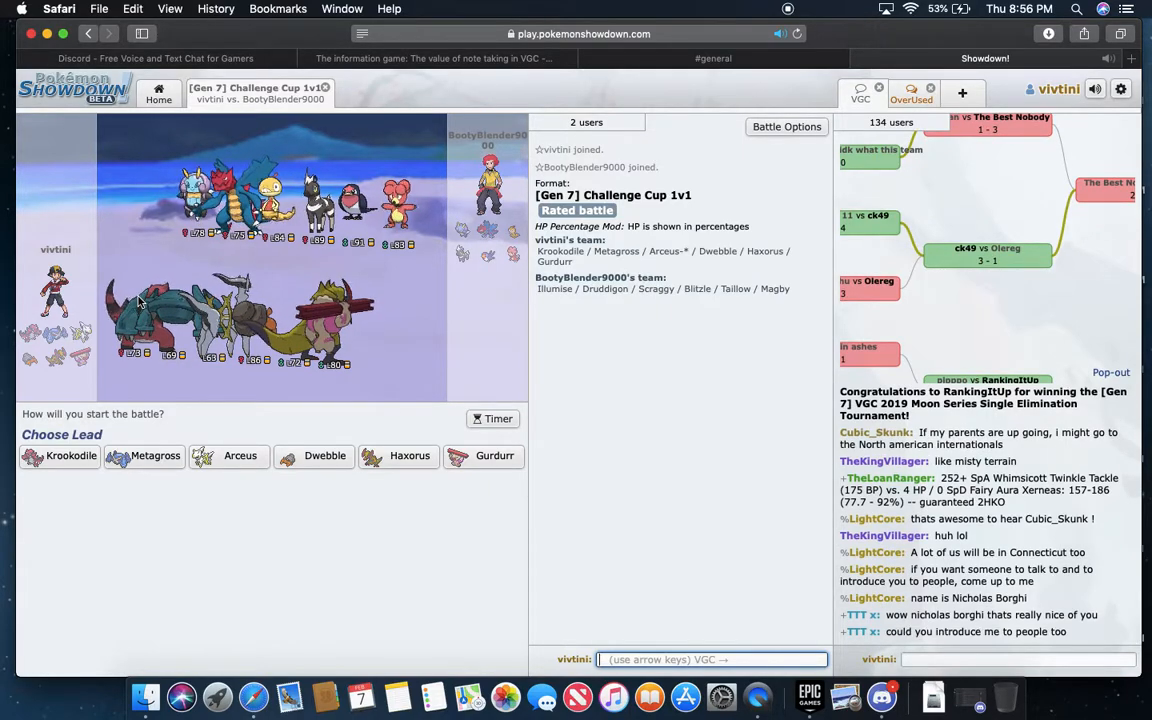
mouse_move(324, 456)
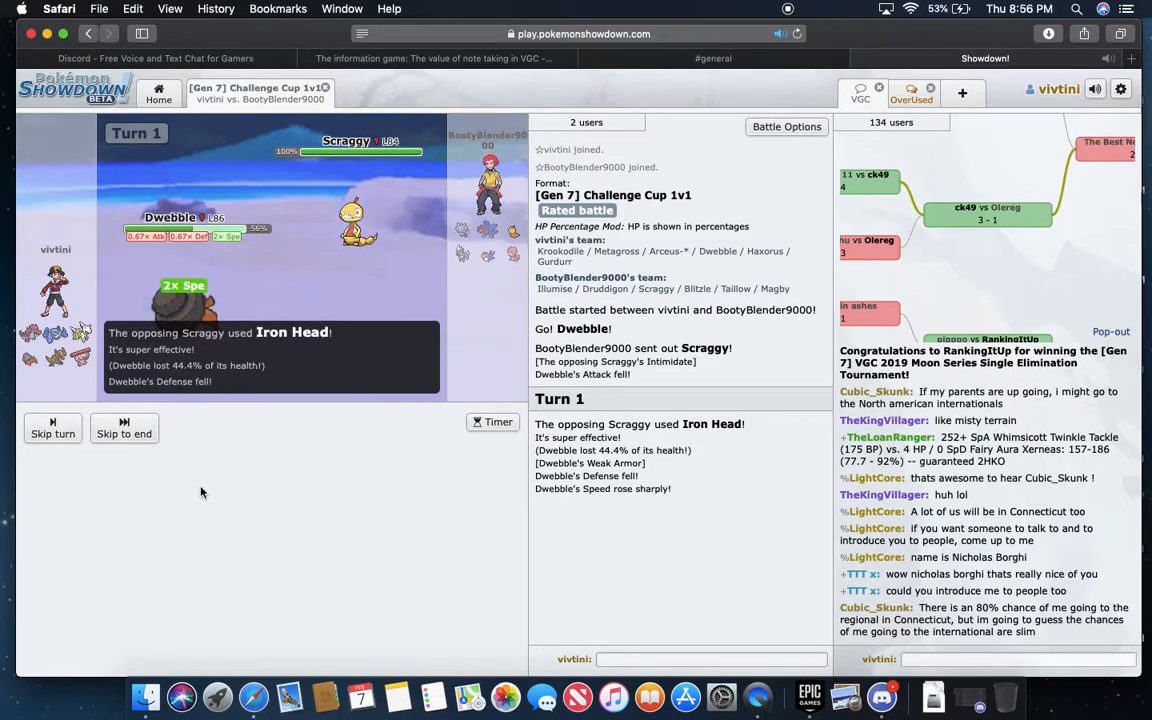
- Skip turn 1's animation and have Dwebble use Stone Edge on Scraggy, losing when Dwebble faints
click(124, 432)
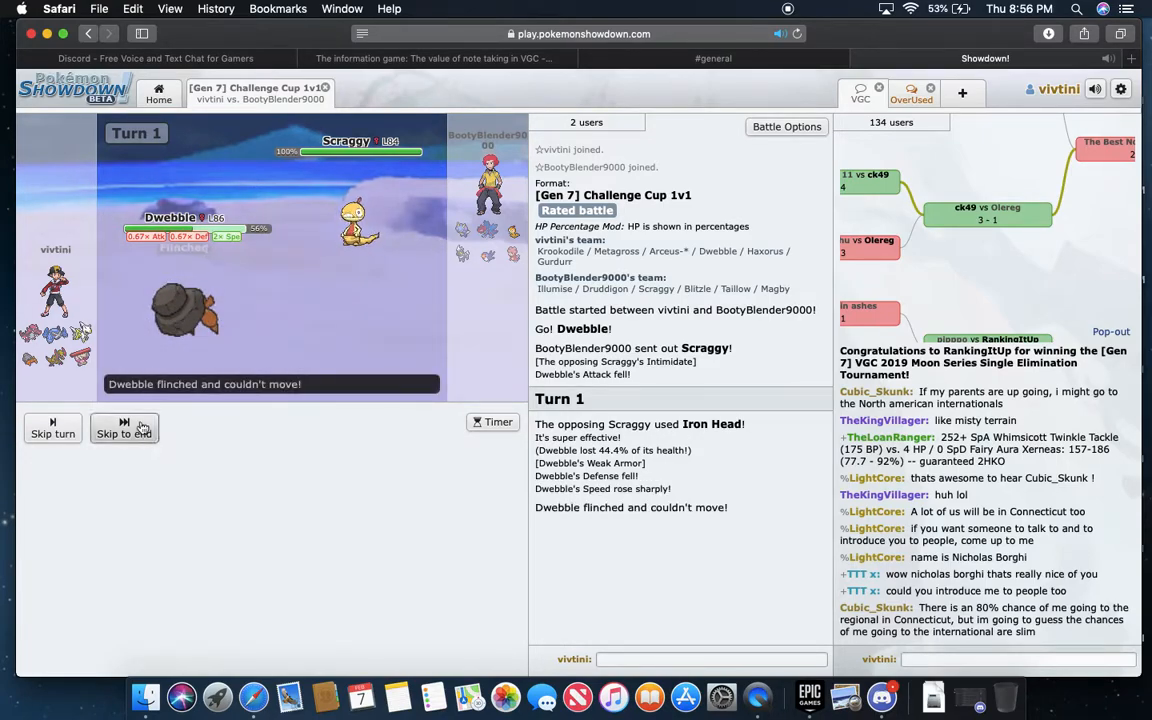
click(124, 428)
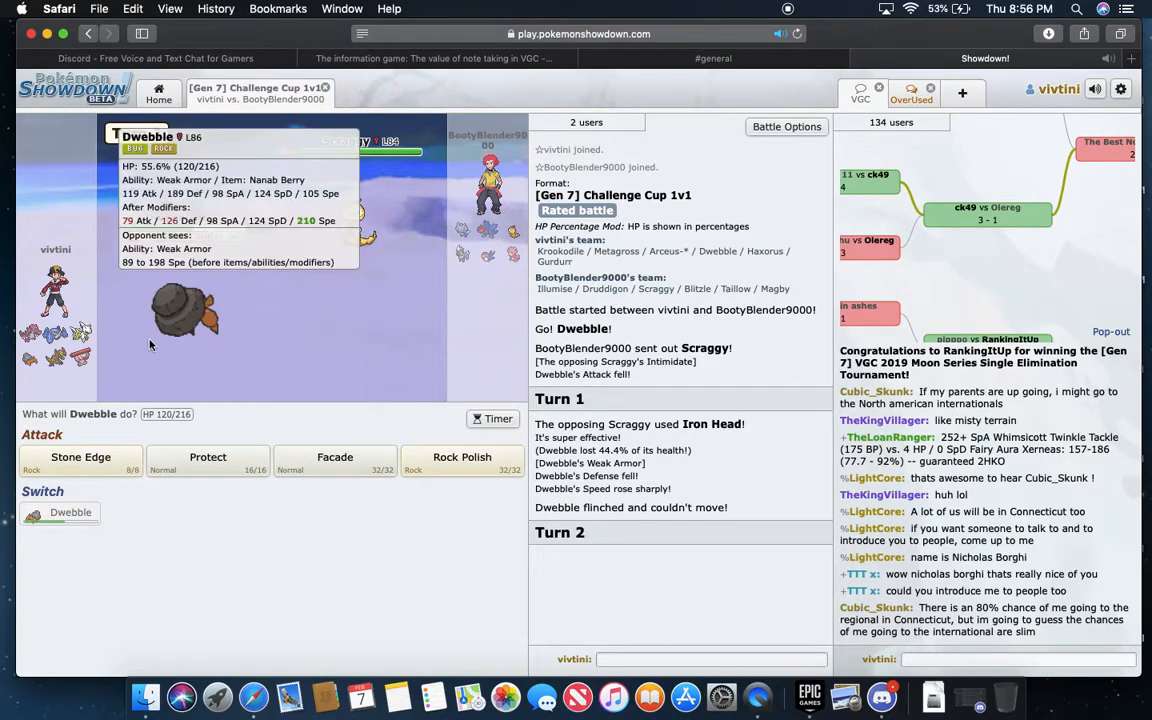
click(80, 456)
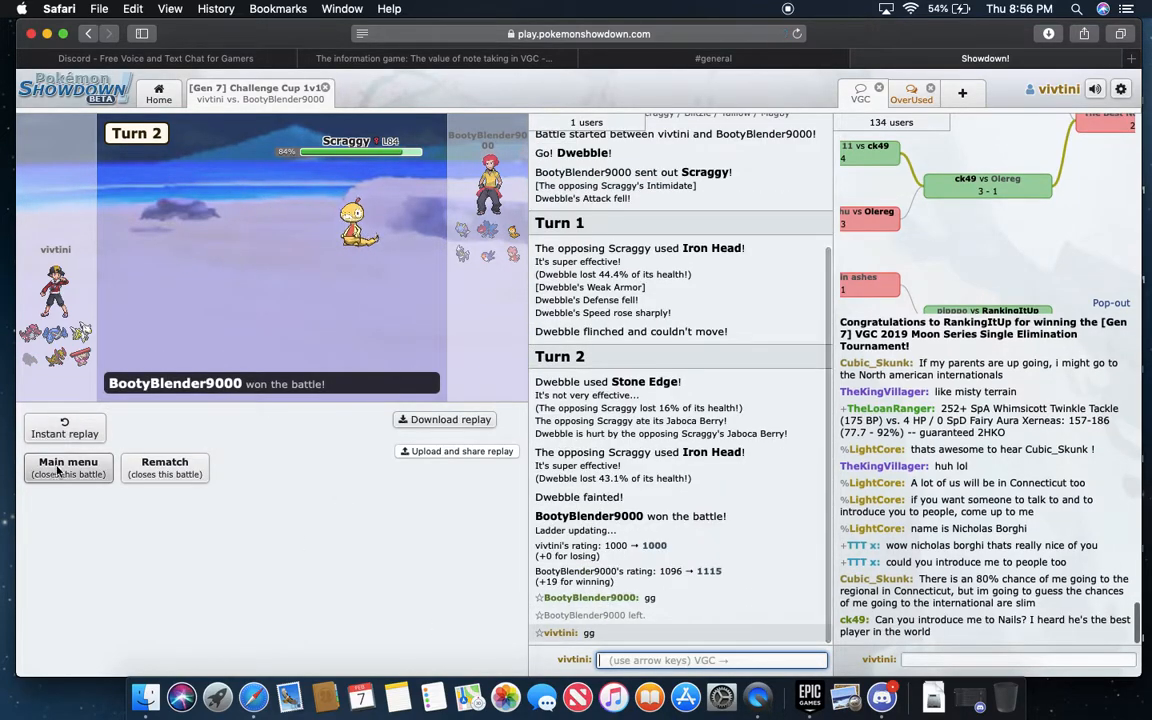
- Leave the lost battle, lead with Exeggutor against Leavanny using Low Kick, then return Home
click(68, 468)
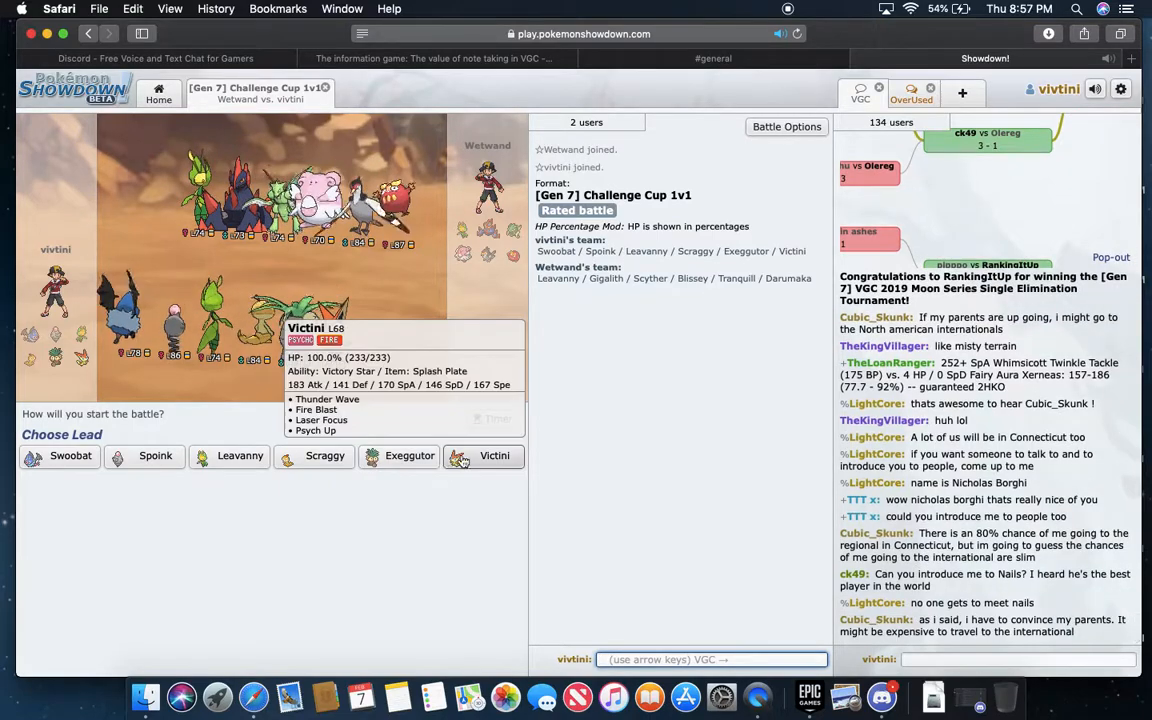
mouse_move(408, 456)
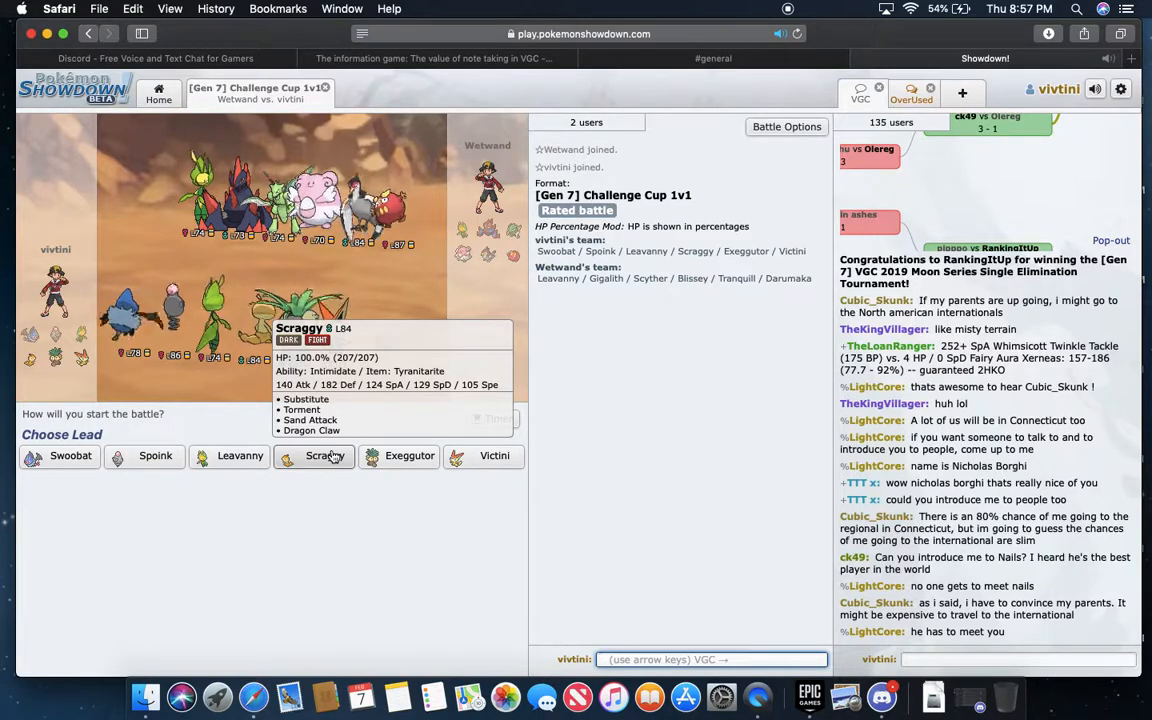
mouse_move(240, 456)
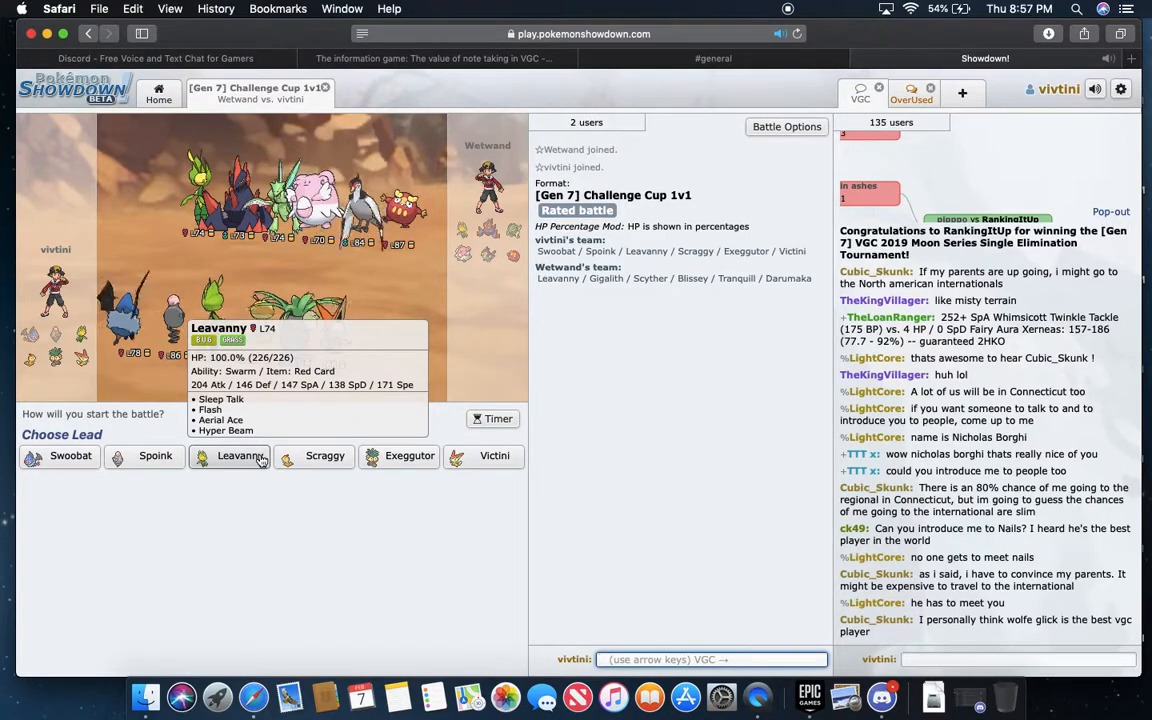
mouse_move(156, 456)
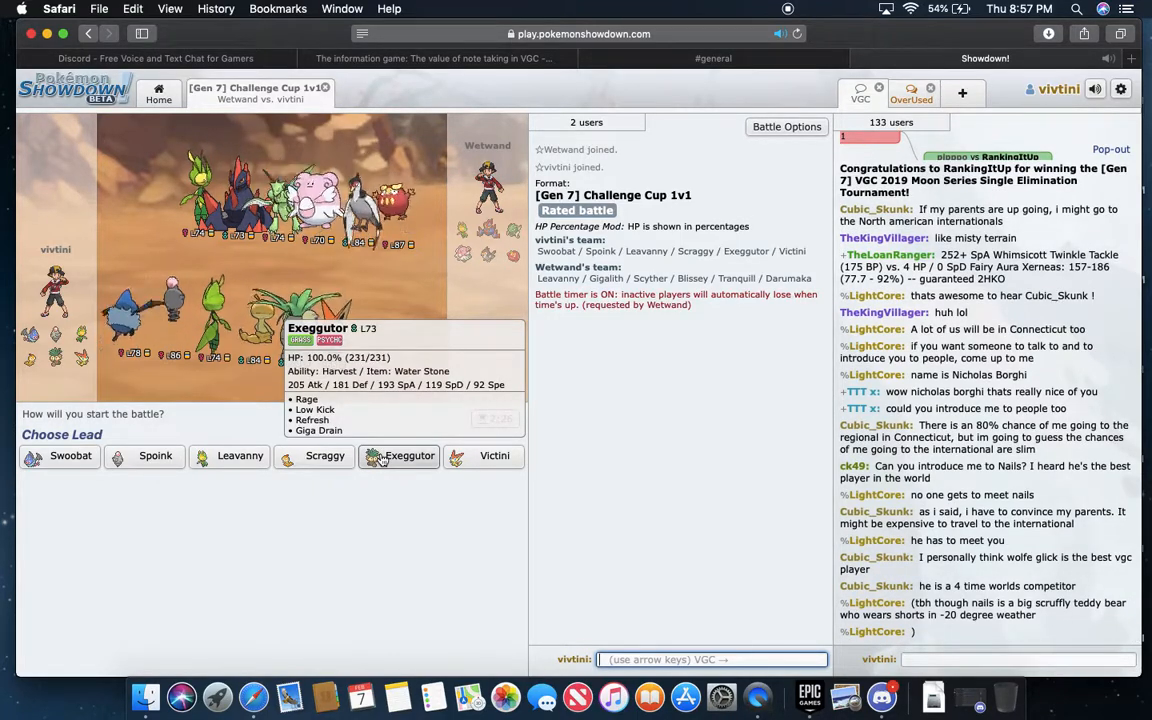
mouse_move(324, 456)
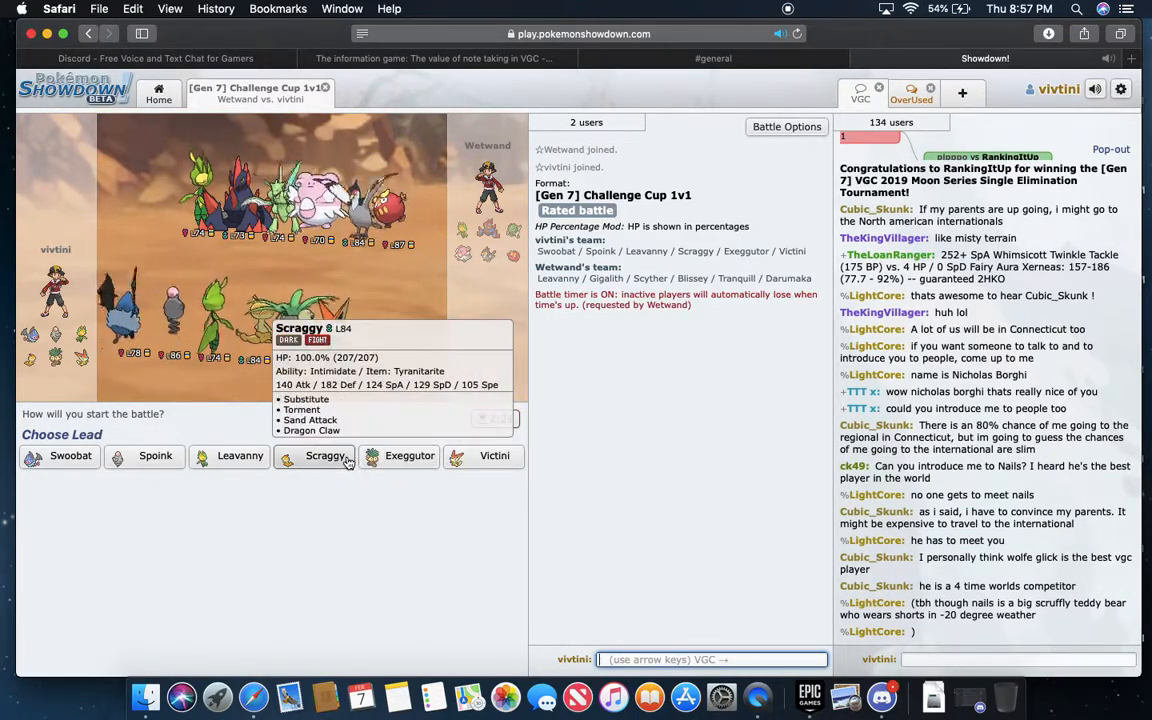
mouse_move(156, 456)
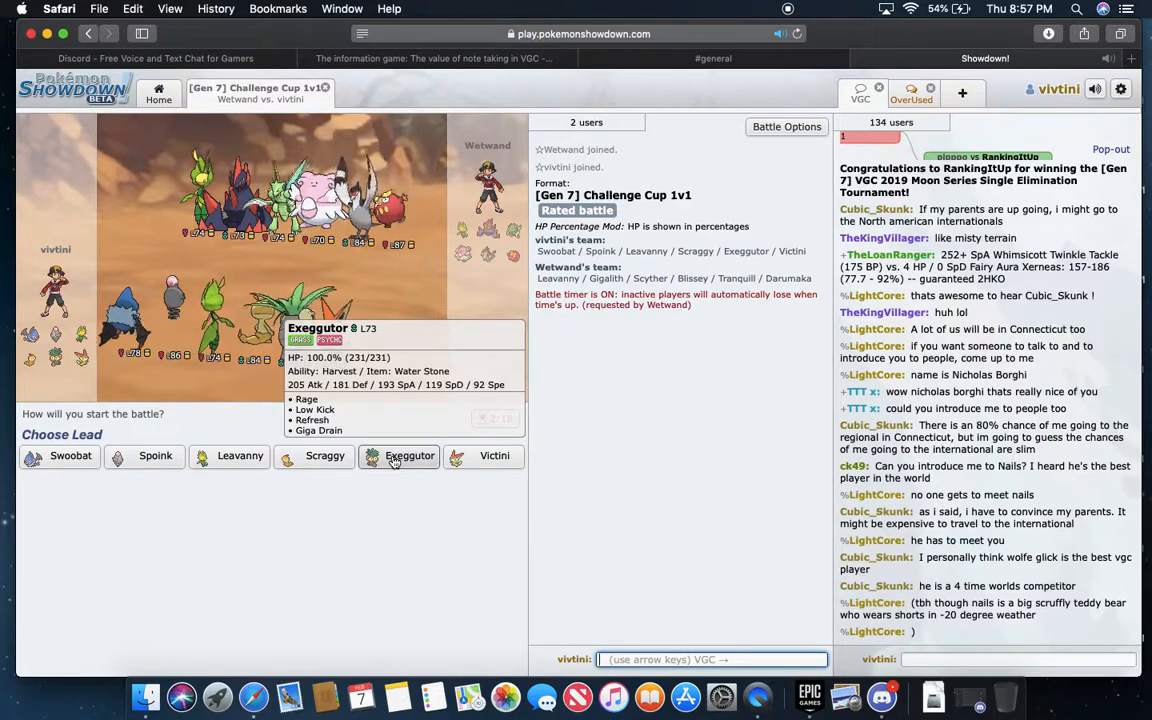
click(408, 456)
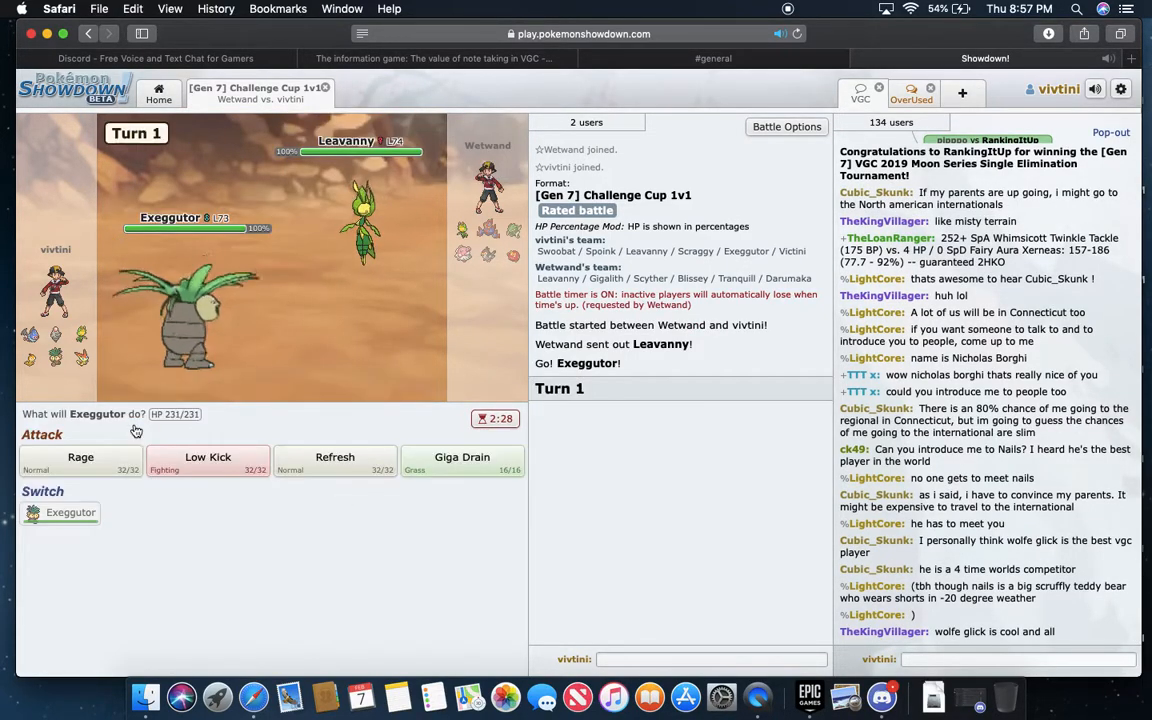
mouse_move(336, 462)
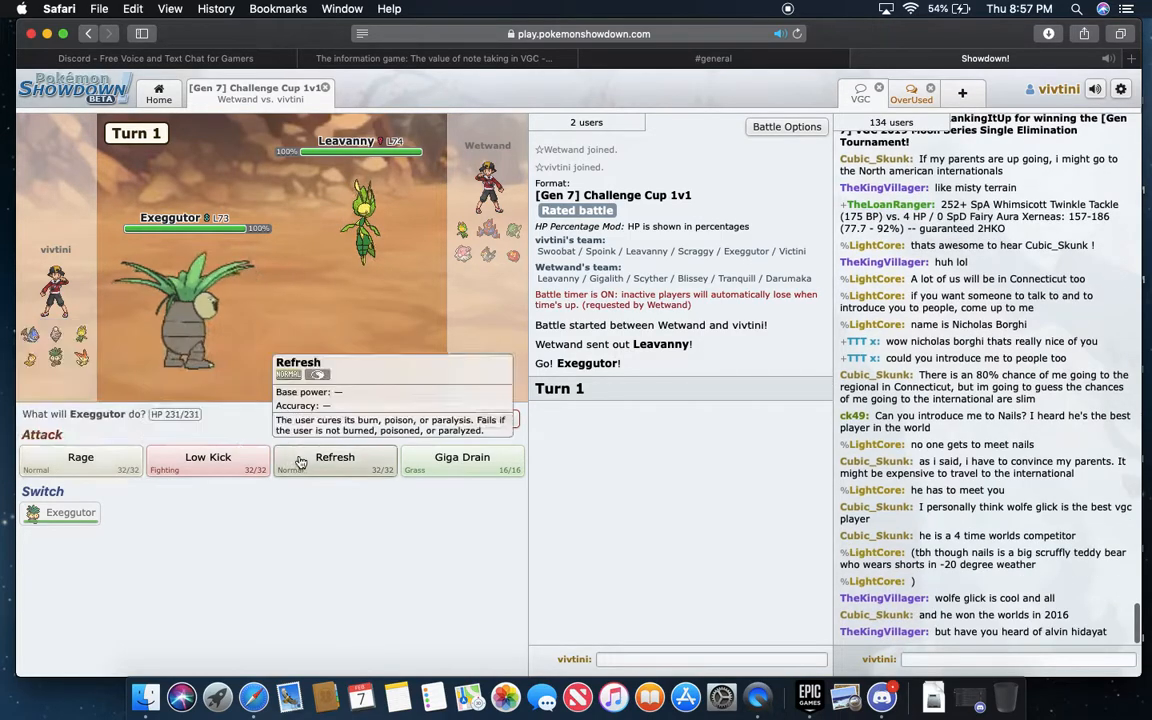
mouse_move(208, 460)
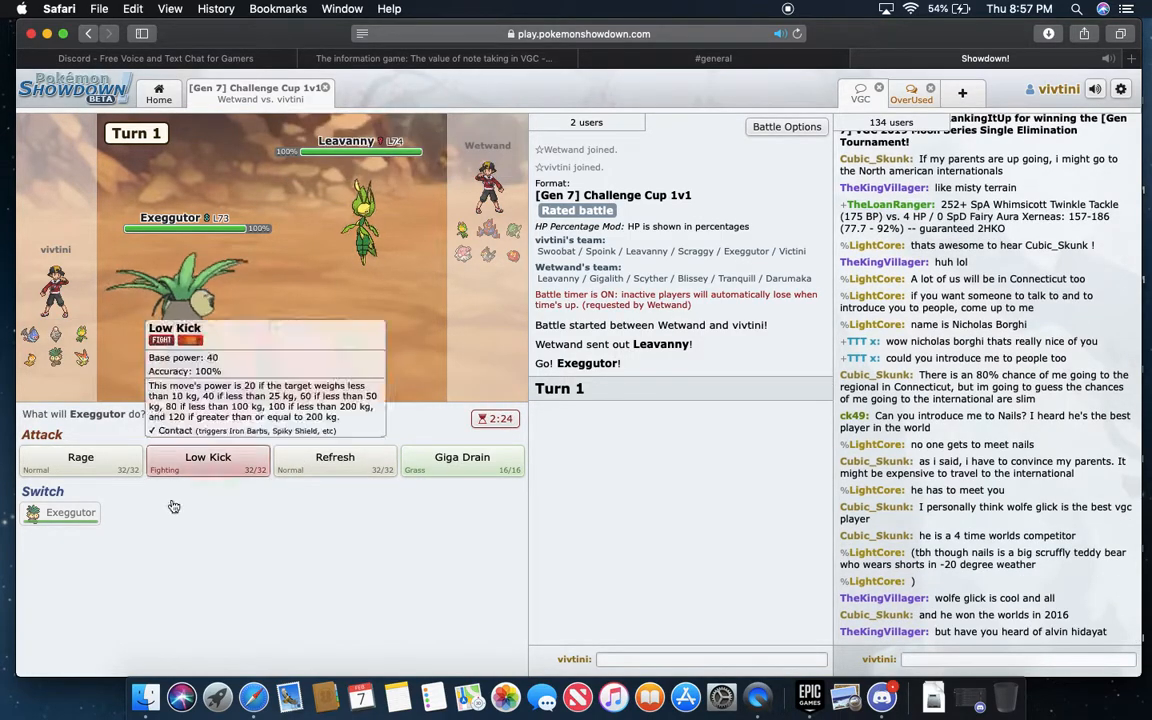
click(208, 460)
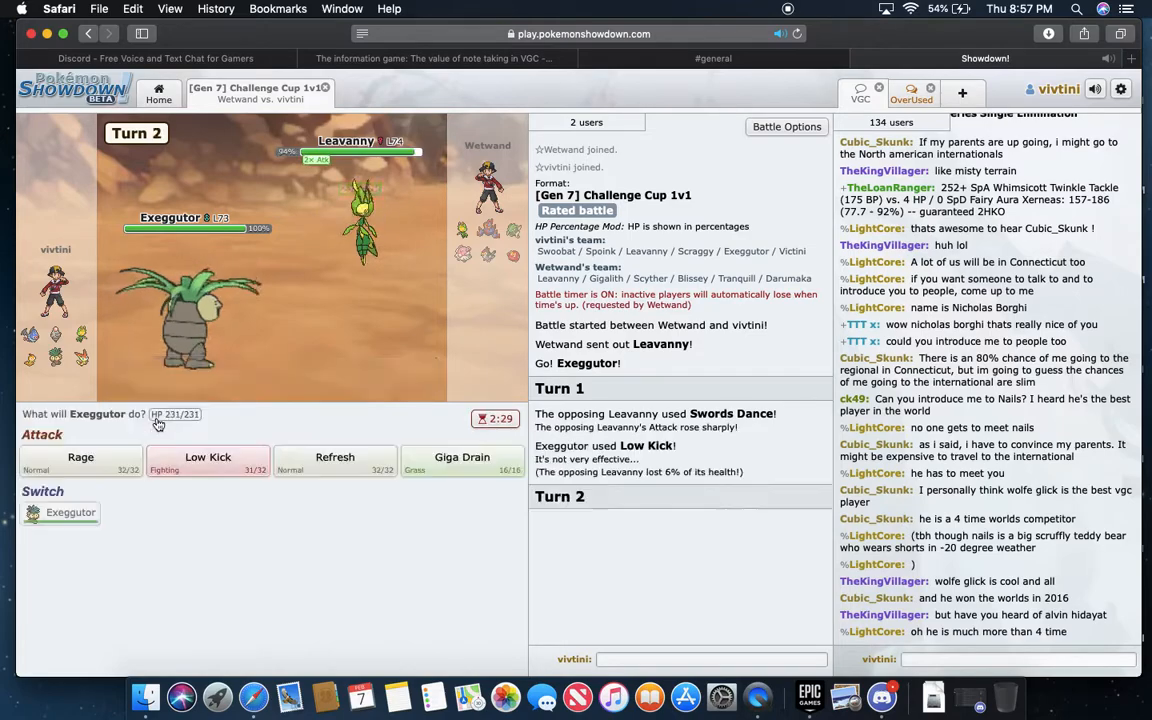
click(208, 456)
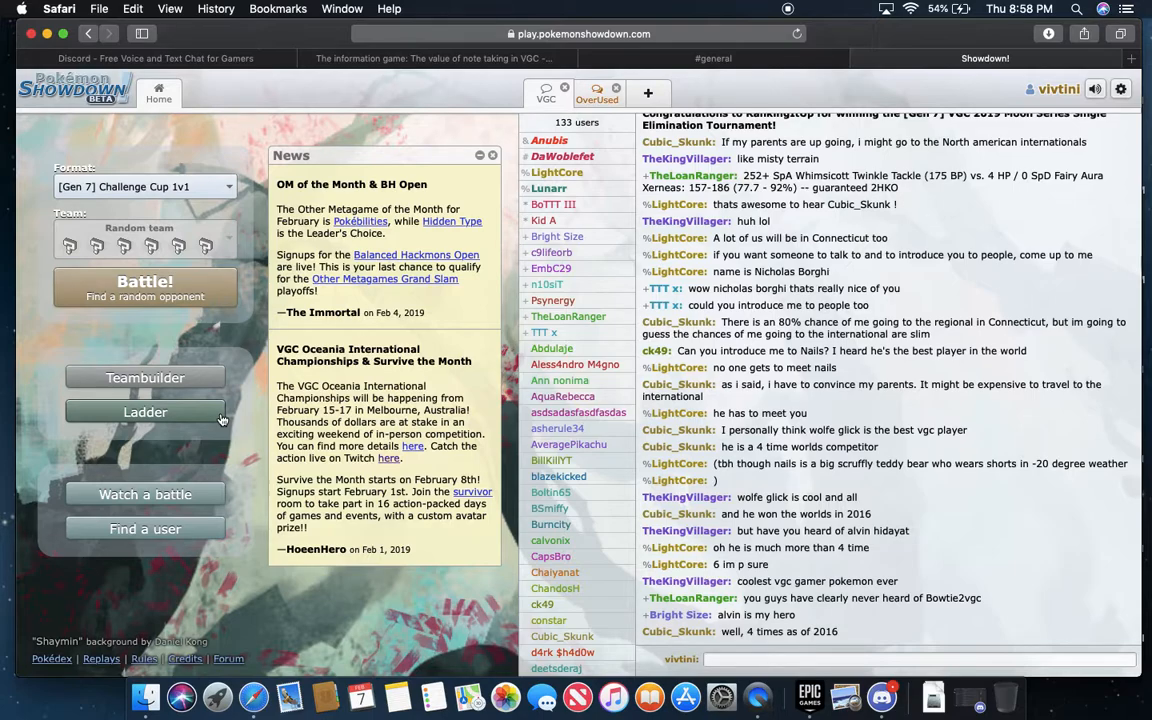
mouse_move(204, 448)
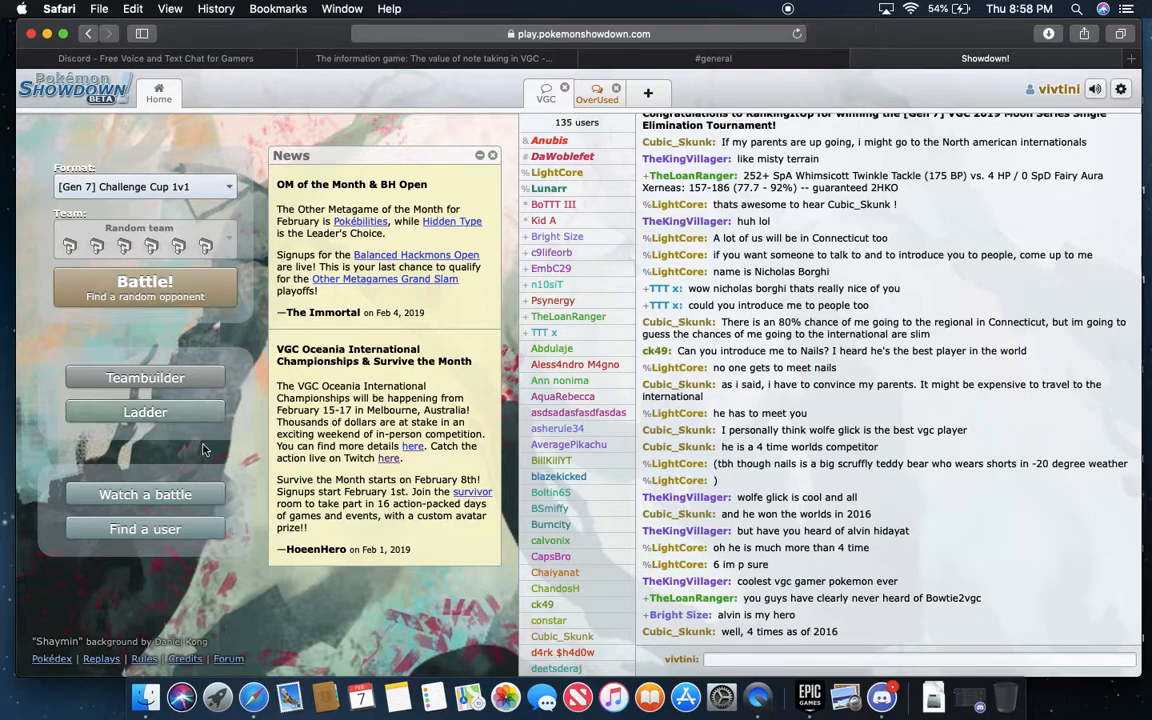
click(144, 376)
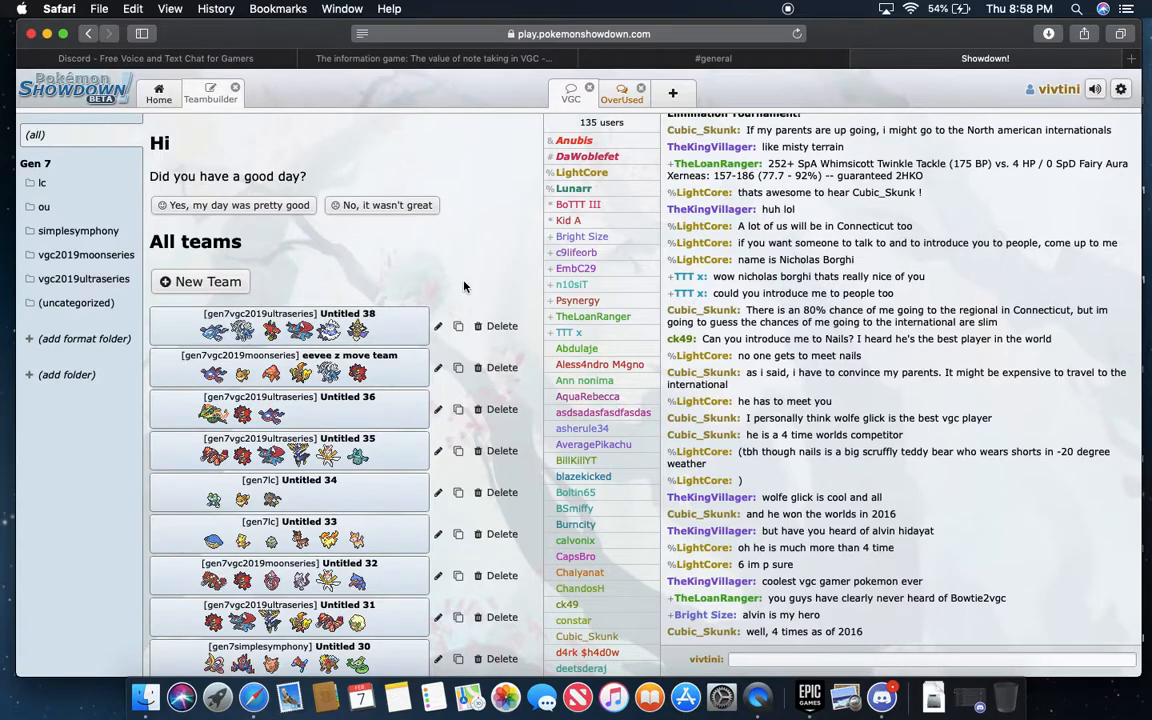
scroll(down, 3)
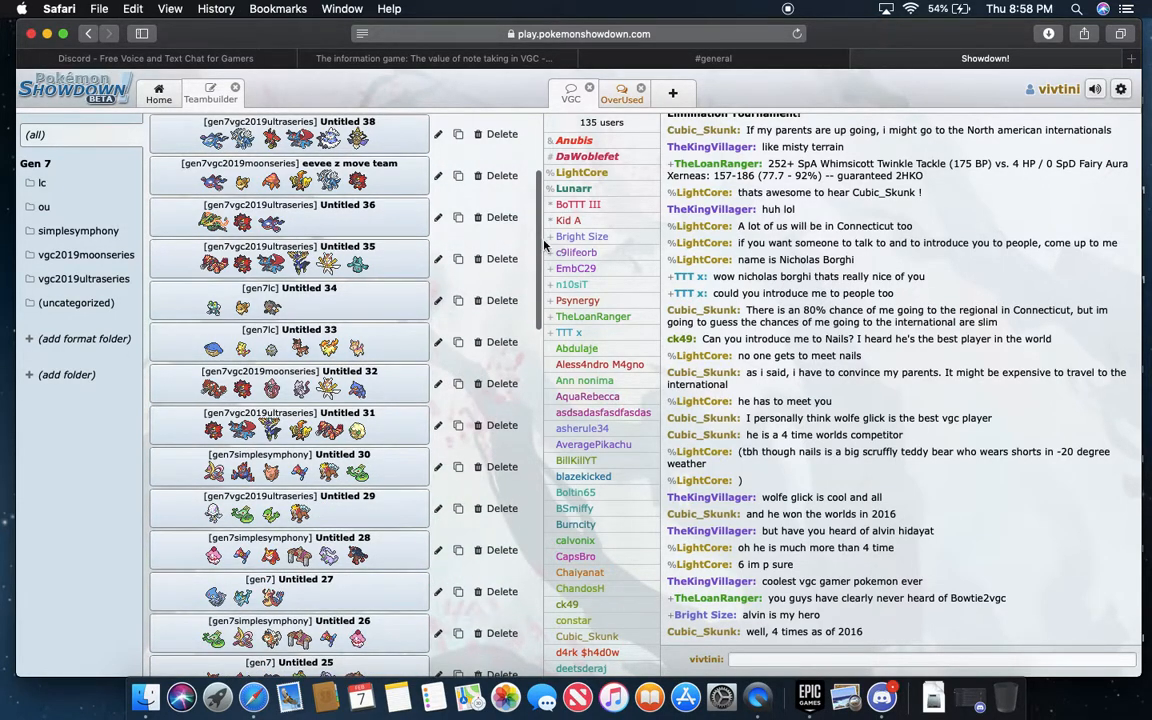
scroll(down, 3)
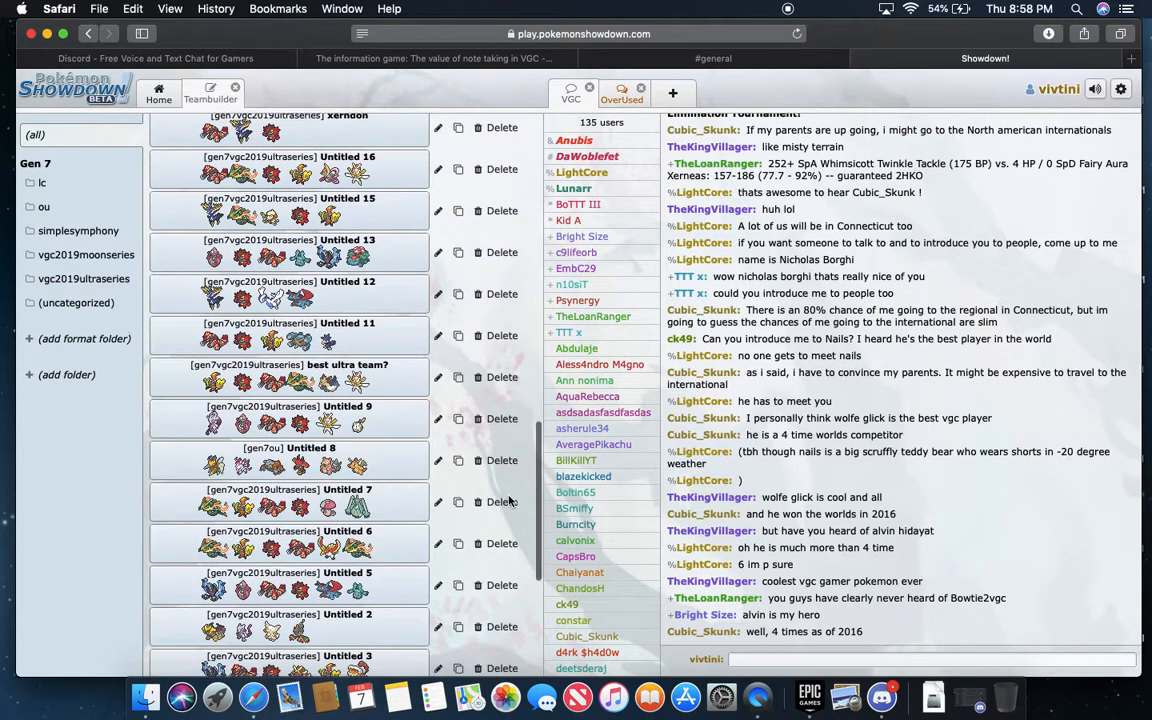
click(310, 448)
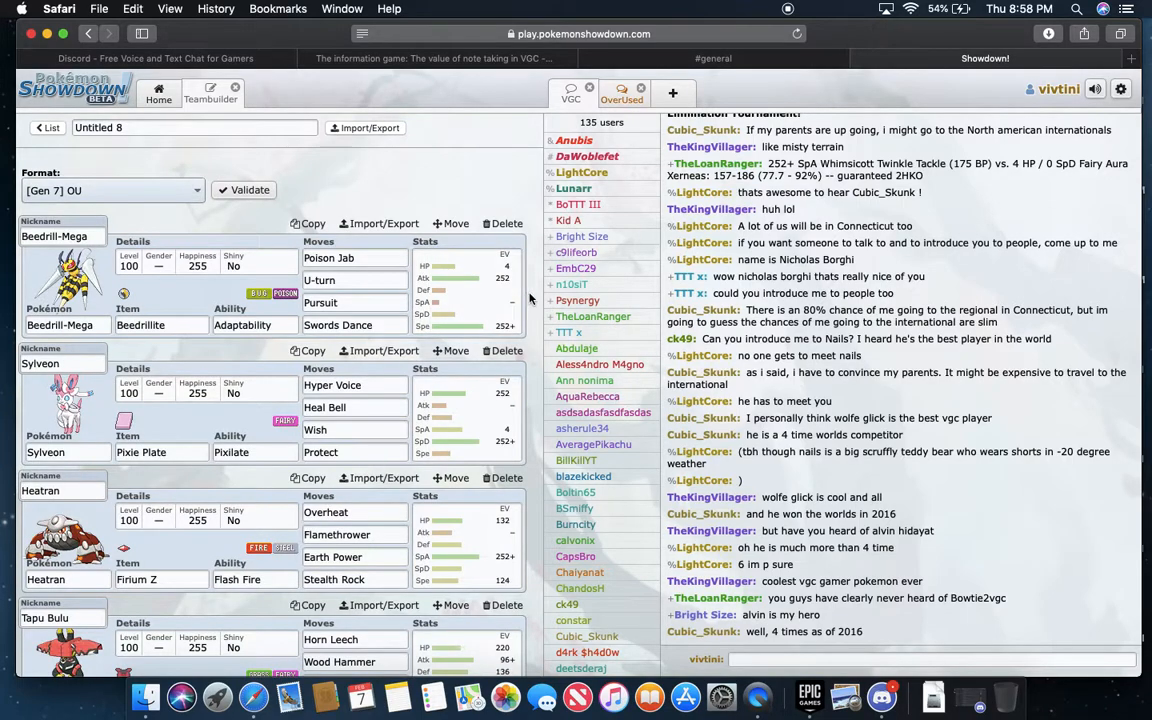
scroll(down, 3)
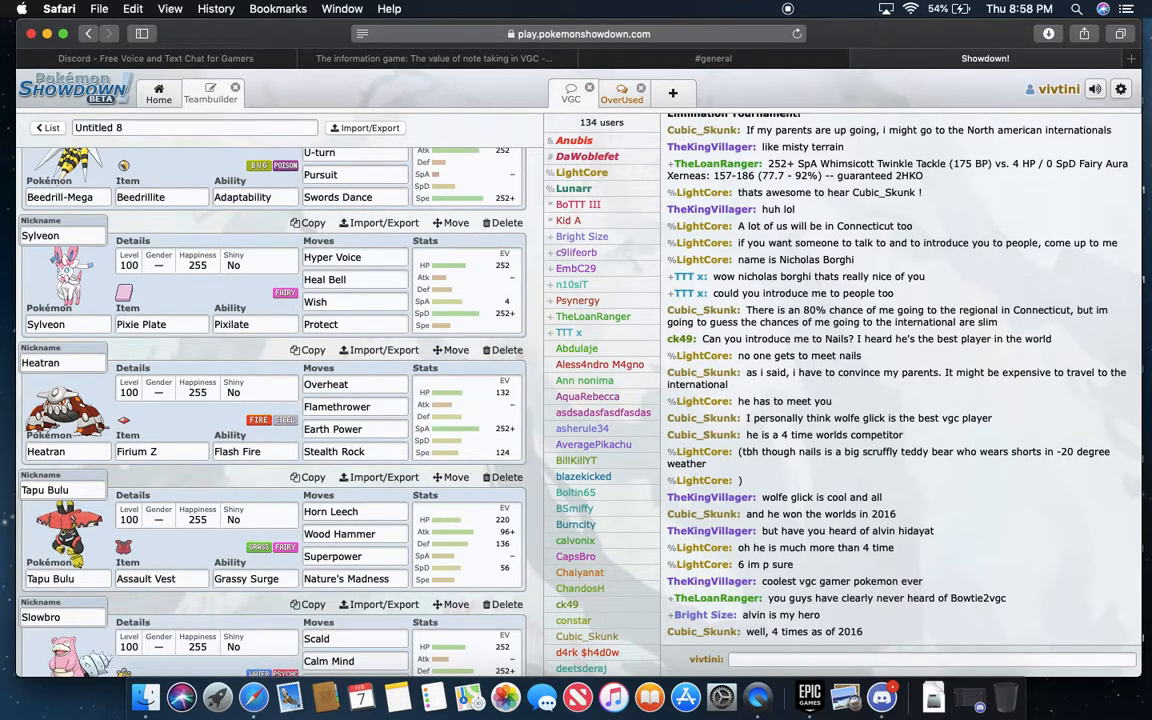
scroll(down, 3)
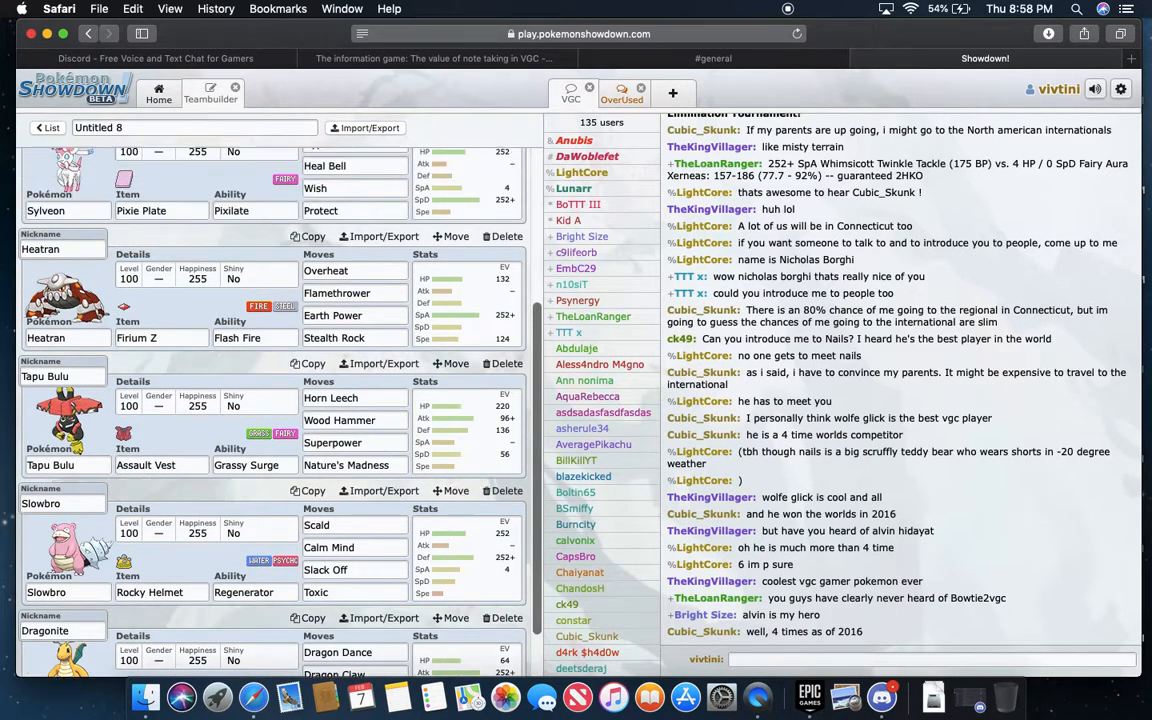
scroll(up, 3)
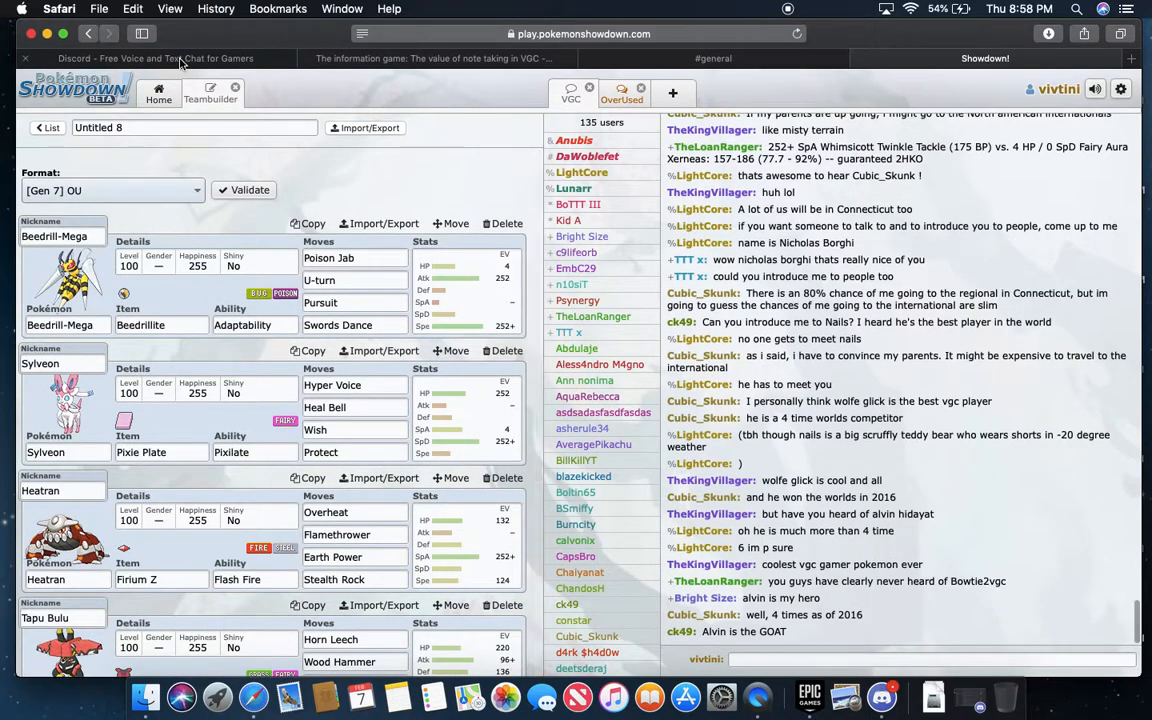
click(158, 92)
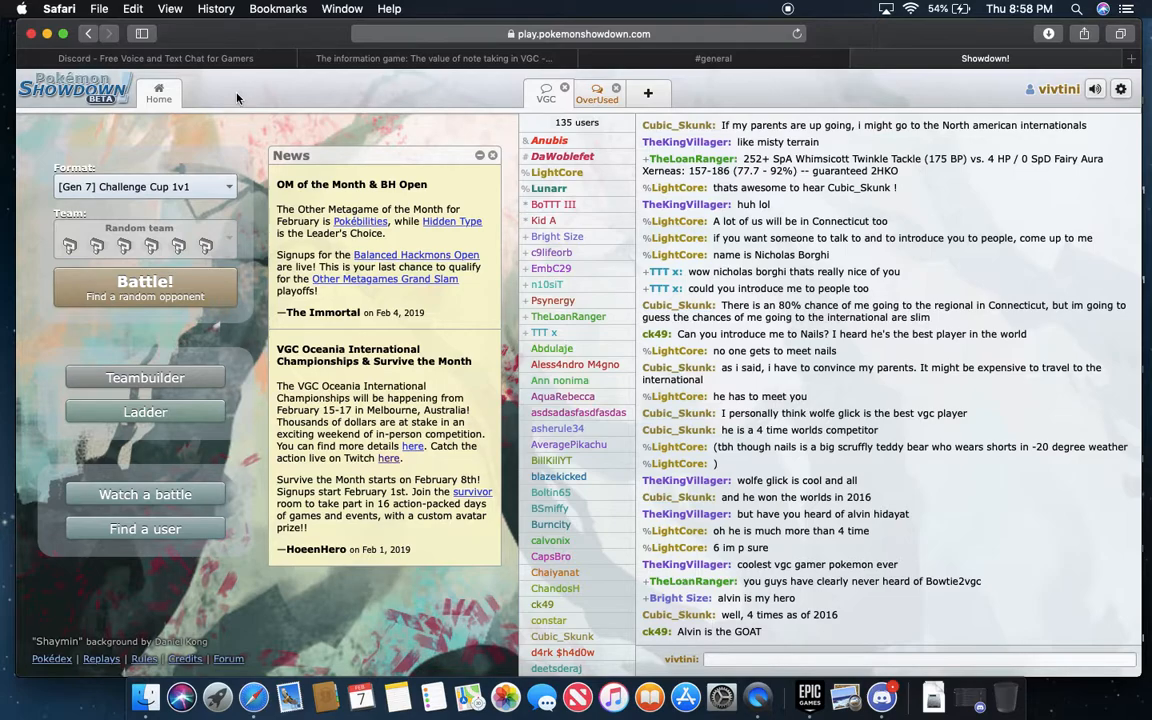
scroll(down, 3)
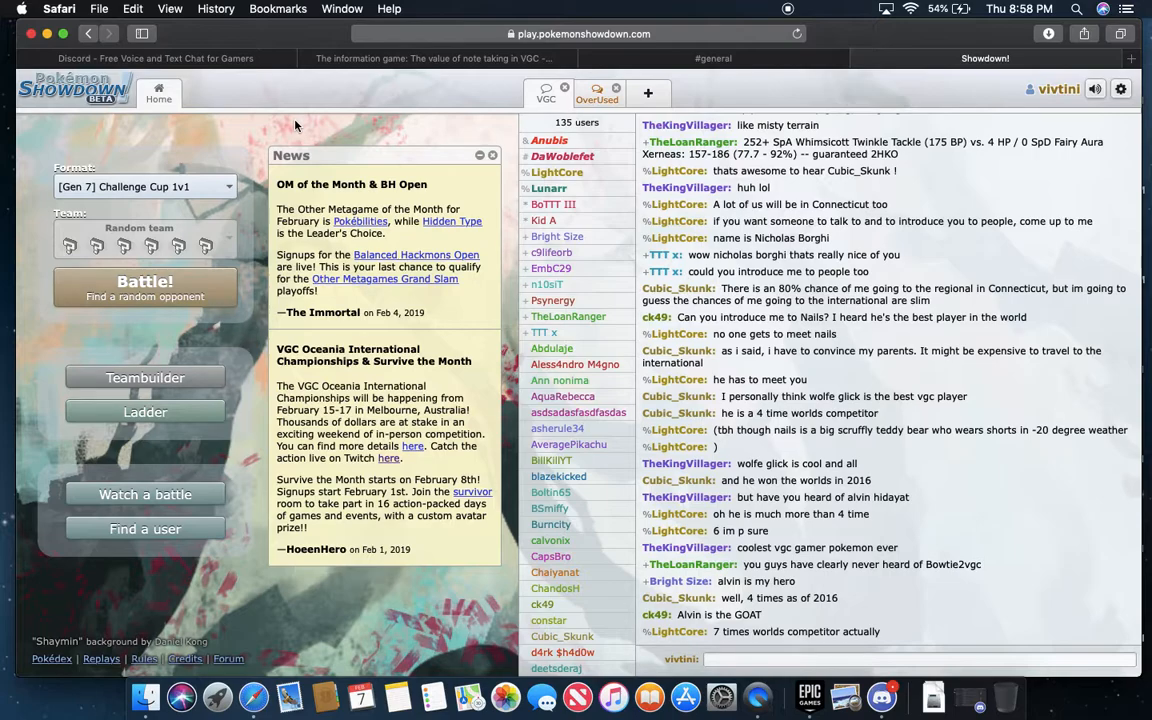
scroll(down, 3)
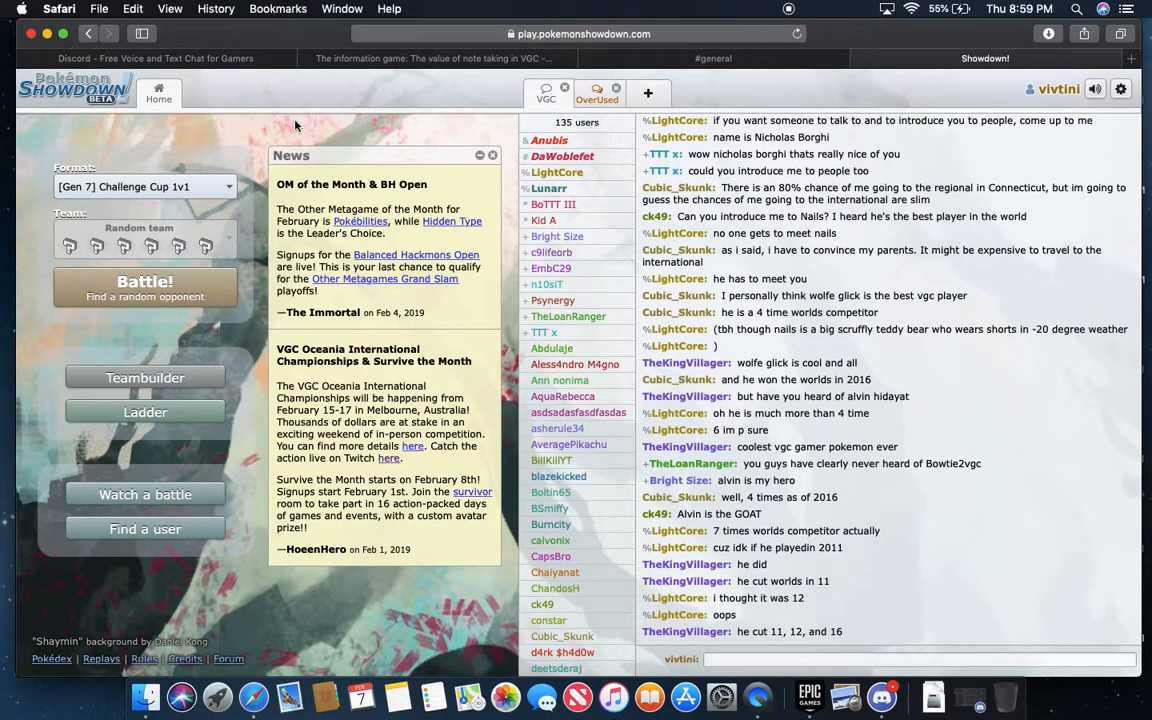
scroll(down, 3)
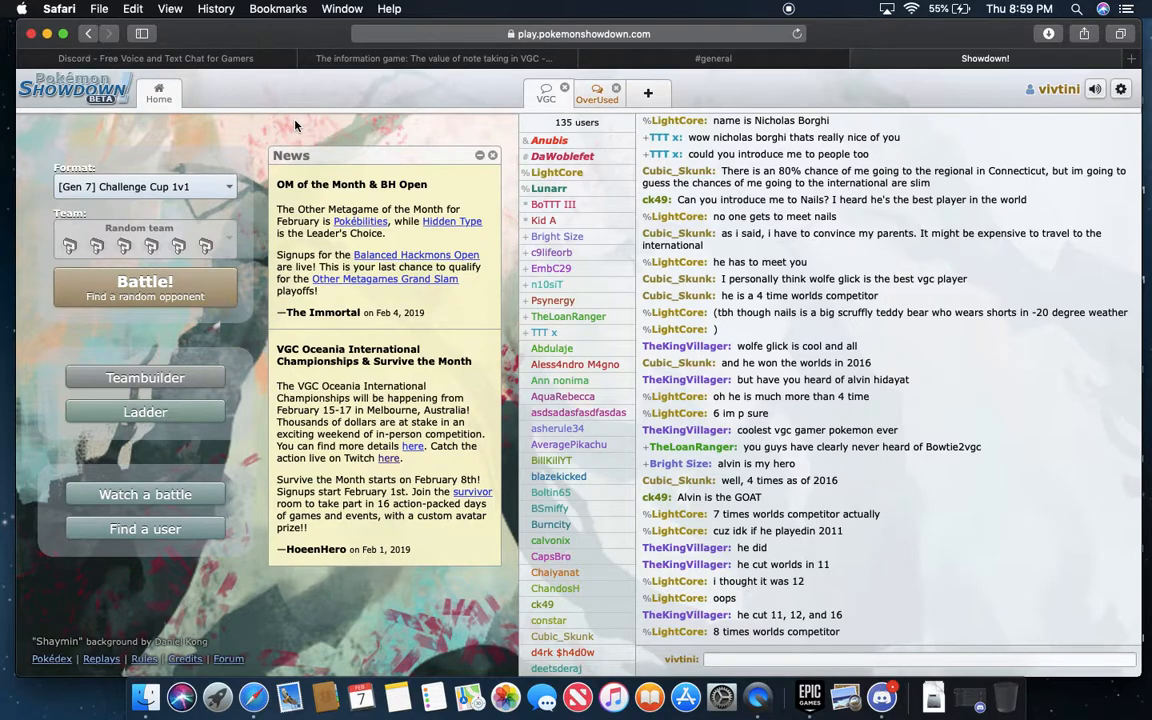
mouse_move(364, 154)
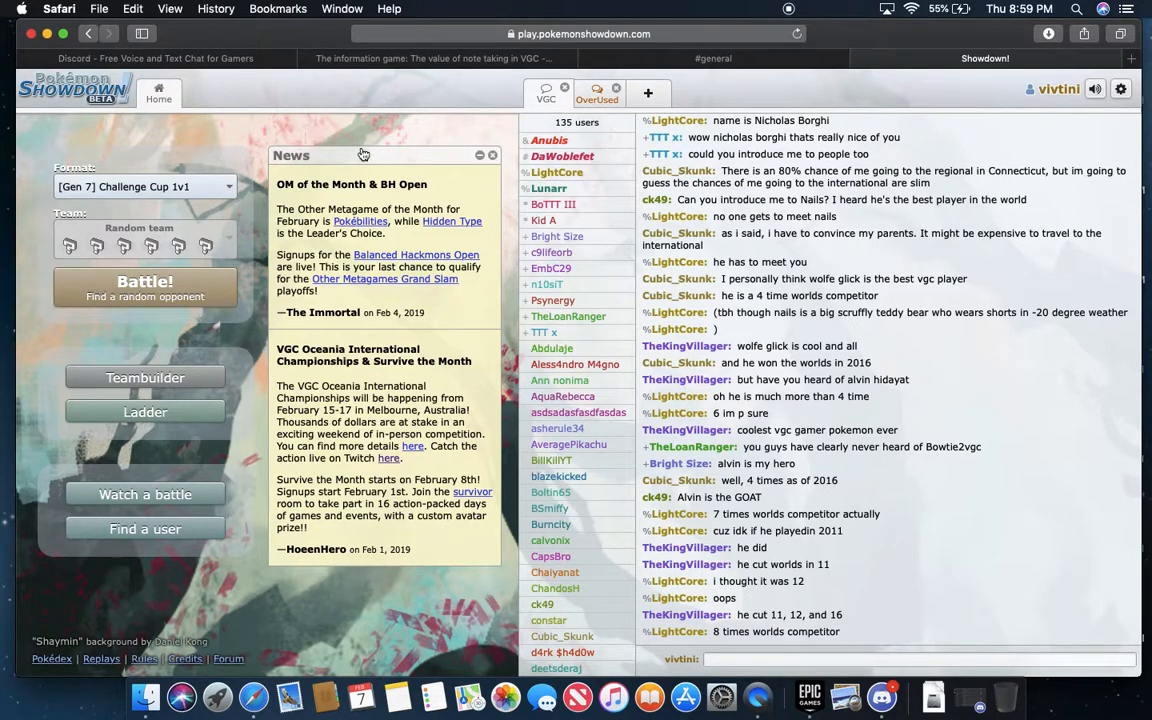
mouse_move(292, 250)
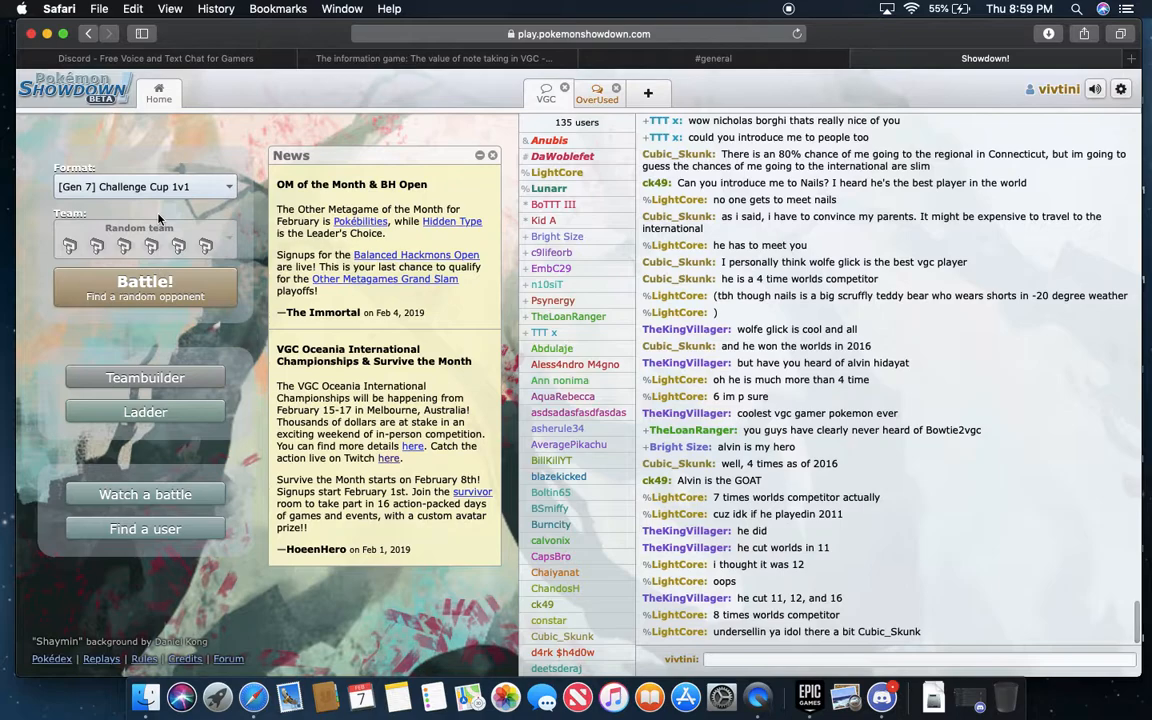
mouse_move(192, 312)
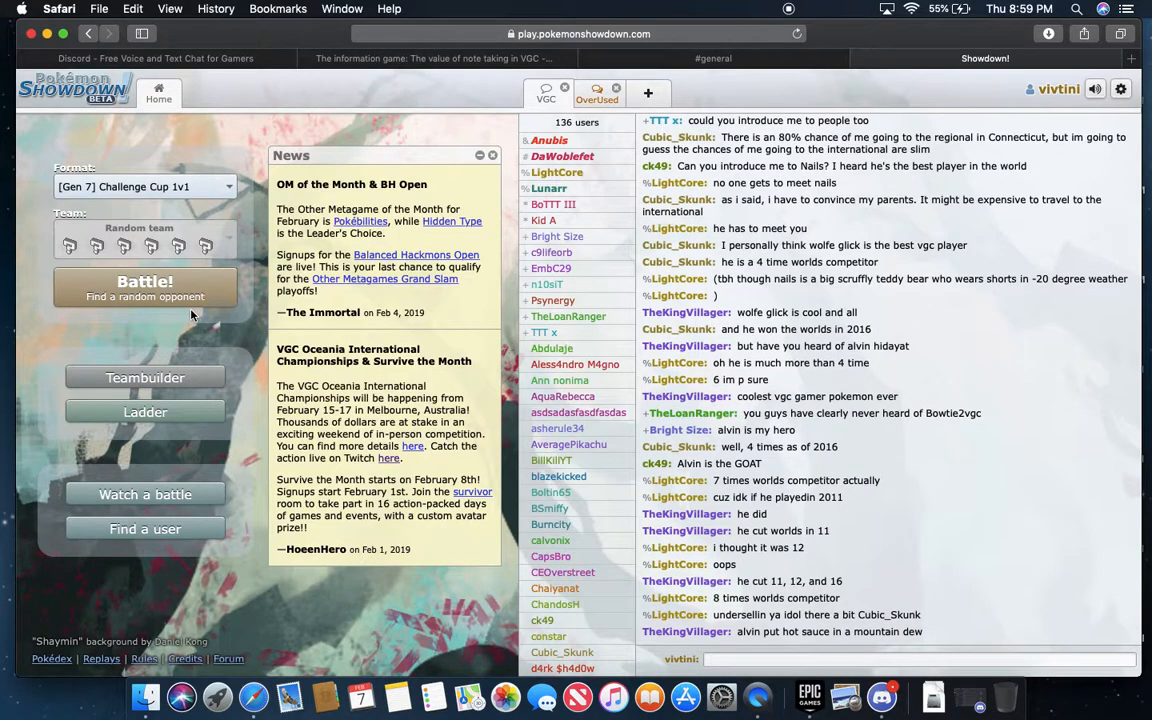
scroll(down, 3)
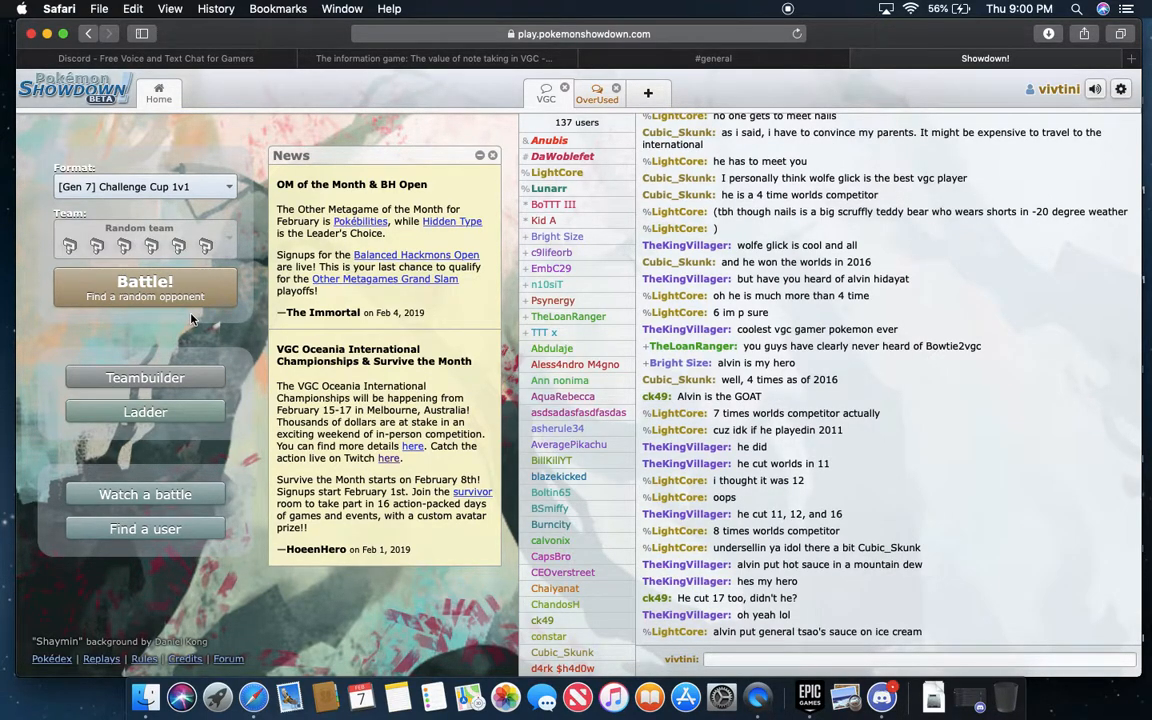
scroll(down, 3)
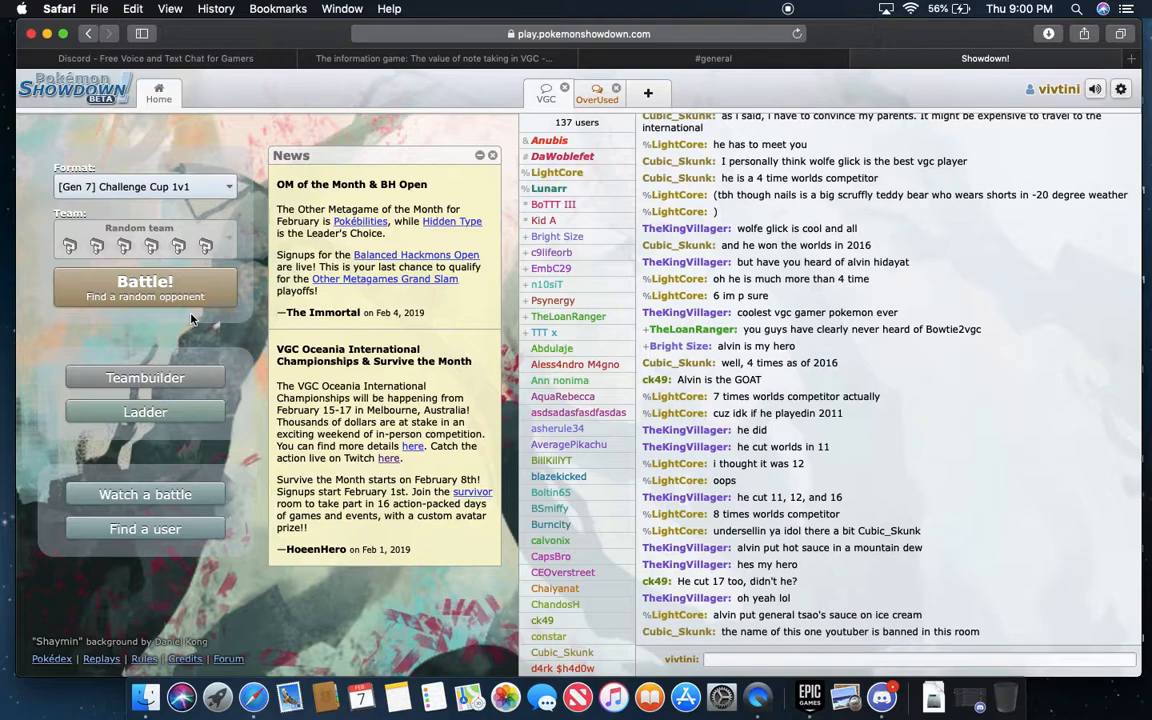
scroll(down, 3)
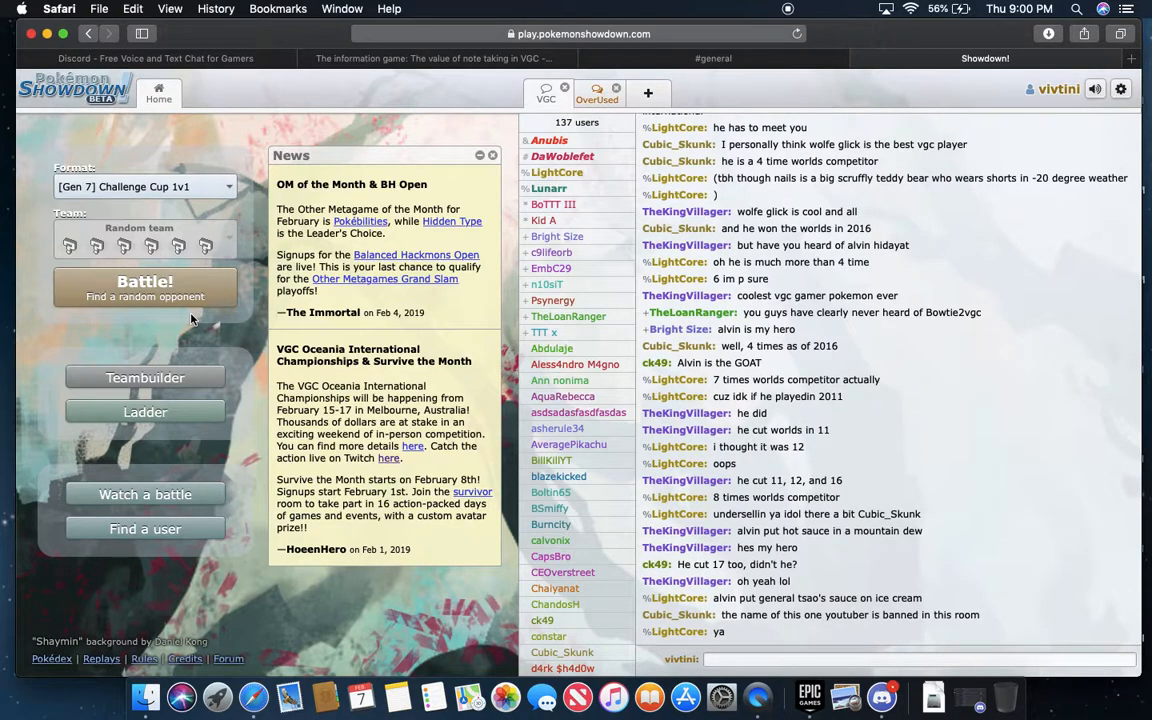
scroll(down, 3)
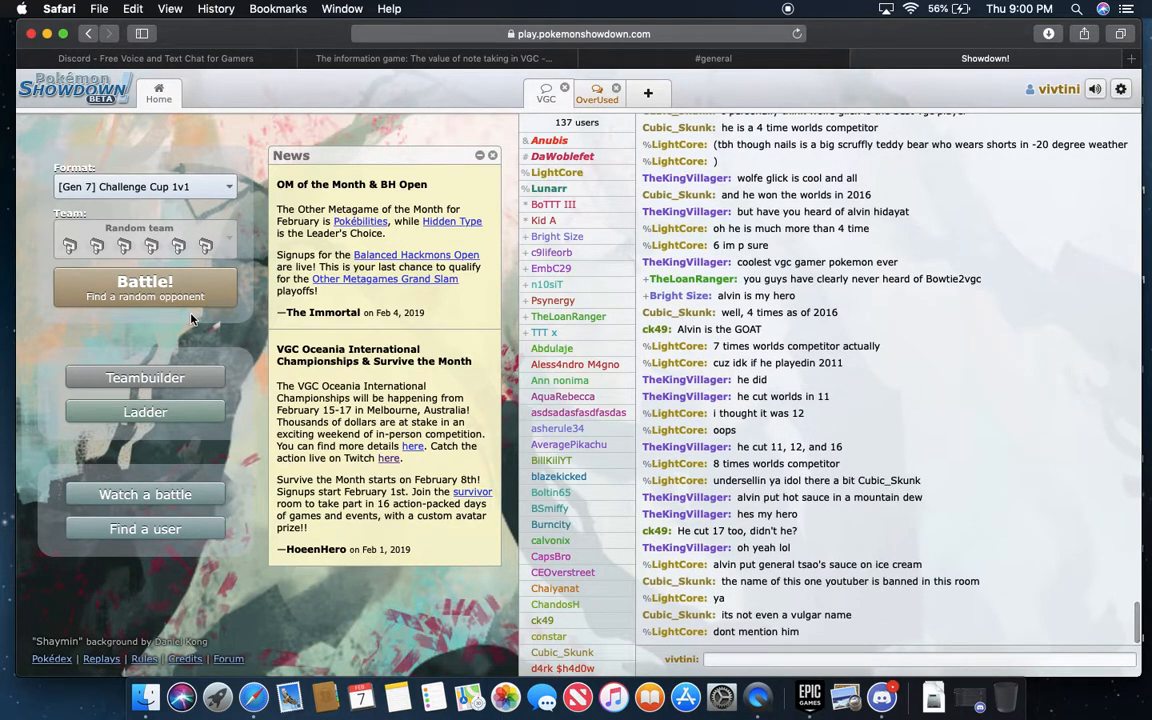